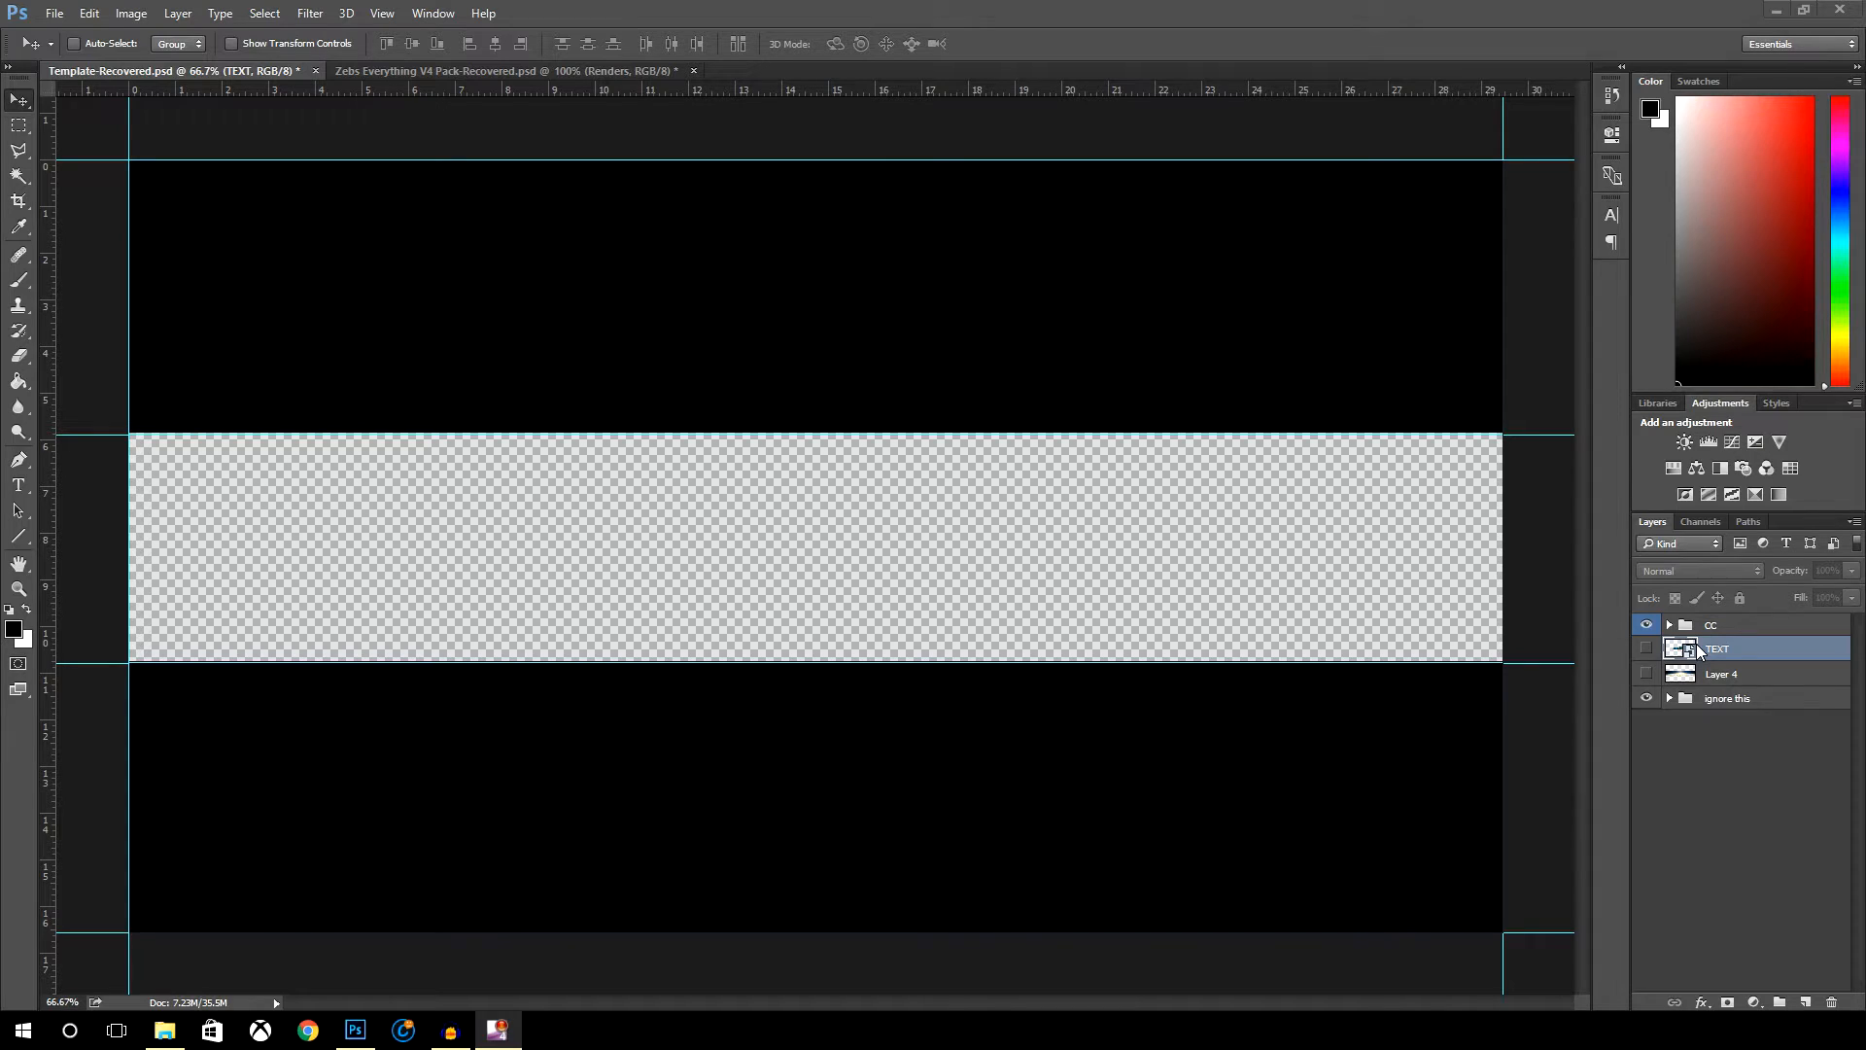
- Select Layer 4 and turn on its visibility to reveal the space-horizon background
click(1720, 674)
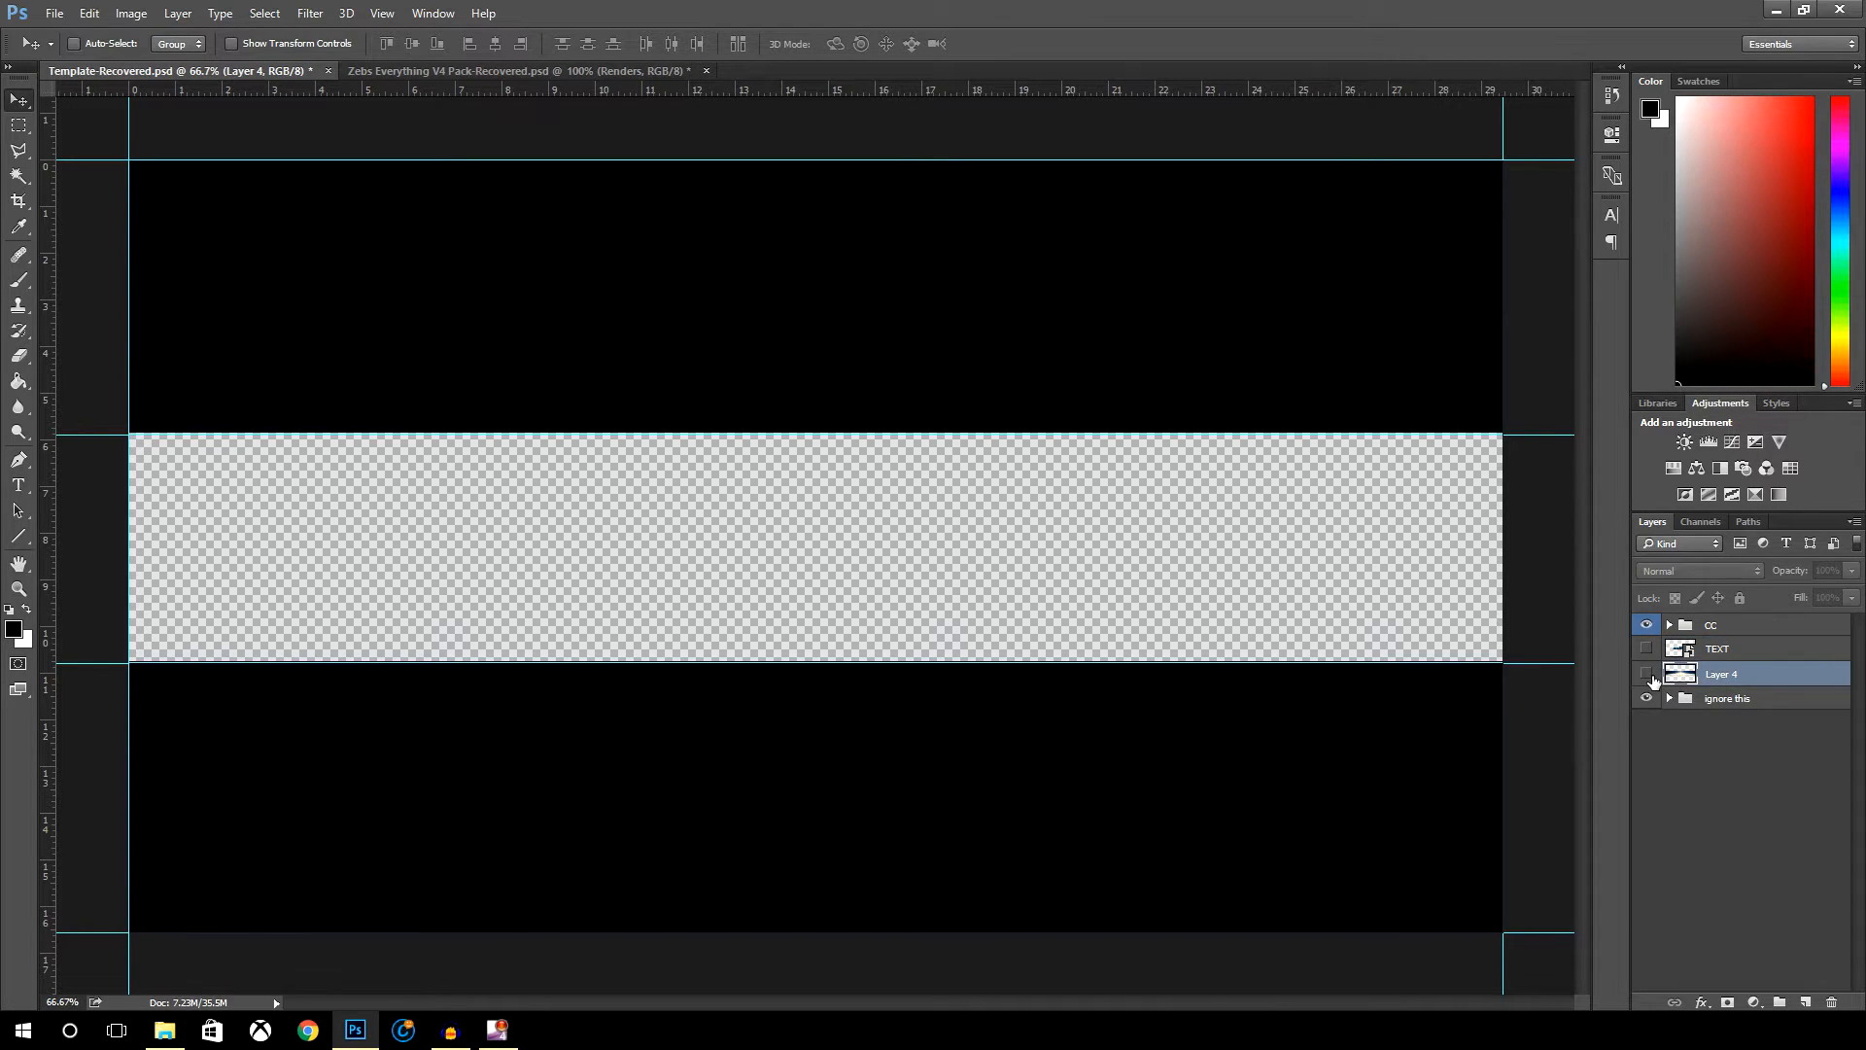
click(1646, 675)
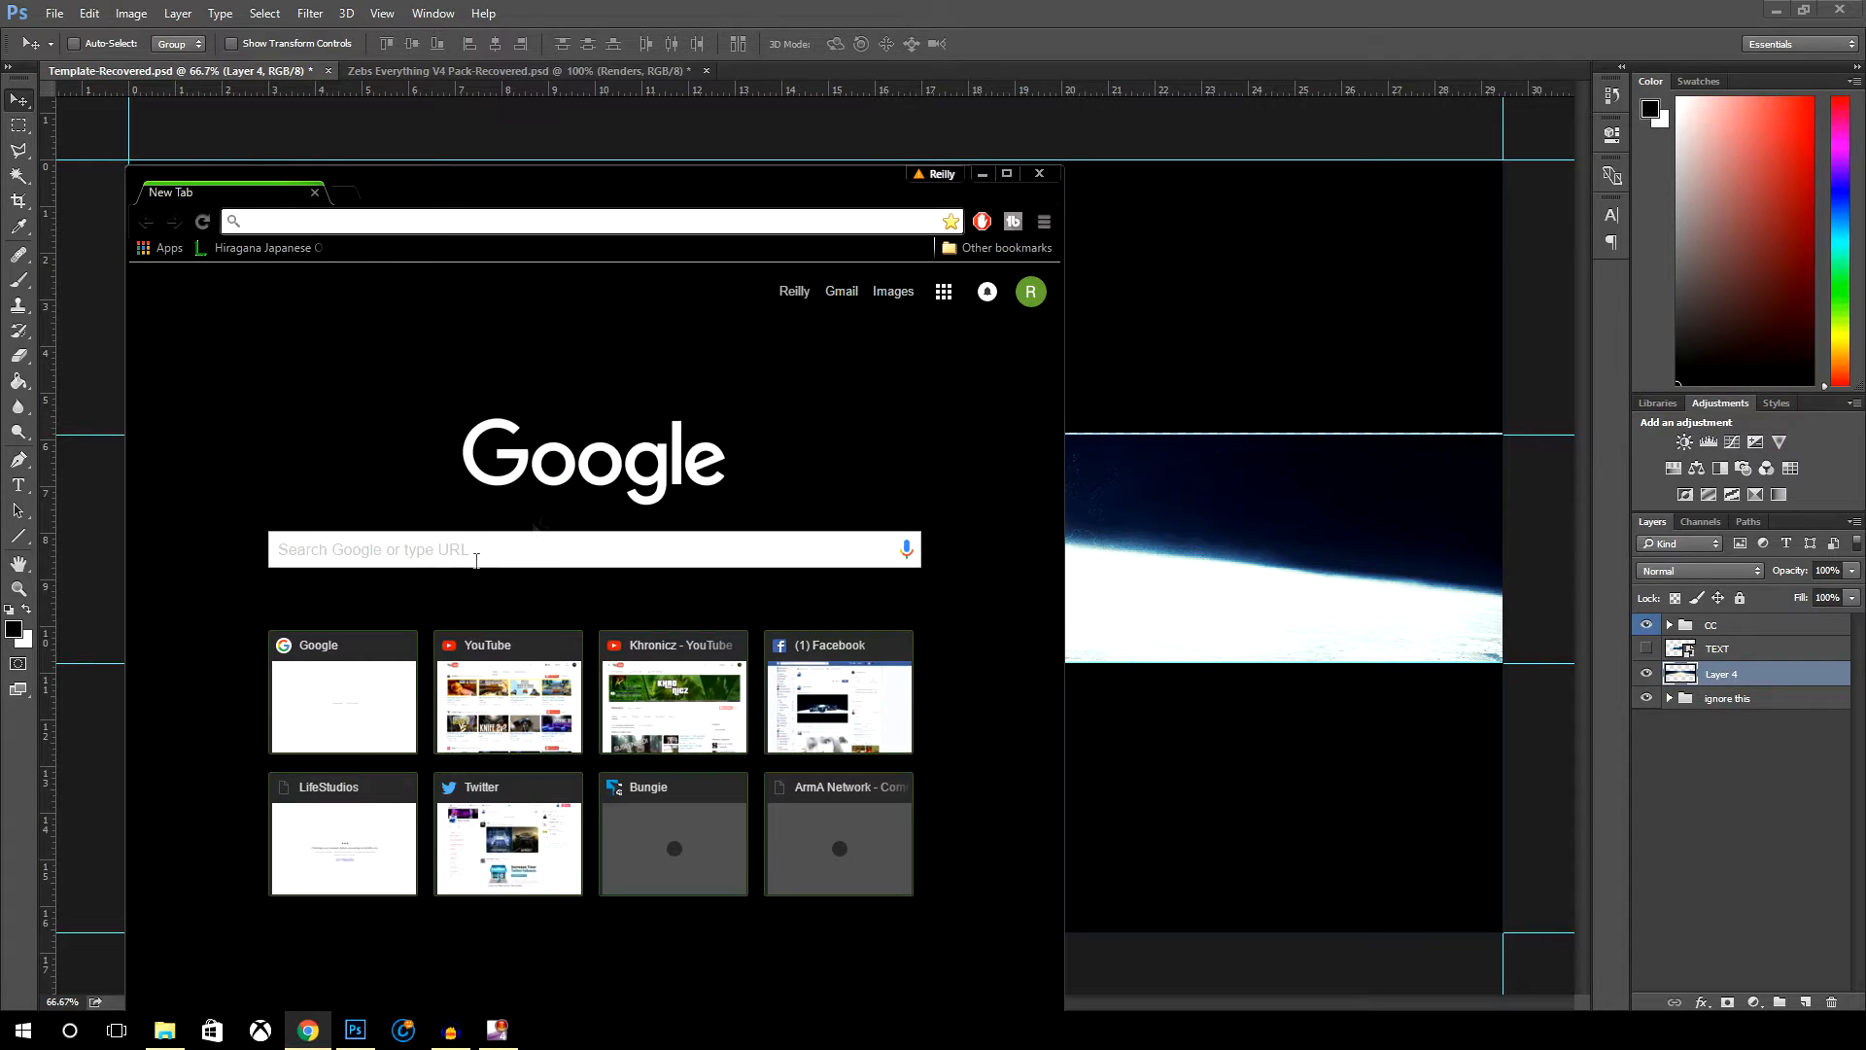
- Search Google Images for 'destiny traveler' and preview the Traveler Descending concept art
text(destiny traveler)
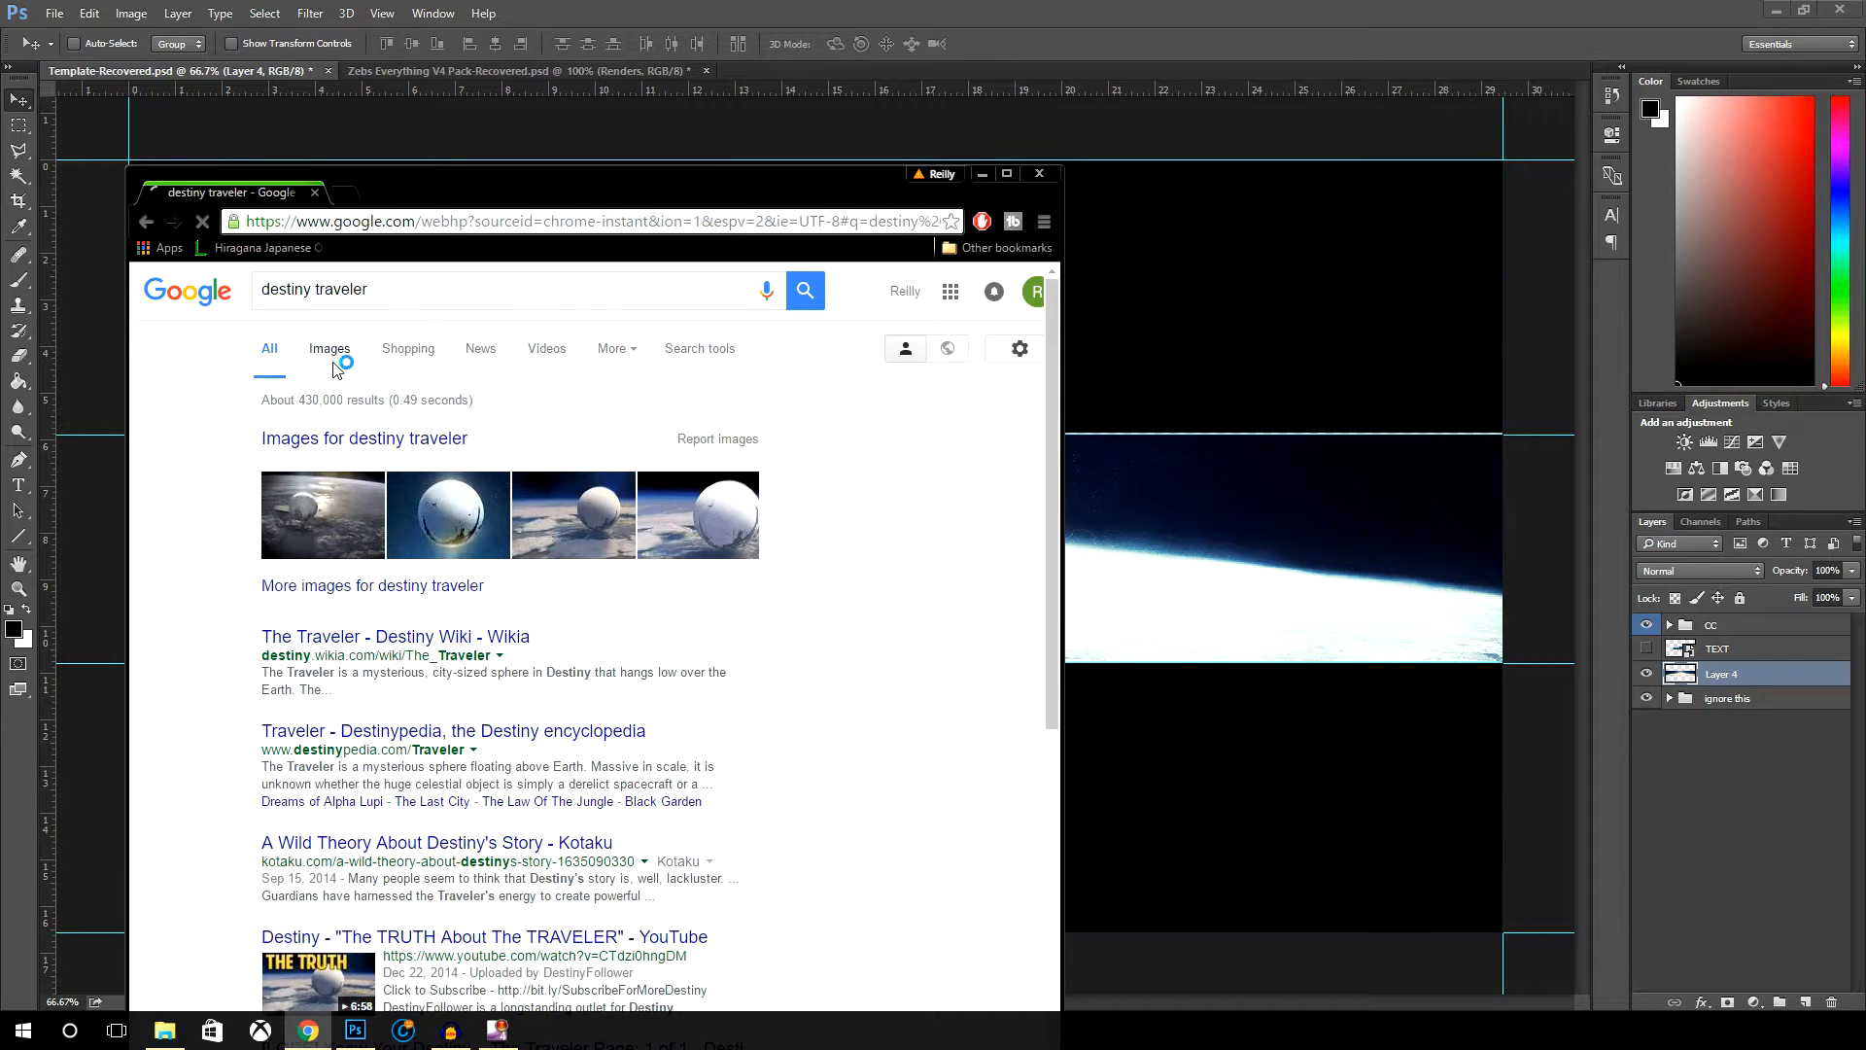
click(328, 348)
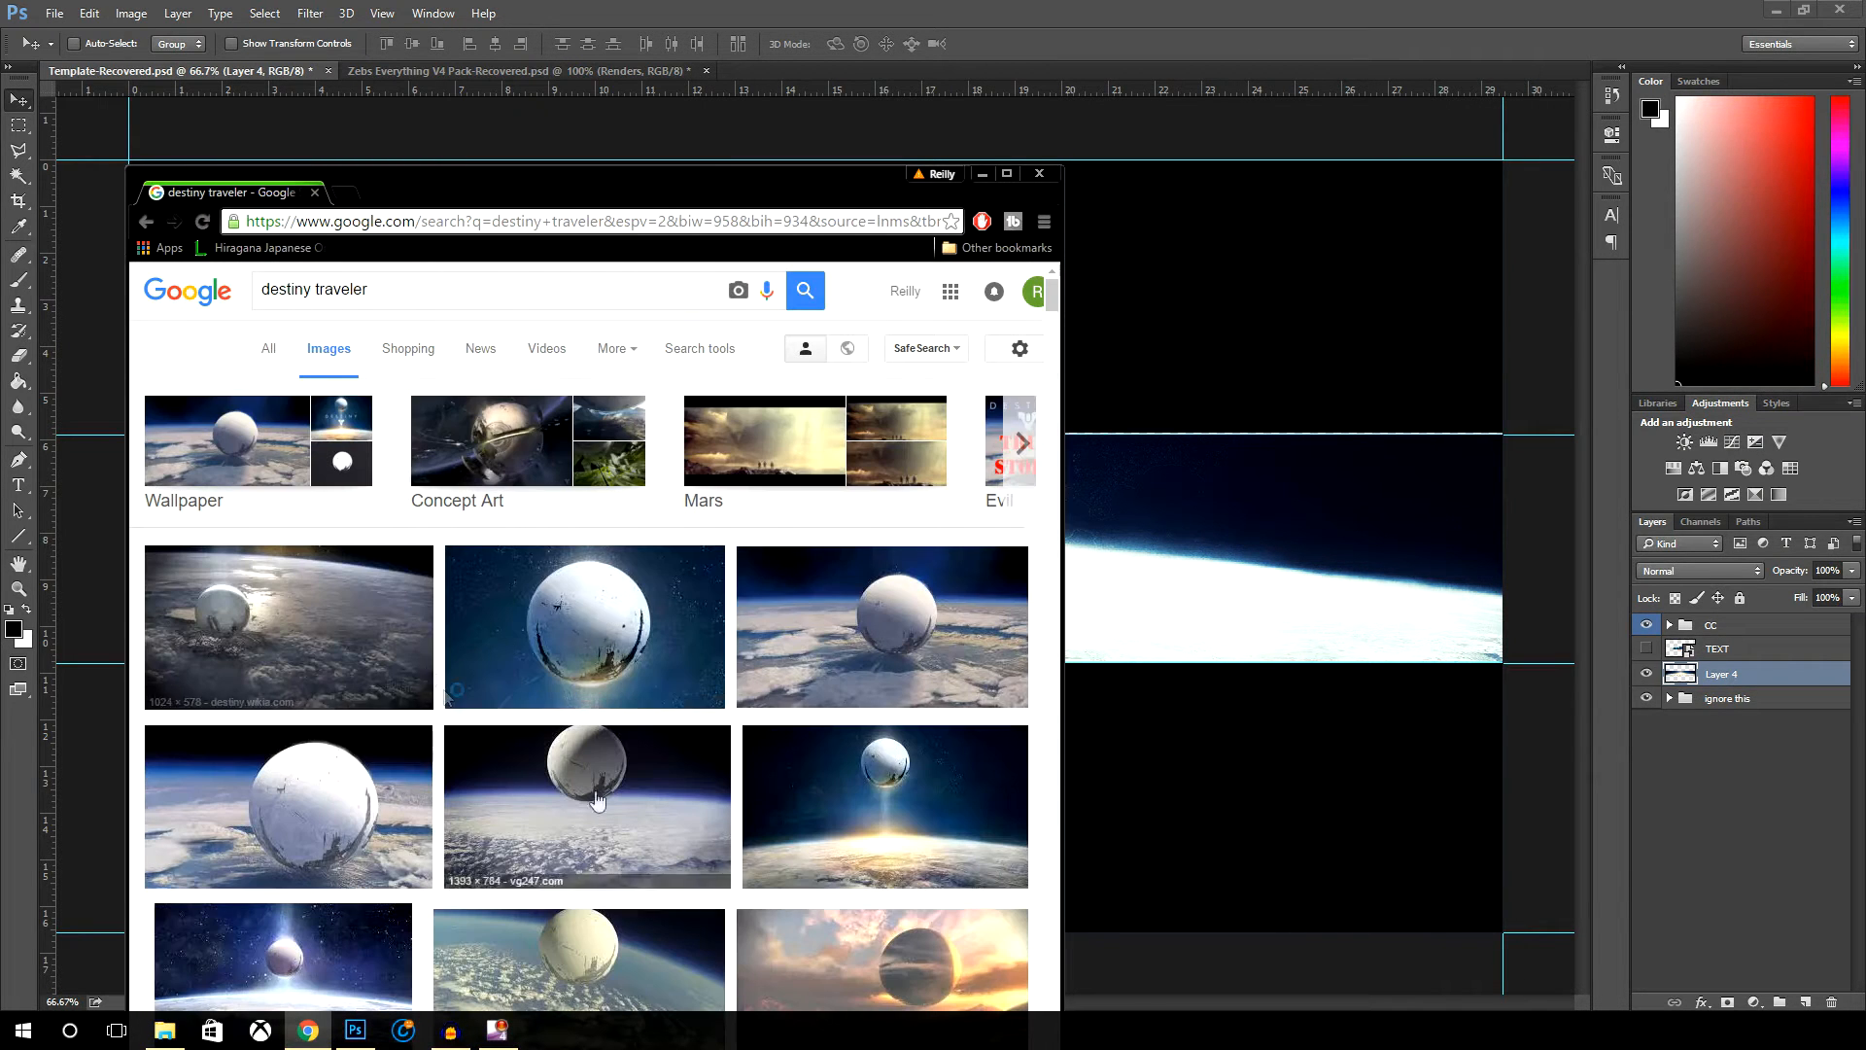
click(585, 804)
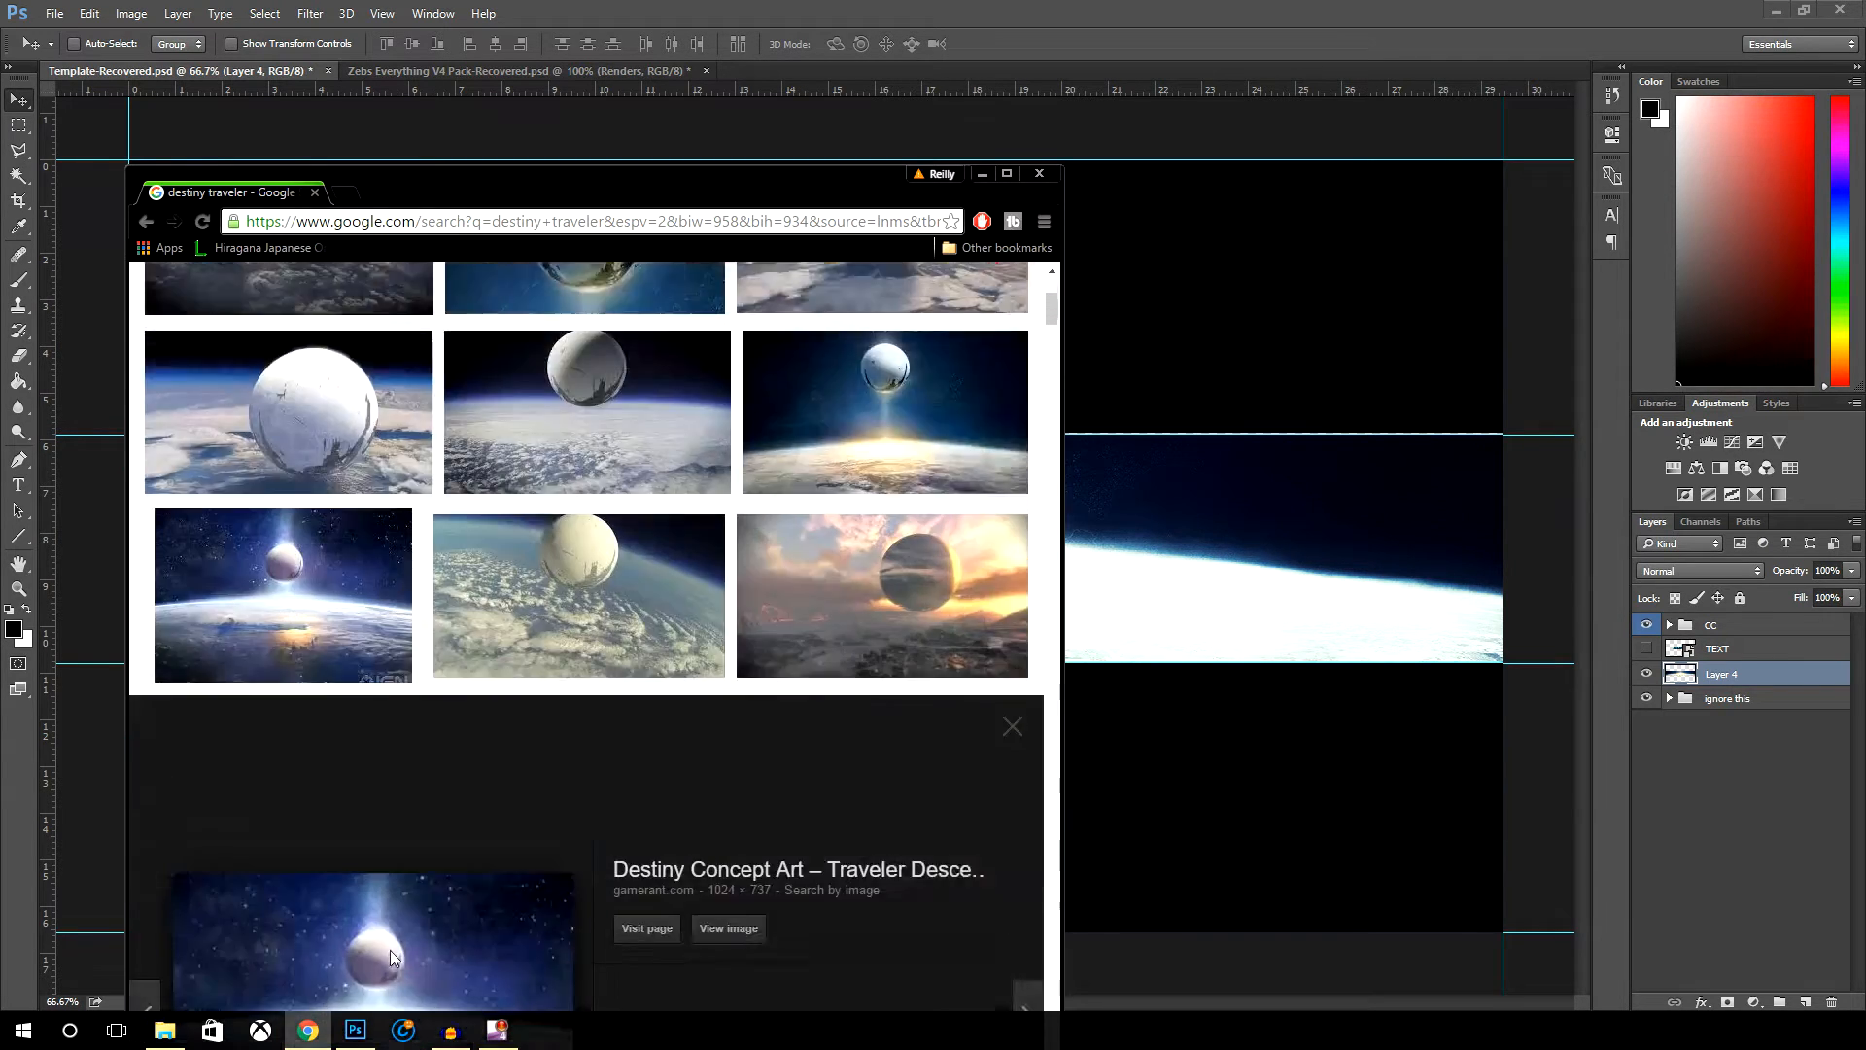
scroll(down, 3)
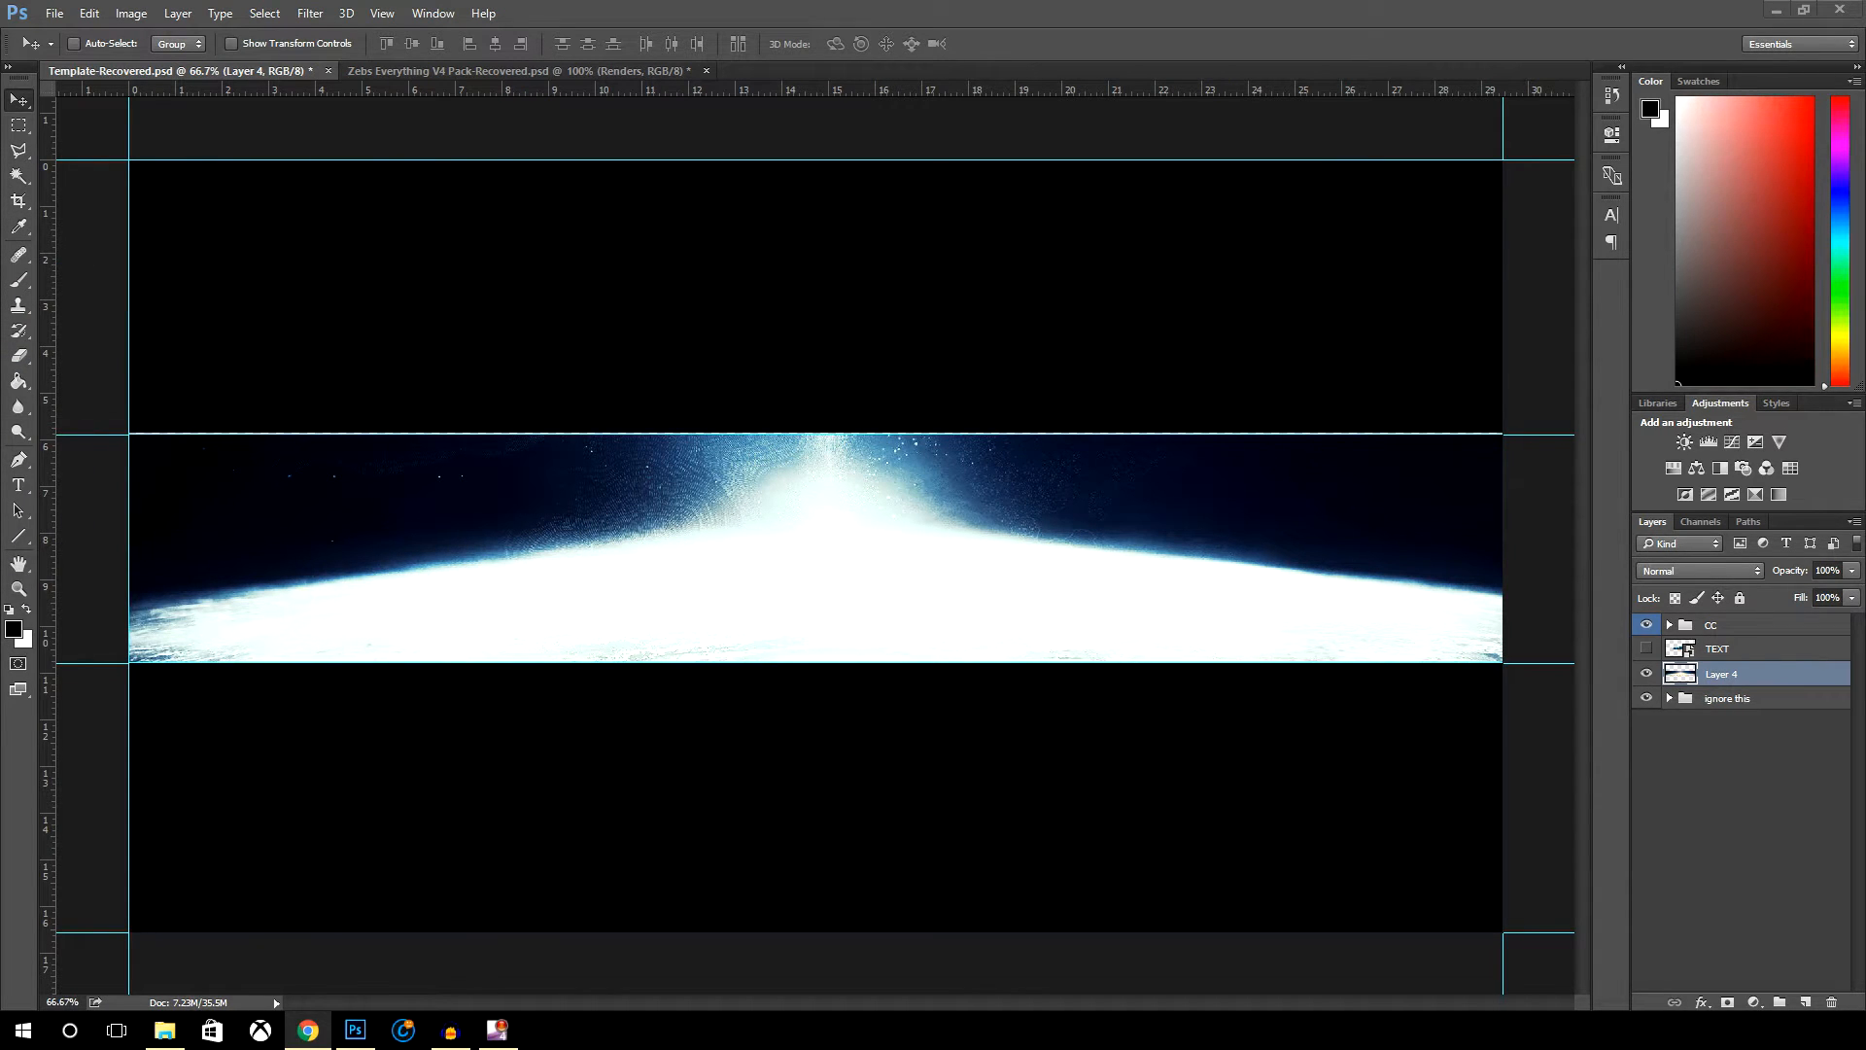
- Maximize the Chrome window and scroll further through the image results
click(307, 1031)
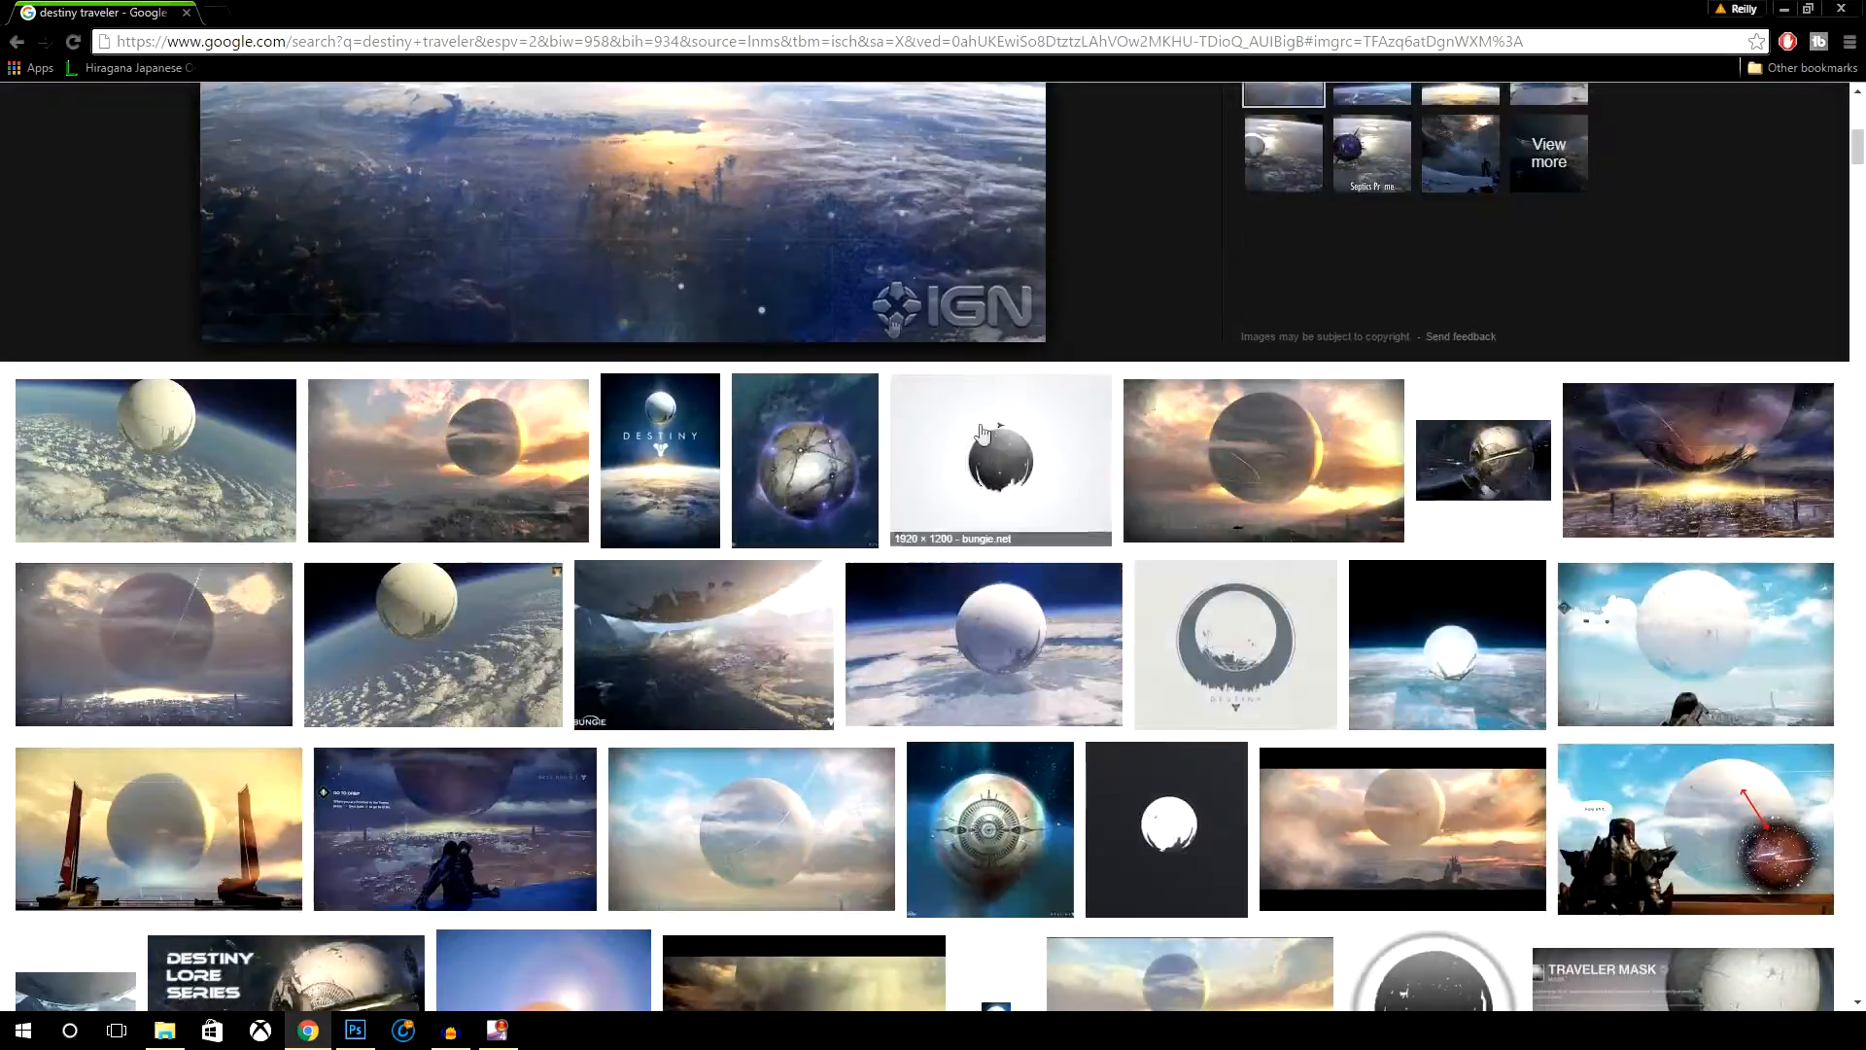
scroll(down, 3)
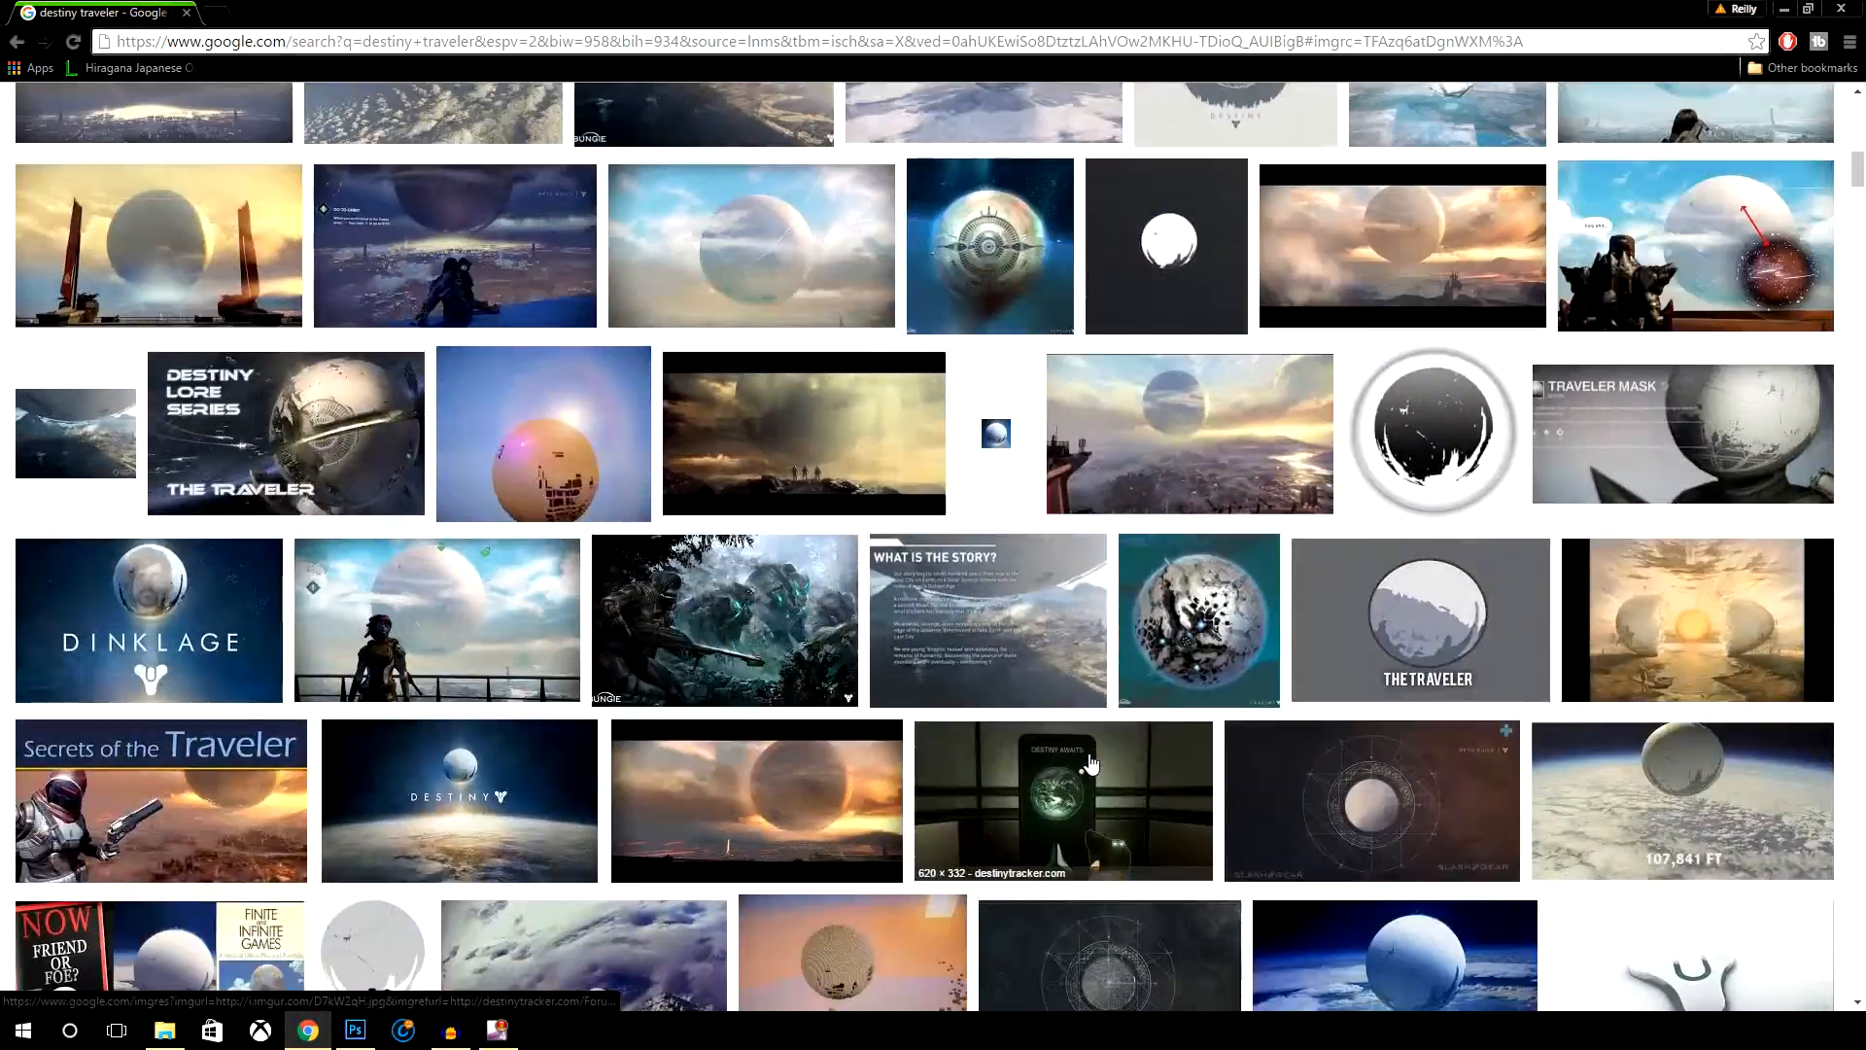
scroll(down, 3)
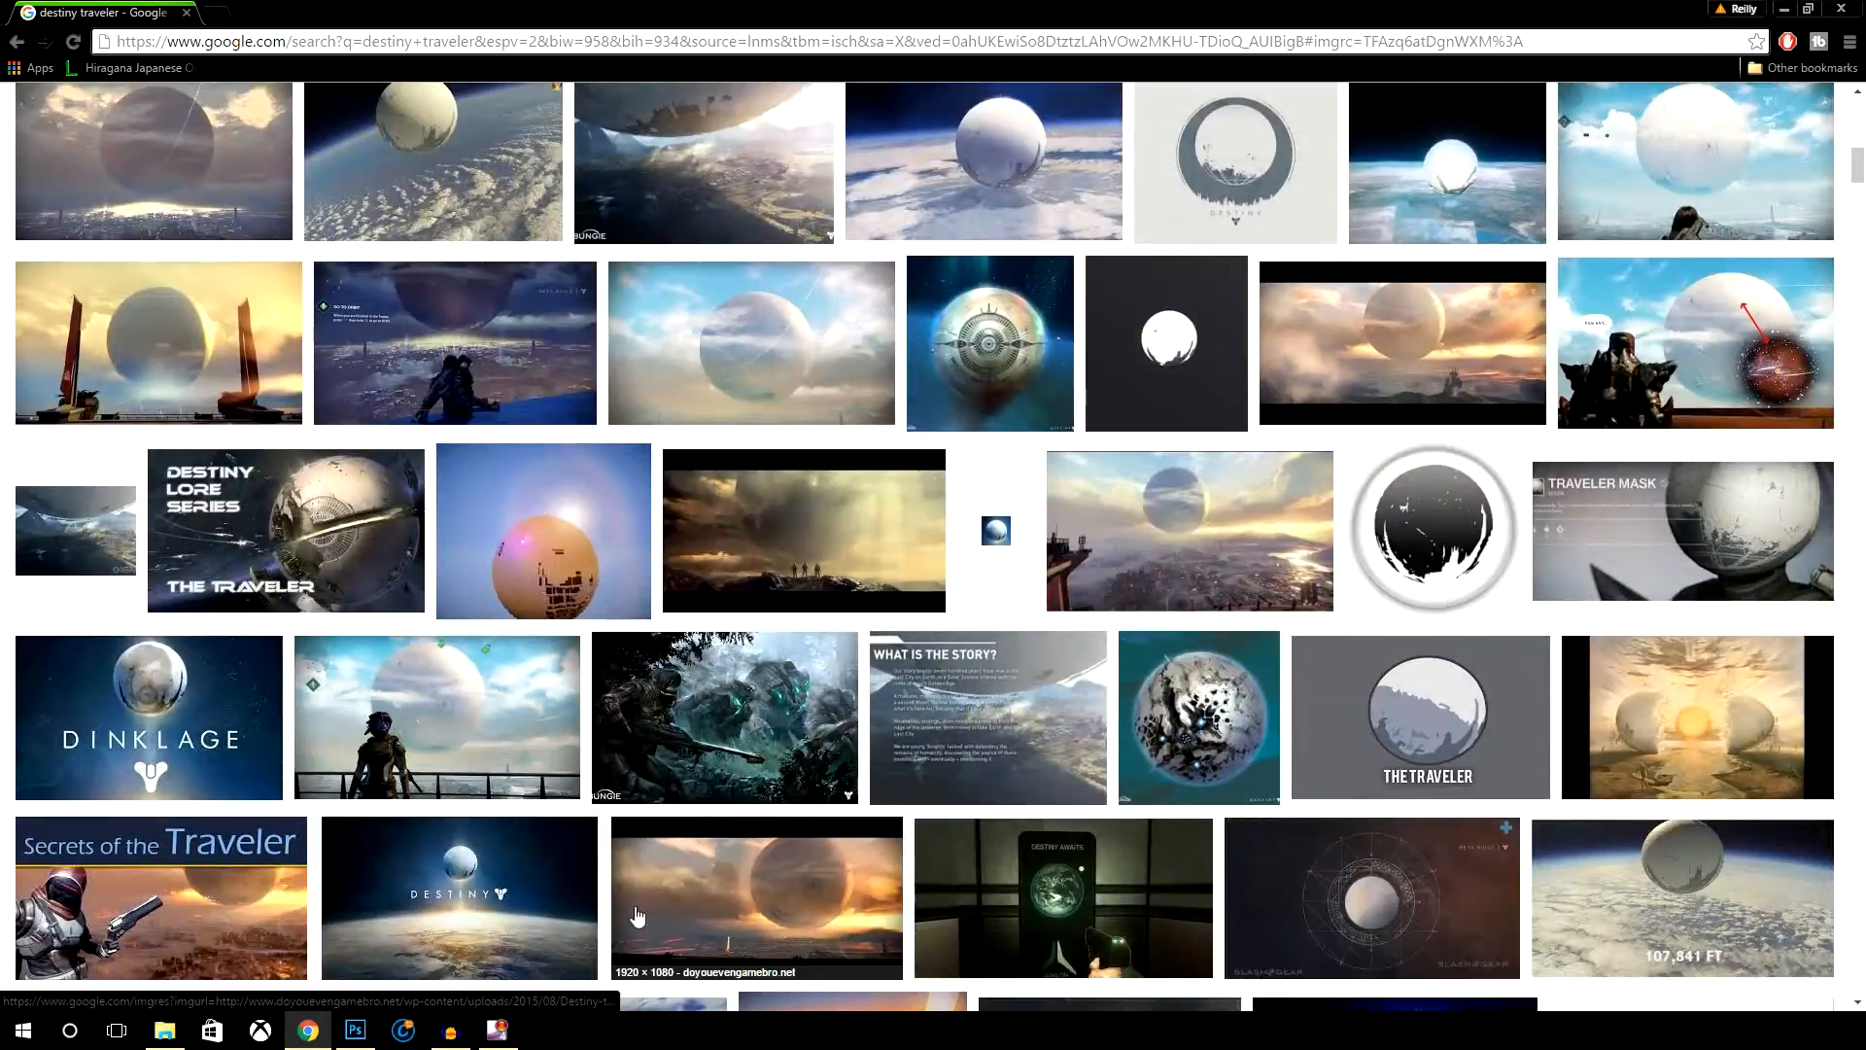
scroll(down, 3)
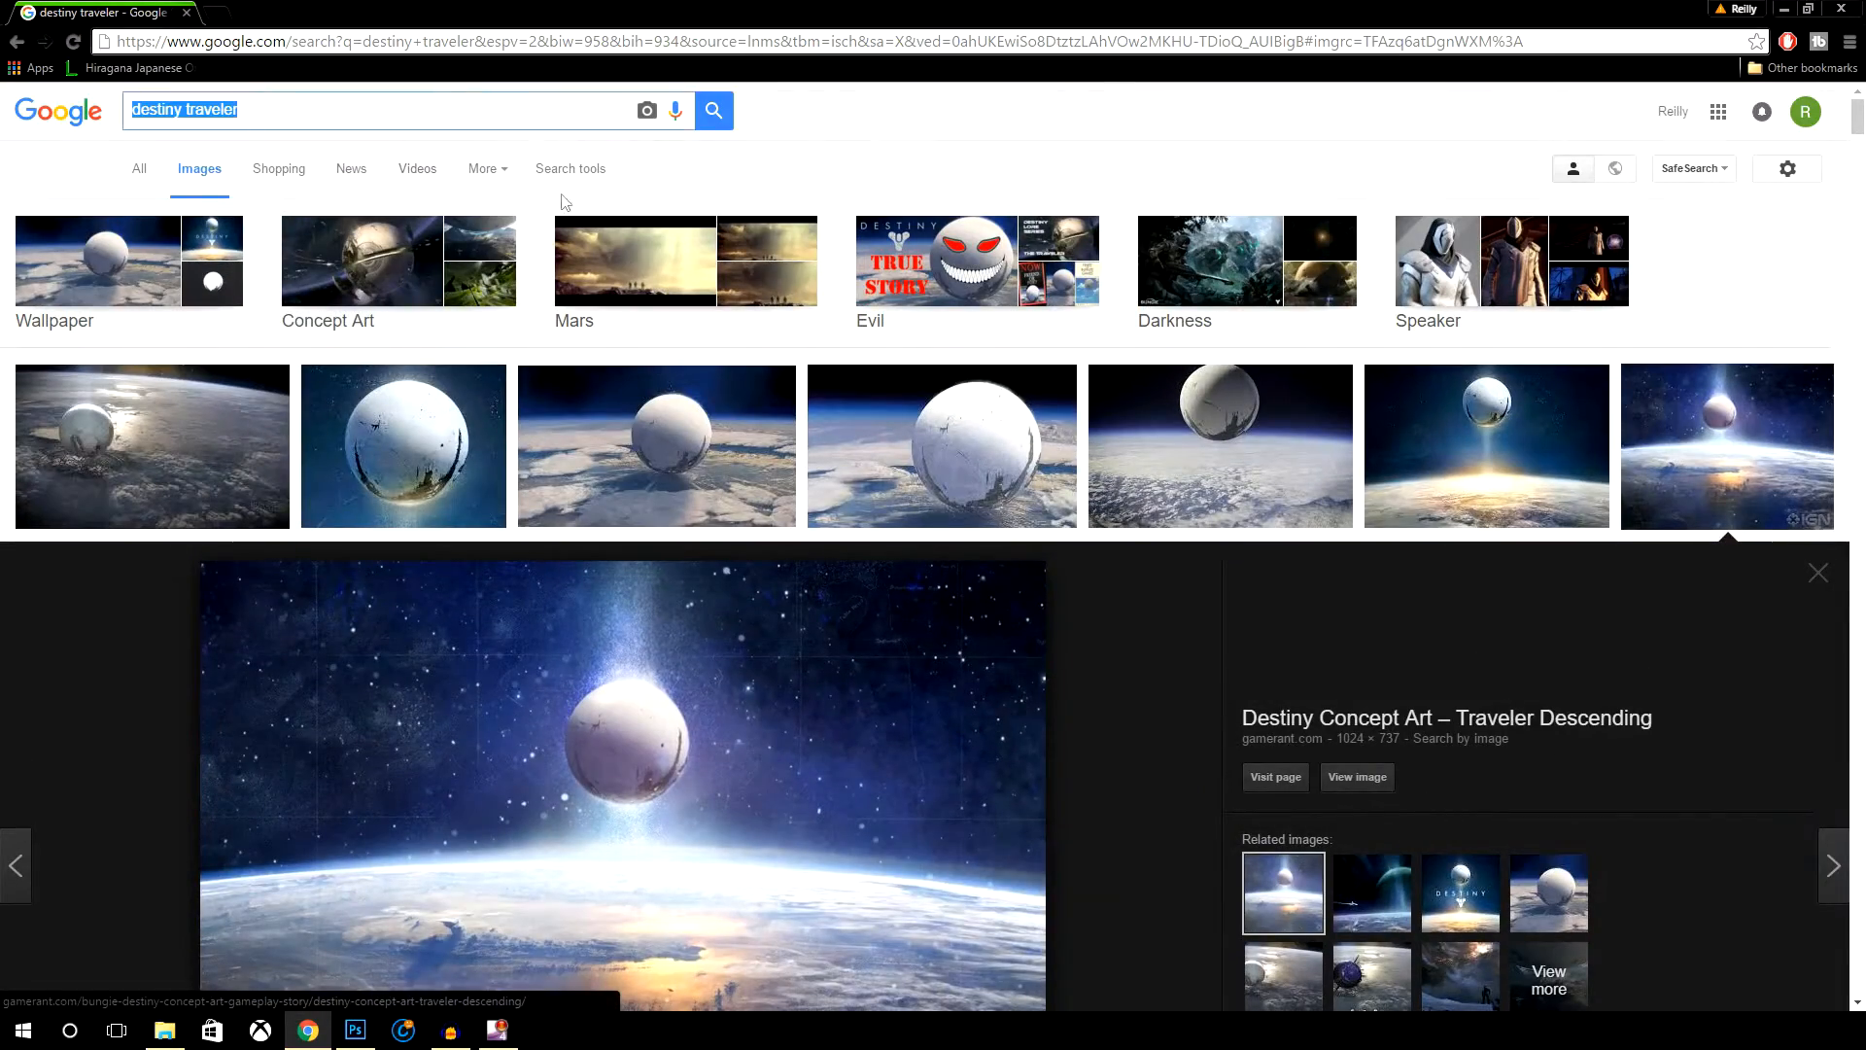
mouse_move(745, 262)
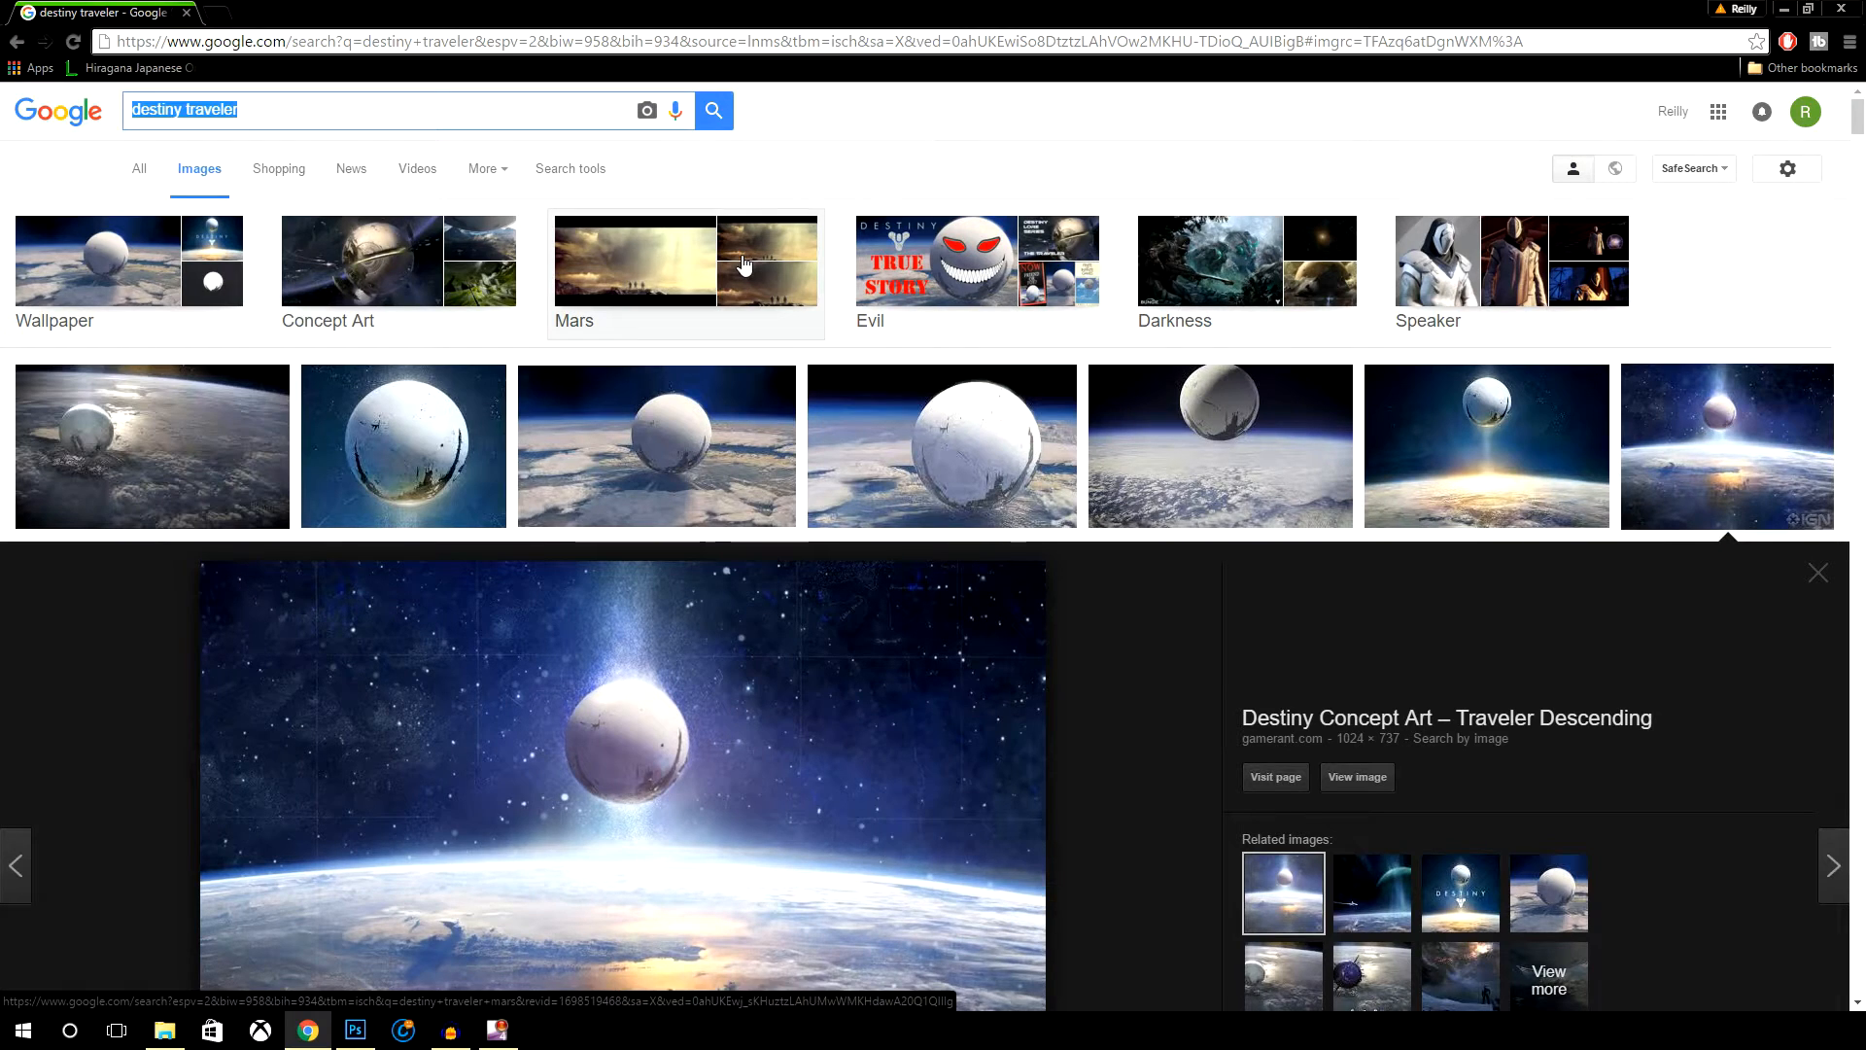
- Search 'awesome simplistic wallpapers' then 'realistic wallpaper' and preview the dusk landscape with the grinning moon
text(awesome simplistic)
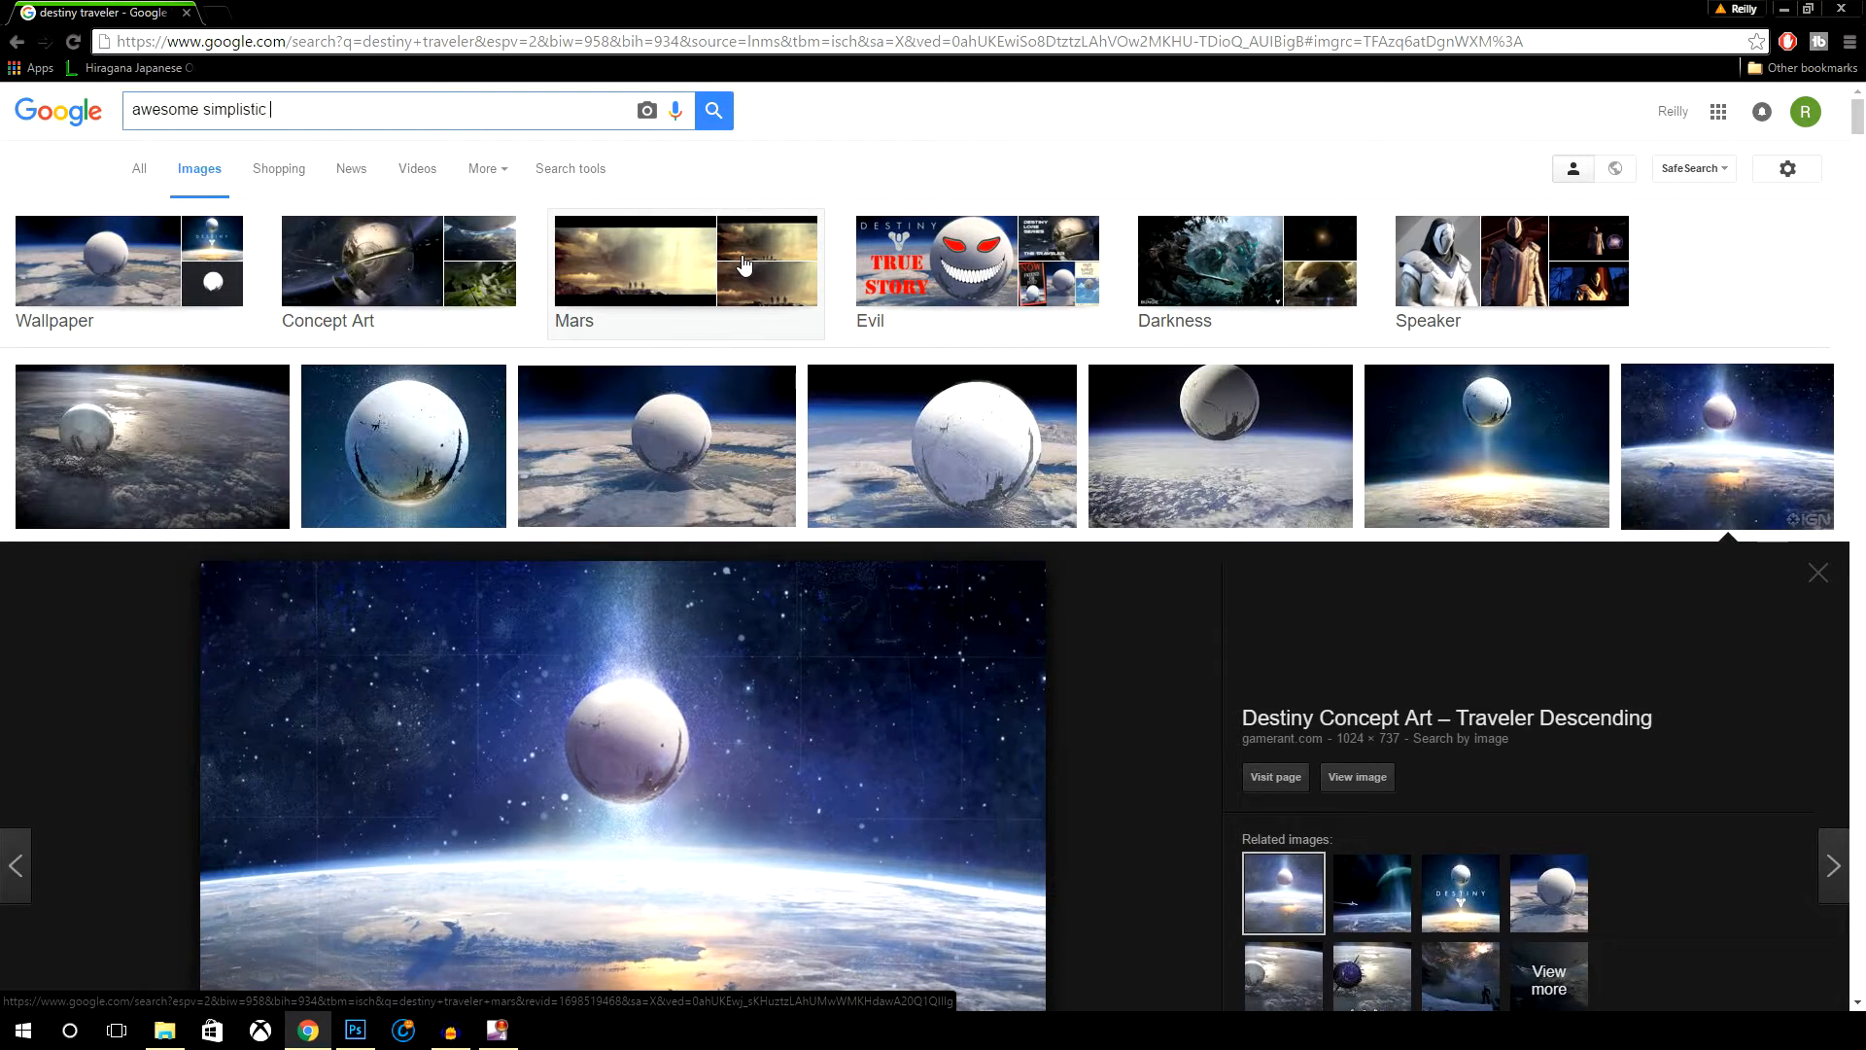
text(wallpapers)
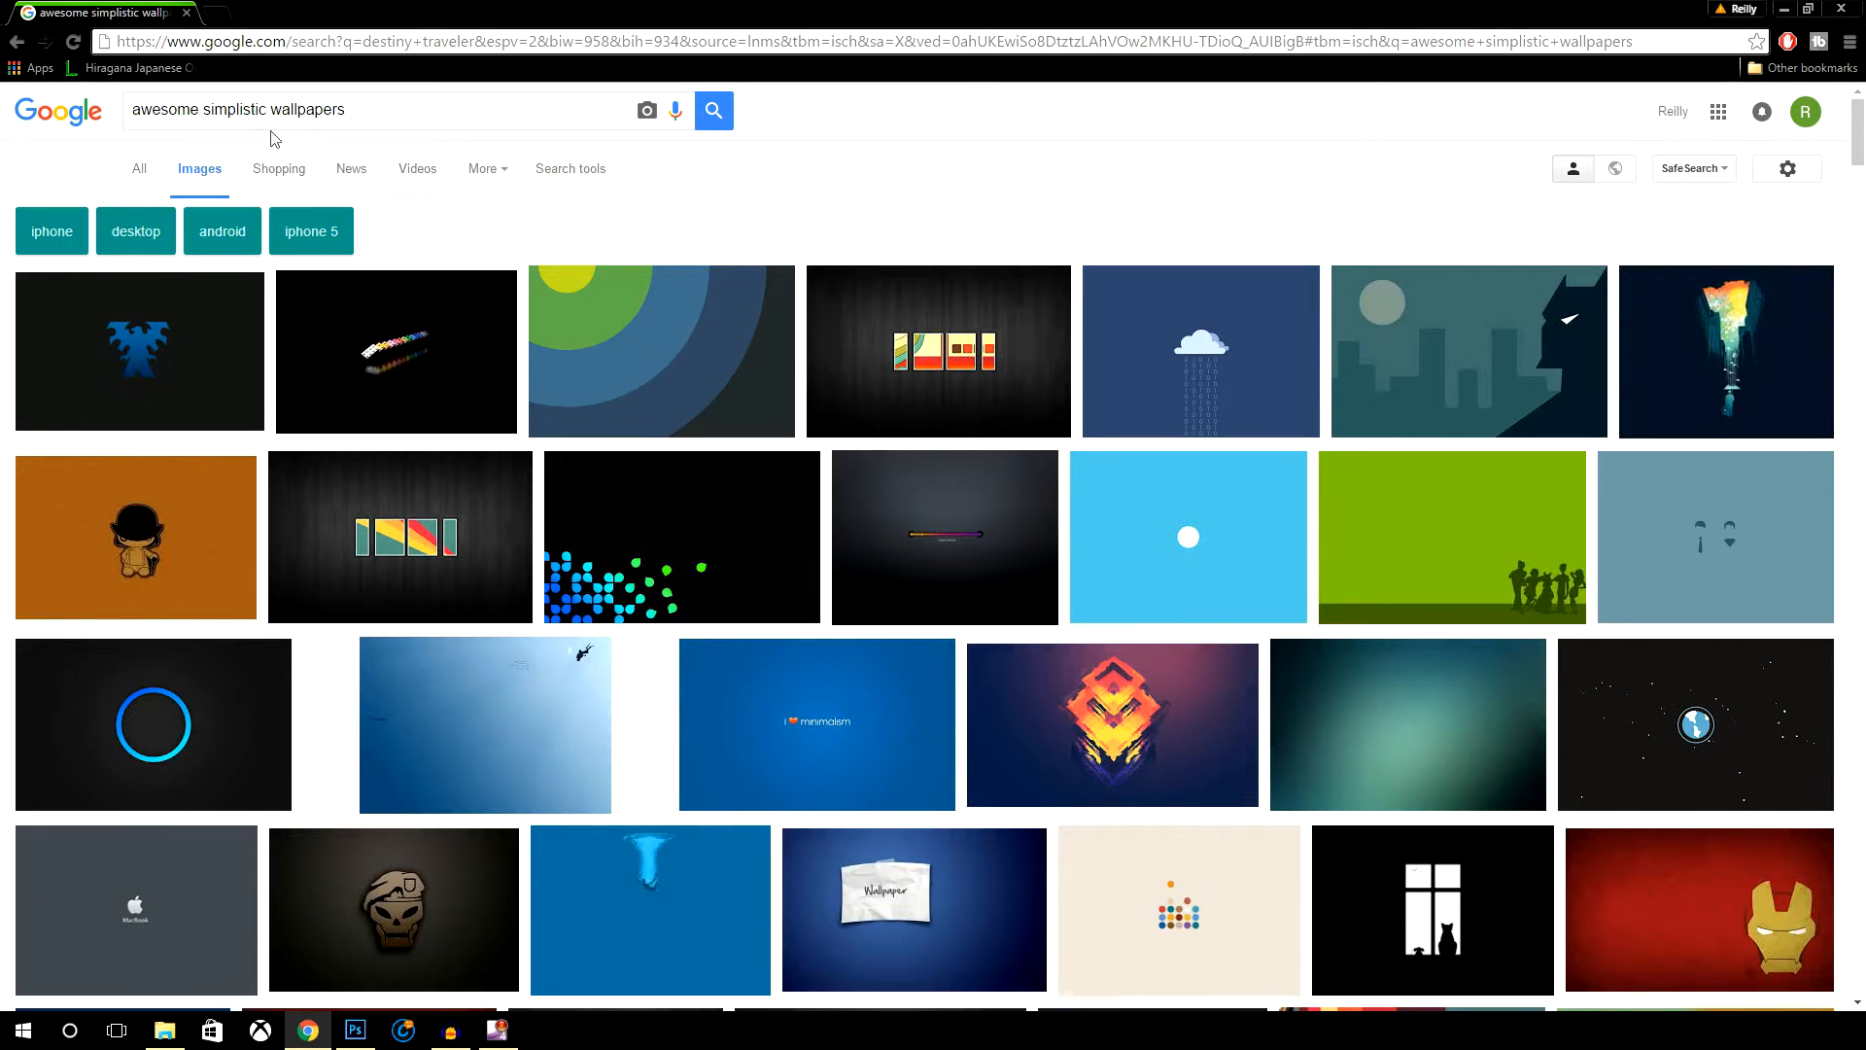
text(real)
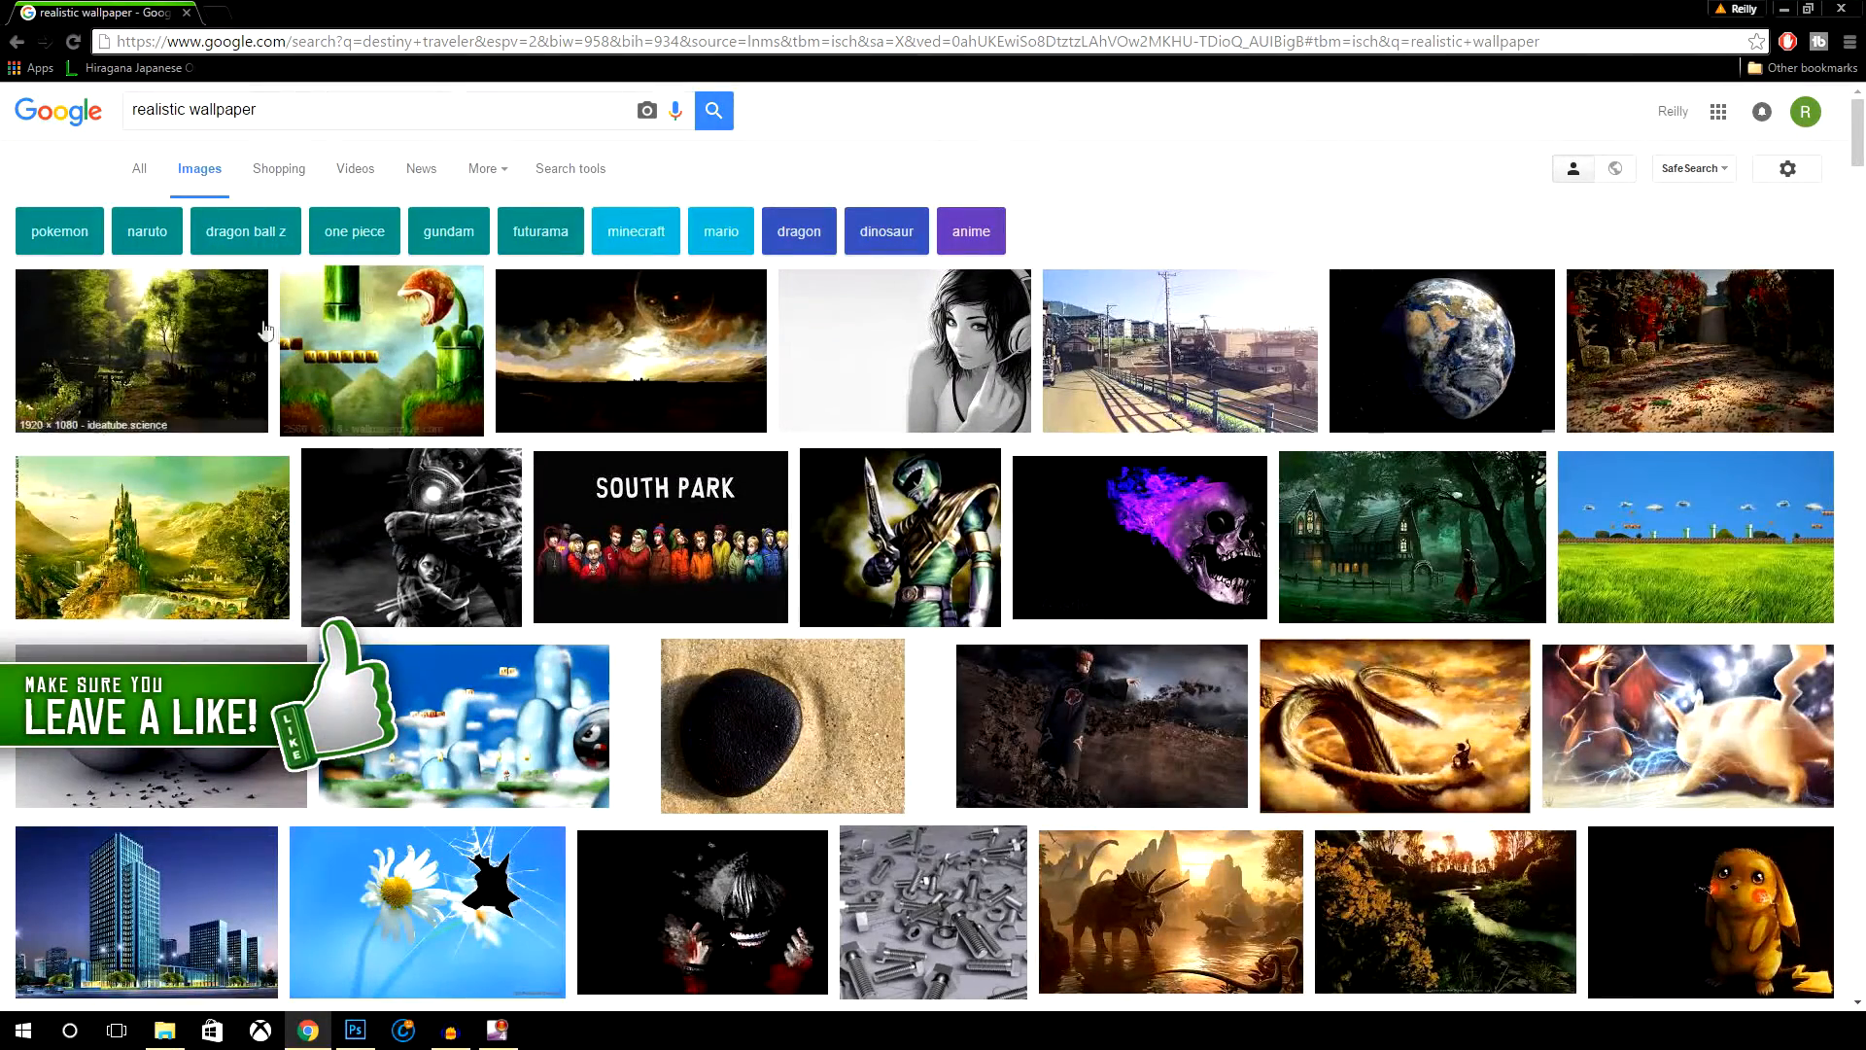
click(630, 350)
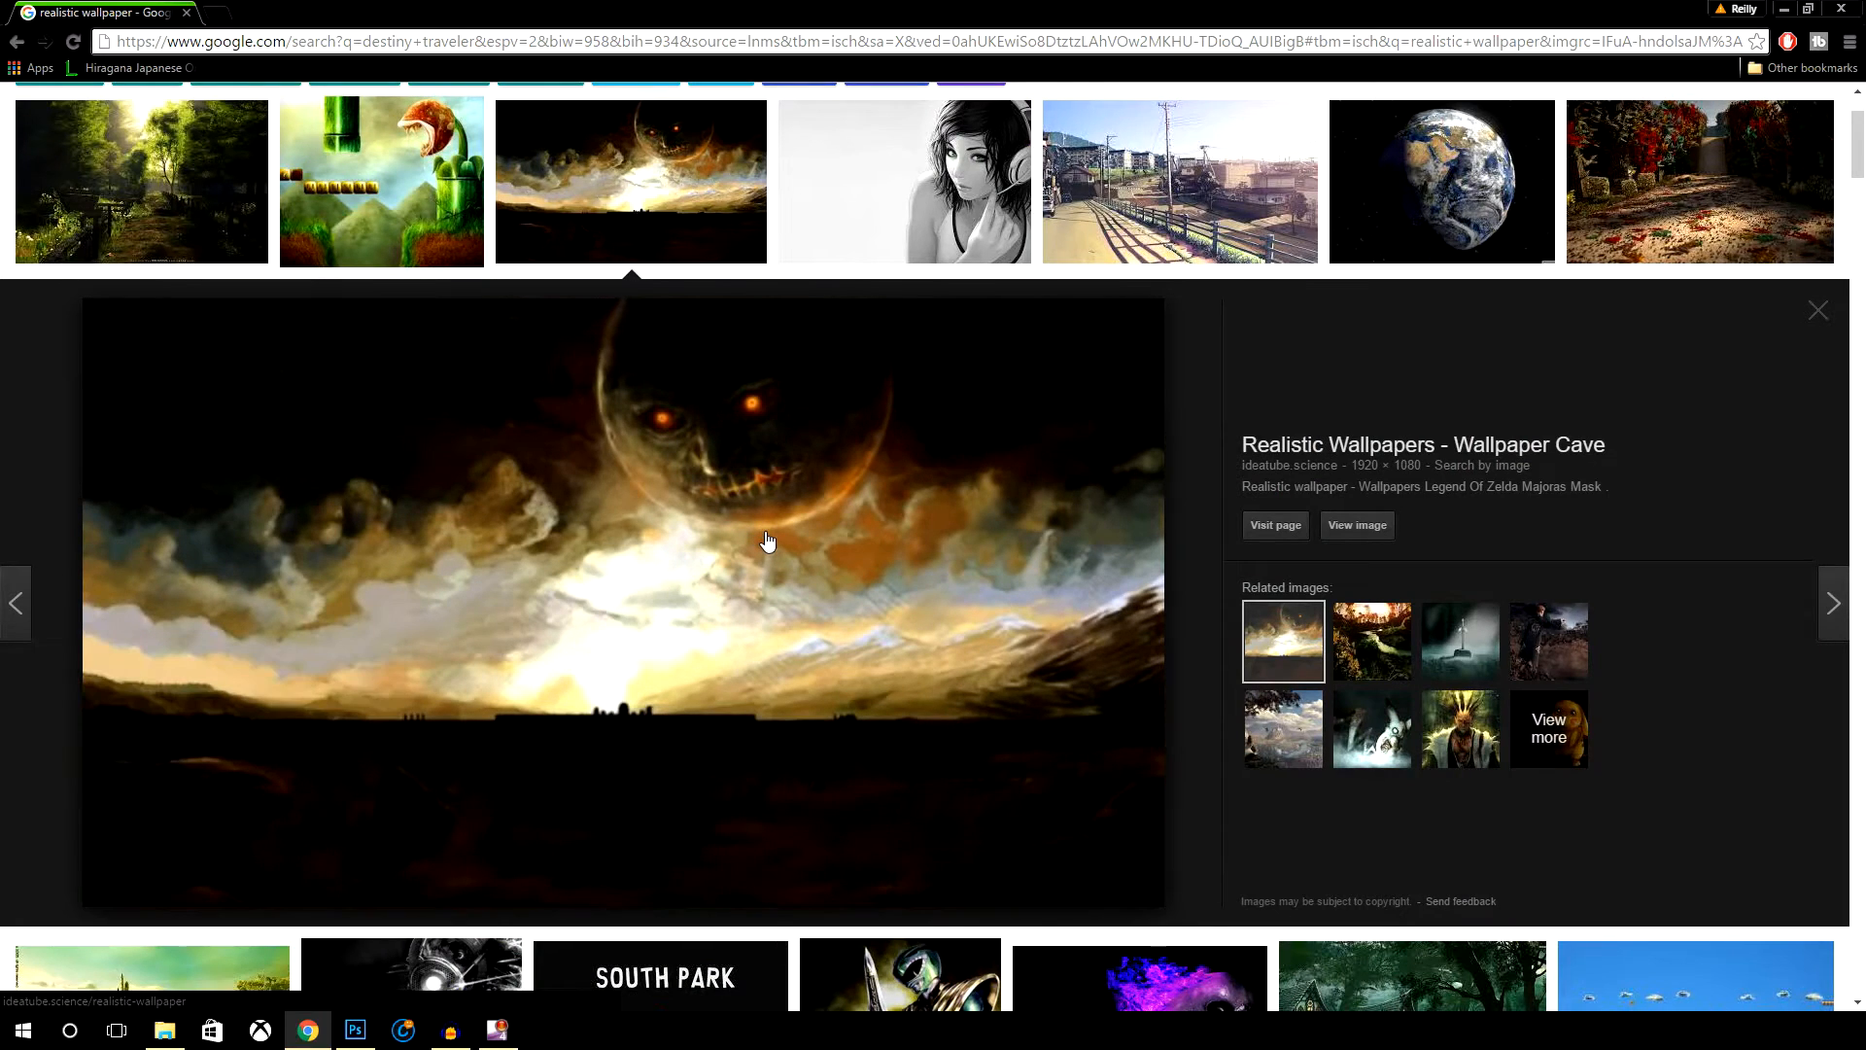
mouse_move(783, 581)
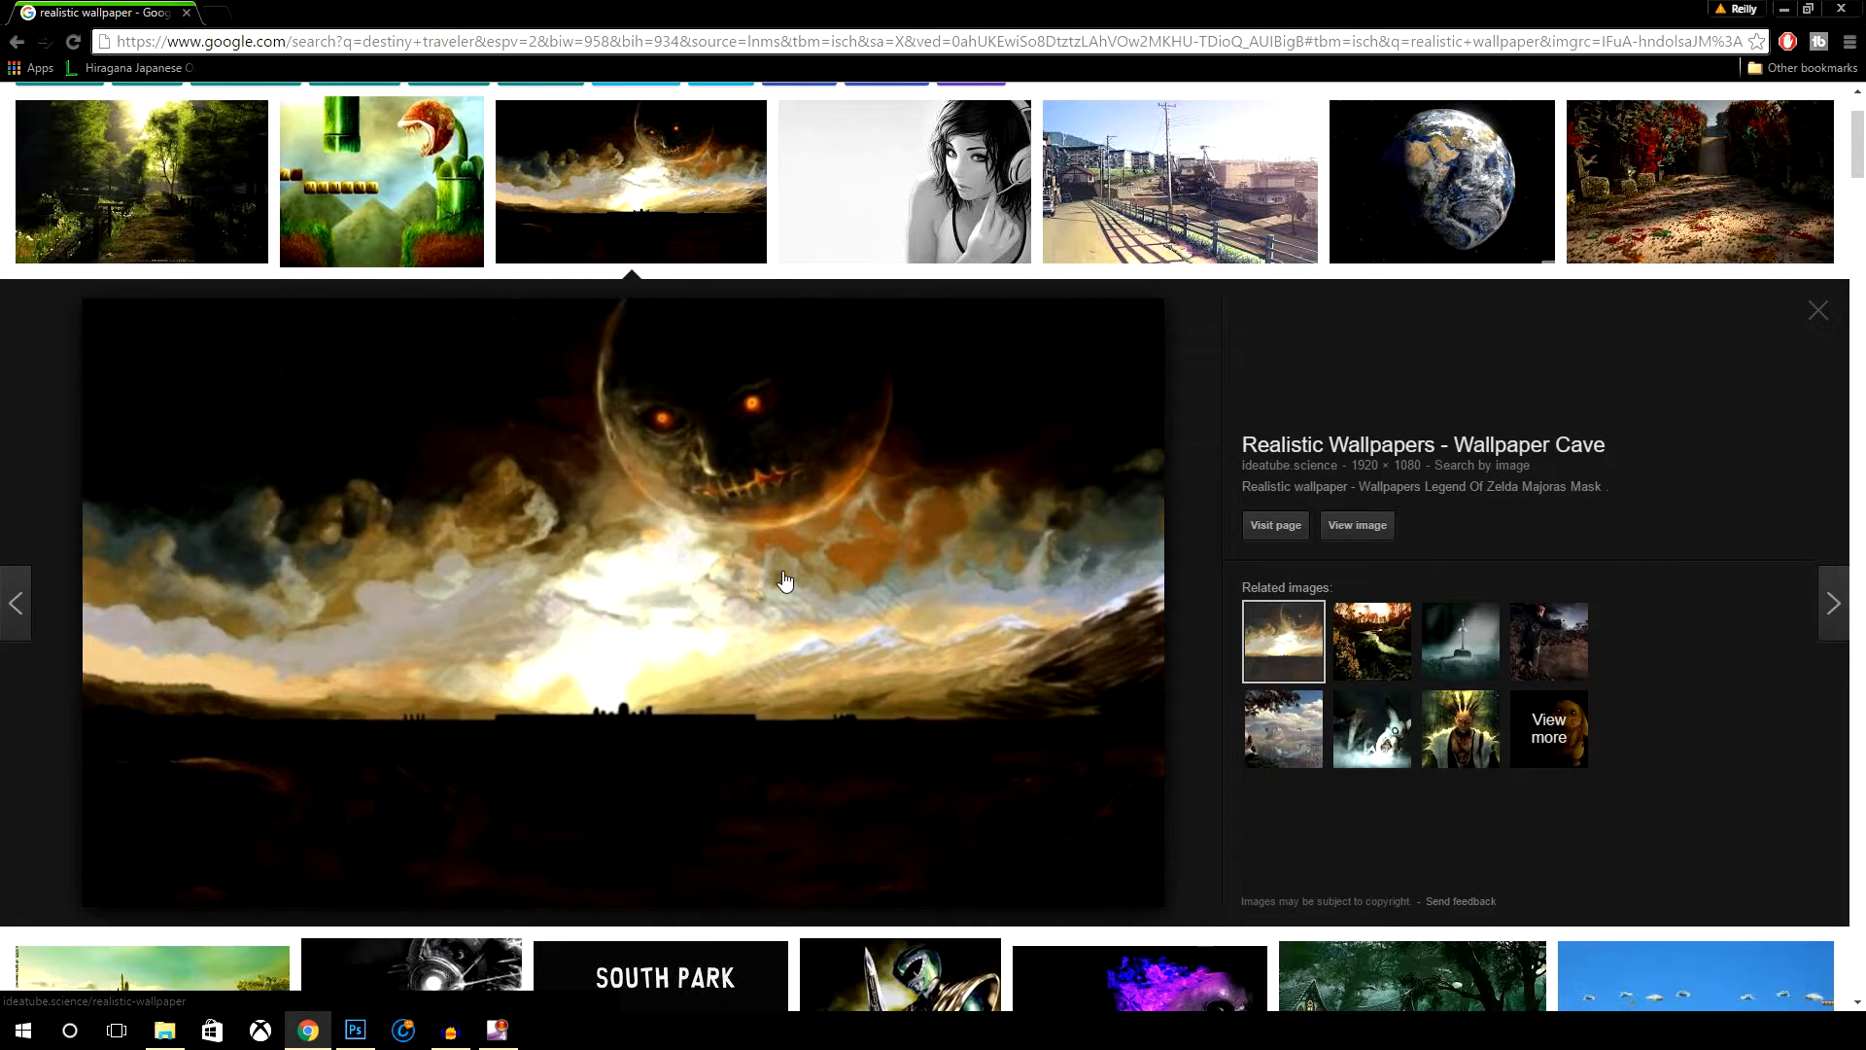
mouse_move(789, 585)
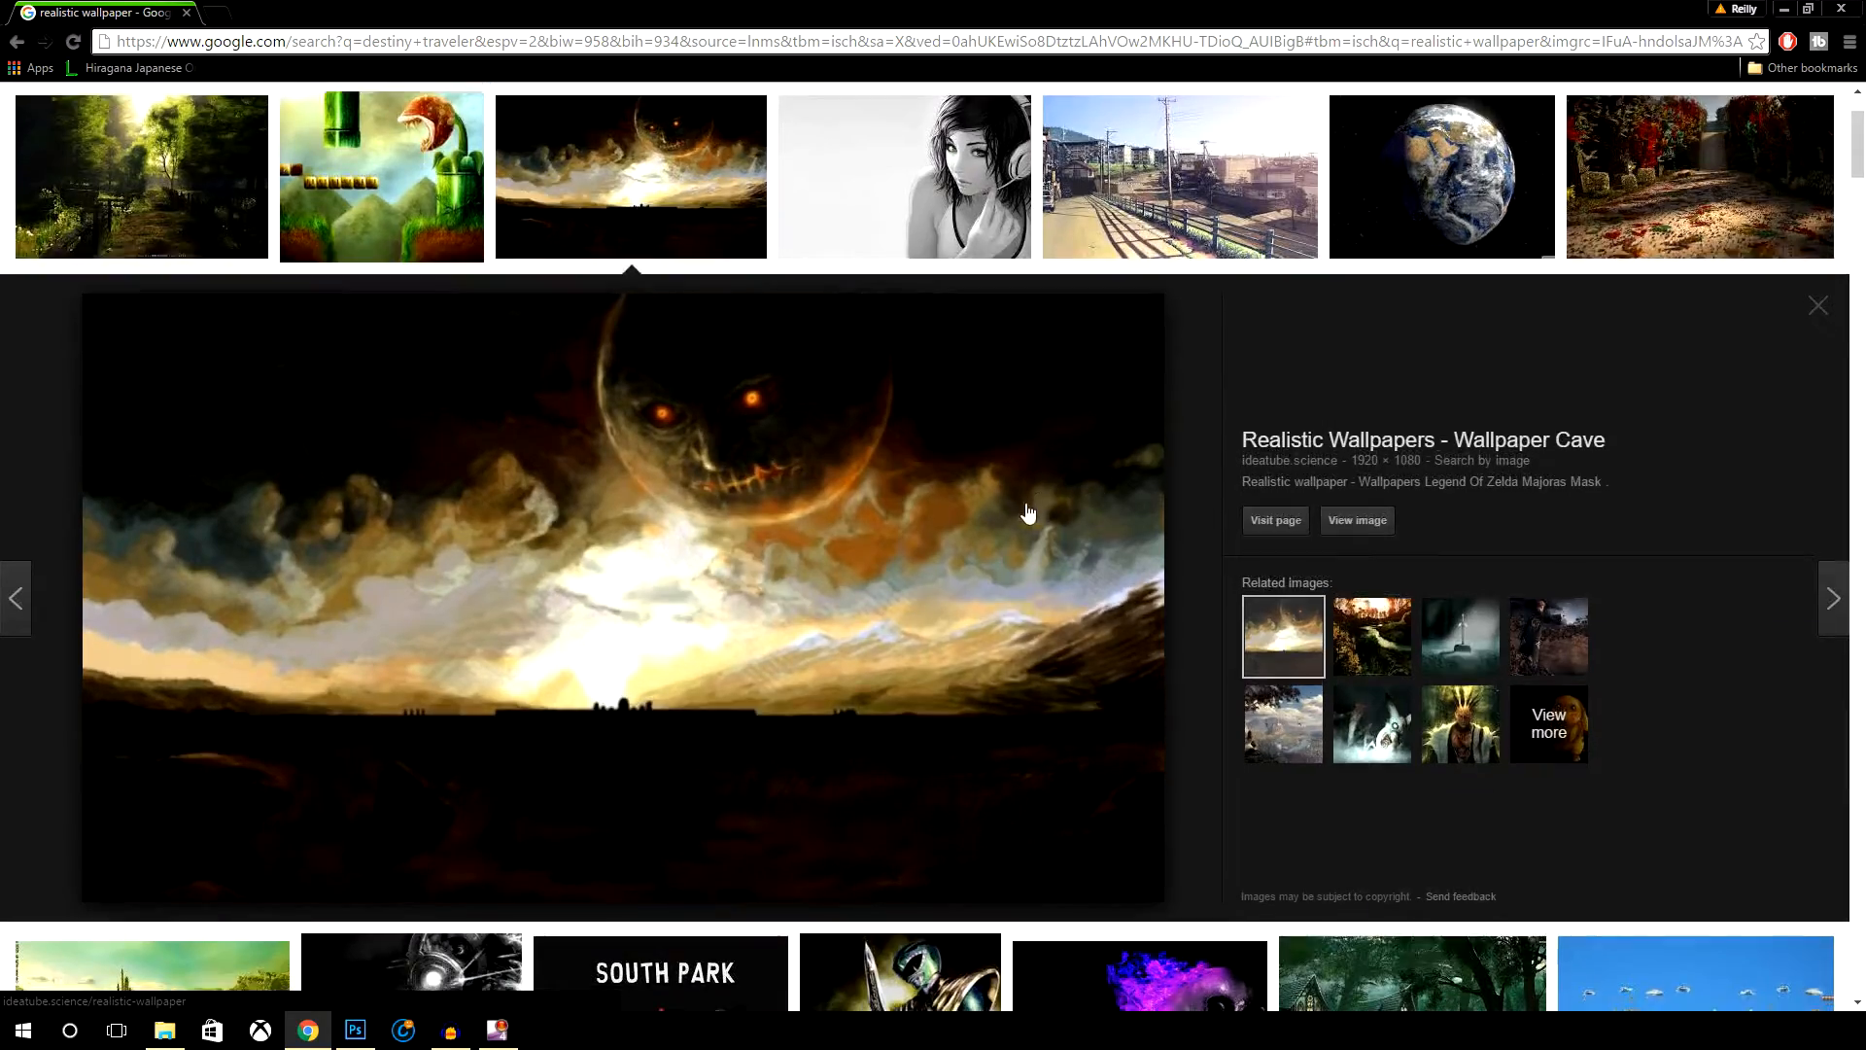
scroll(down, 3)
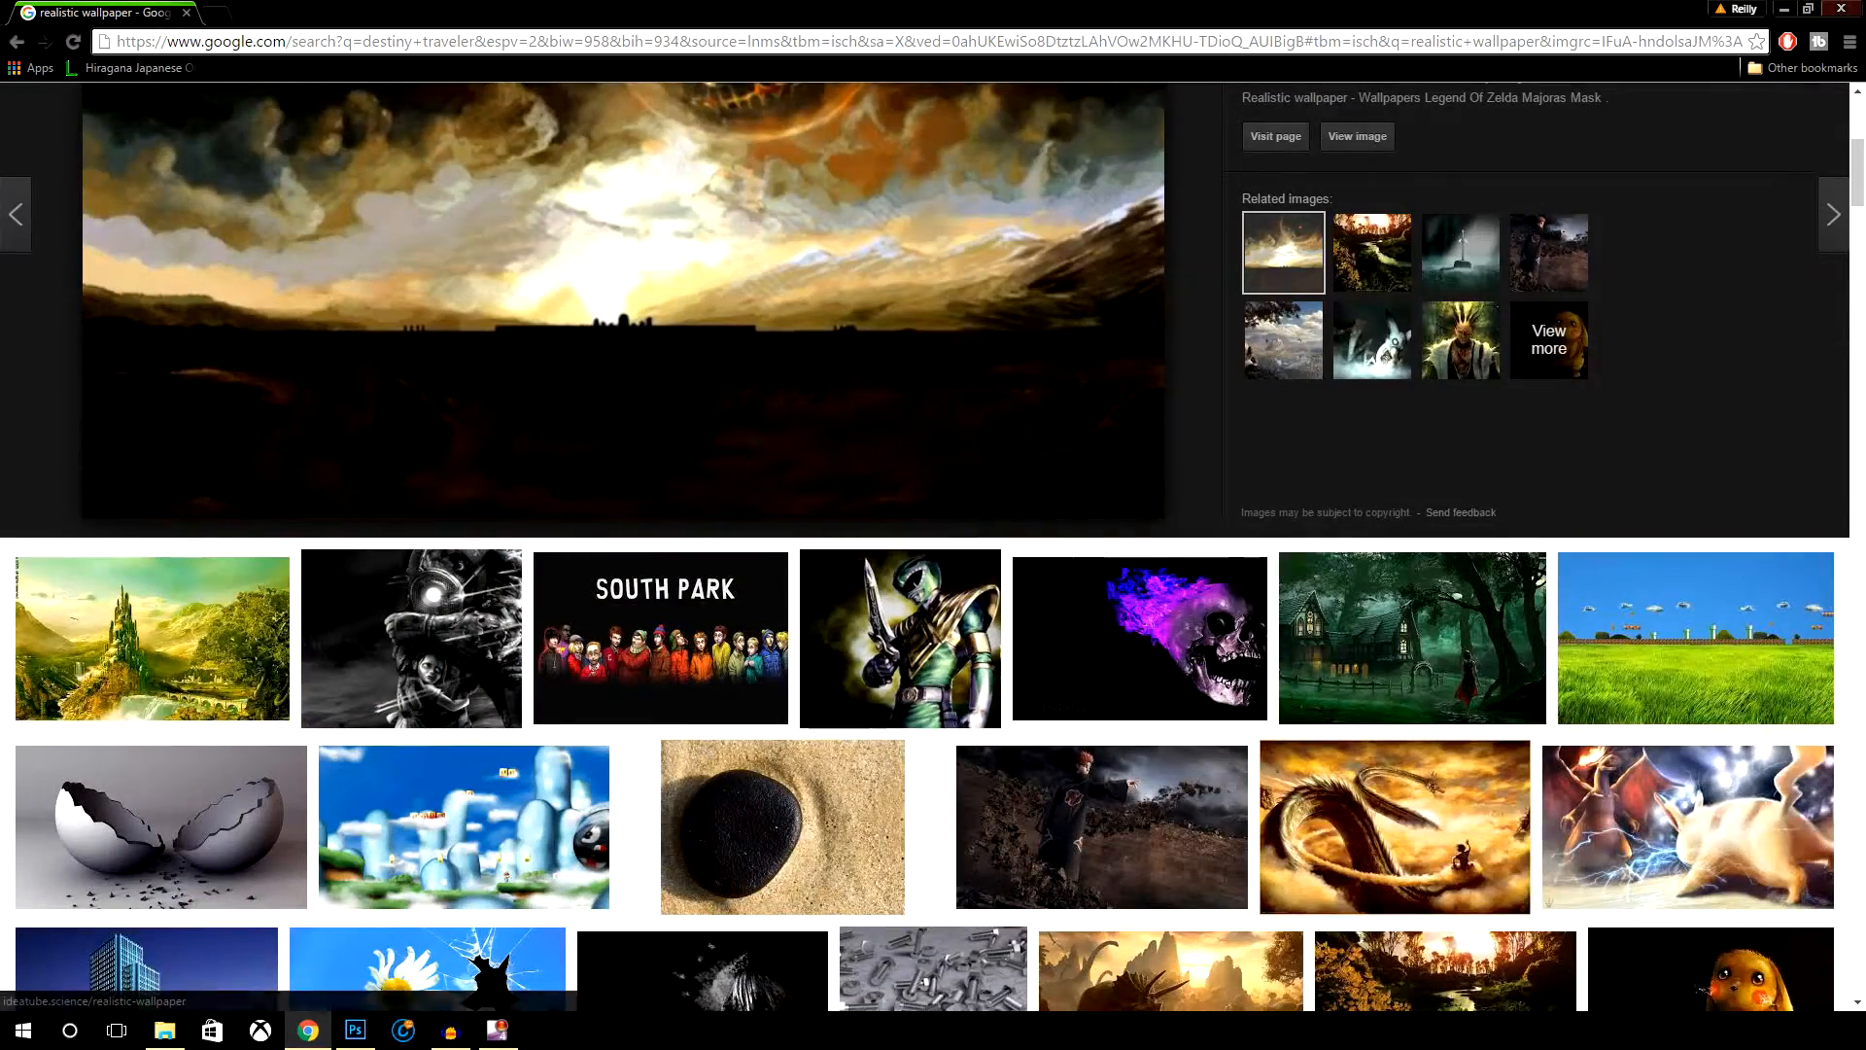
click(354, 1031)
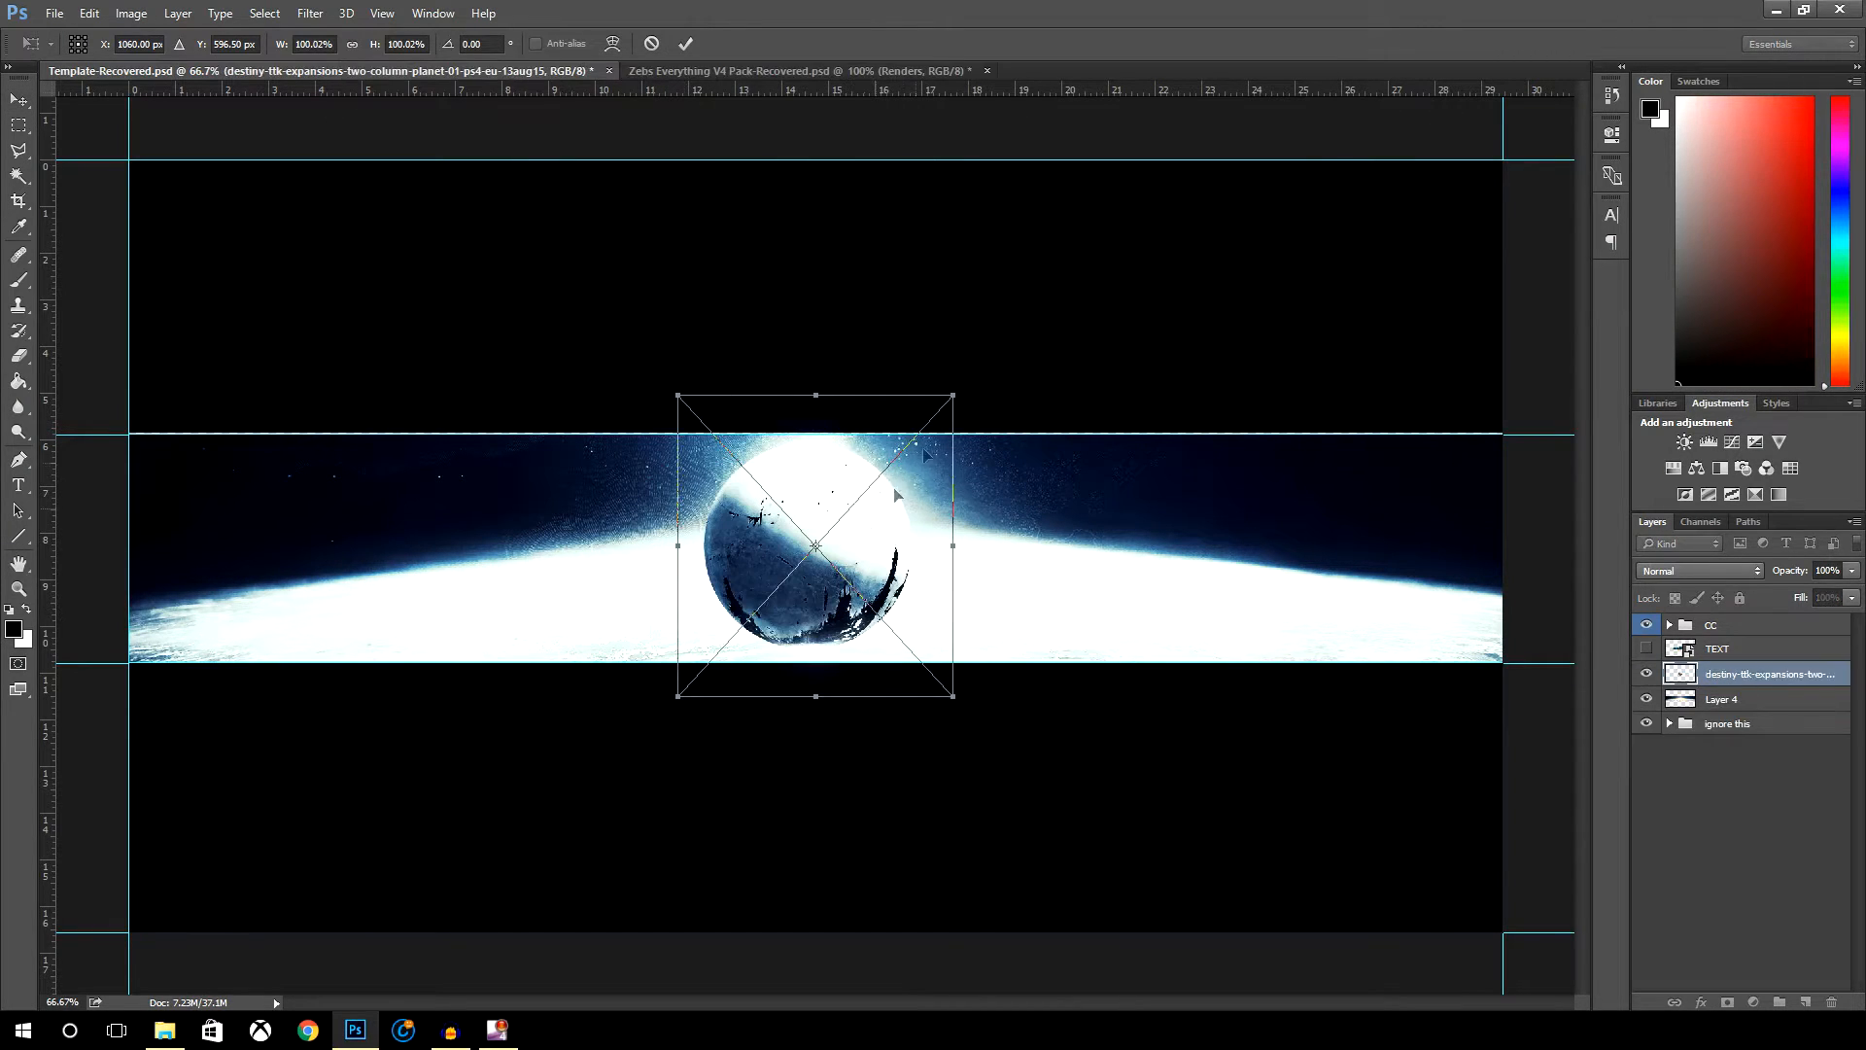
- Centre the cracked white planet on the glowing horizon and scale it down with Free Transform
drag(952, 397, 916, 408)
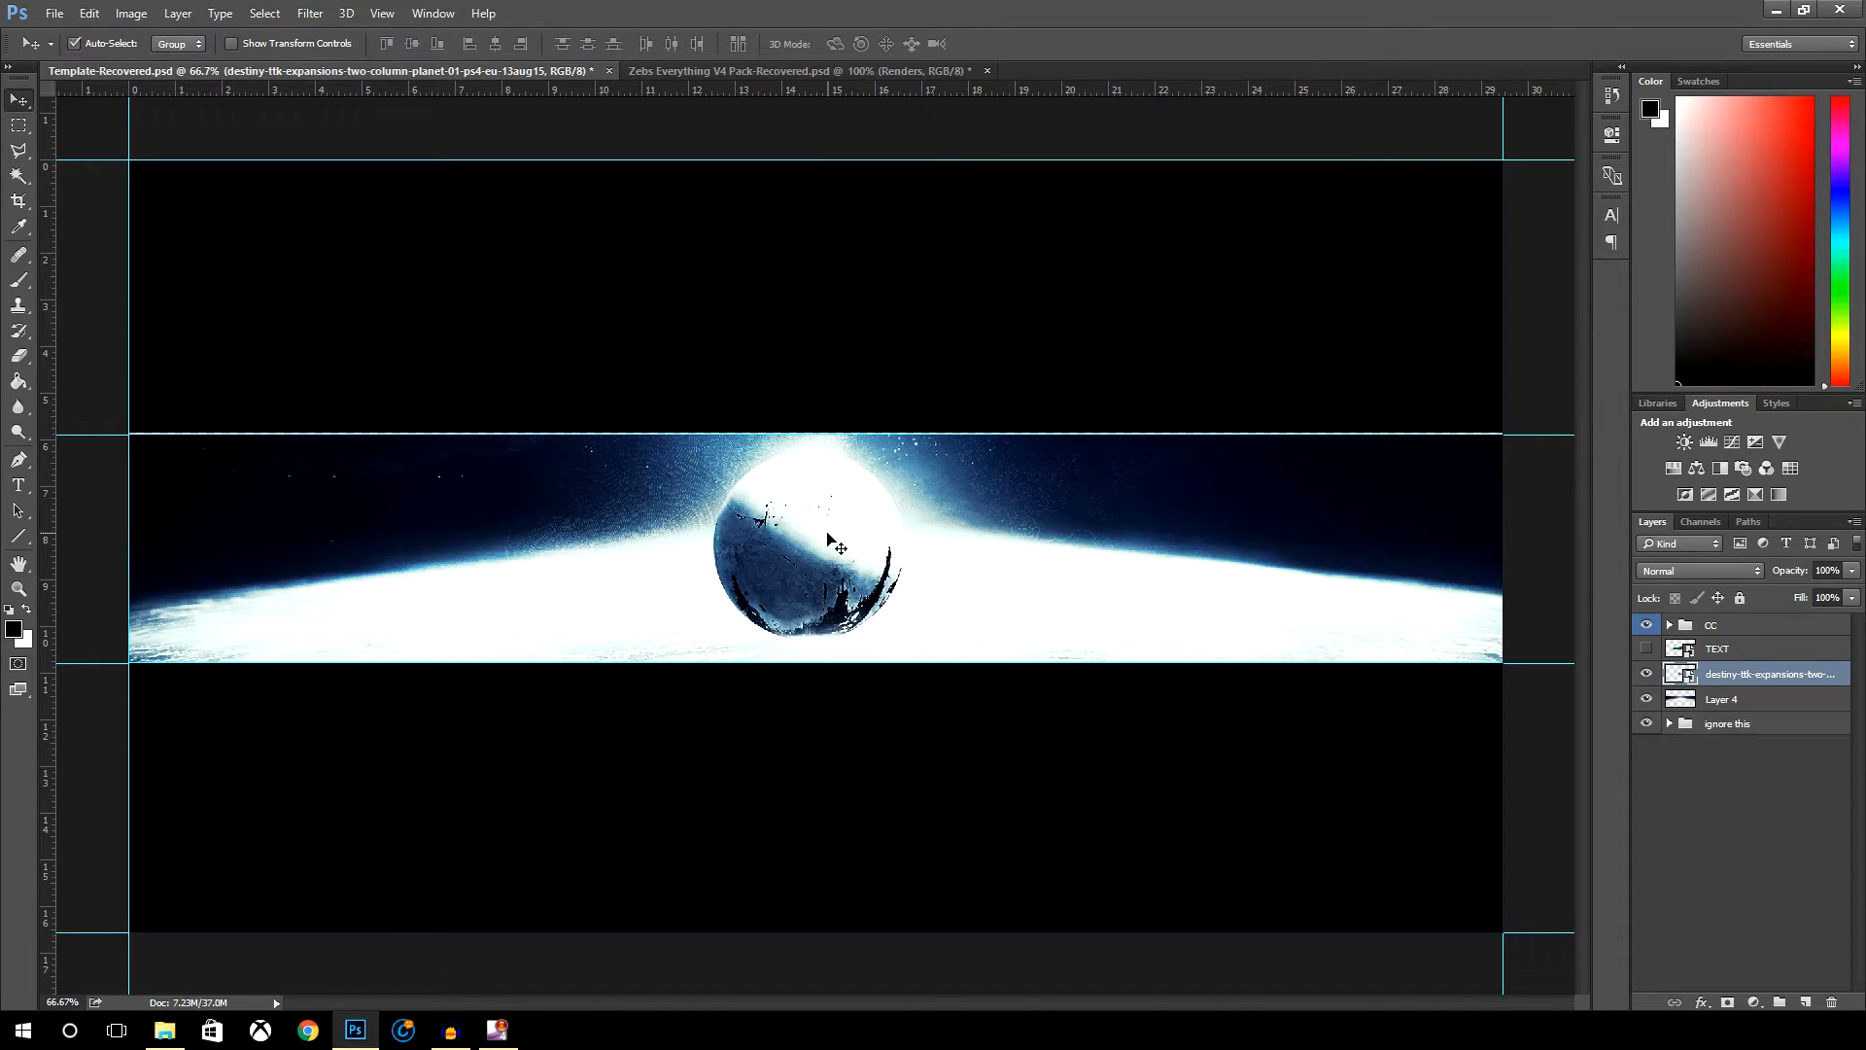
key(ctrl+t)
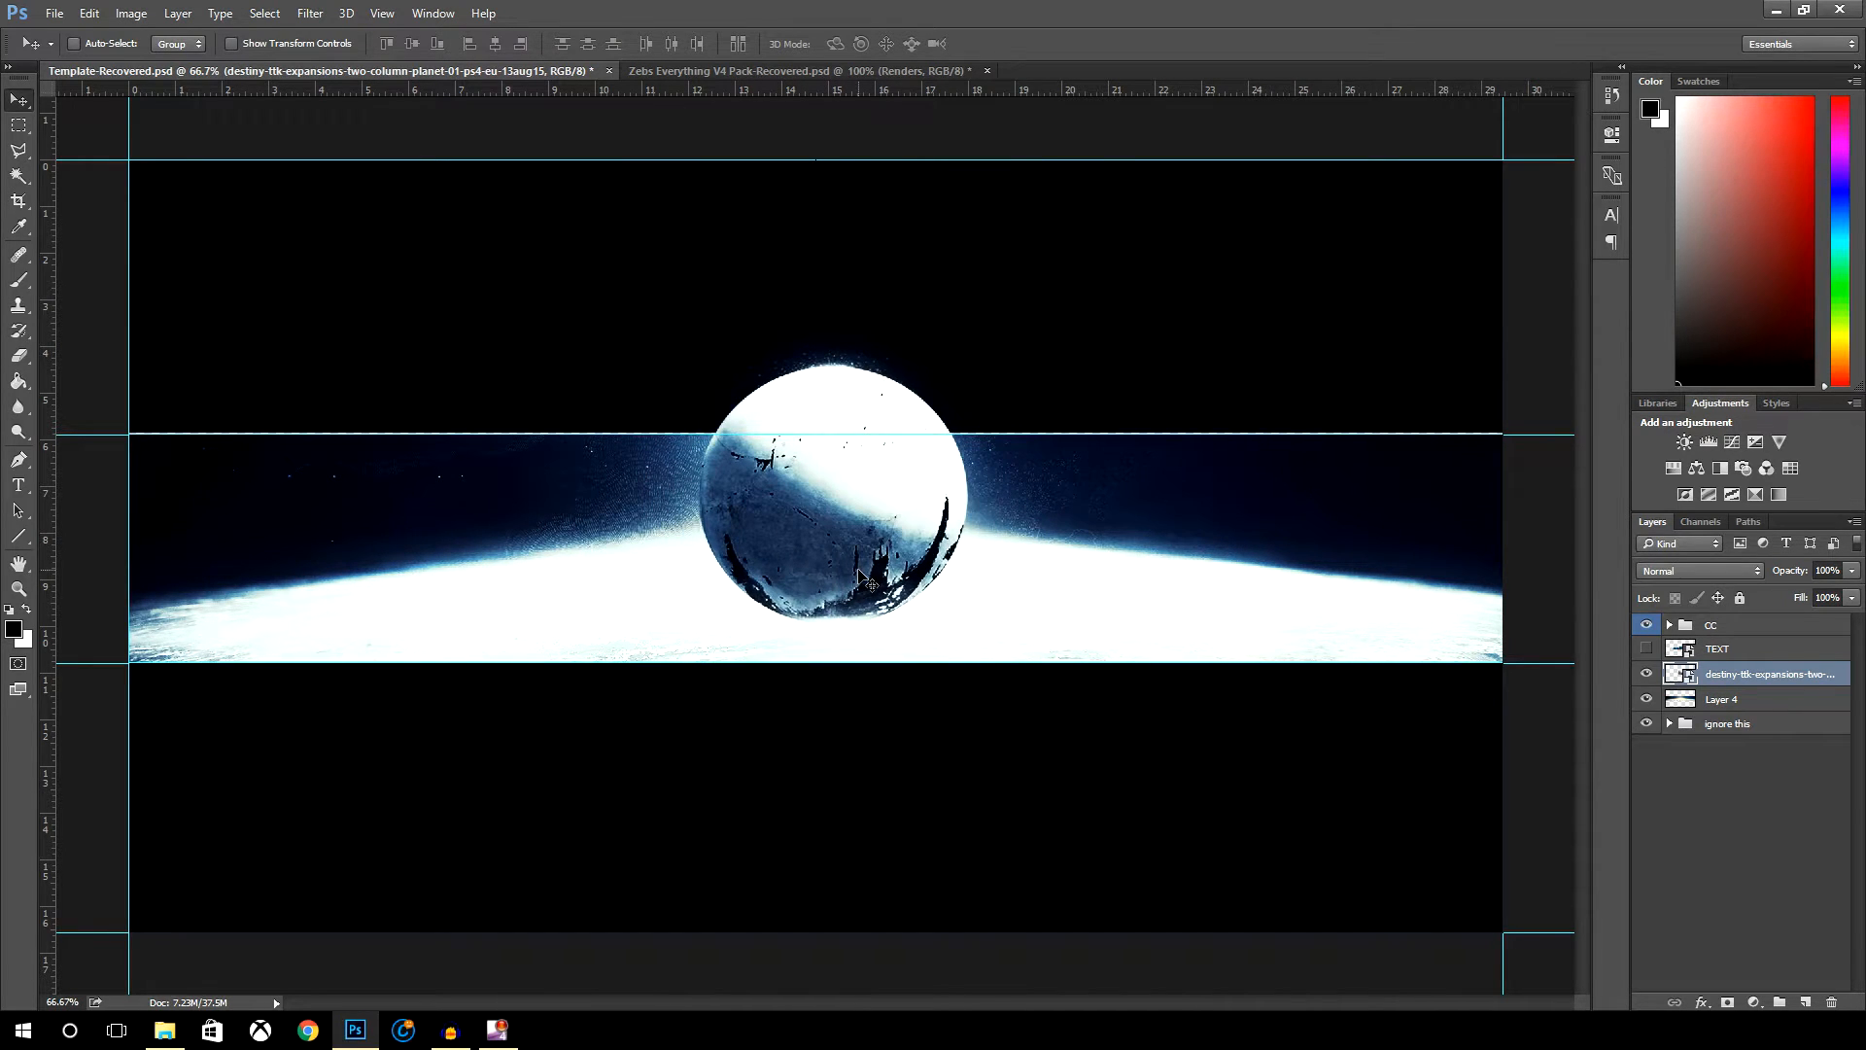
key(ctrl+t)
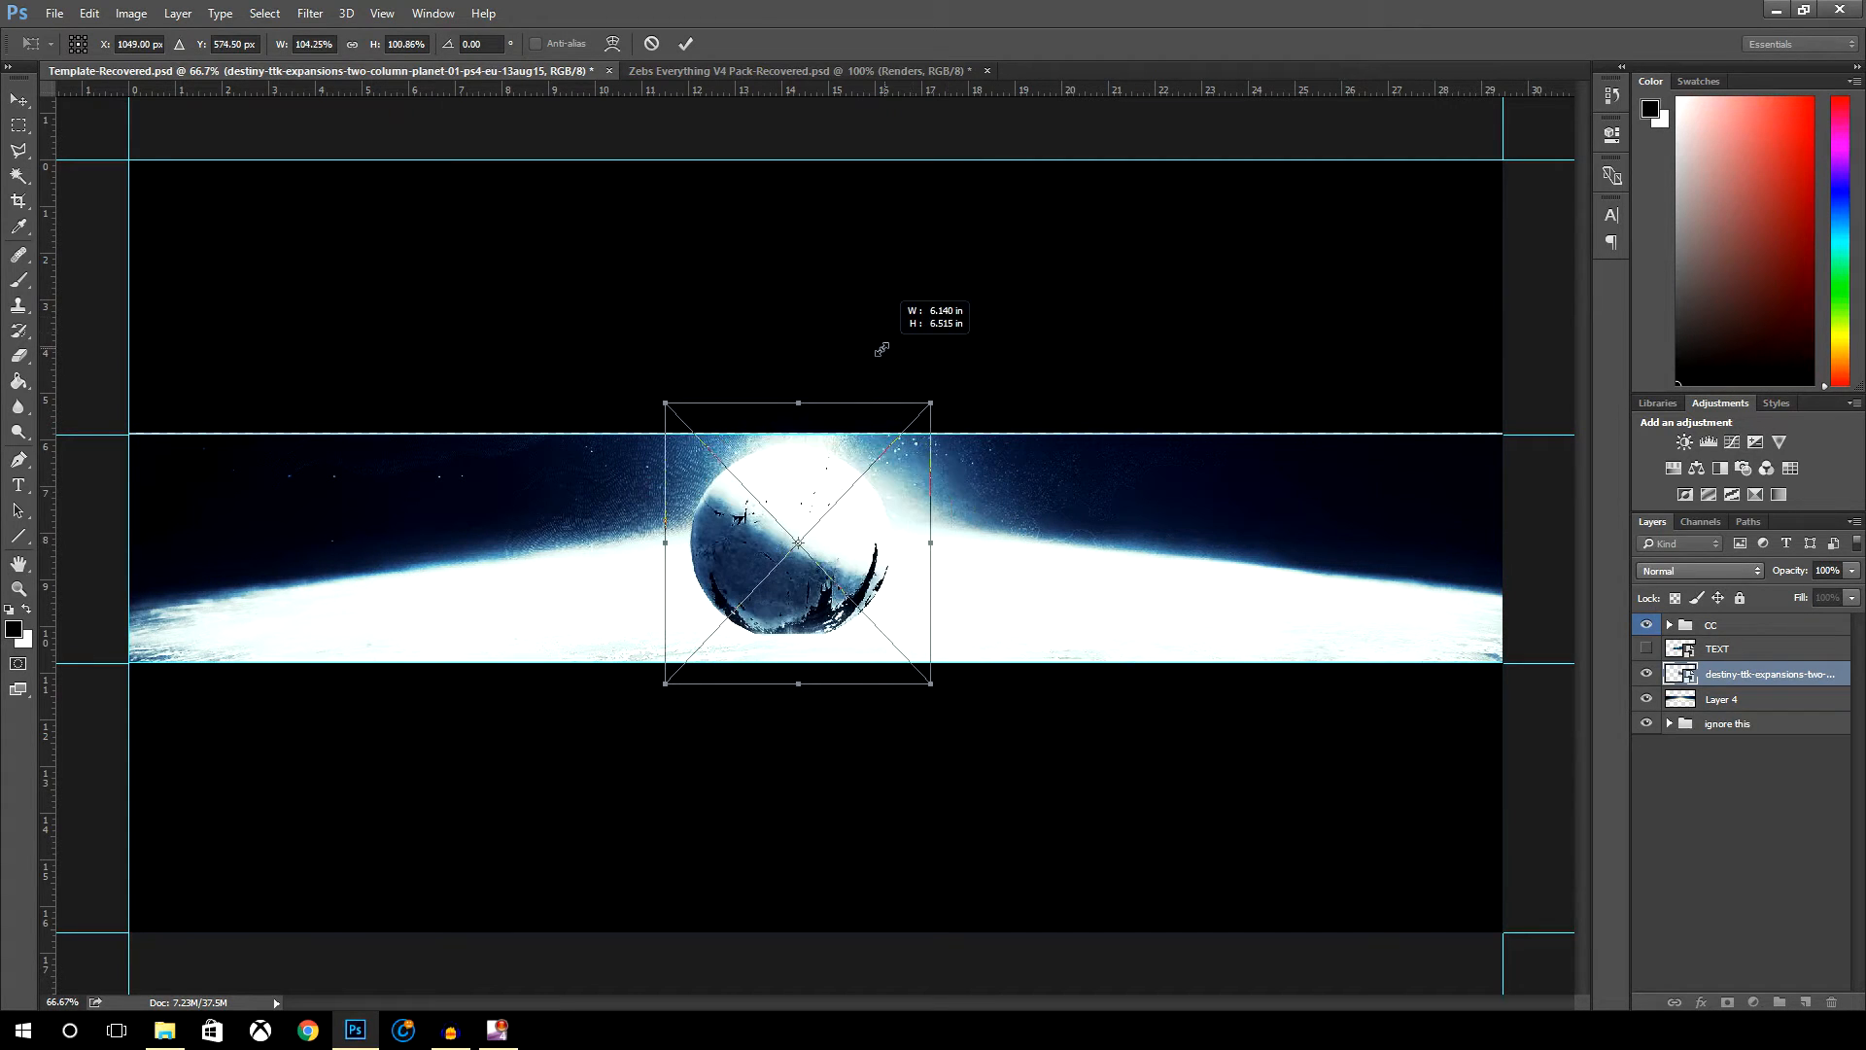
drag(929, 404, 910, 418)
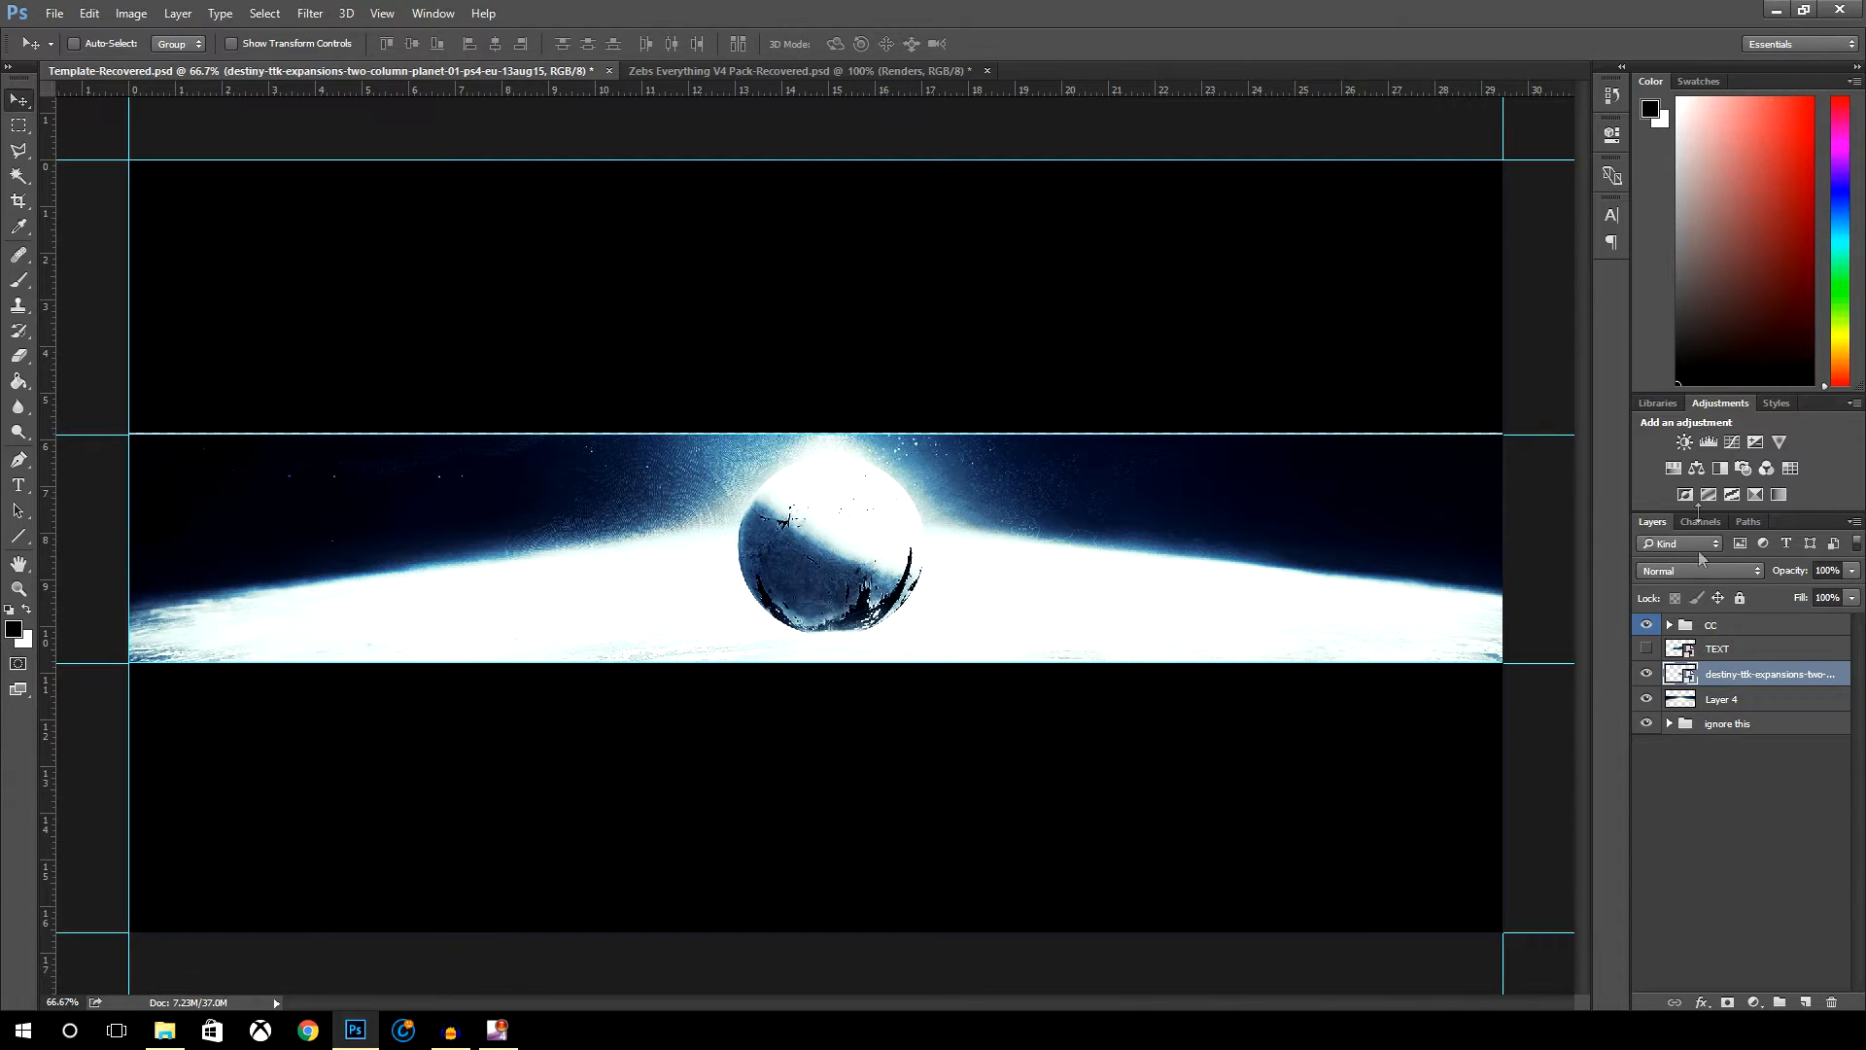
- Show the KHRONICZ chrome text, peek inside the CC group, then switch to the Zebs Everything V4 Pack document
click(1644, 649)
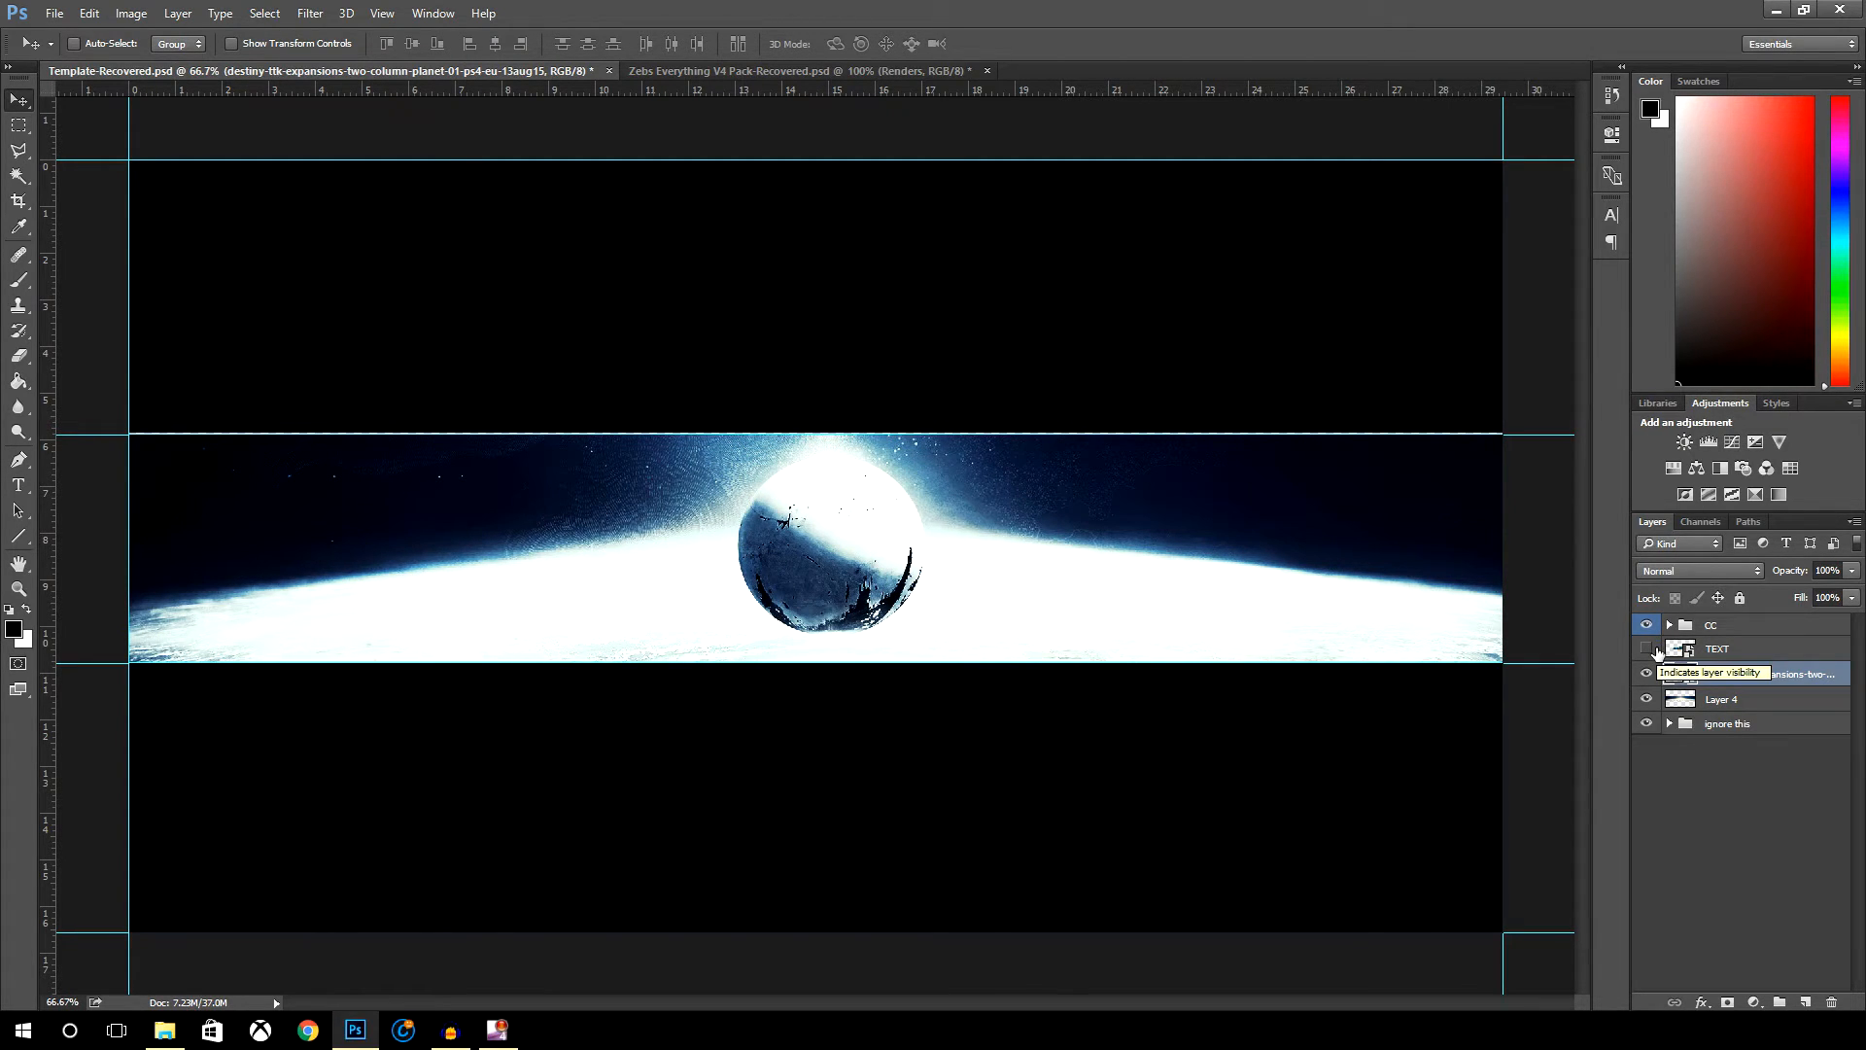
click(1647, 674)
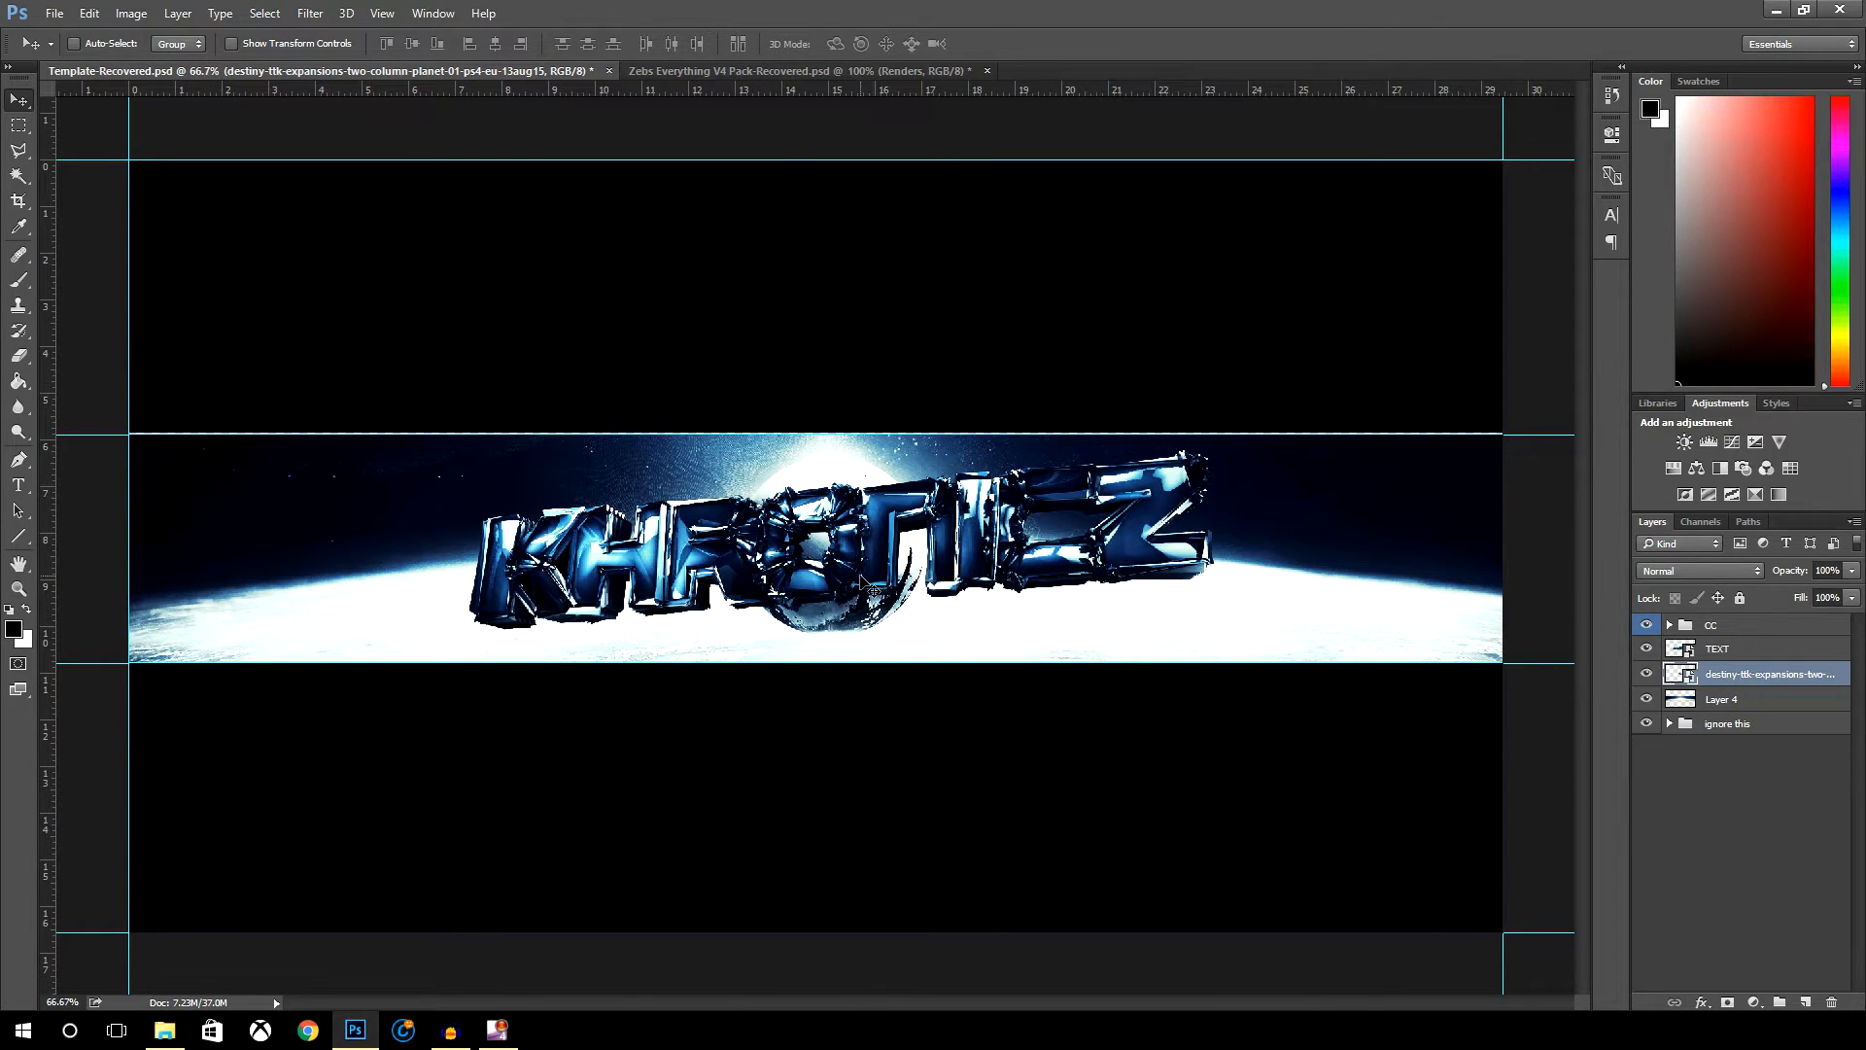
mouse_move(909, 500)
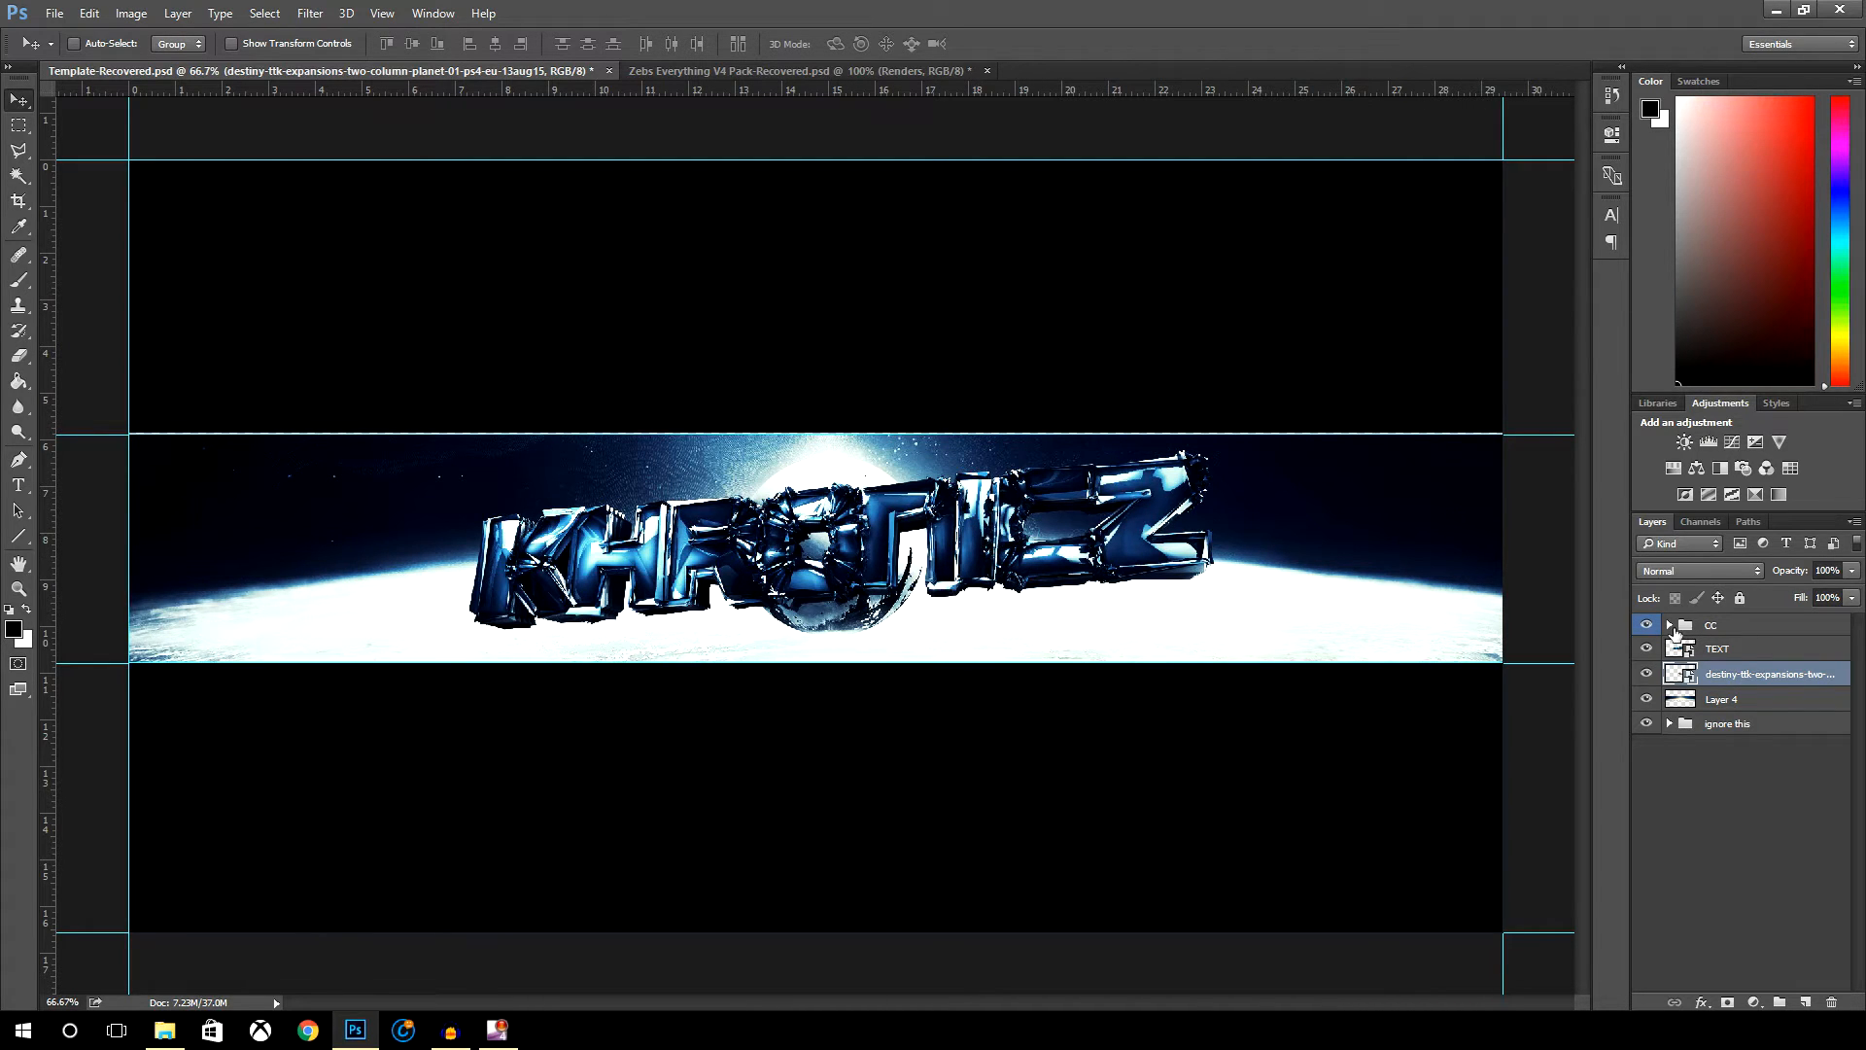
click(1667, 624)
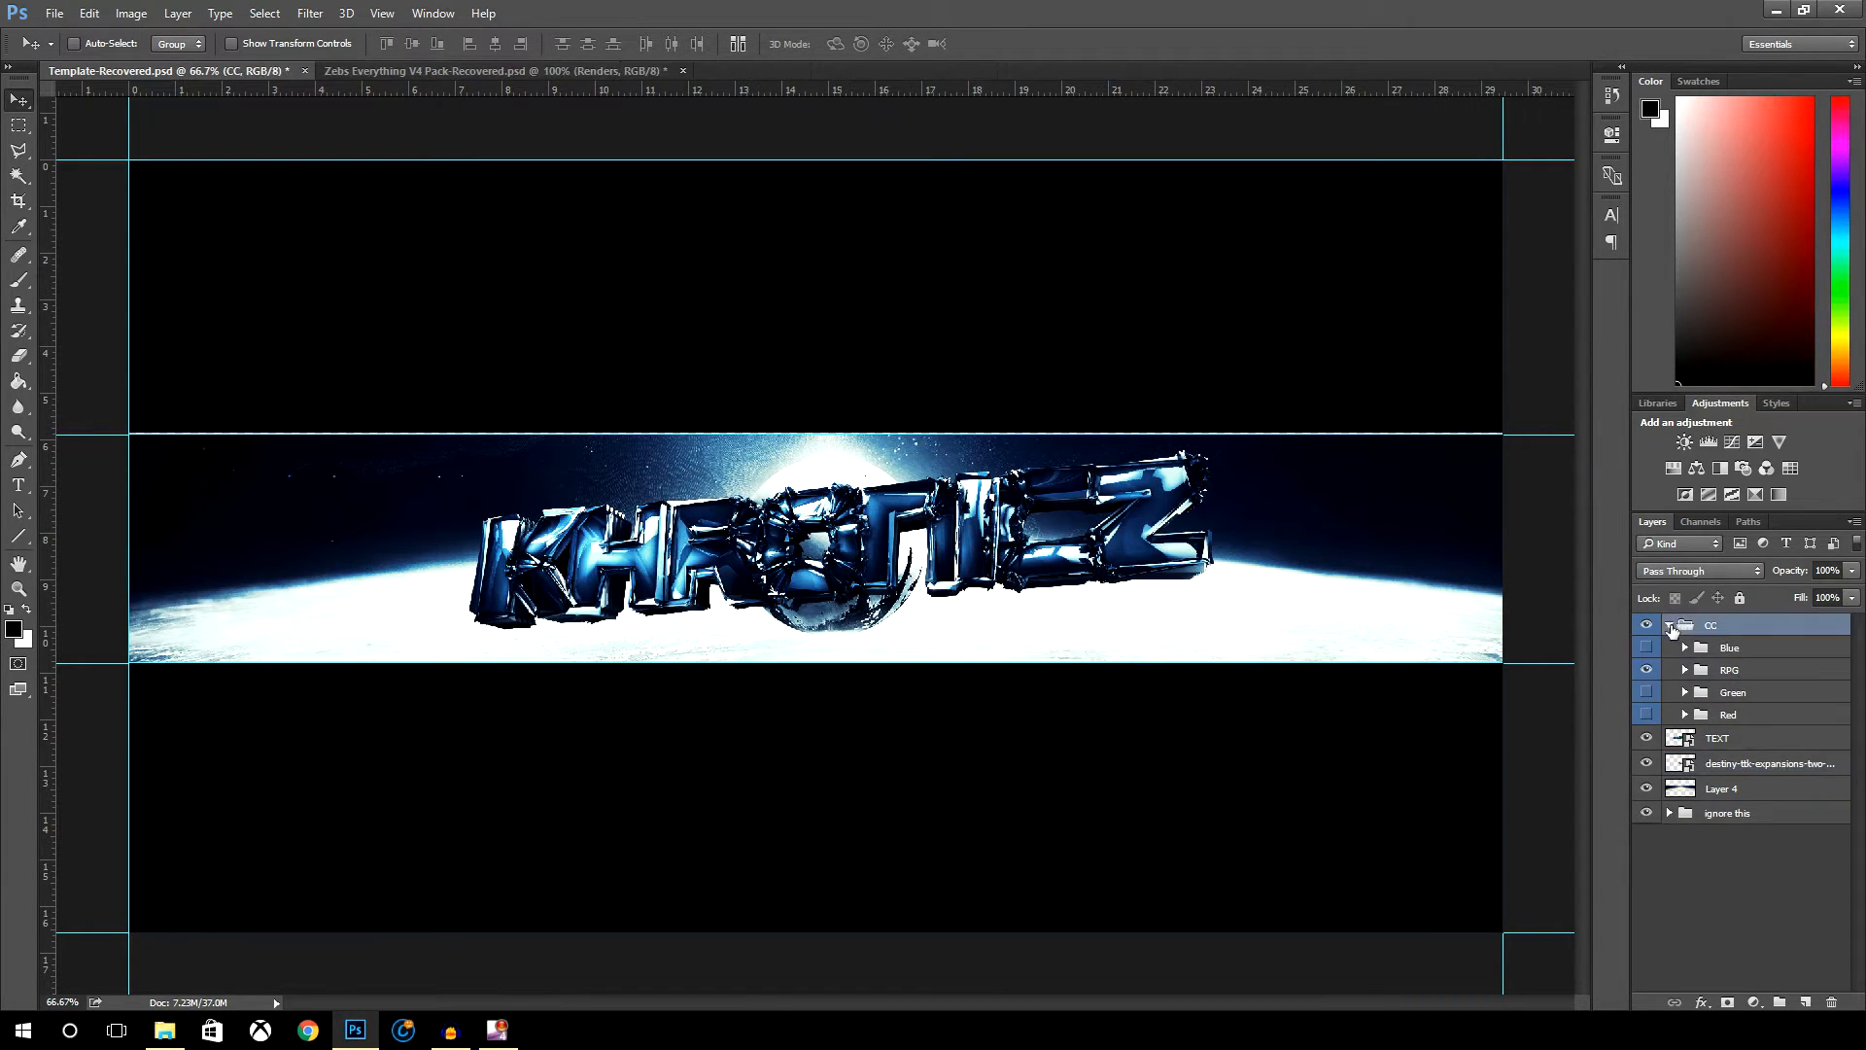
click(1668, 623)
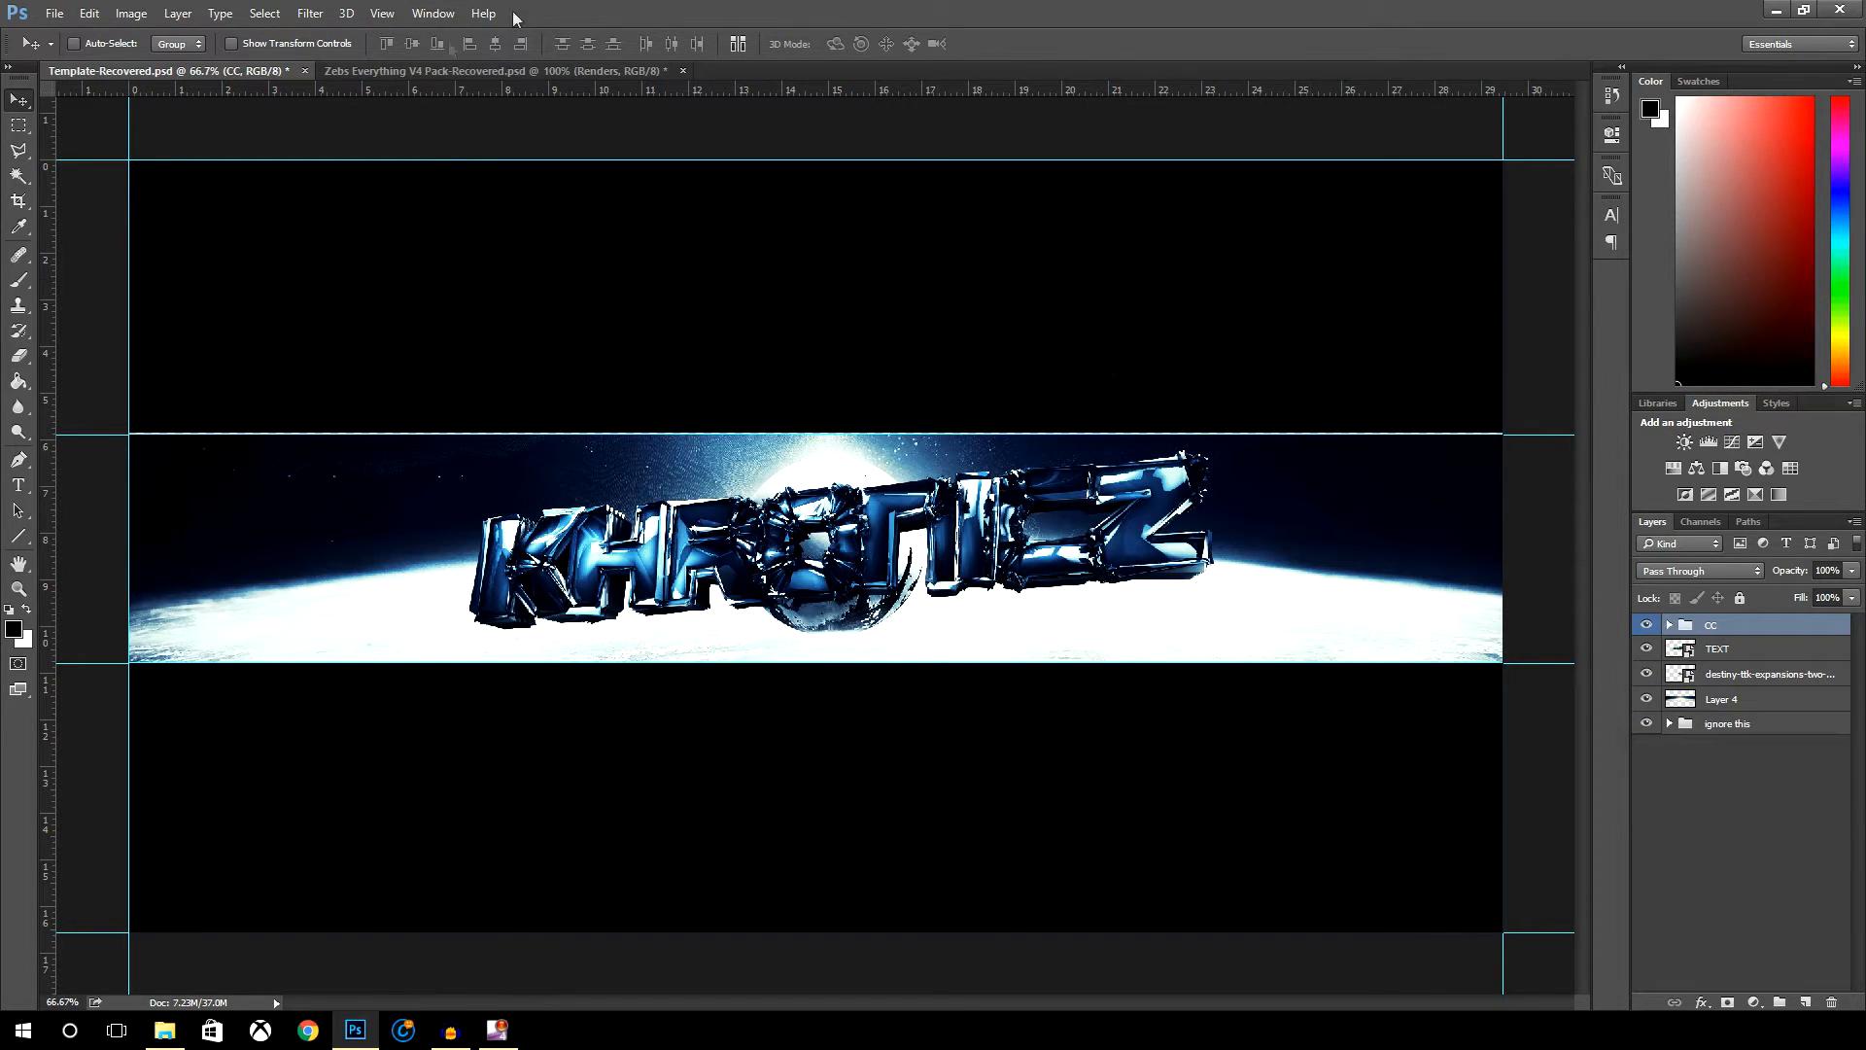
click(499, 70)
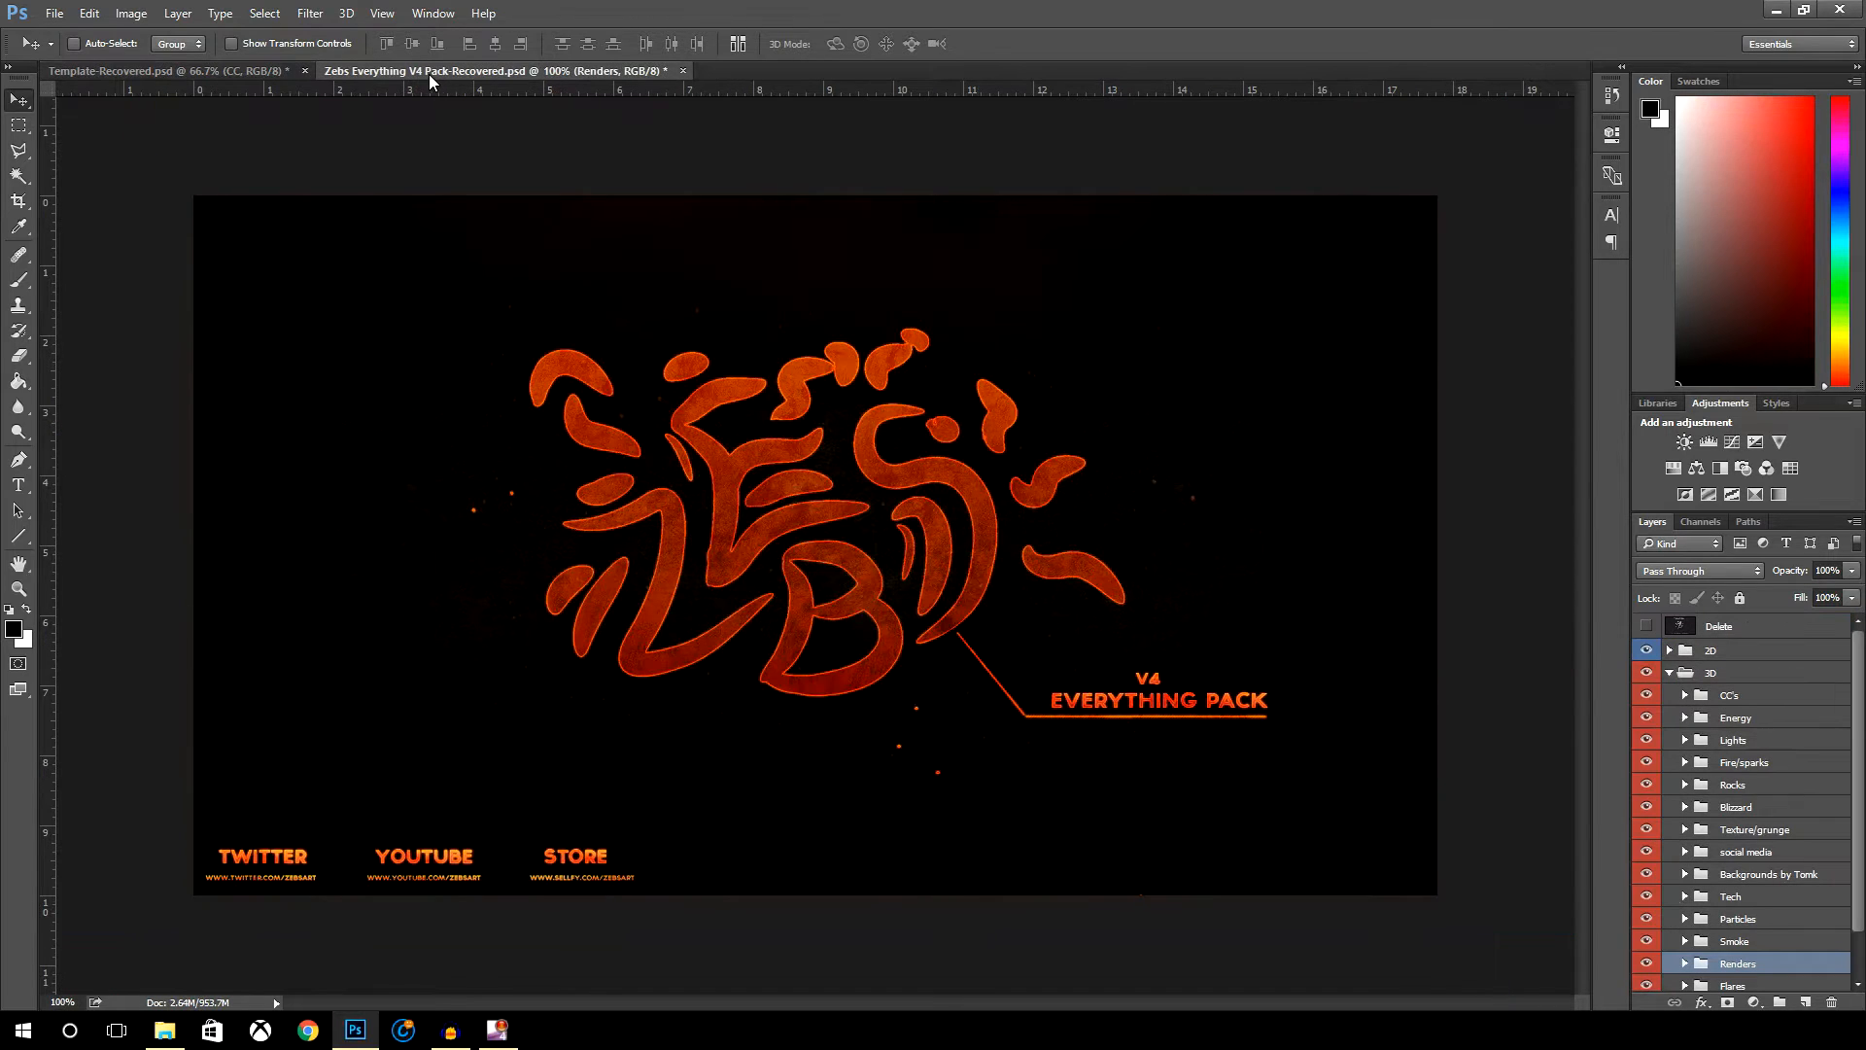
mouse_move(644, 486)
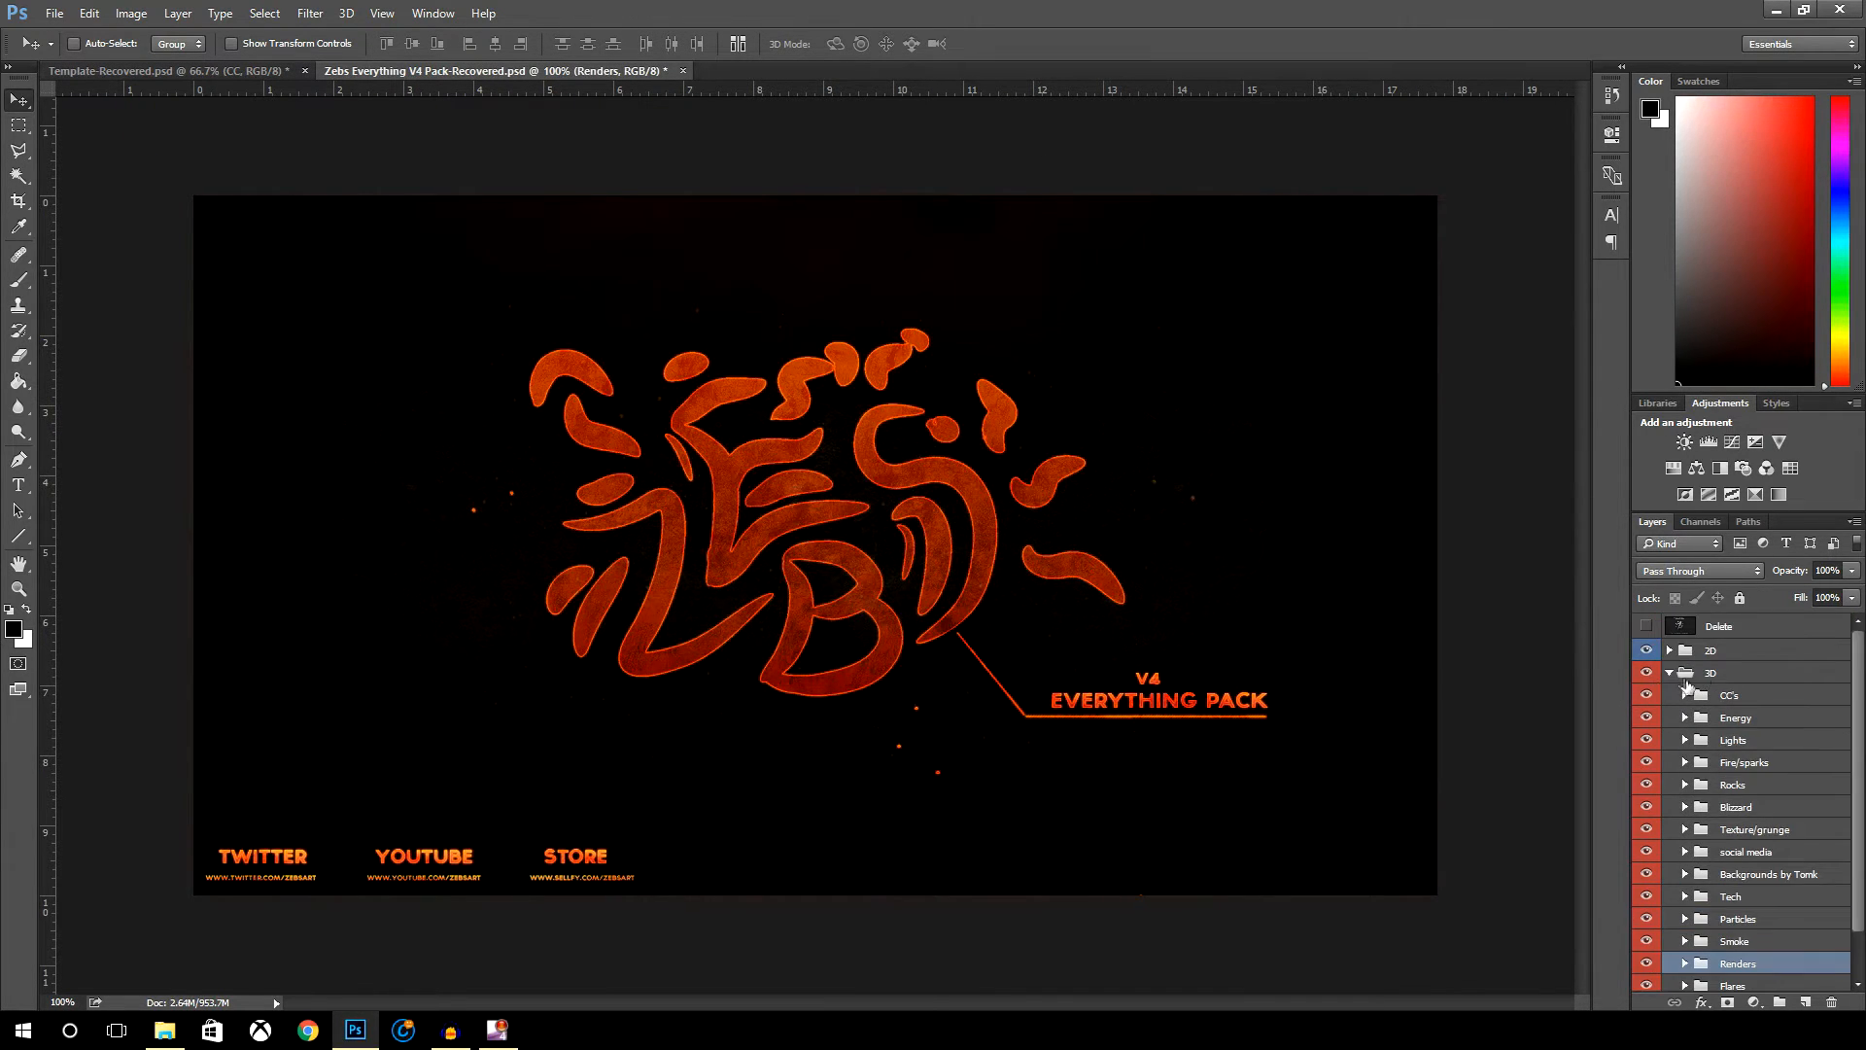
- Return to the Template-Recovered.psd banner document
click(1669, 672)
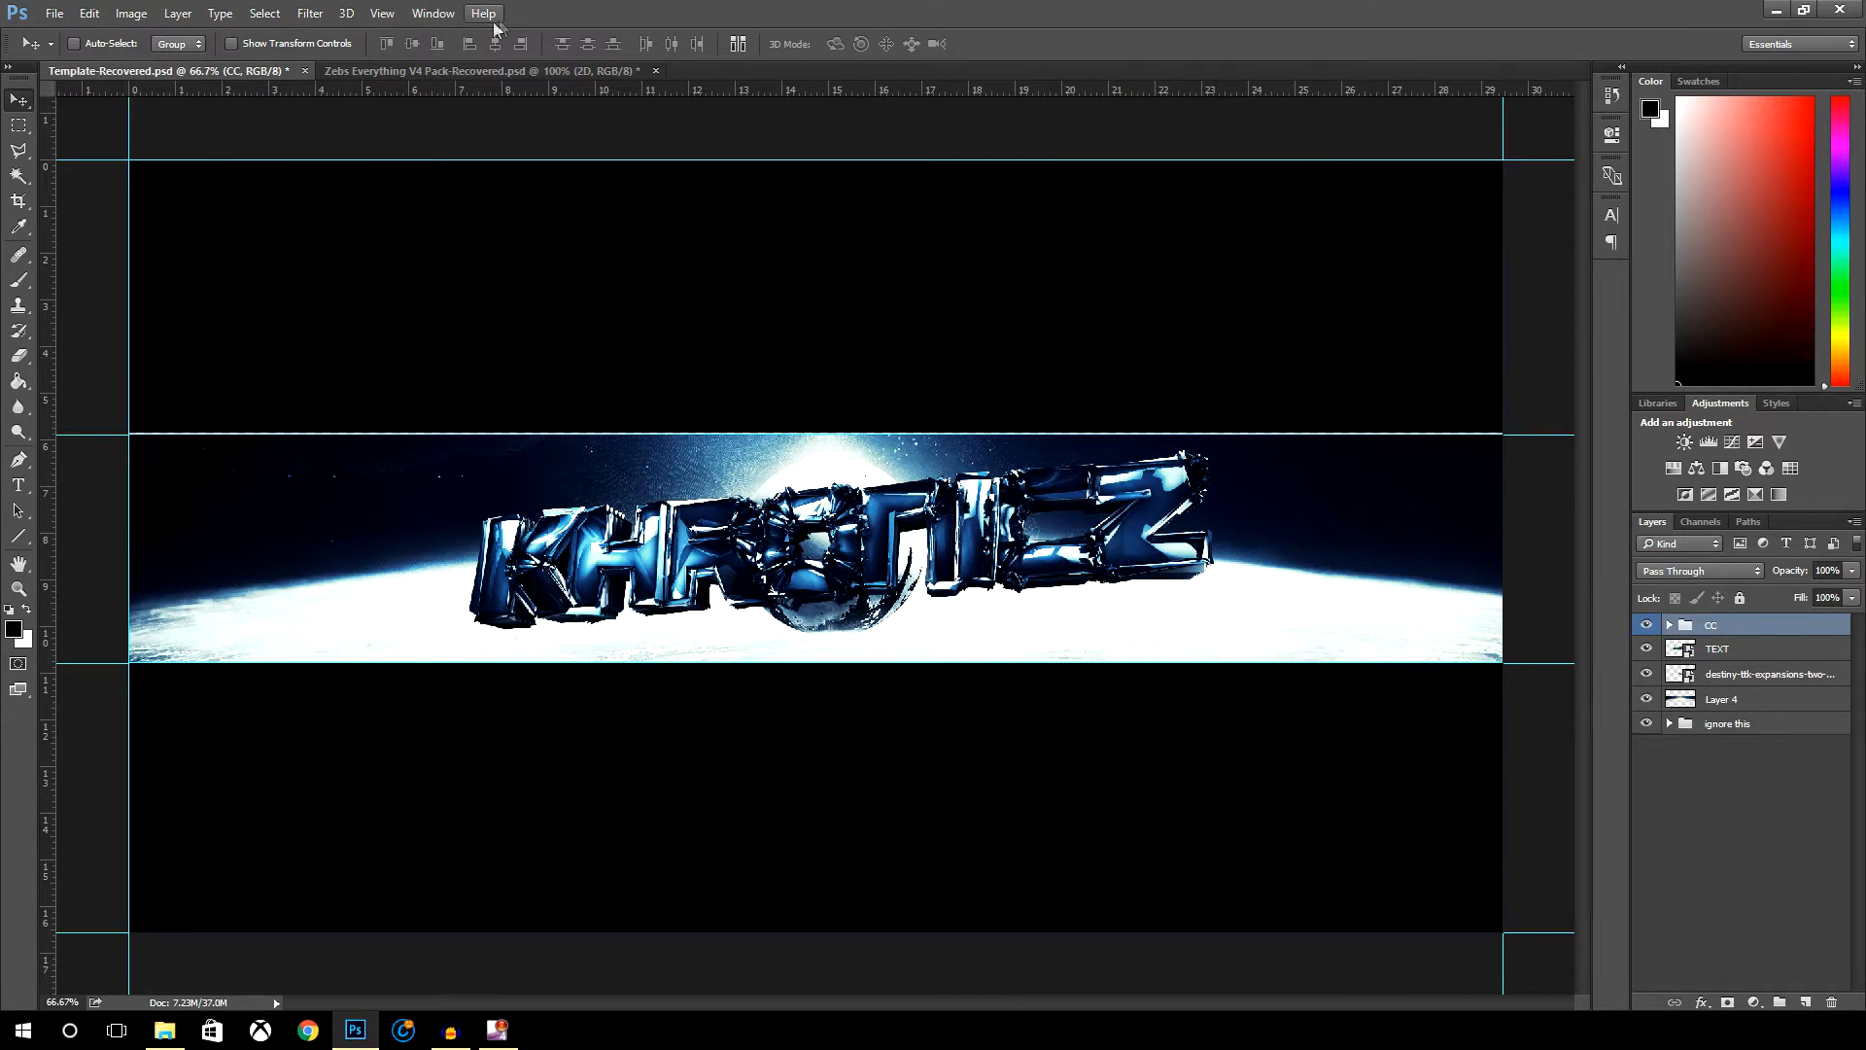
mouse_move(1221, 615)
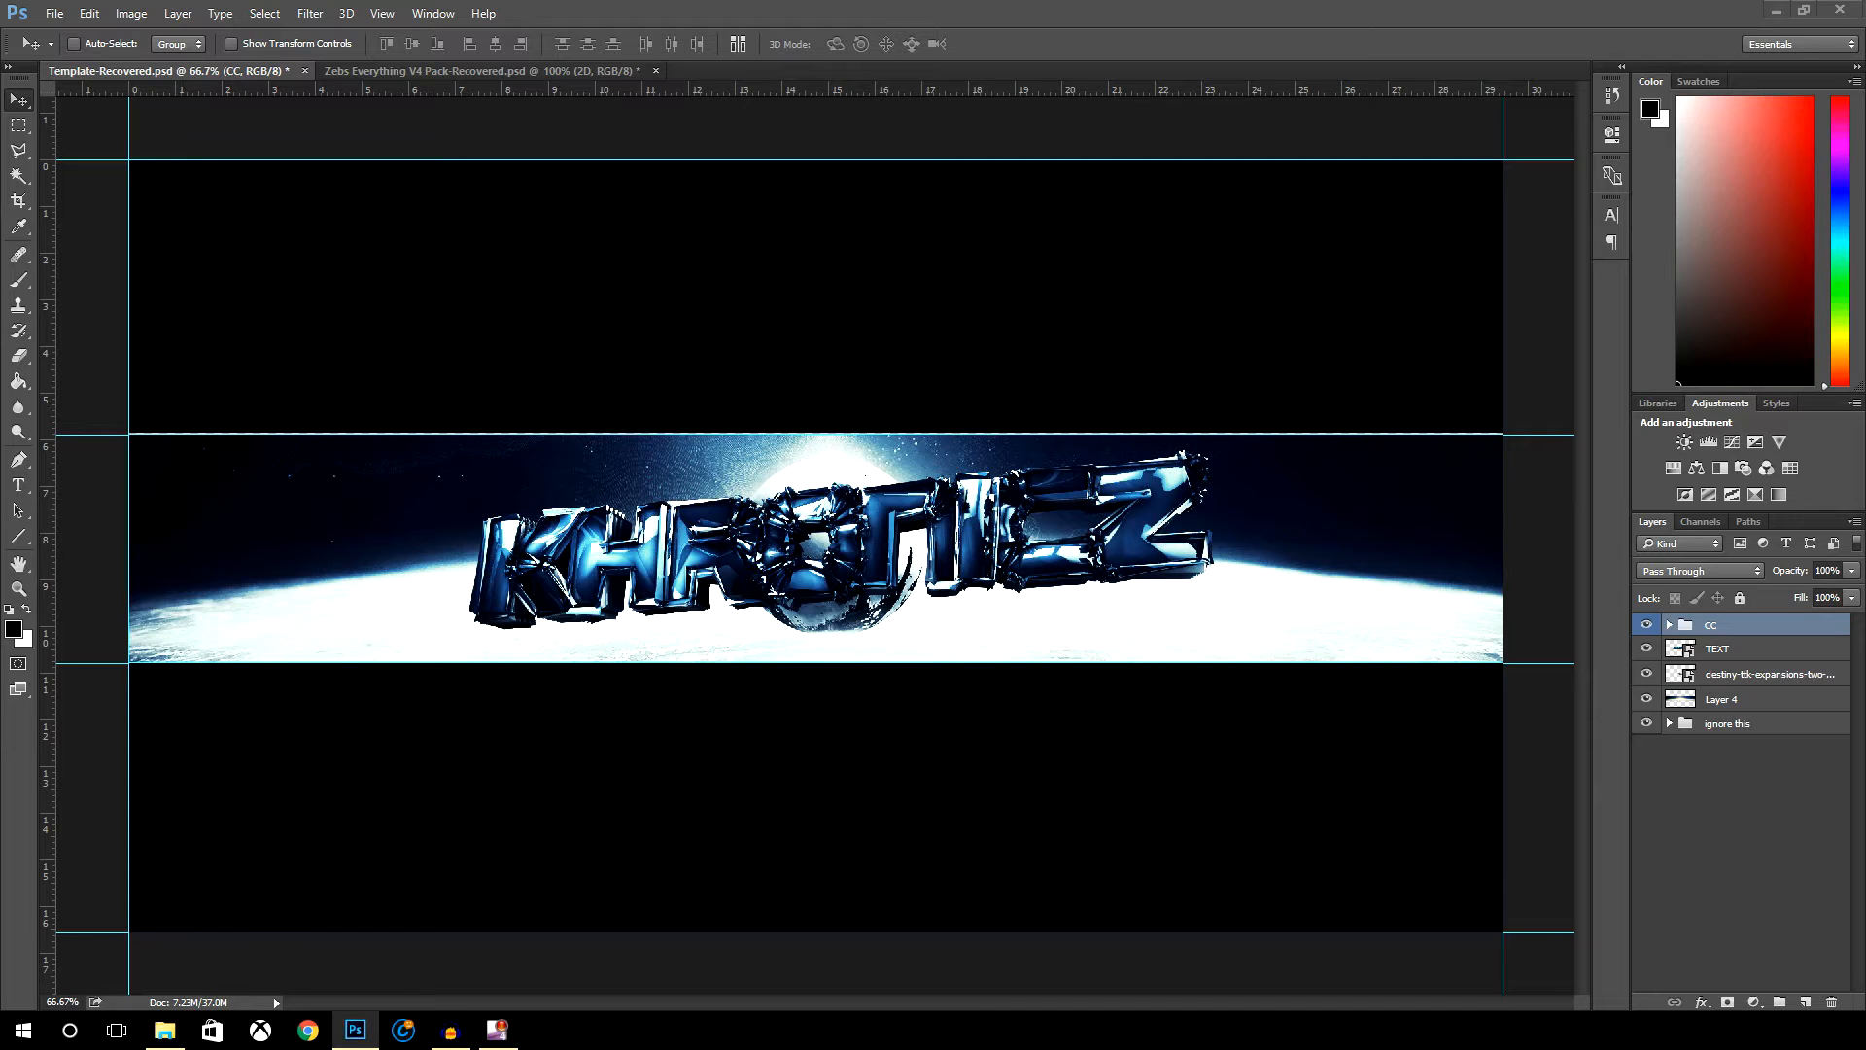
- Free Transform the pasted stars layer, stretching both sides to span the full banner width
key(ctrl+t)
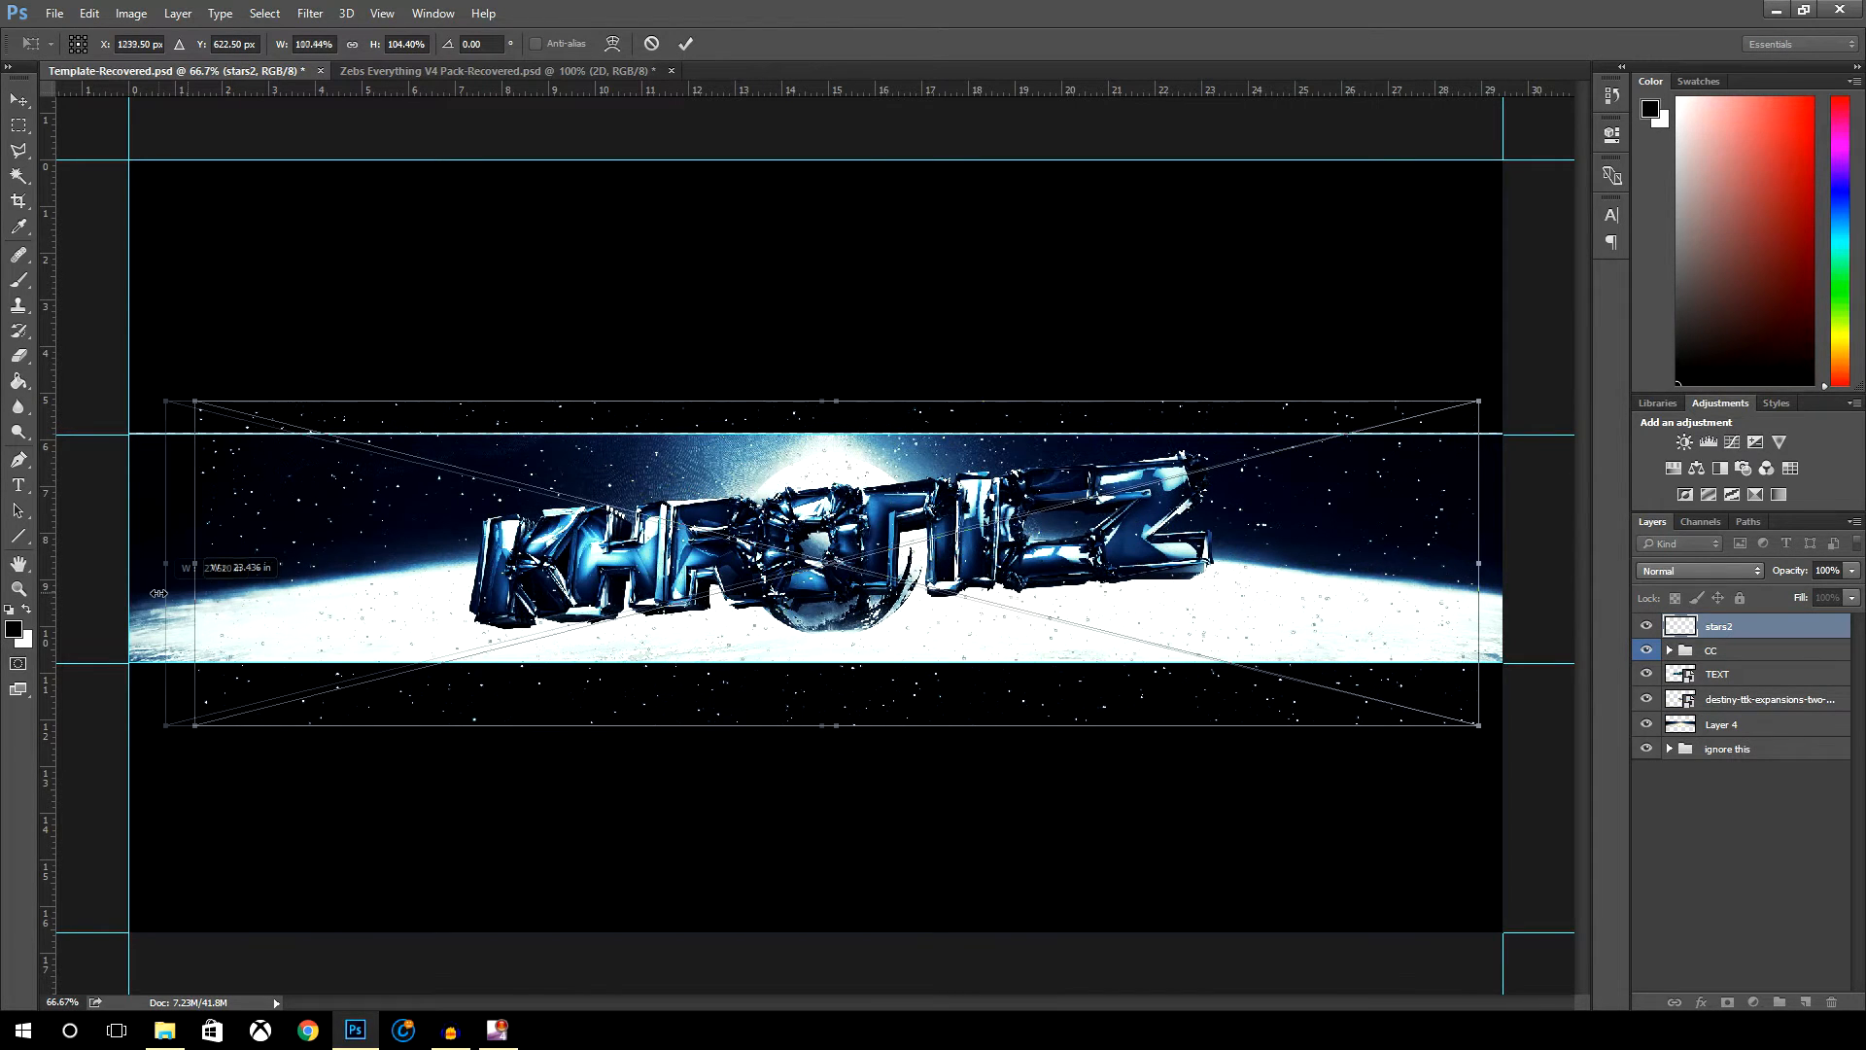
drag(161, 592, 136, 593)
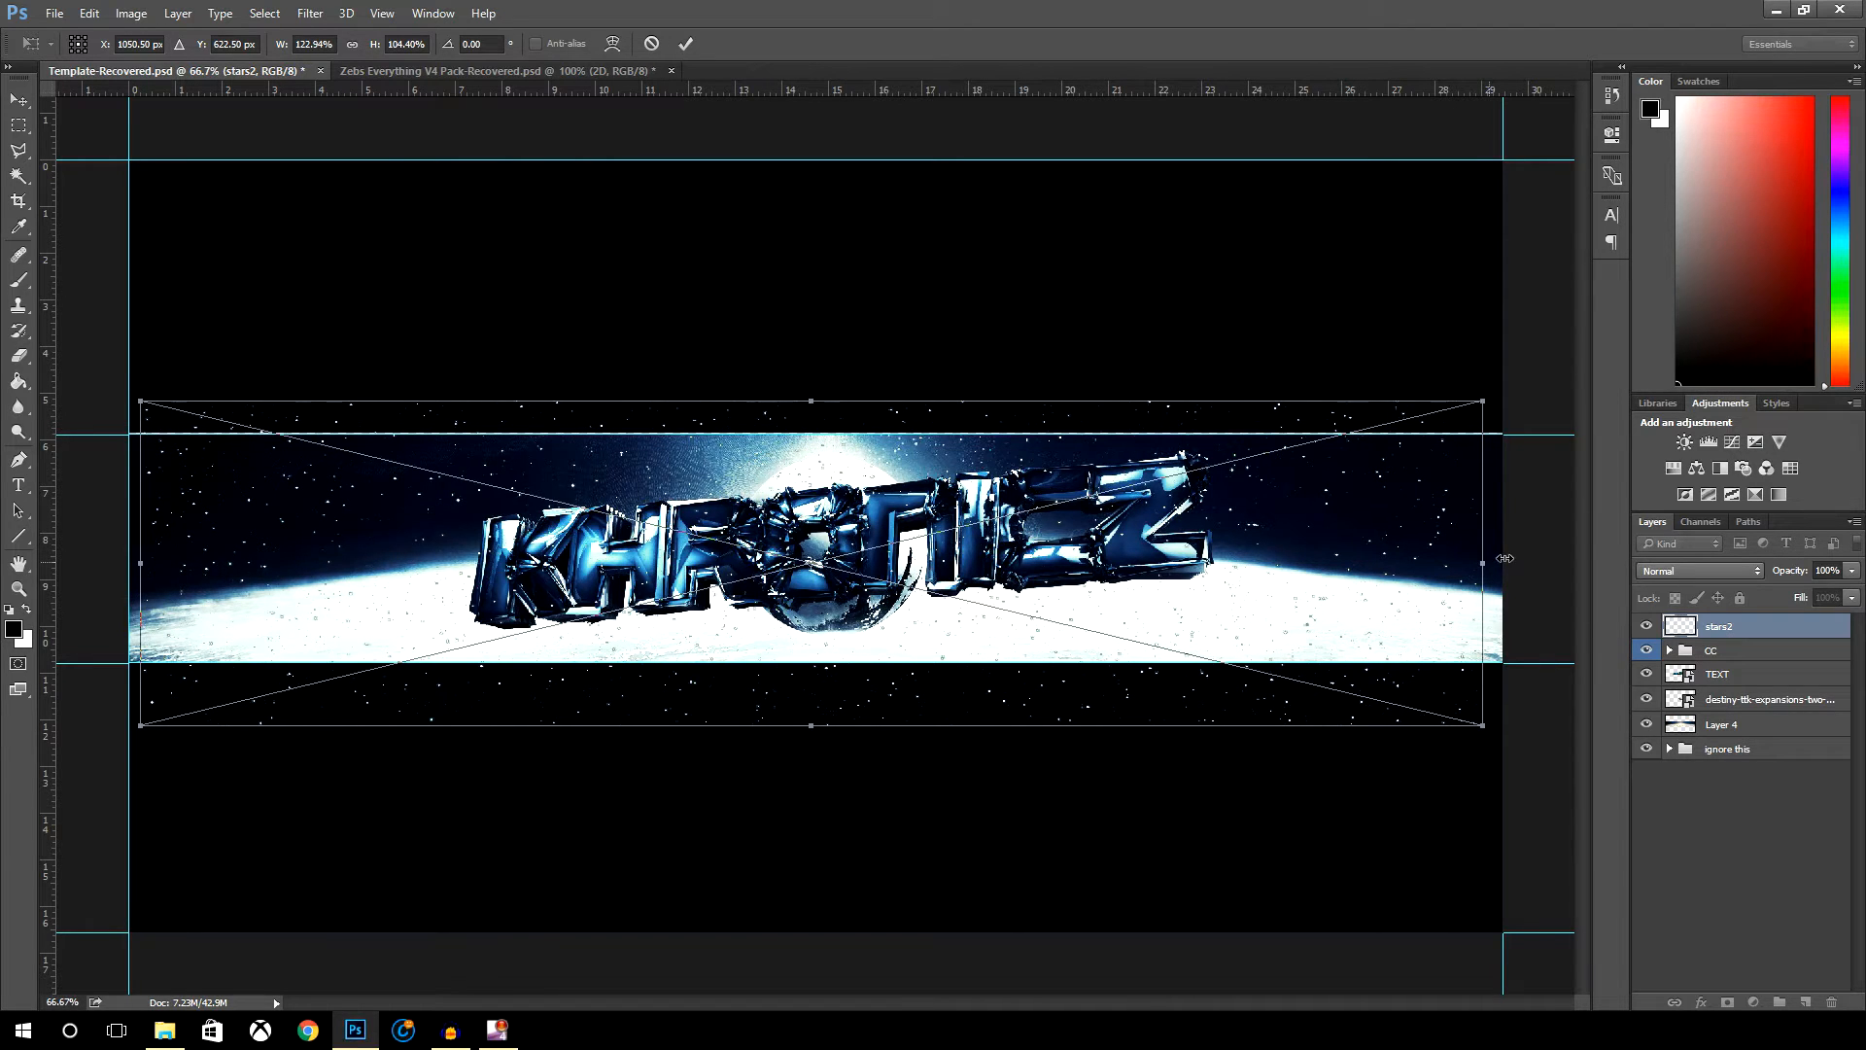
drag(1483, 561, 1503, 562)
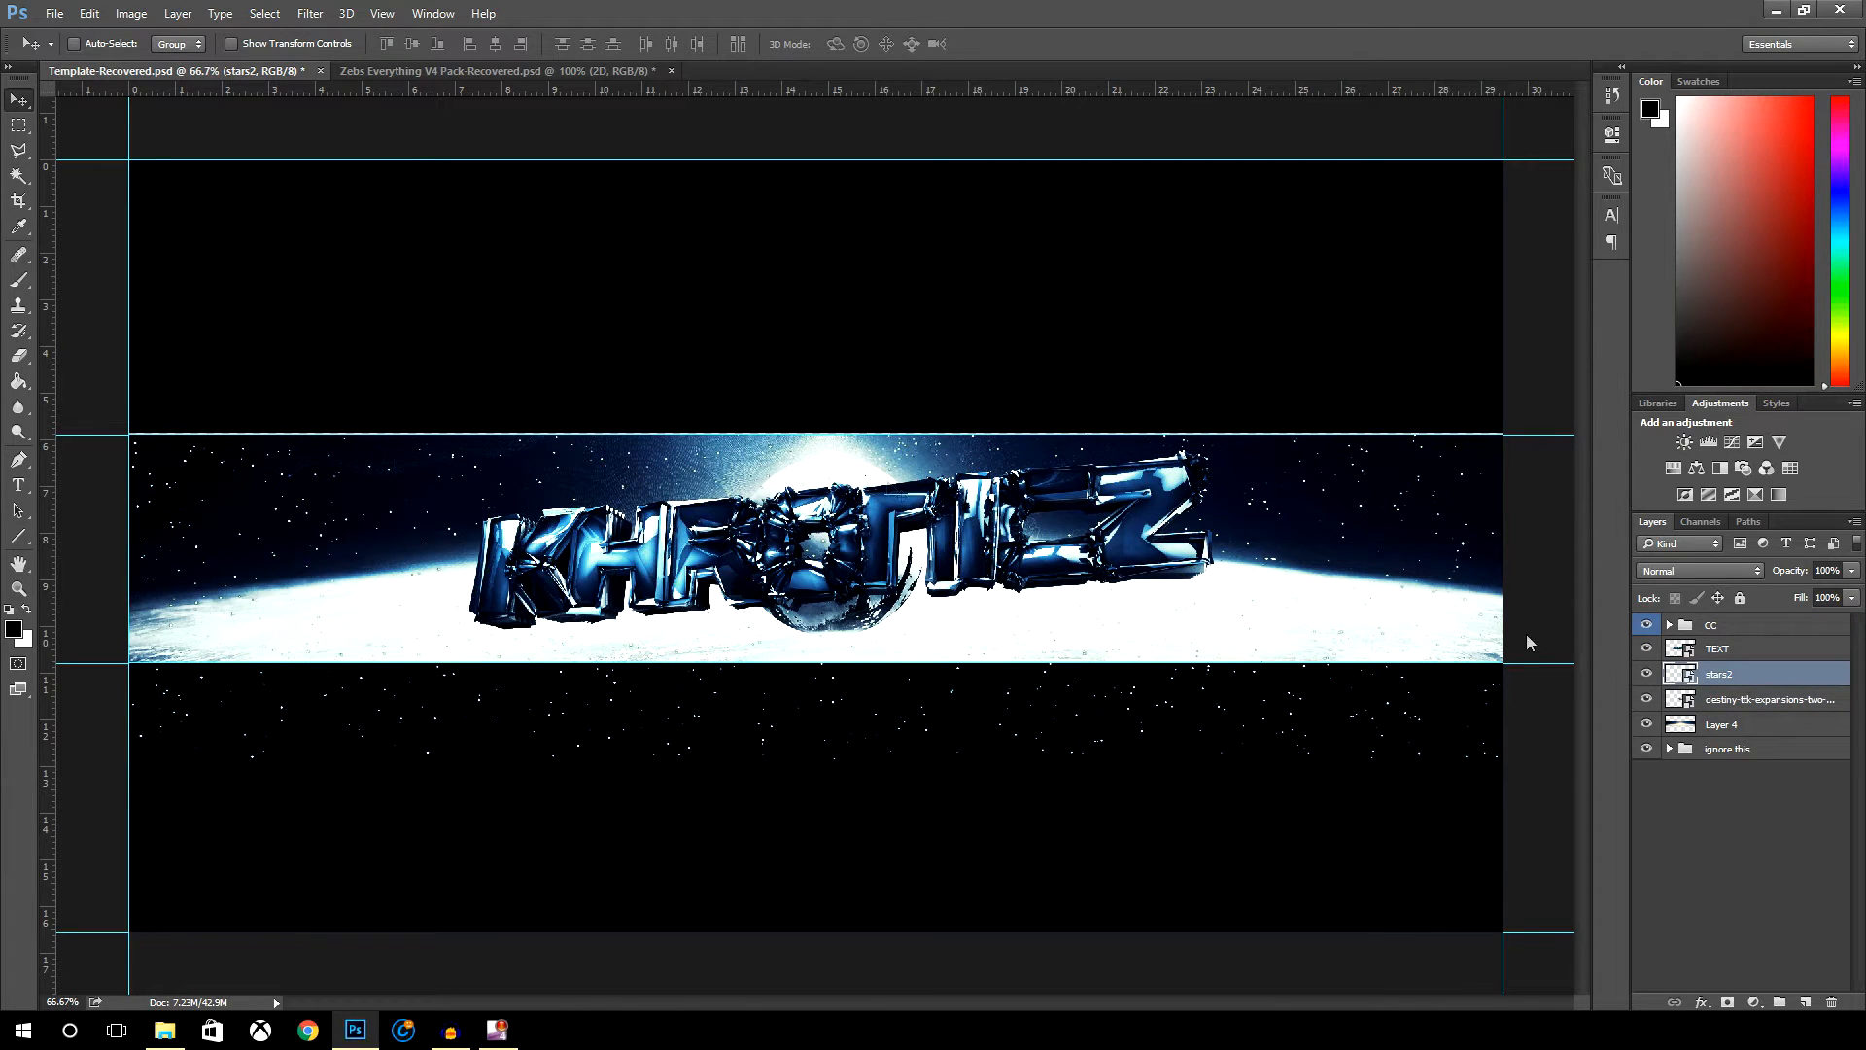
mouse_move(251, 317)
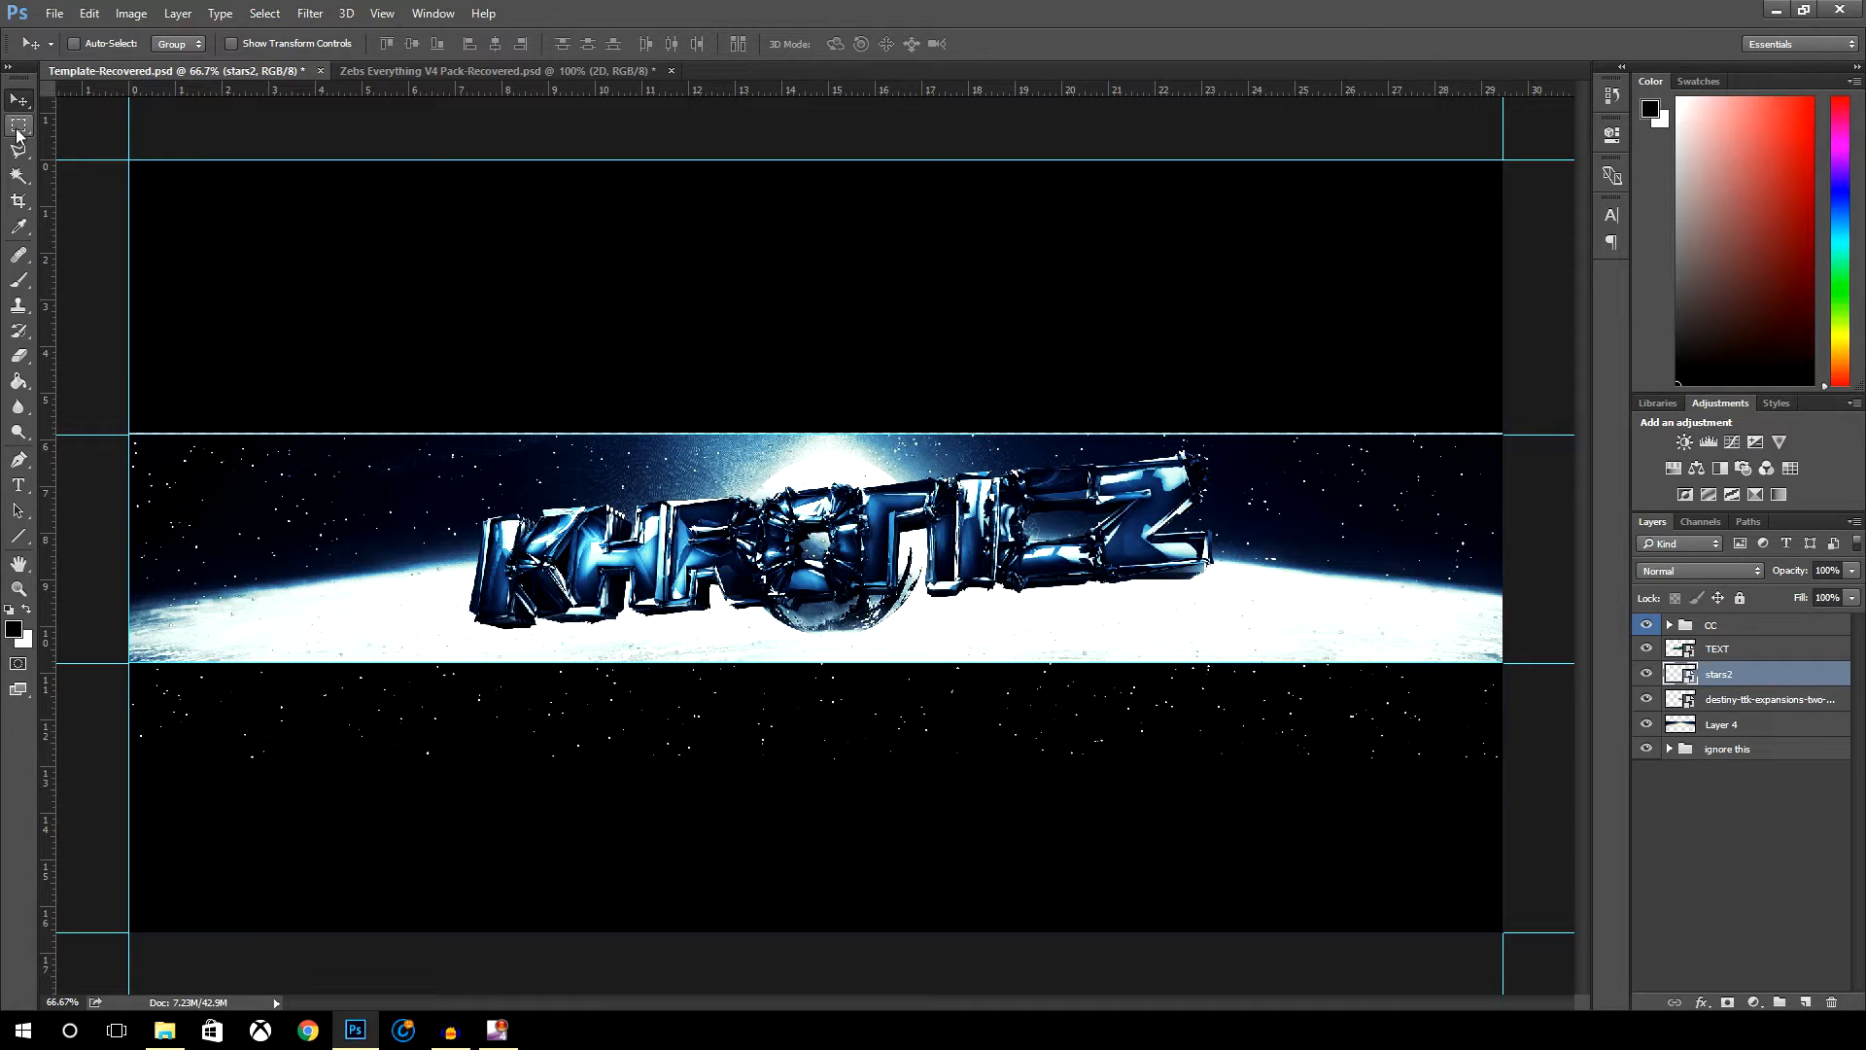
- Marquee-select the stars below the banner, rasterize stars2 after the smart-object error, and clear that area
click(19, 124)
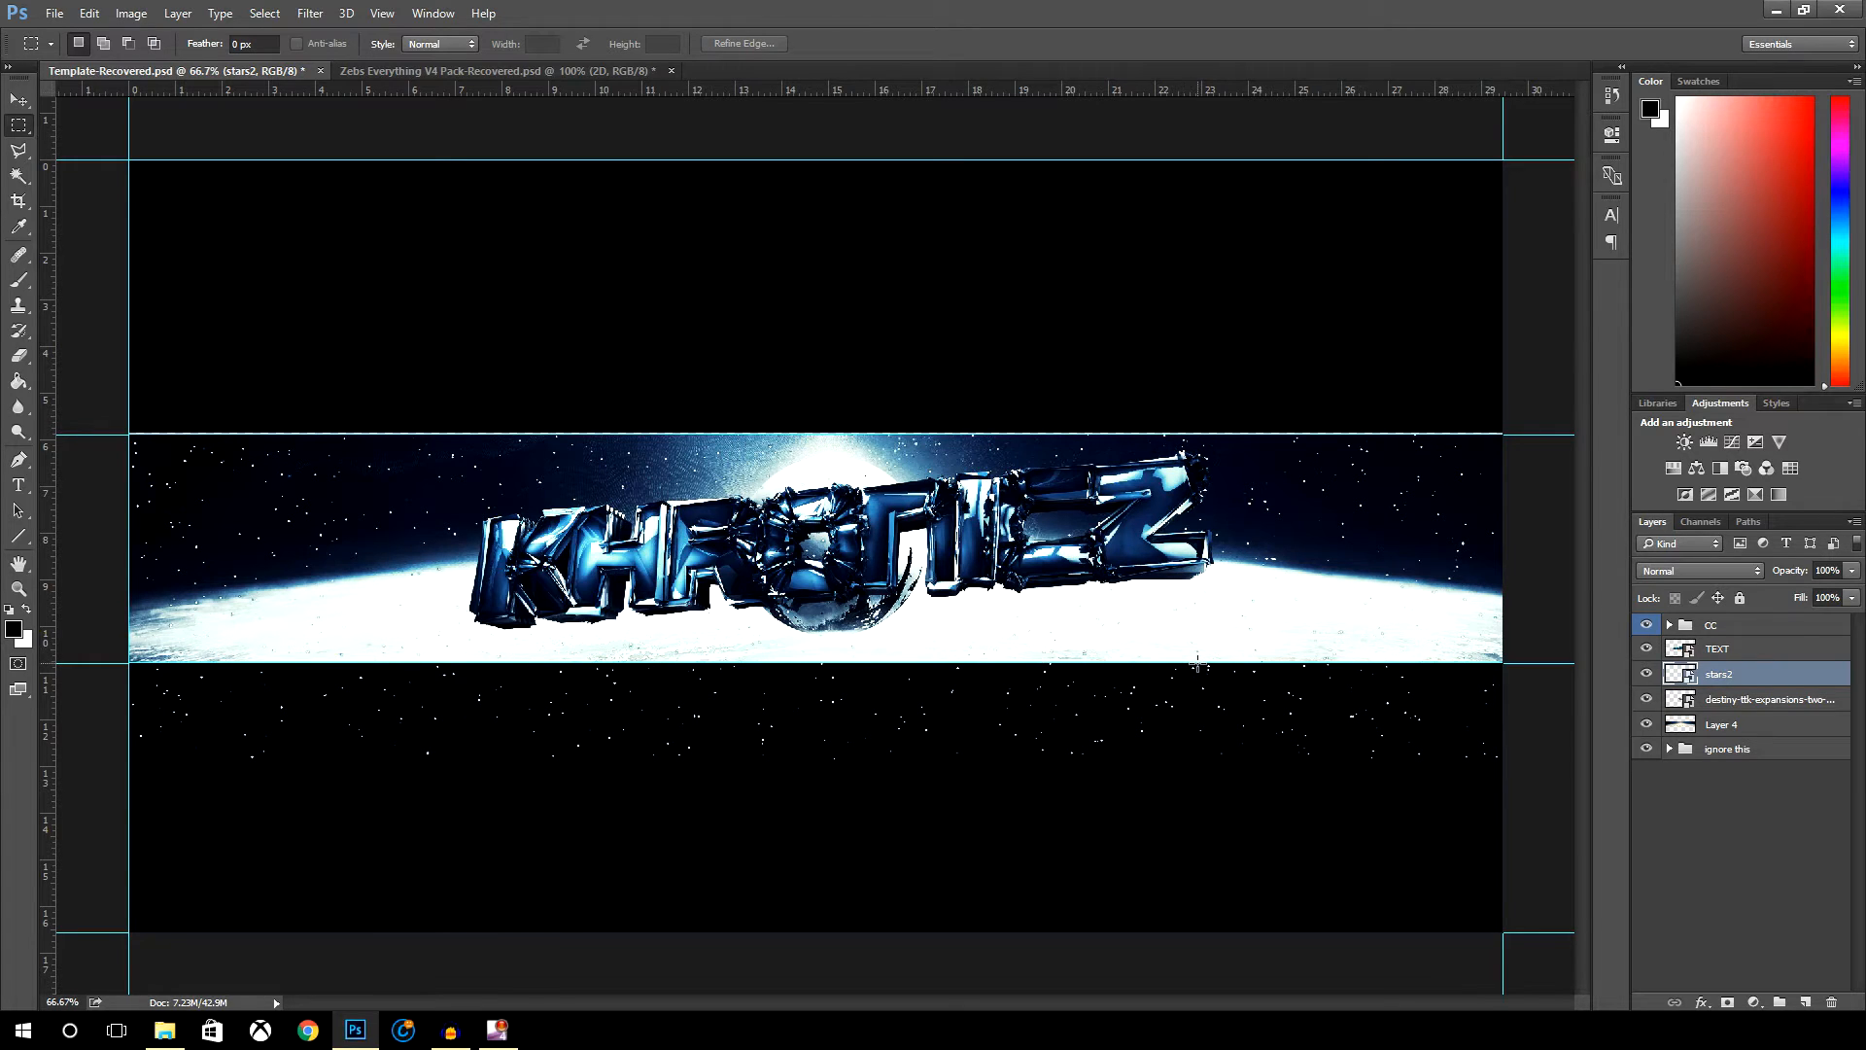
mouse_move(1512, 795)
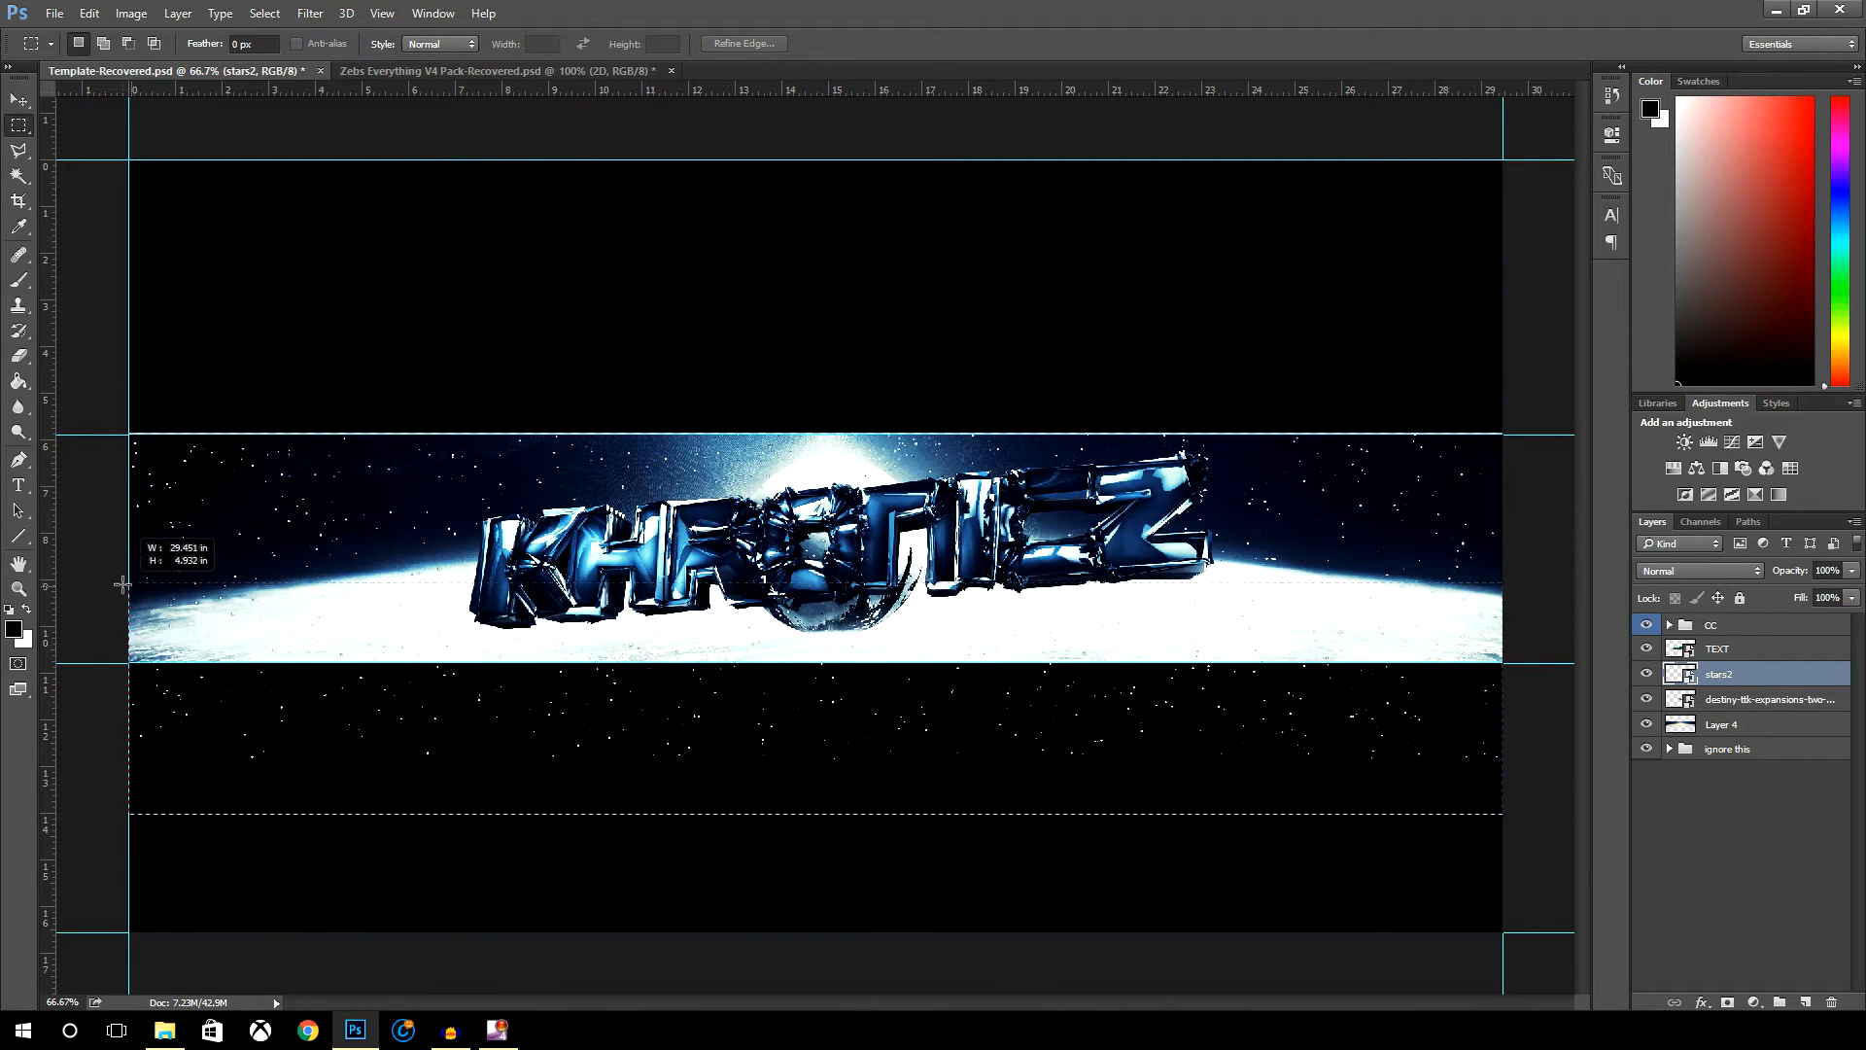
drag(131, 583, 1502, 814)
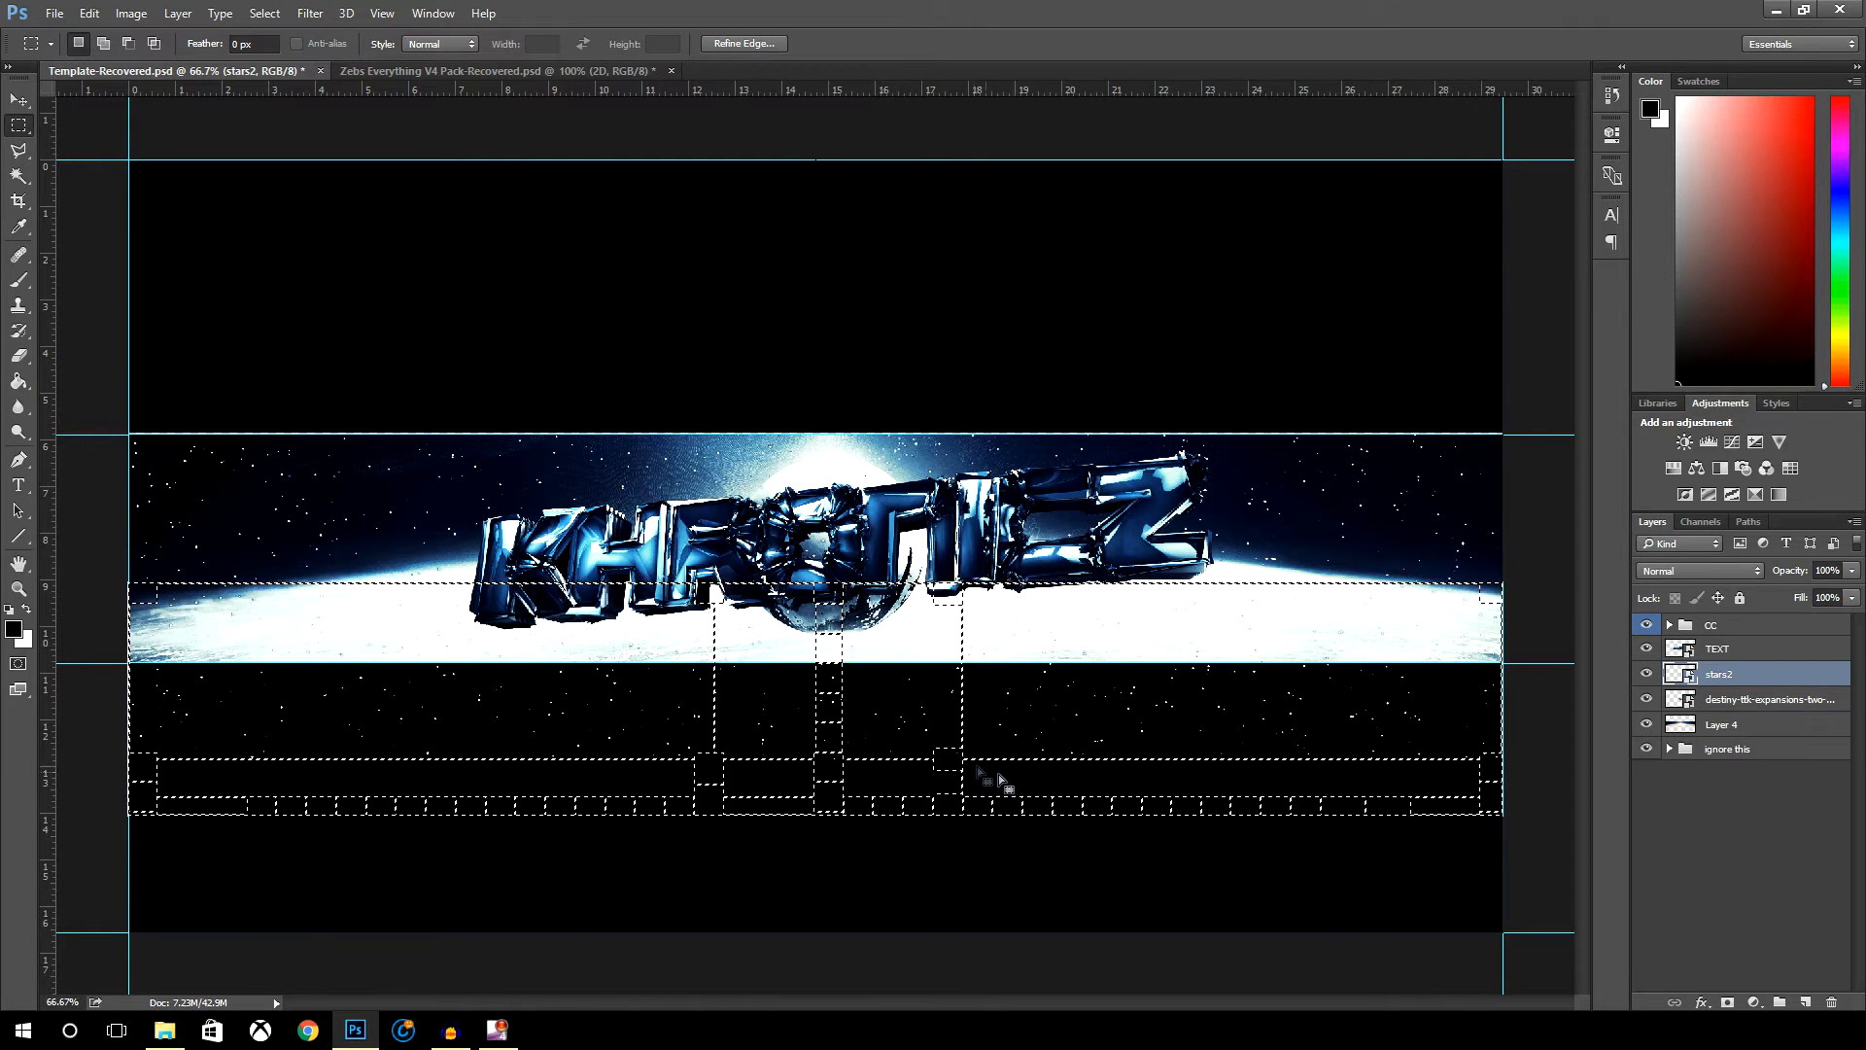
mouse_move(883, 714)
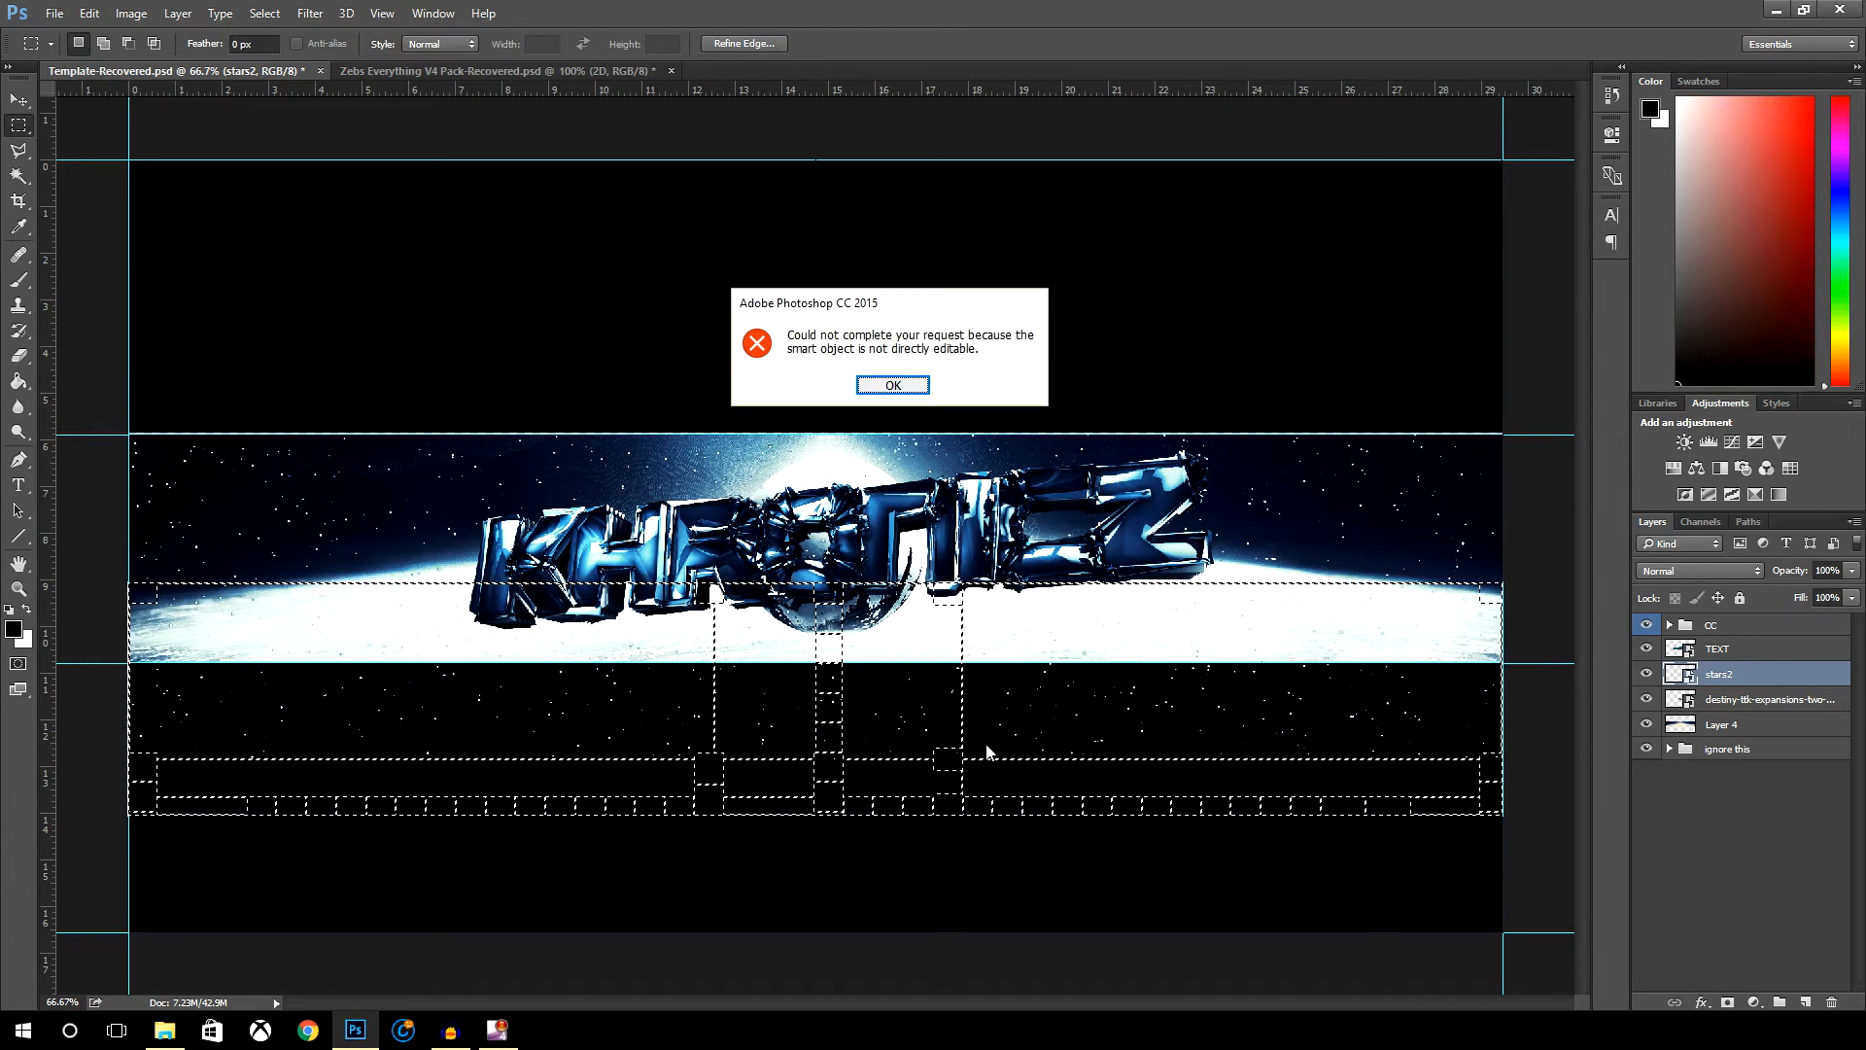
click(892, 385)
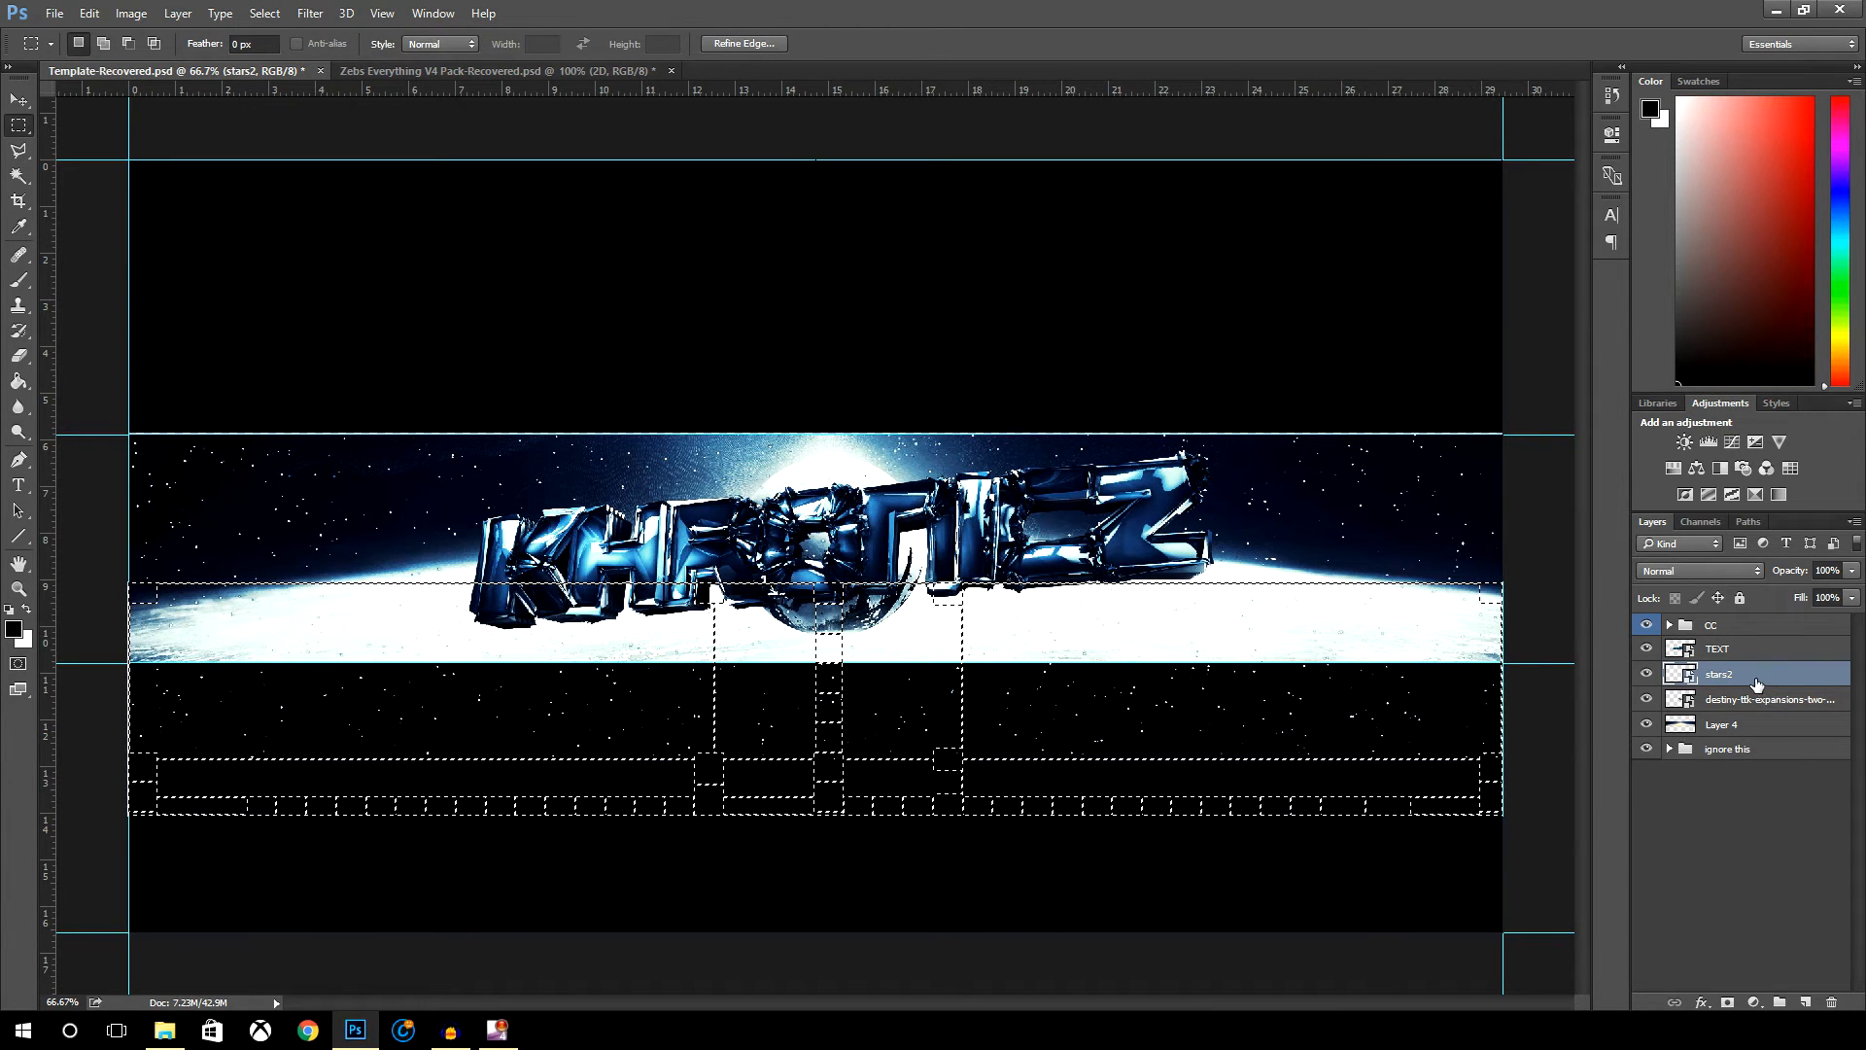
double_click(1755, 675)
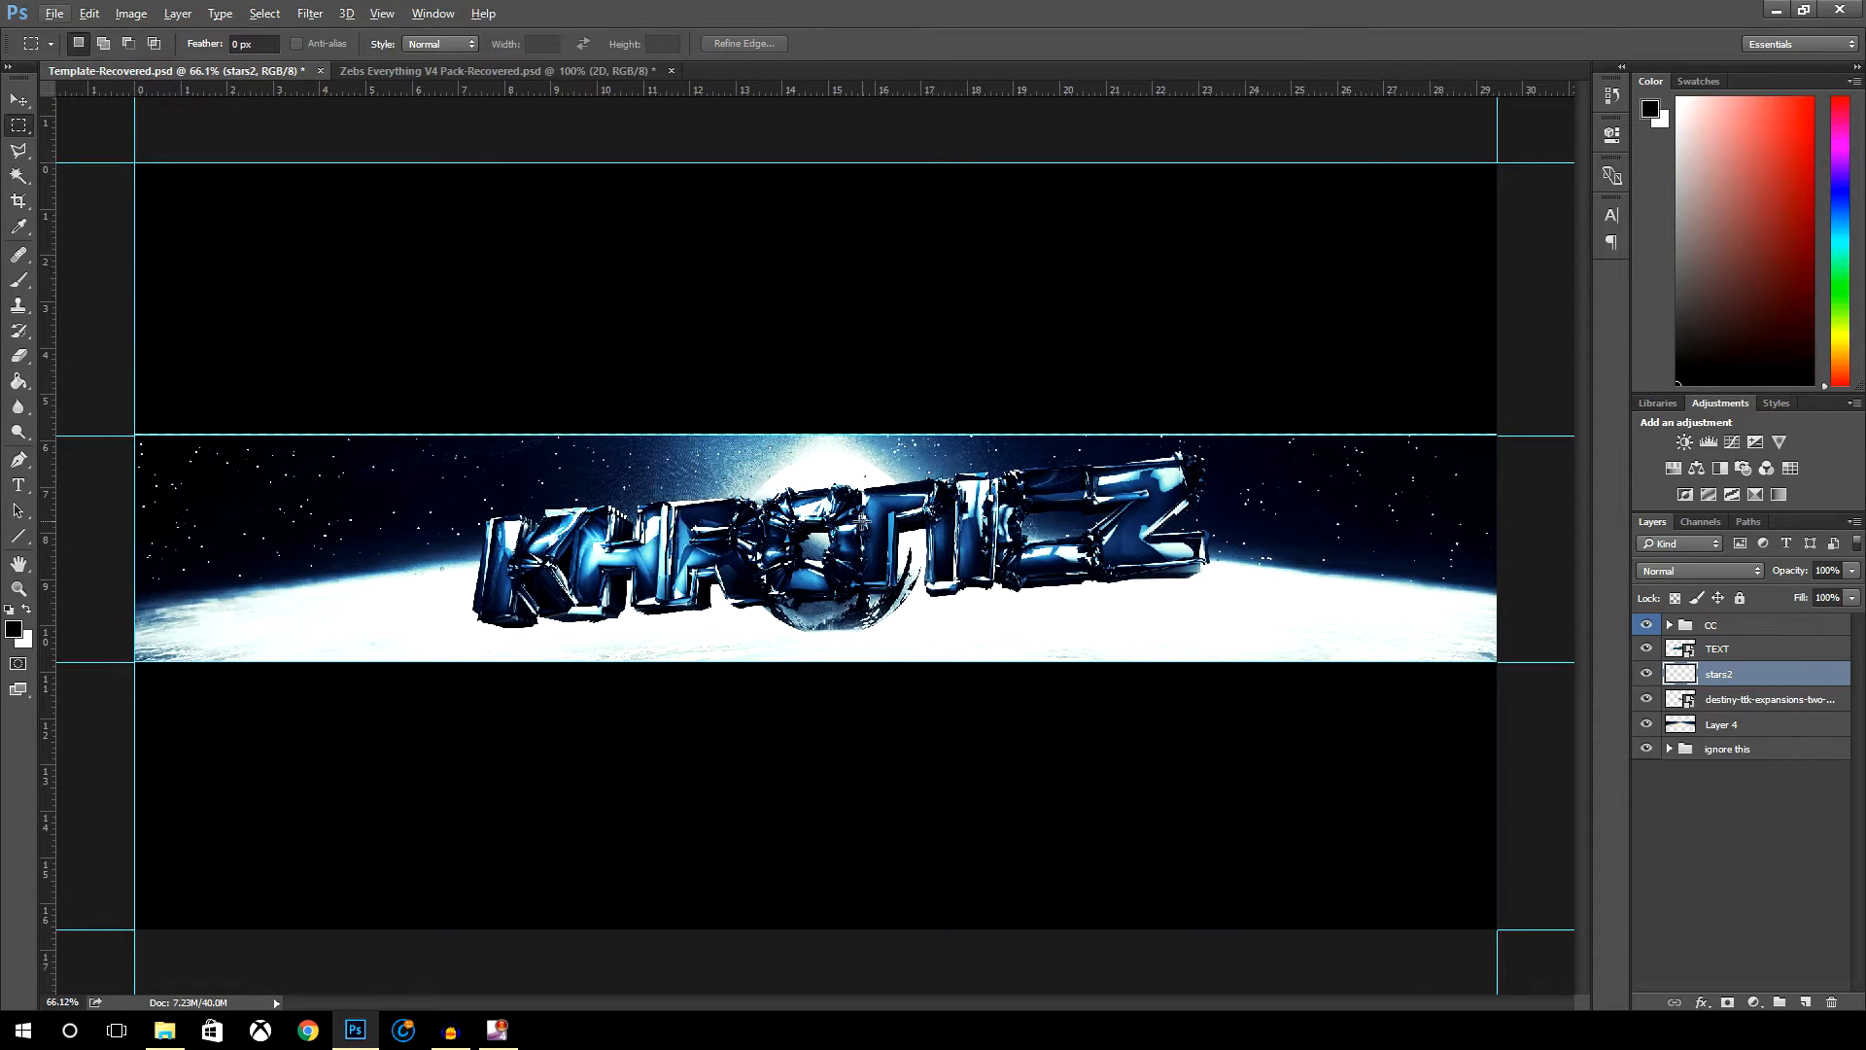
drag(624, 583, 857, 930)
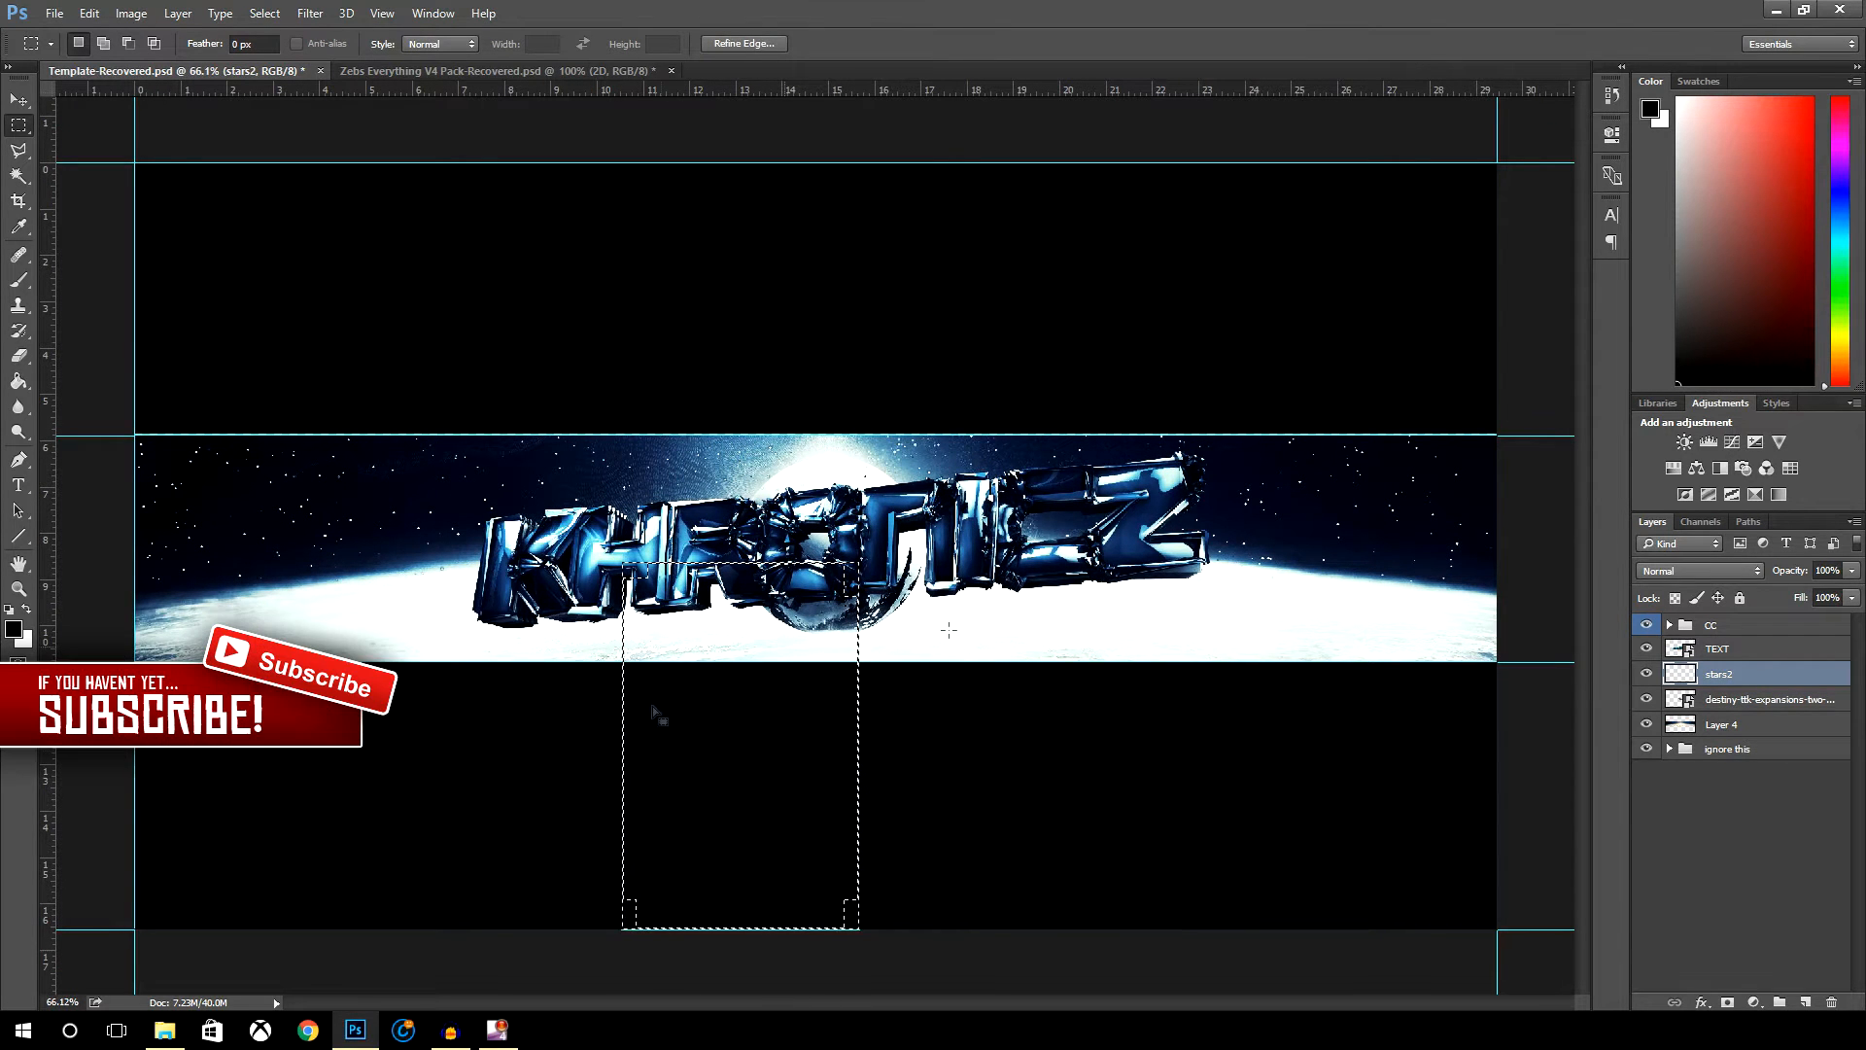
mouse_move(733, 840)
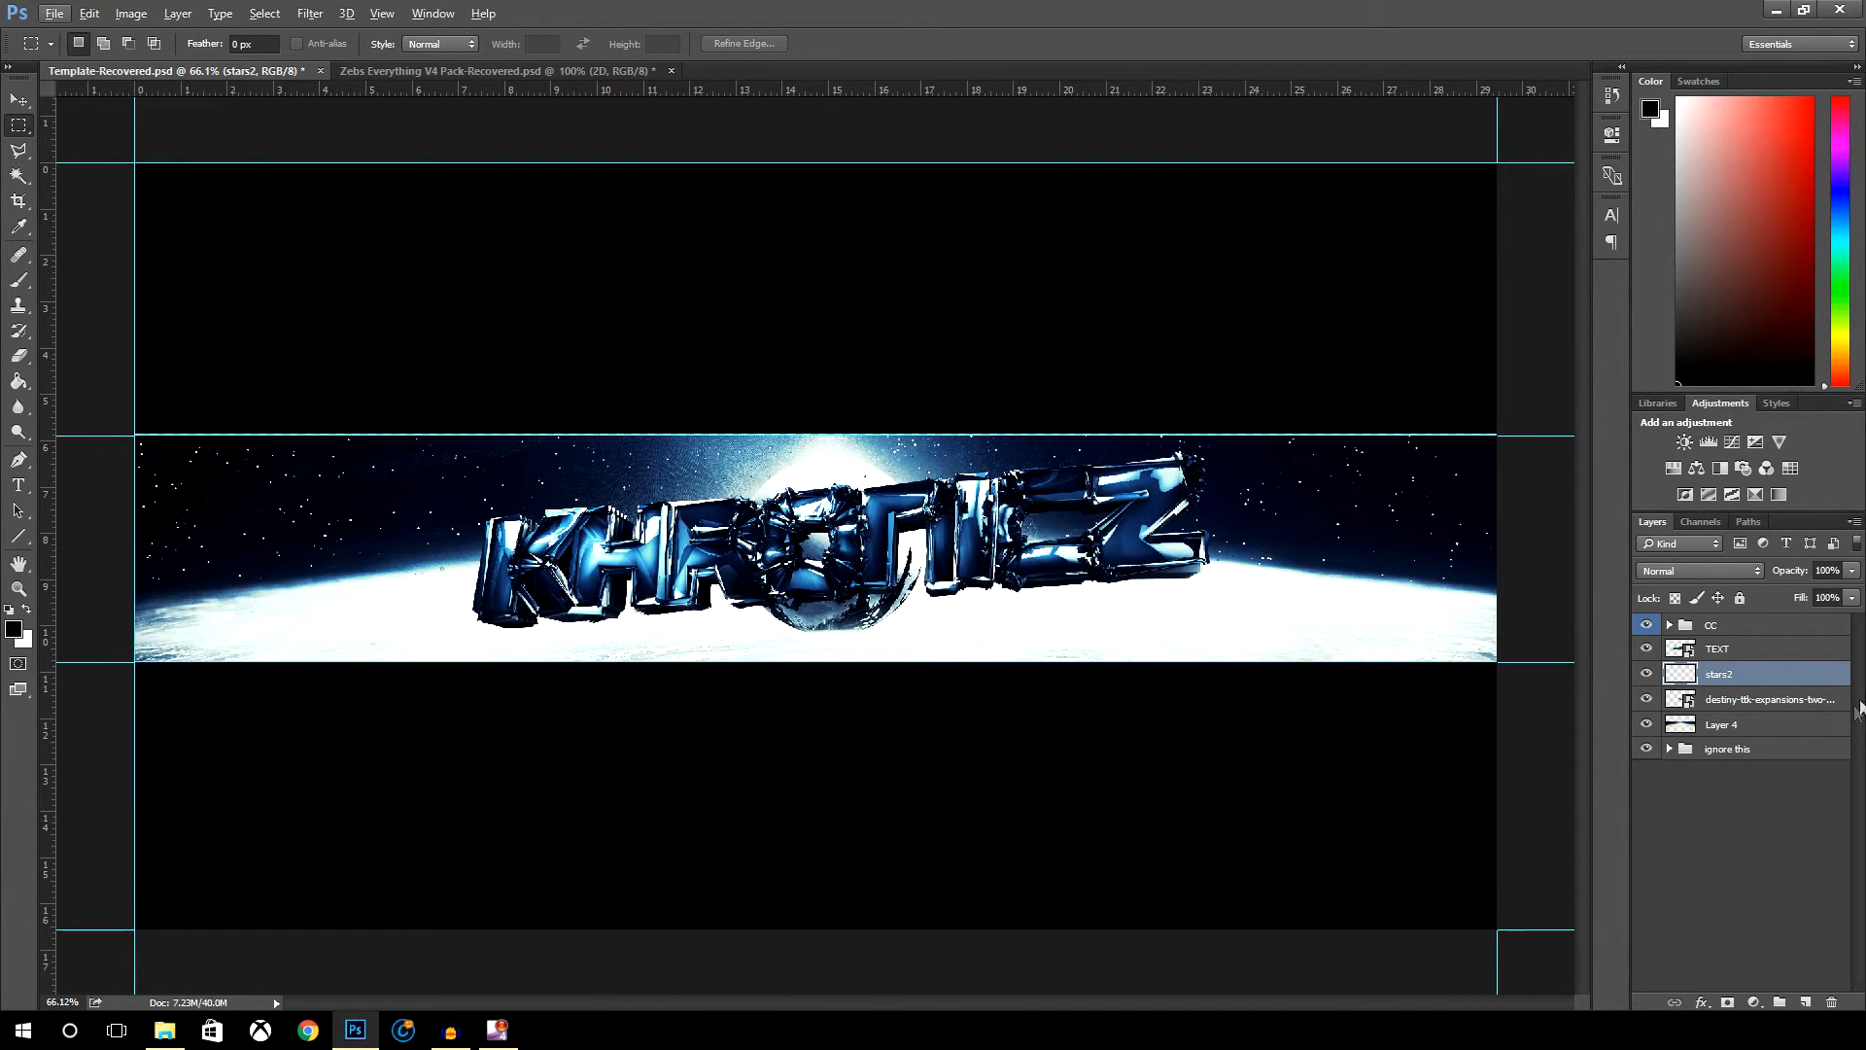
- In the Everything Pack, expand the 3D group's CC's folder and toggle layers inside BLUE - PLEASE OPEN
click(500, 70)
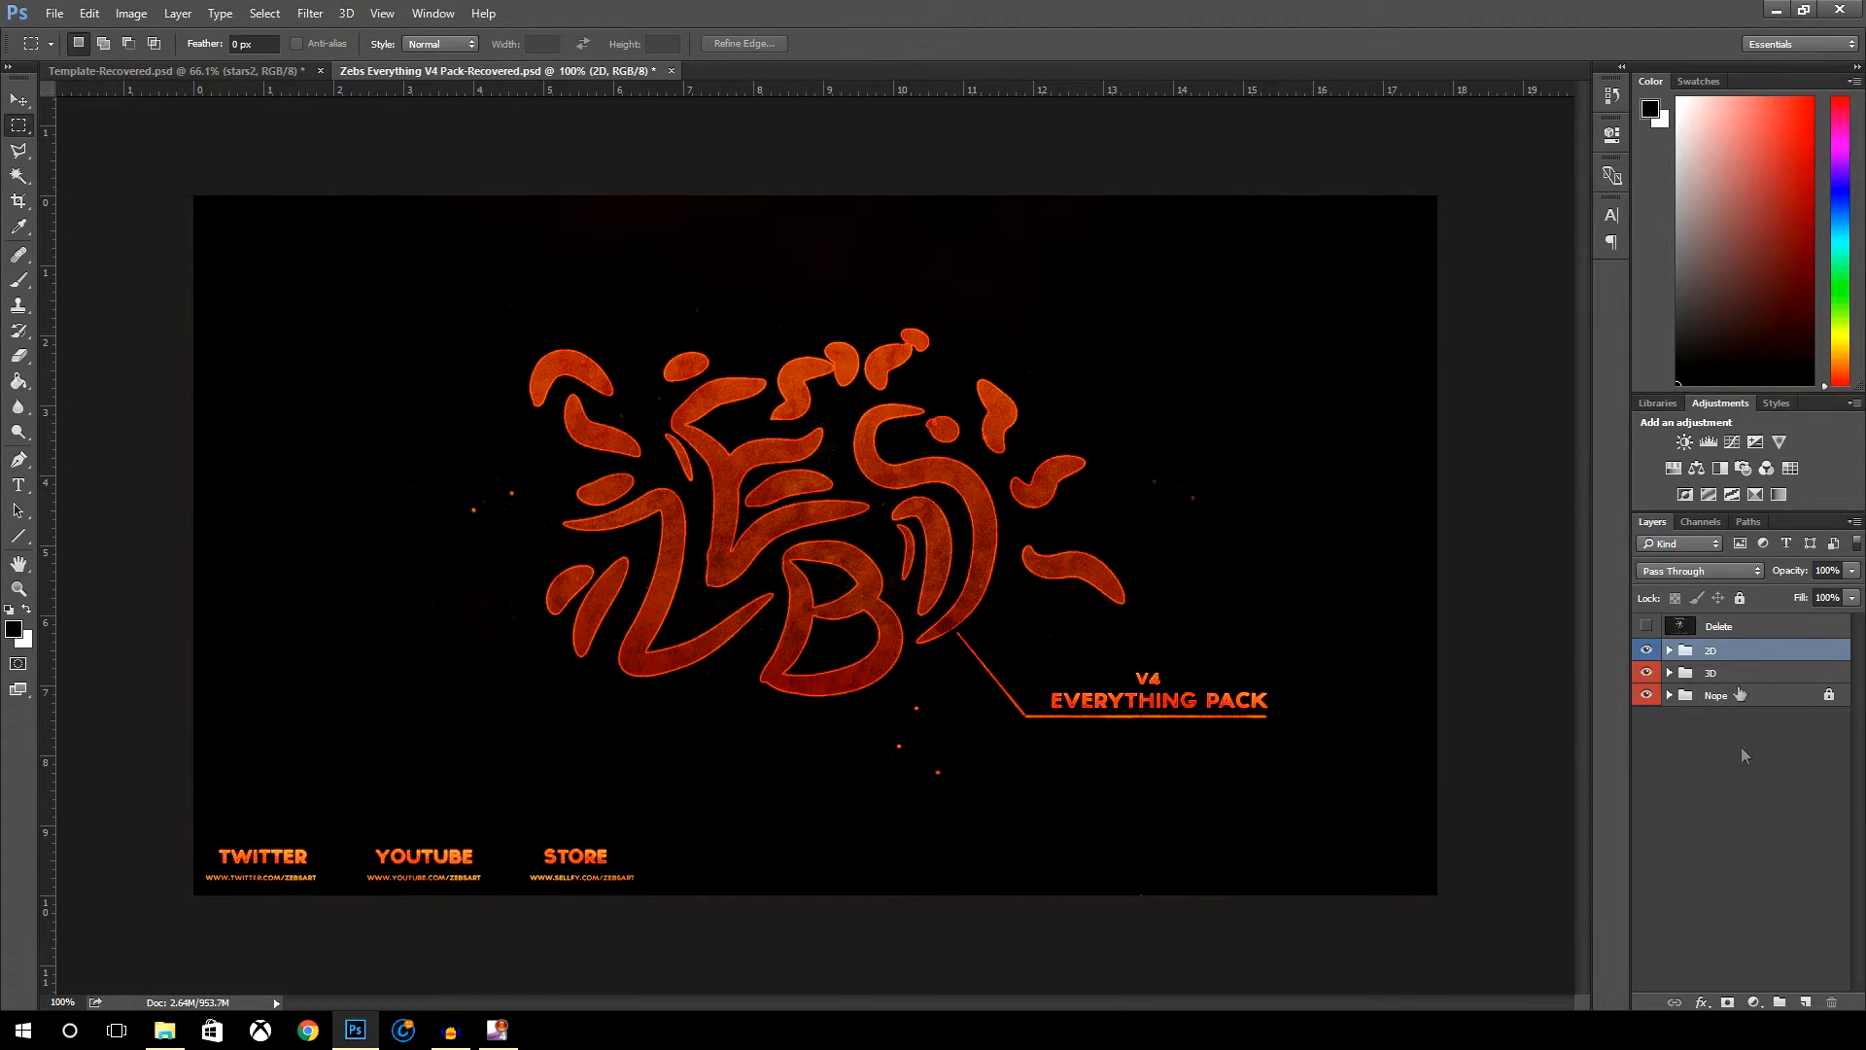
click(1667, 645)
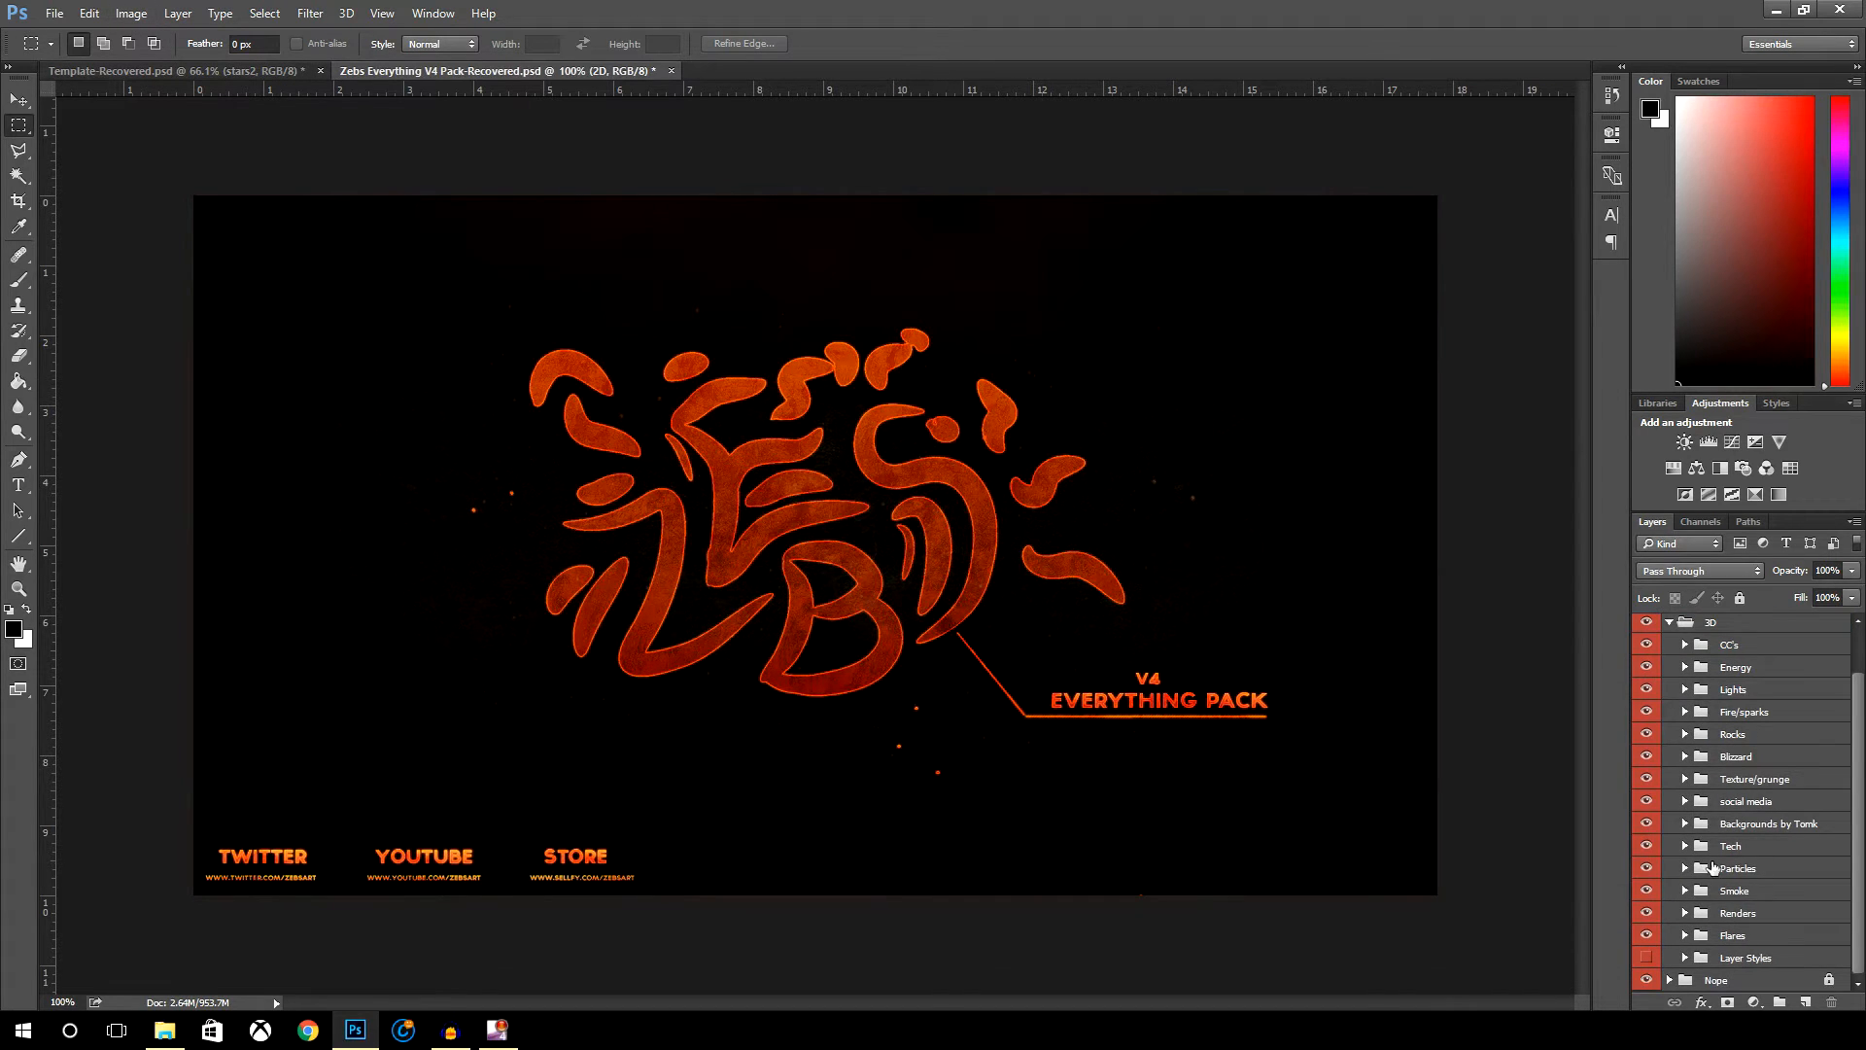
mouse_move(1755, 770)
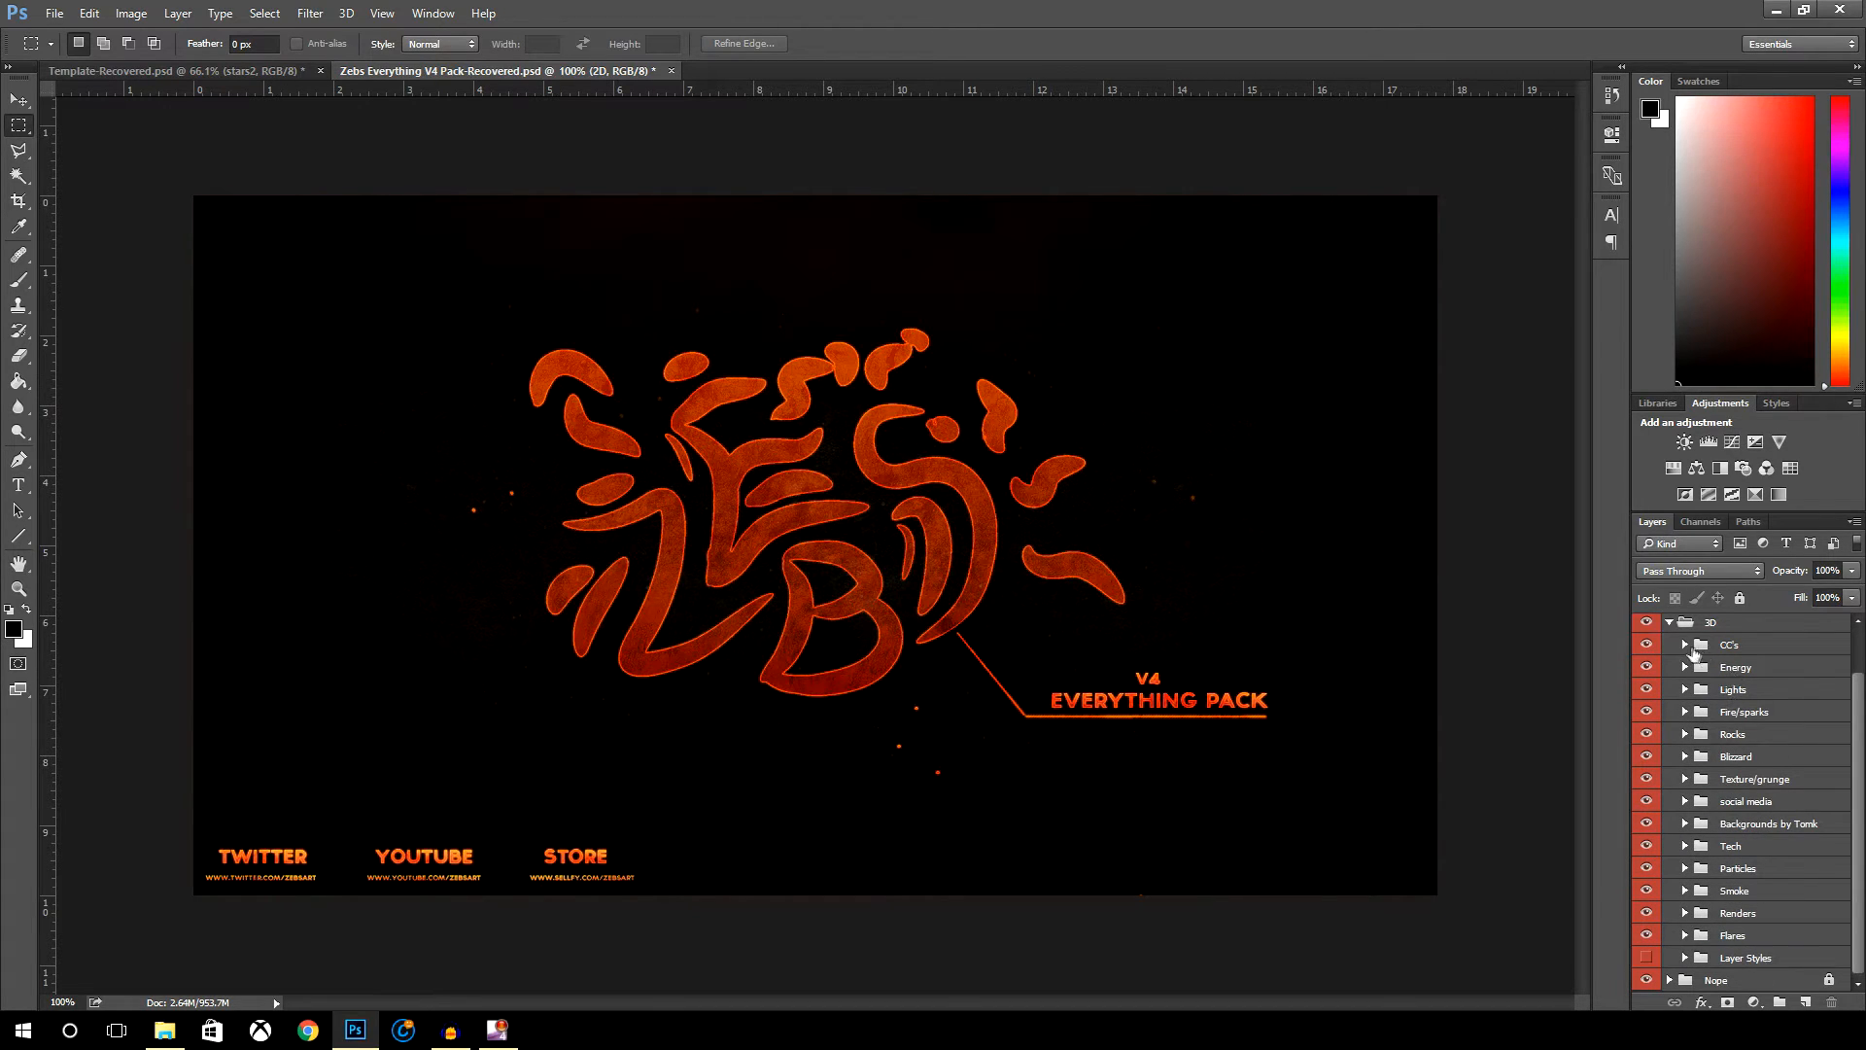
click(1667, 644)
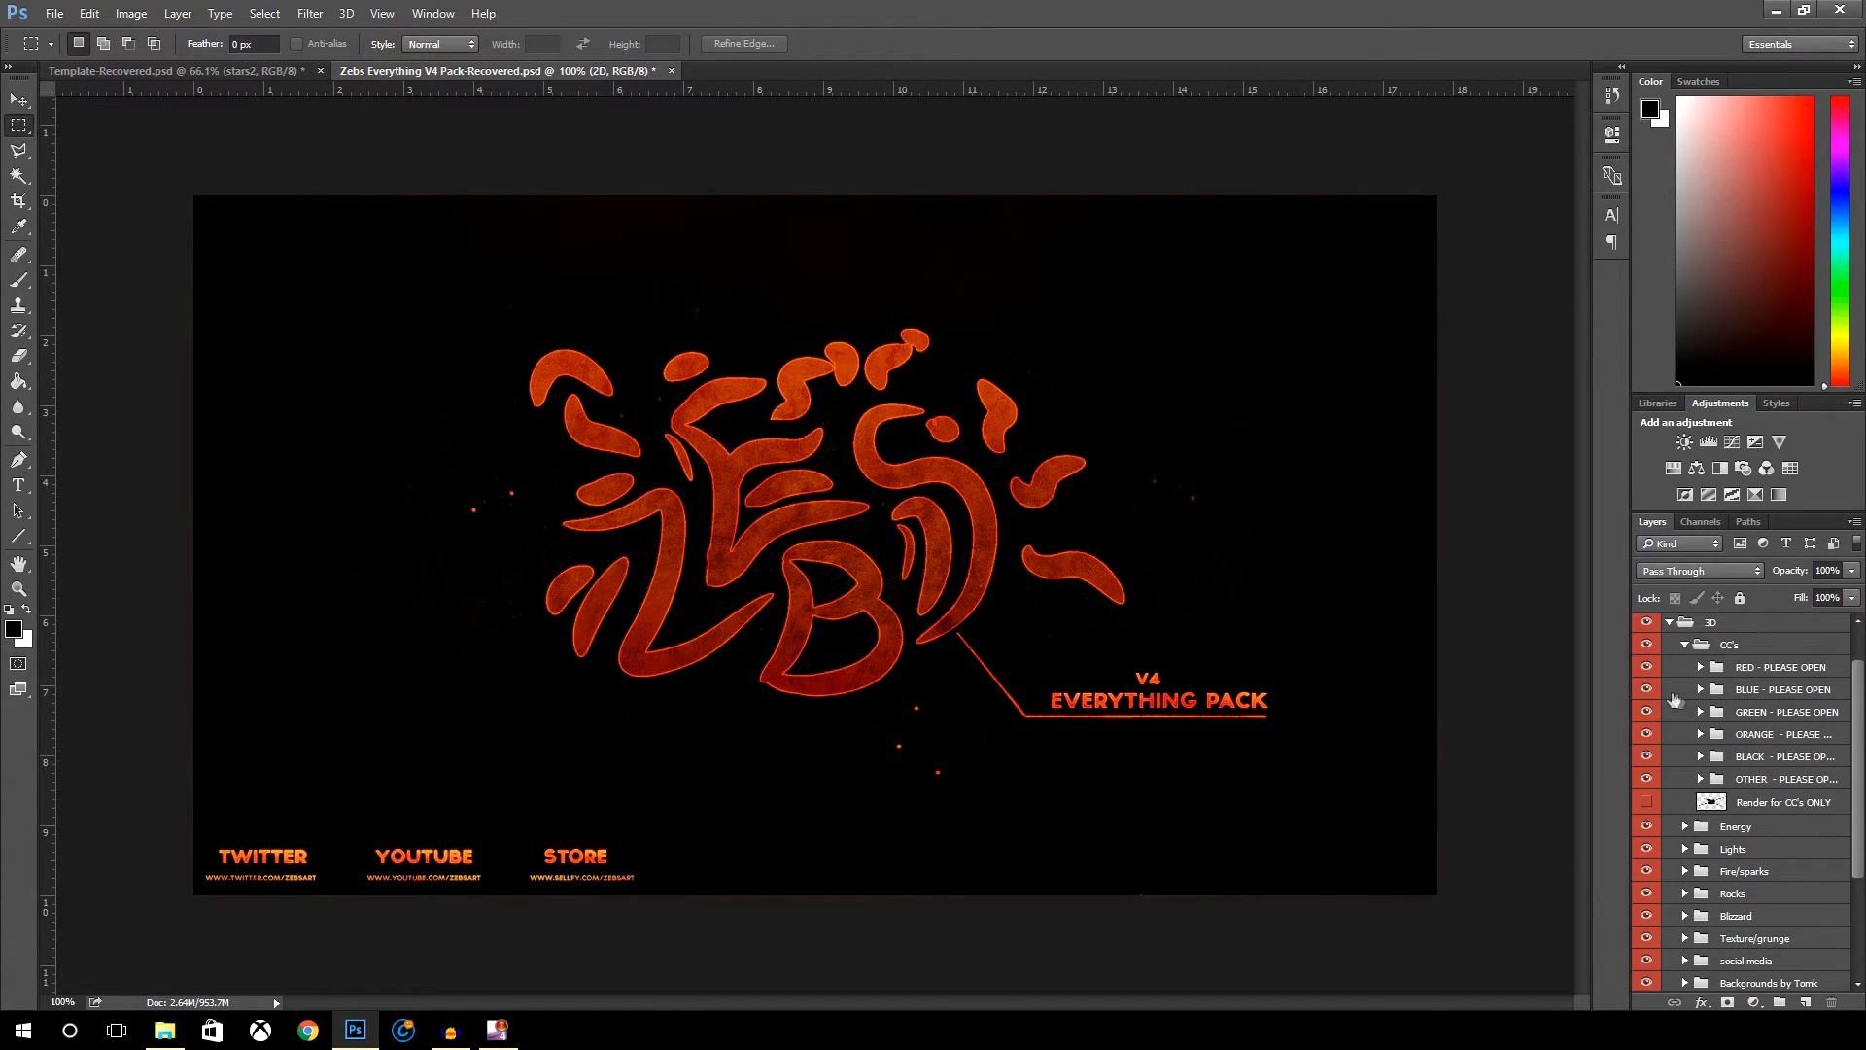
mouse_move(1726, 676)
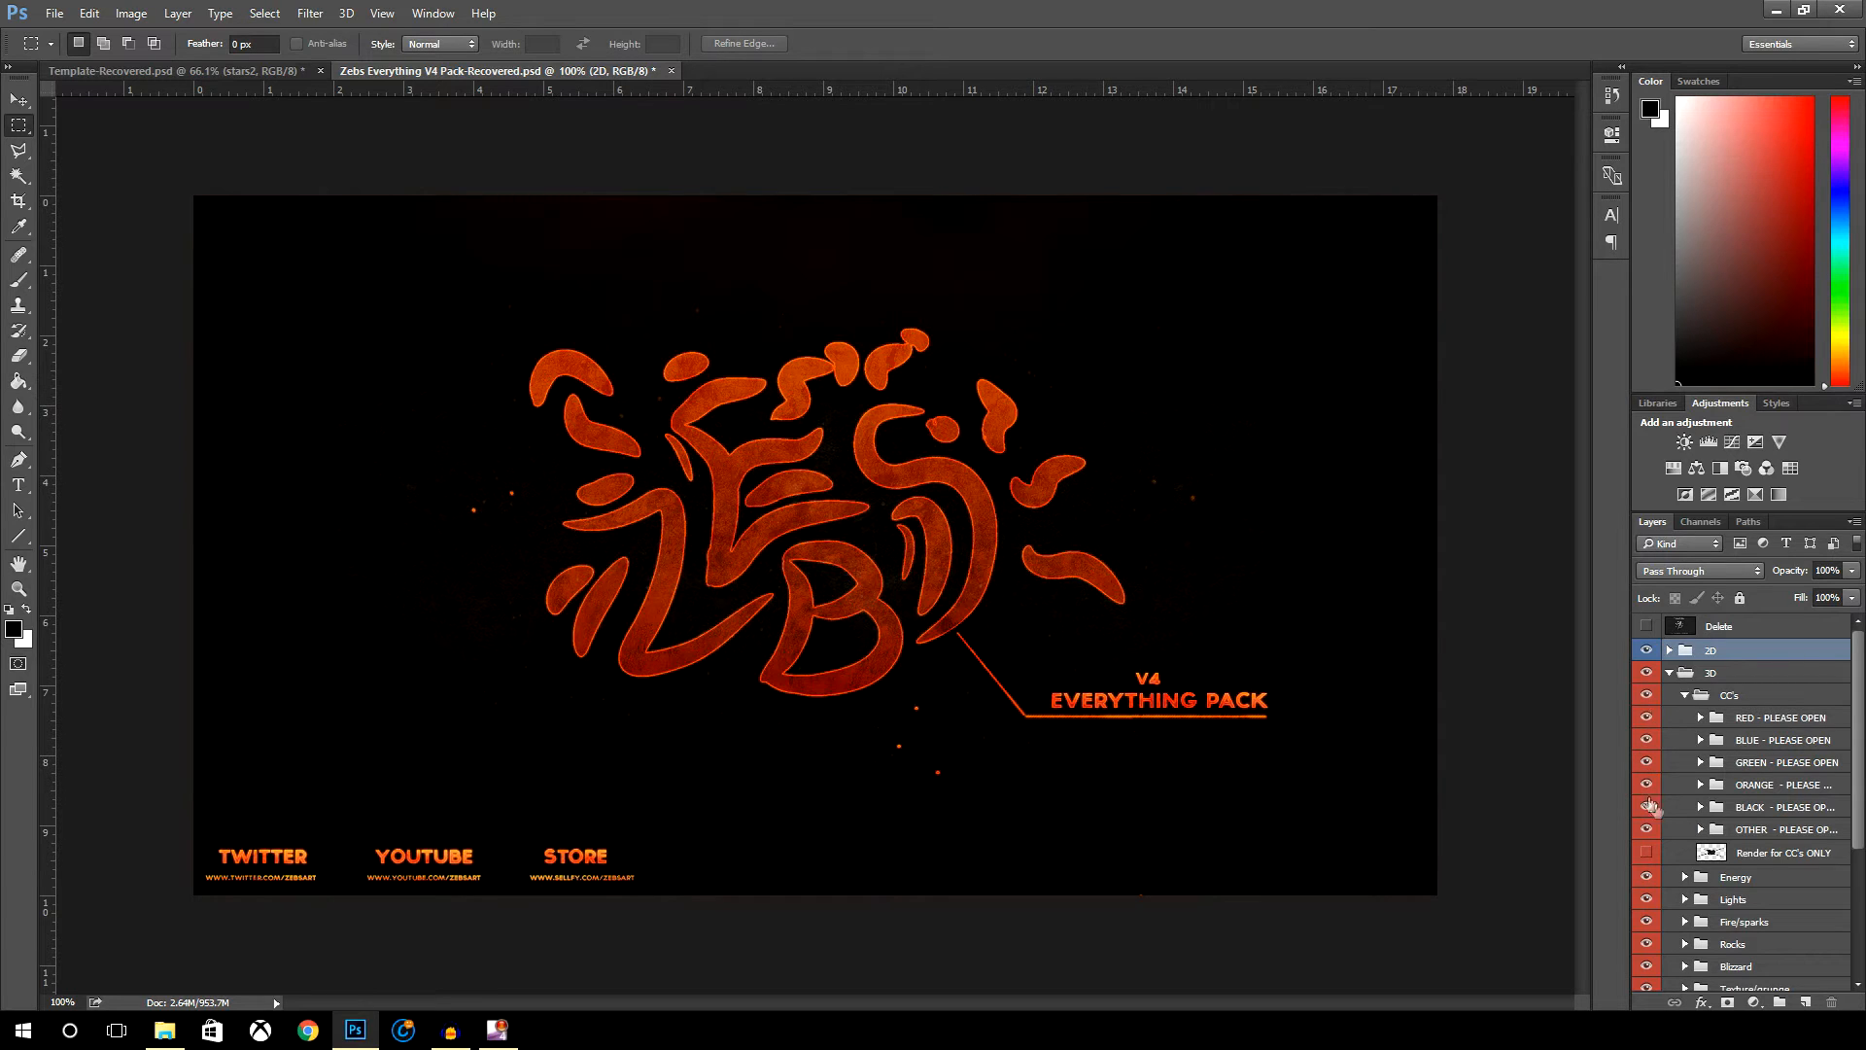
click(1703, 739)
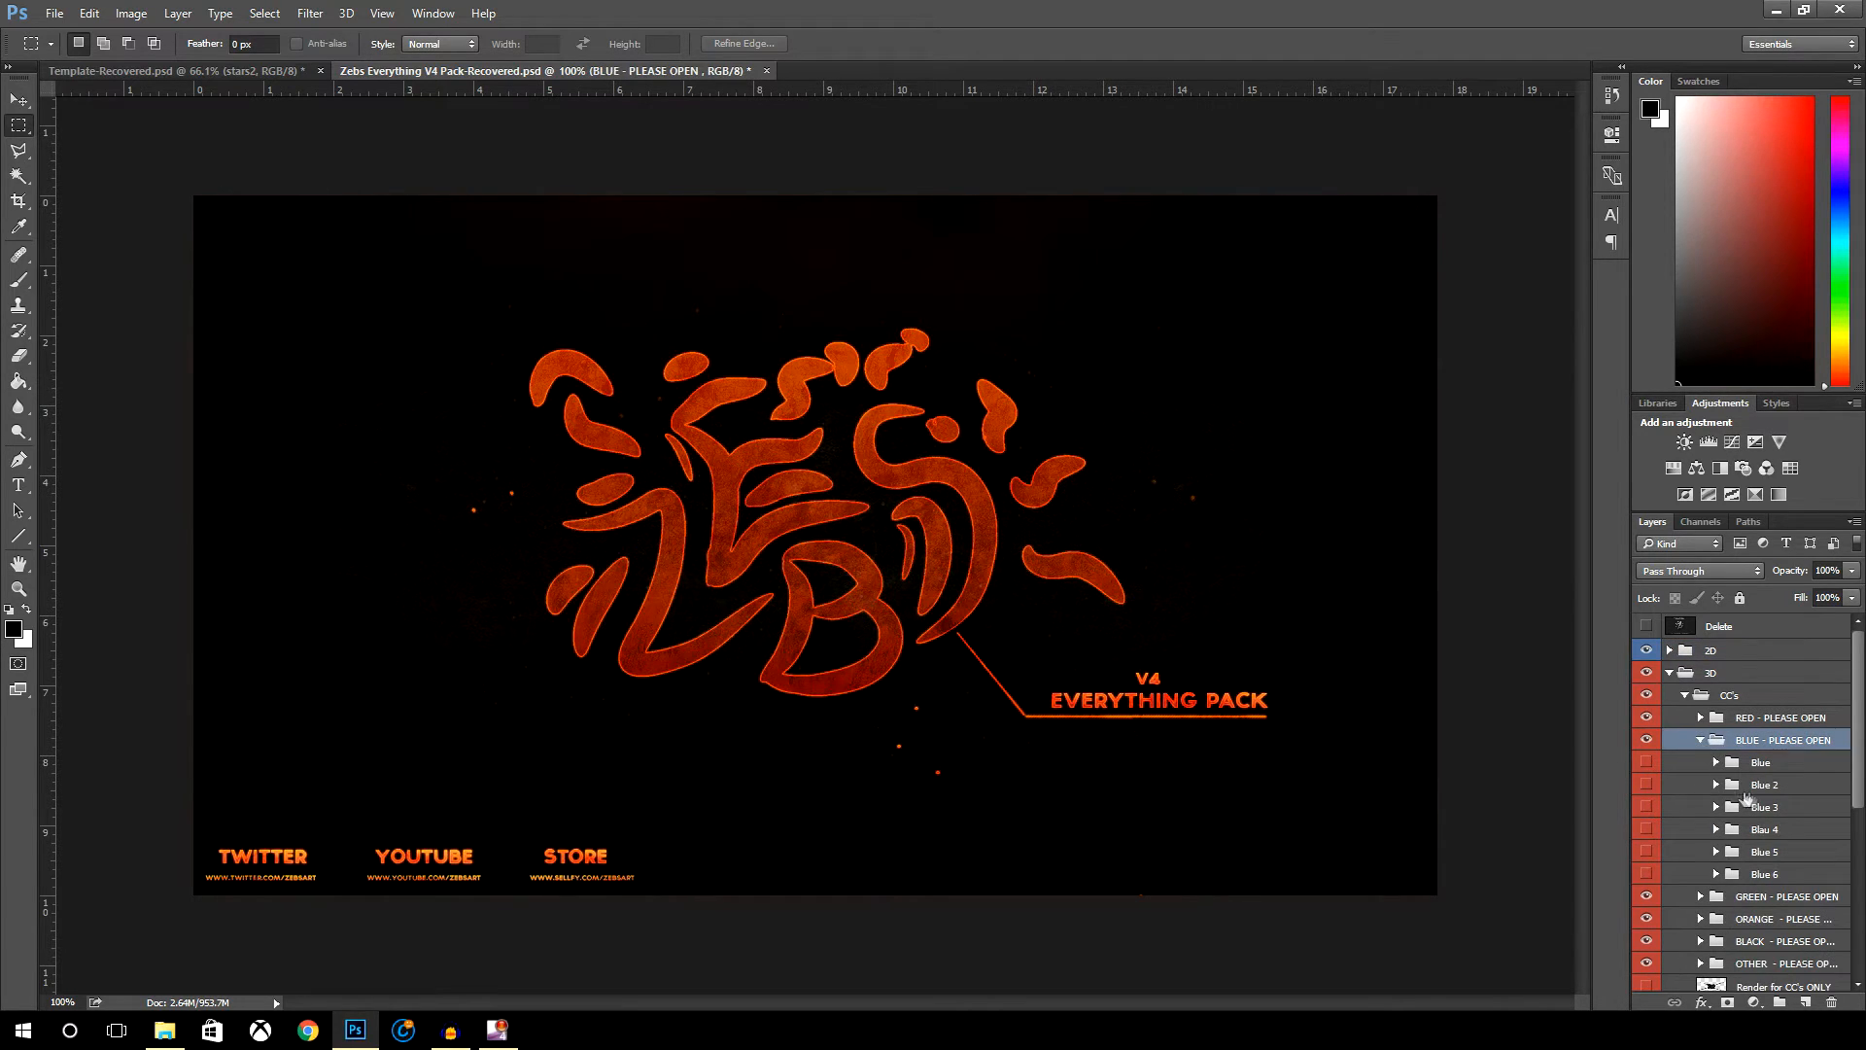
click(1646, 785)
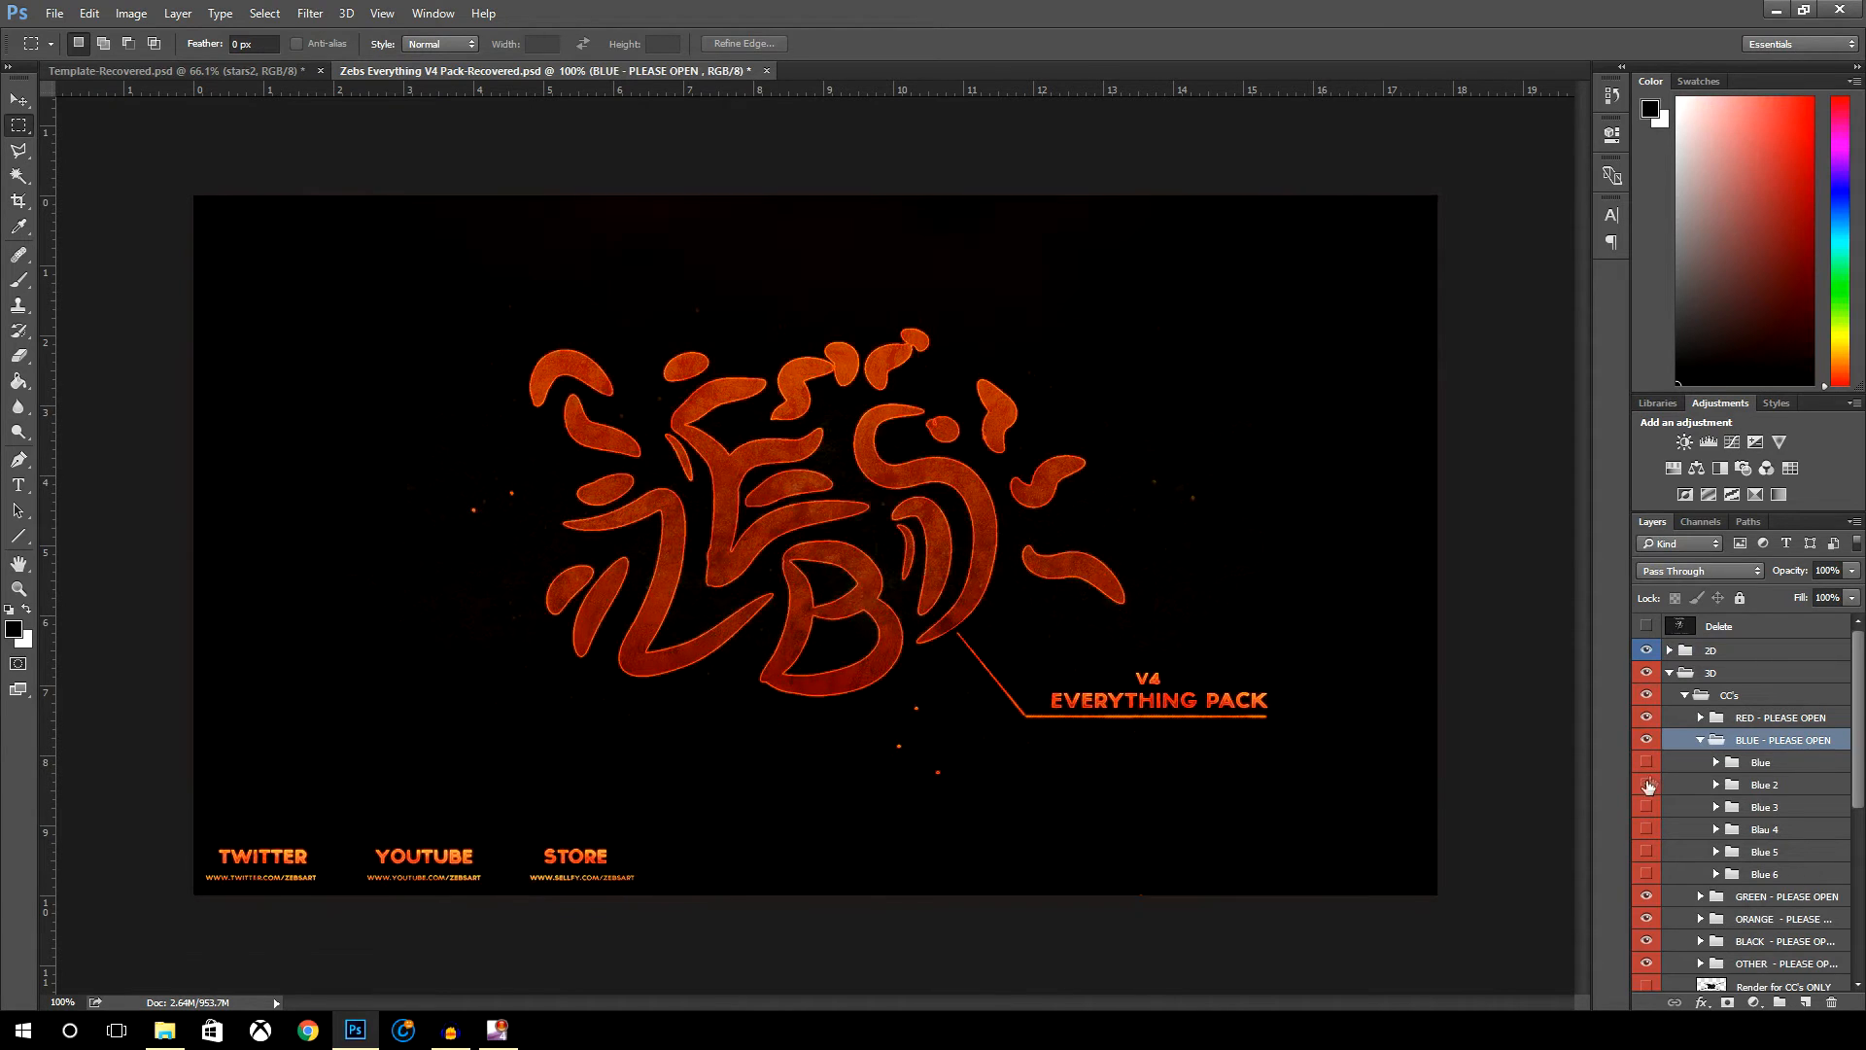
click(1646, 807)
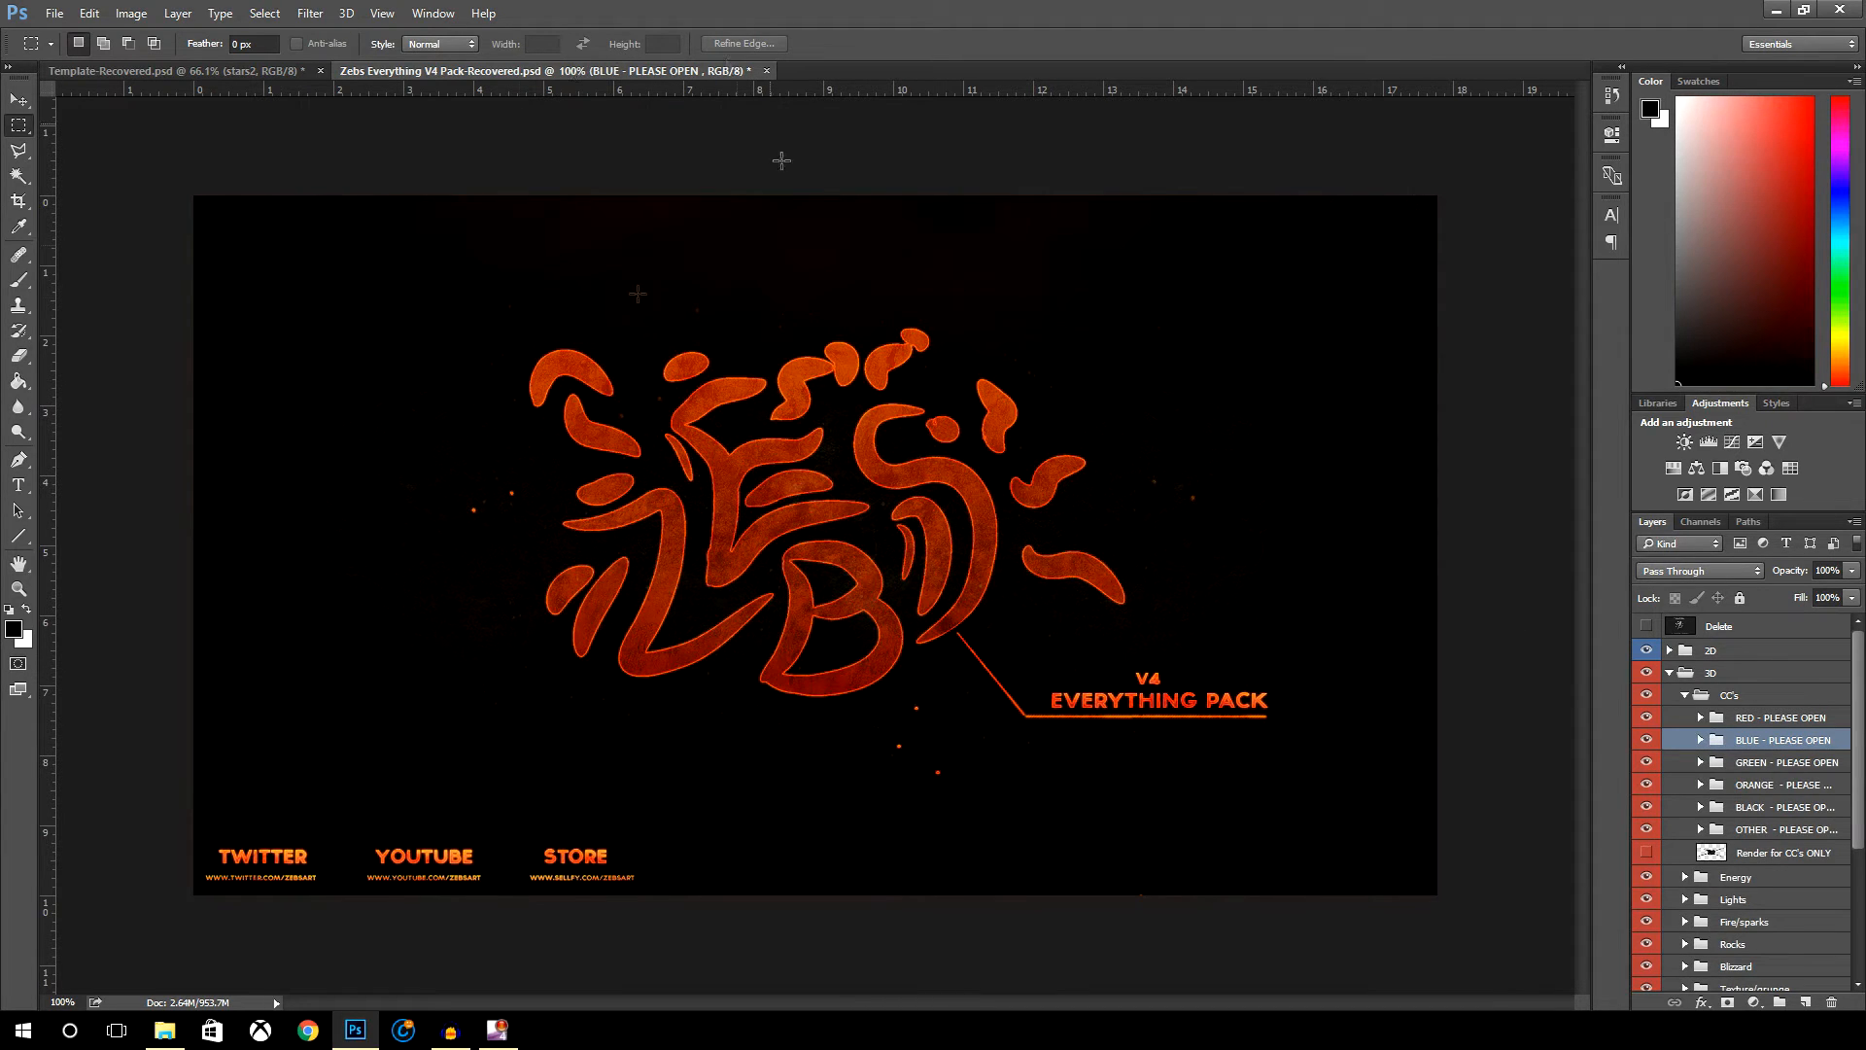
scroll(down, 3)
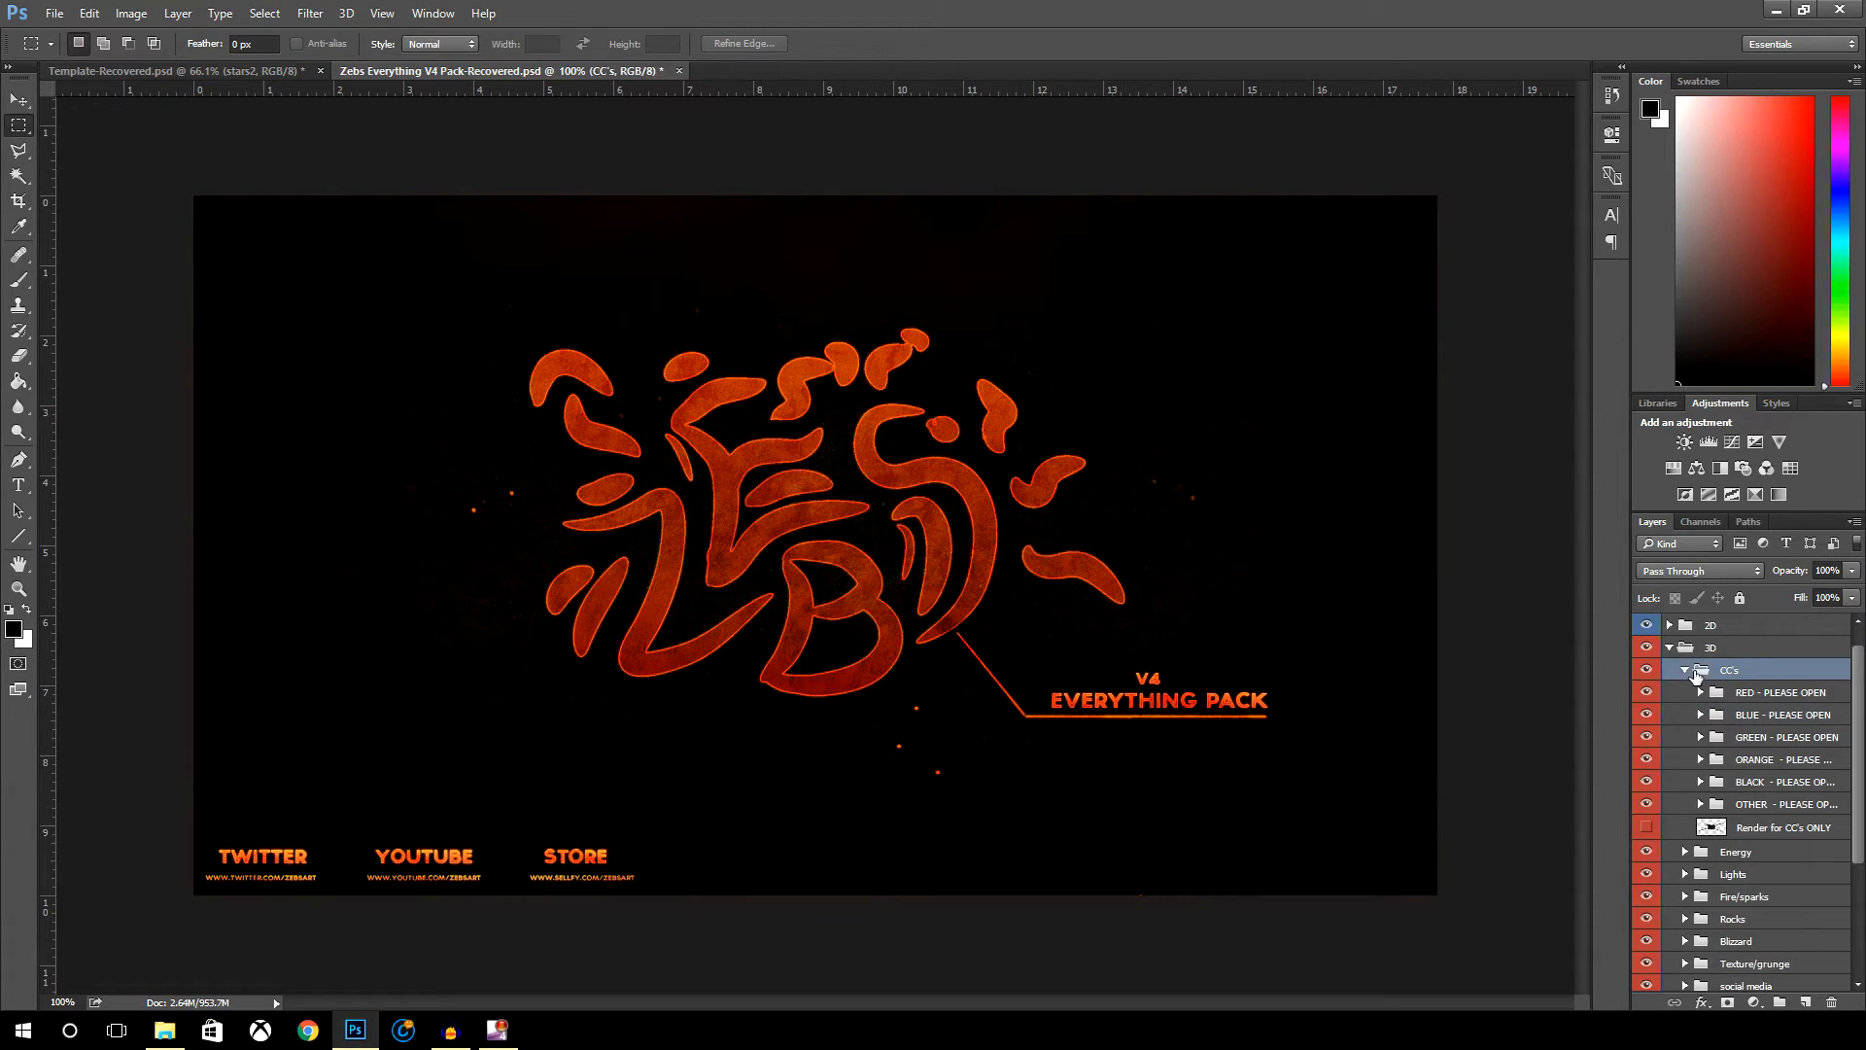
- Collapse the CC's folder and scroll down the 3D group to expand the Rocks folder
click(1683, 668)
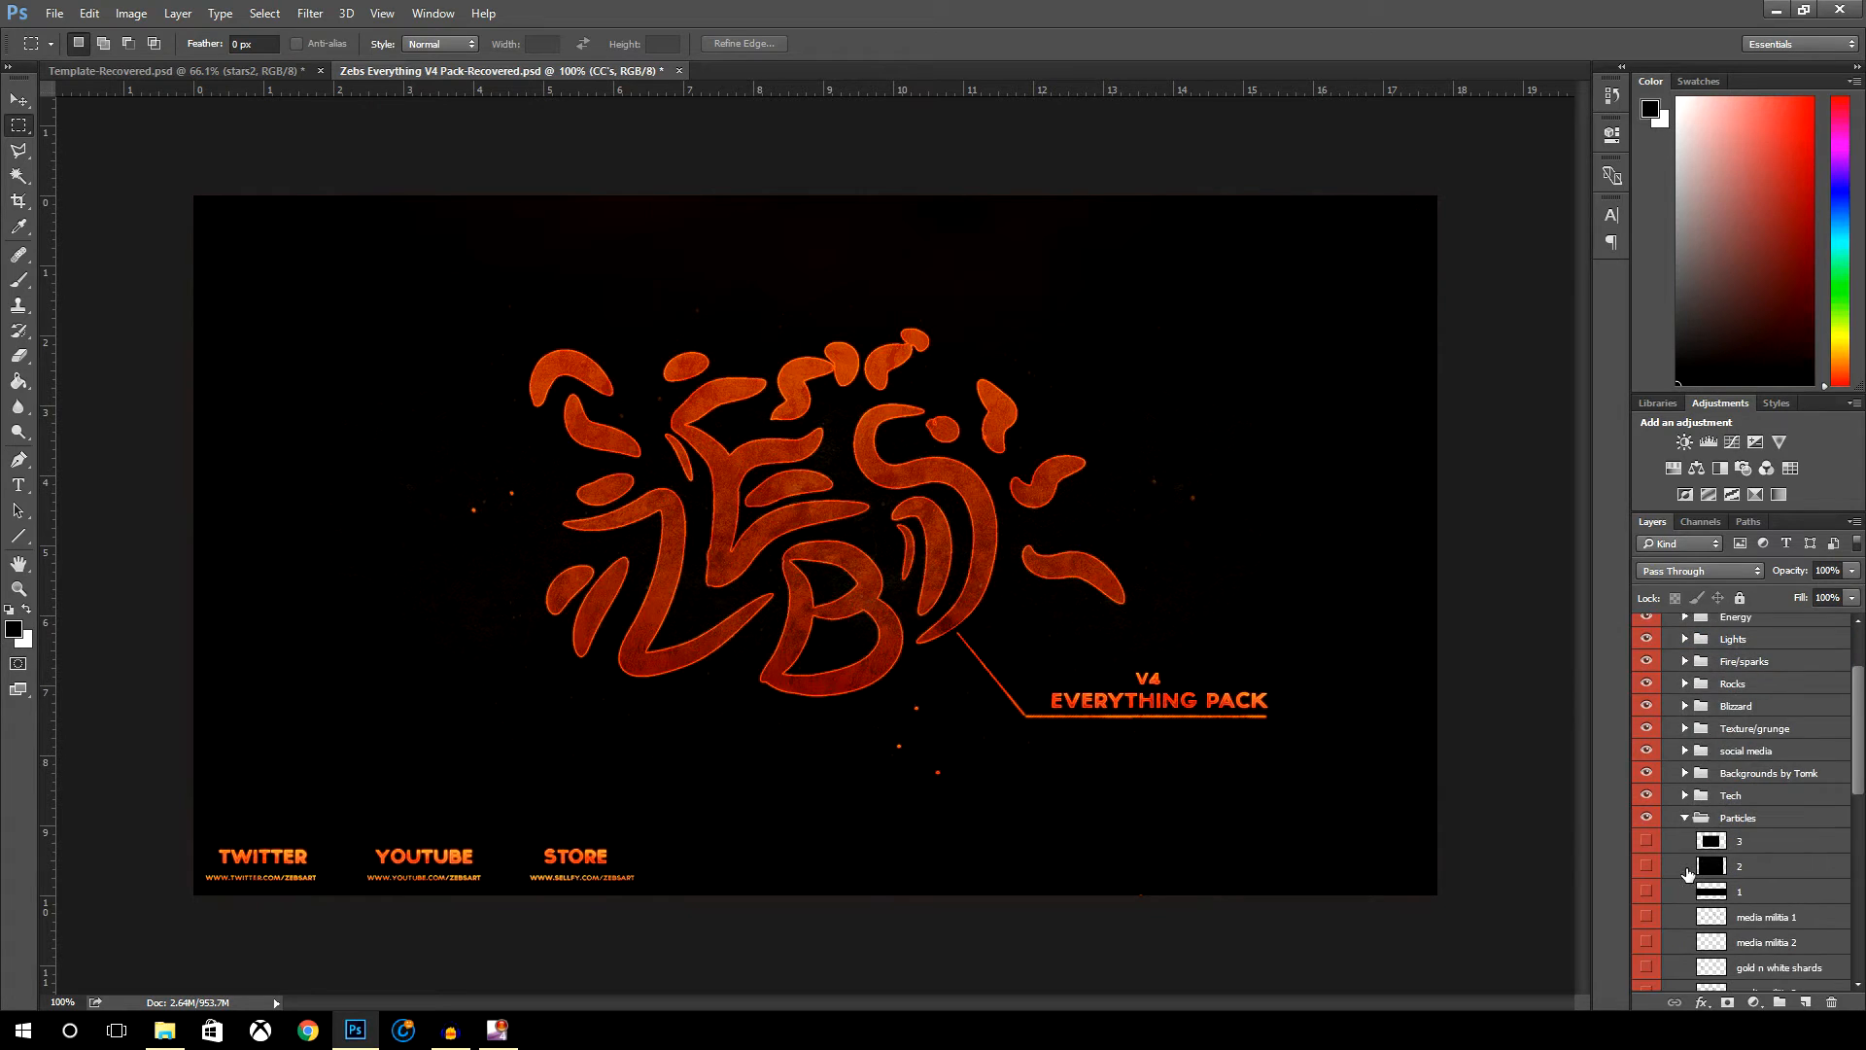
scroll(down, 3)
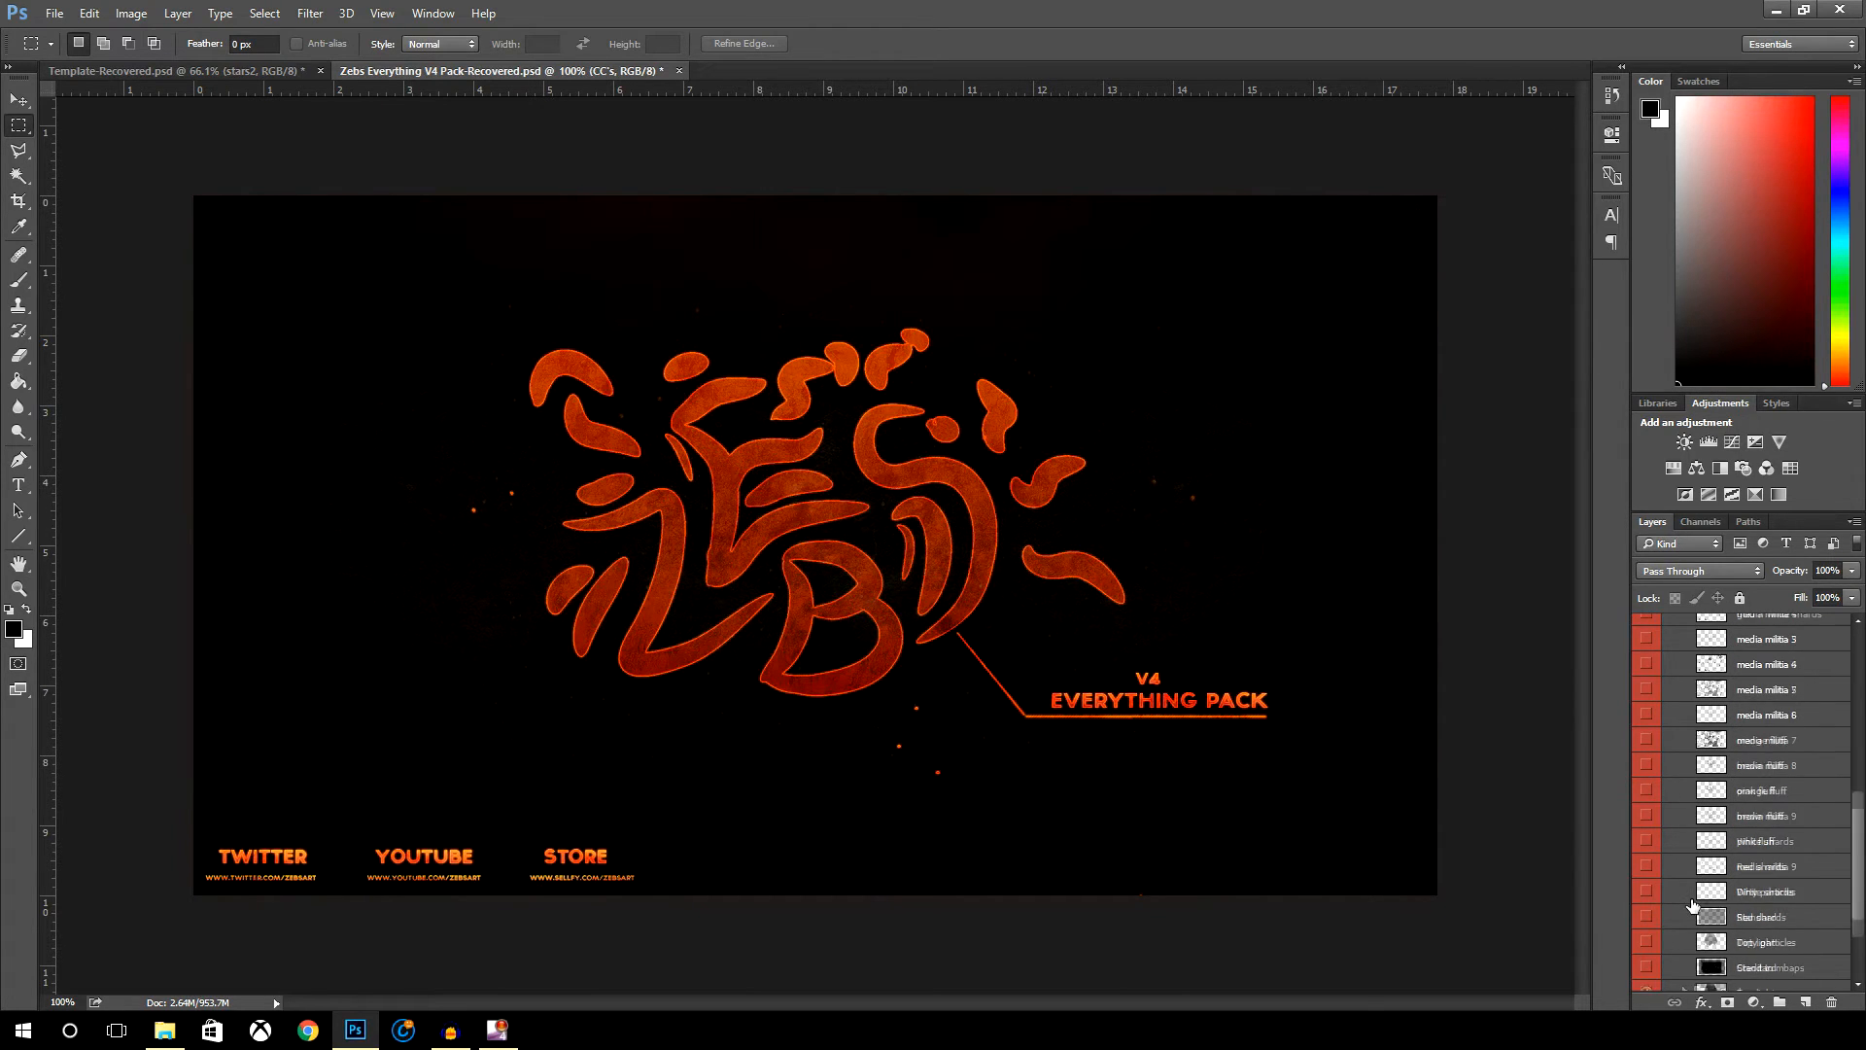
scroll(down, 3)
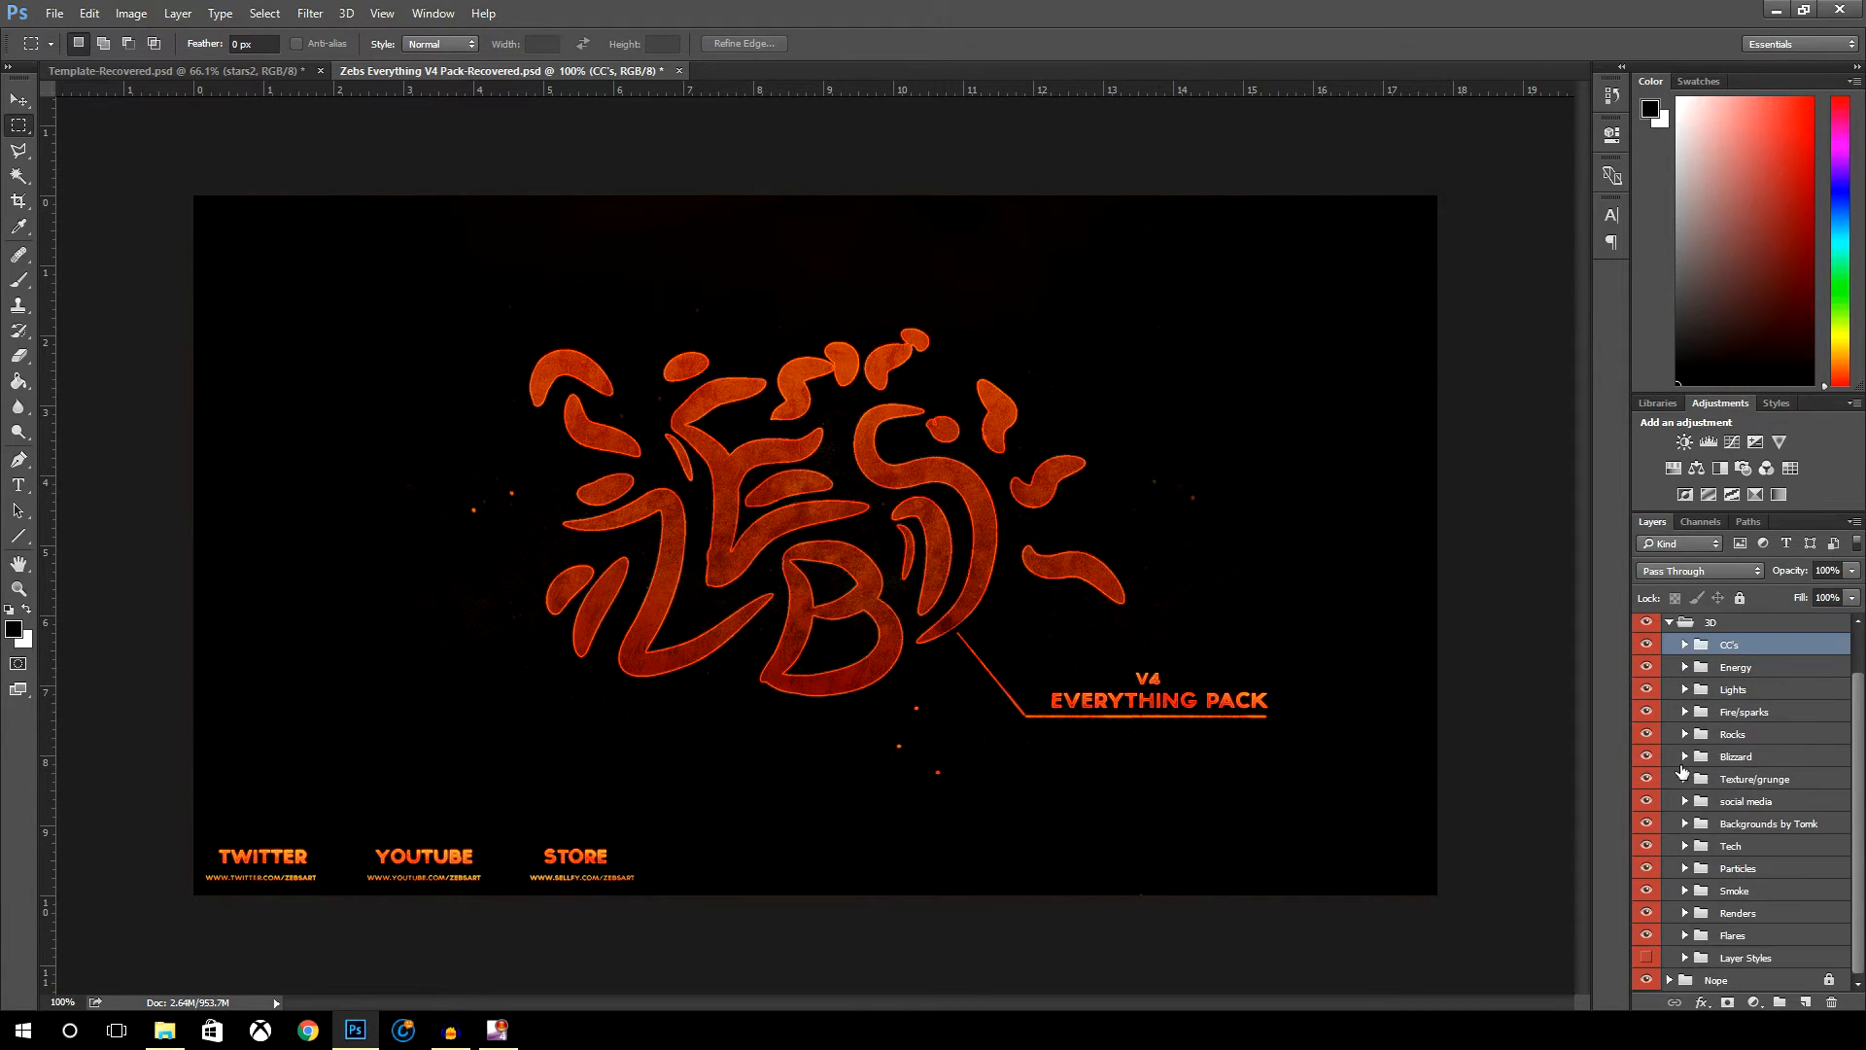
click(1683, 735)
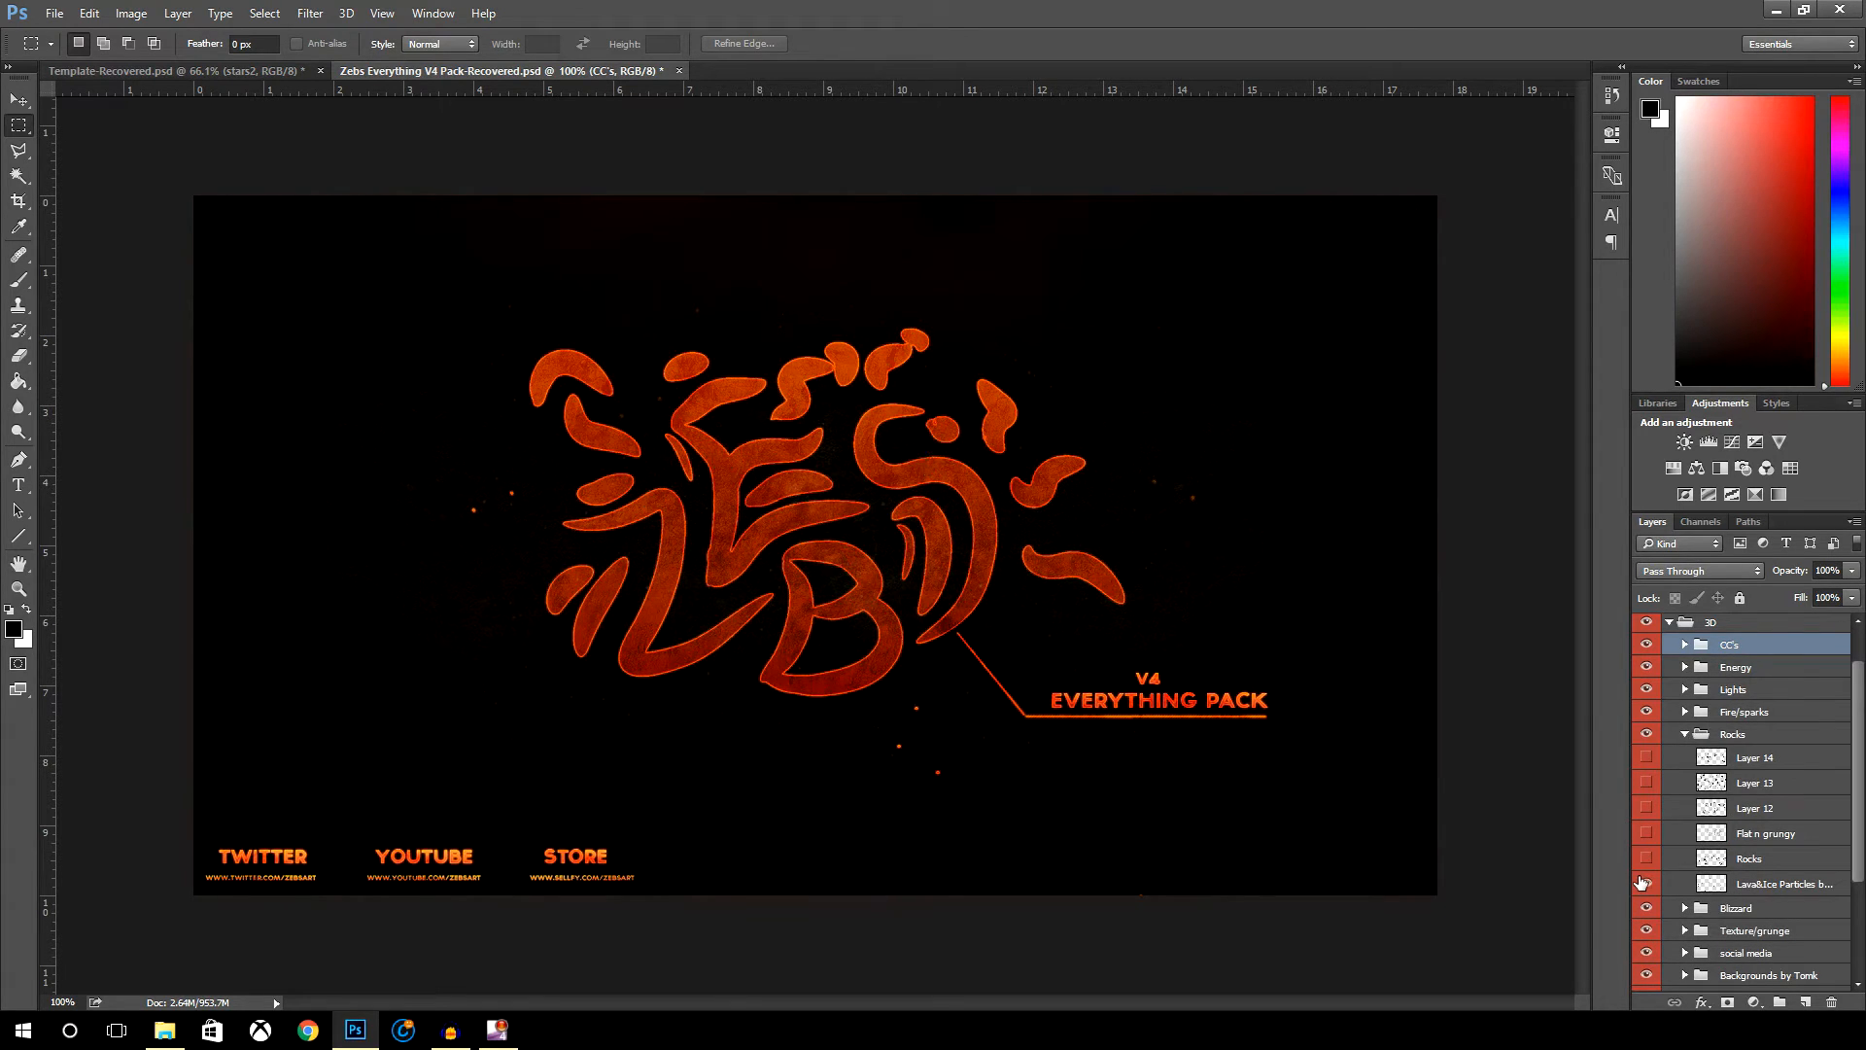
- Open the effects folder and turn on the flying rocks and white swirl layers over the pack artwork
click(1685, 733)
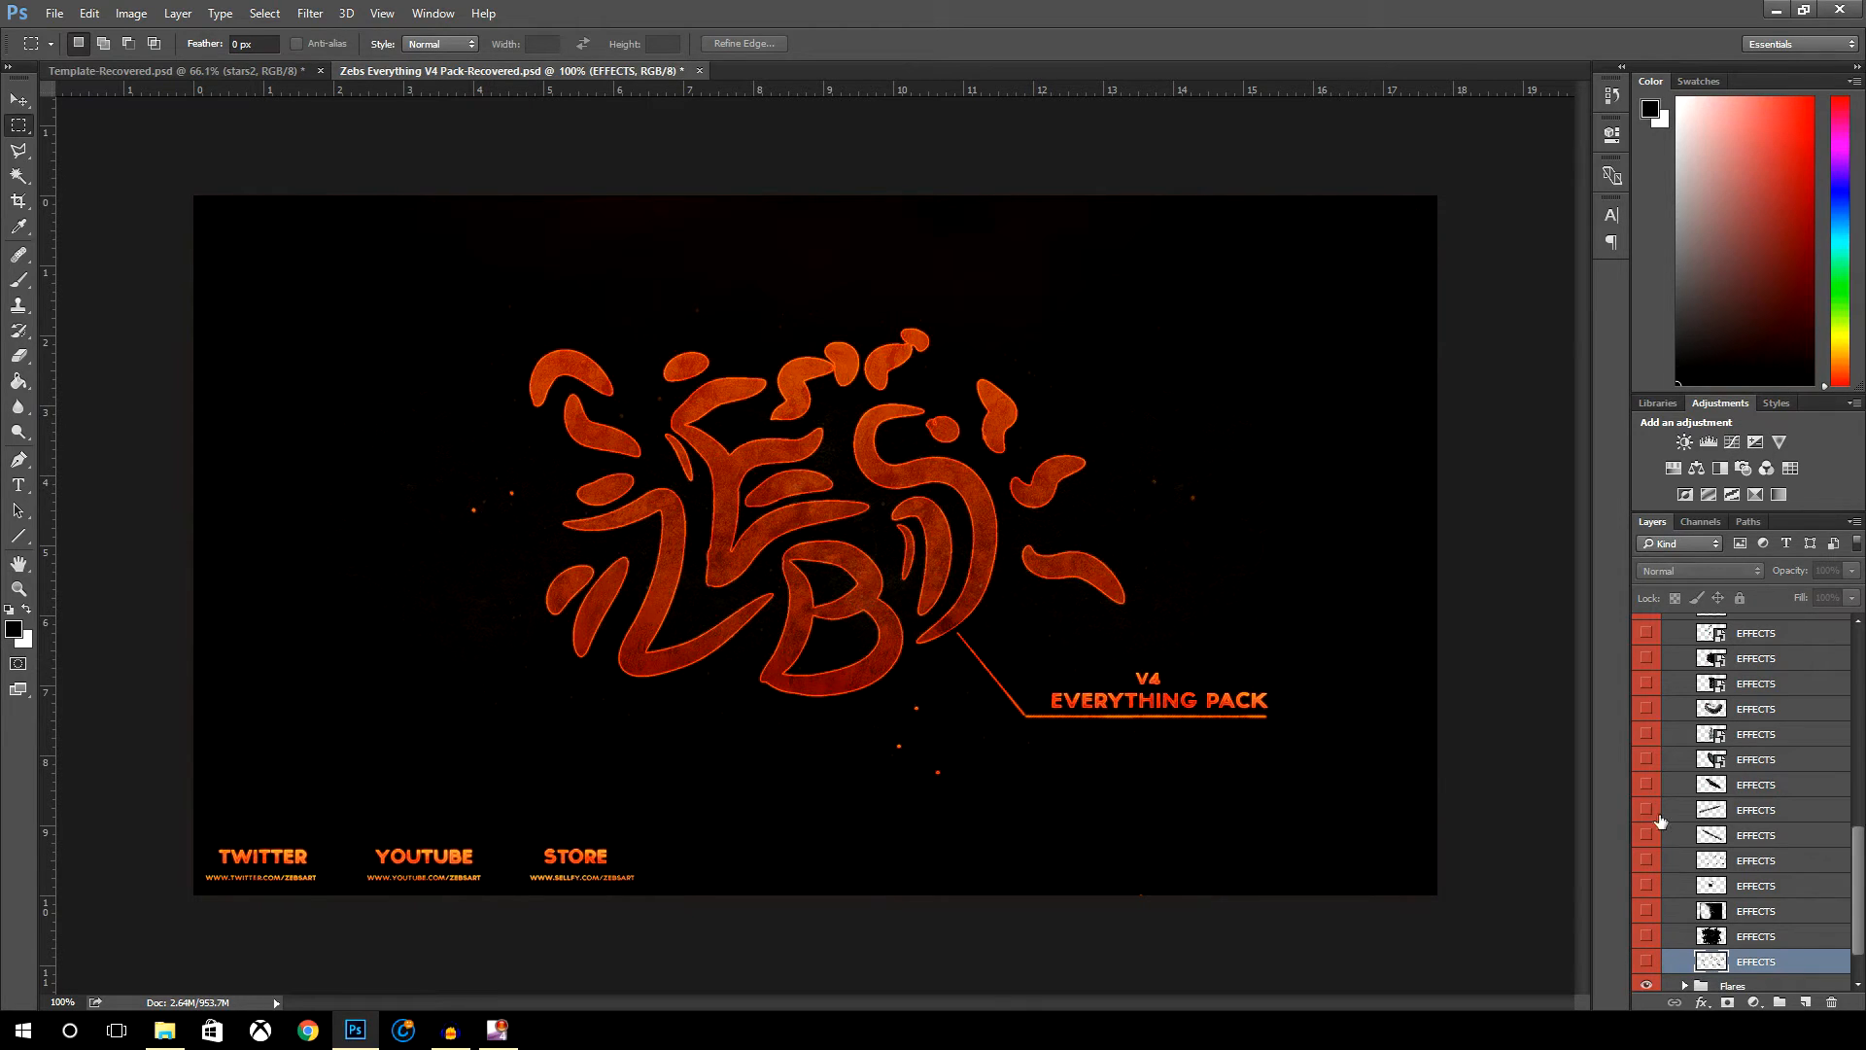
click(1646, 859)
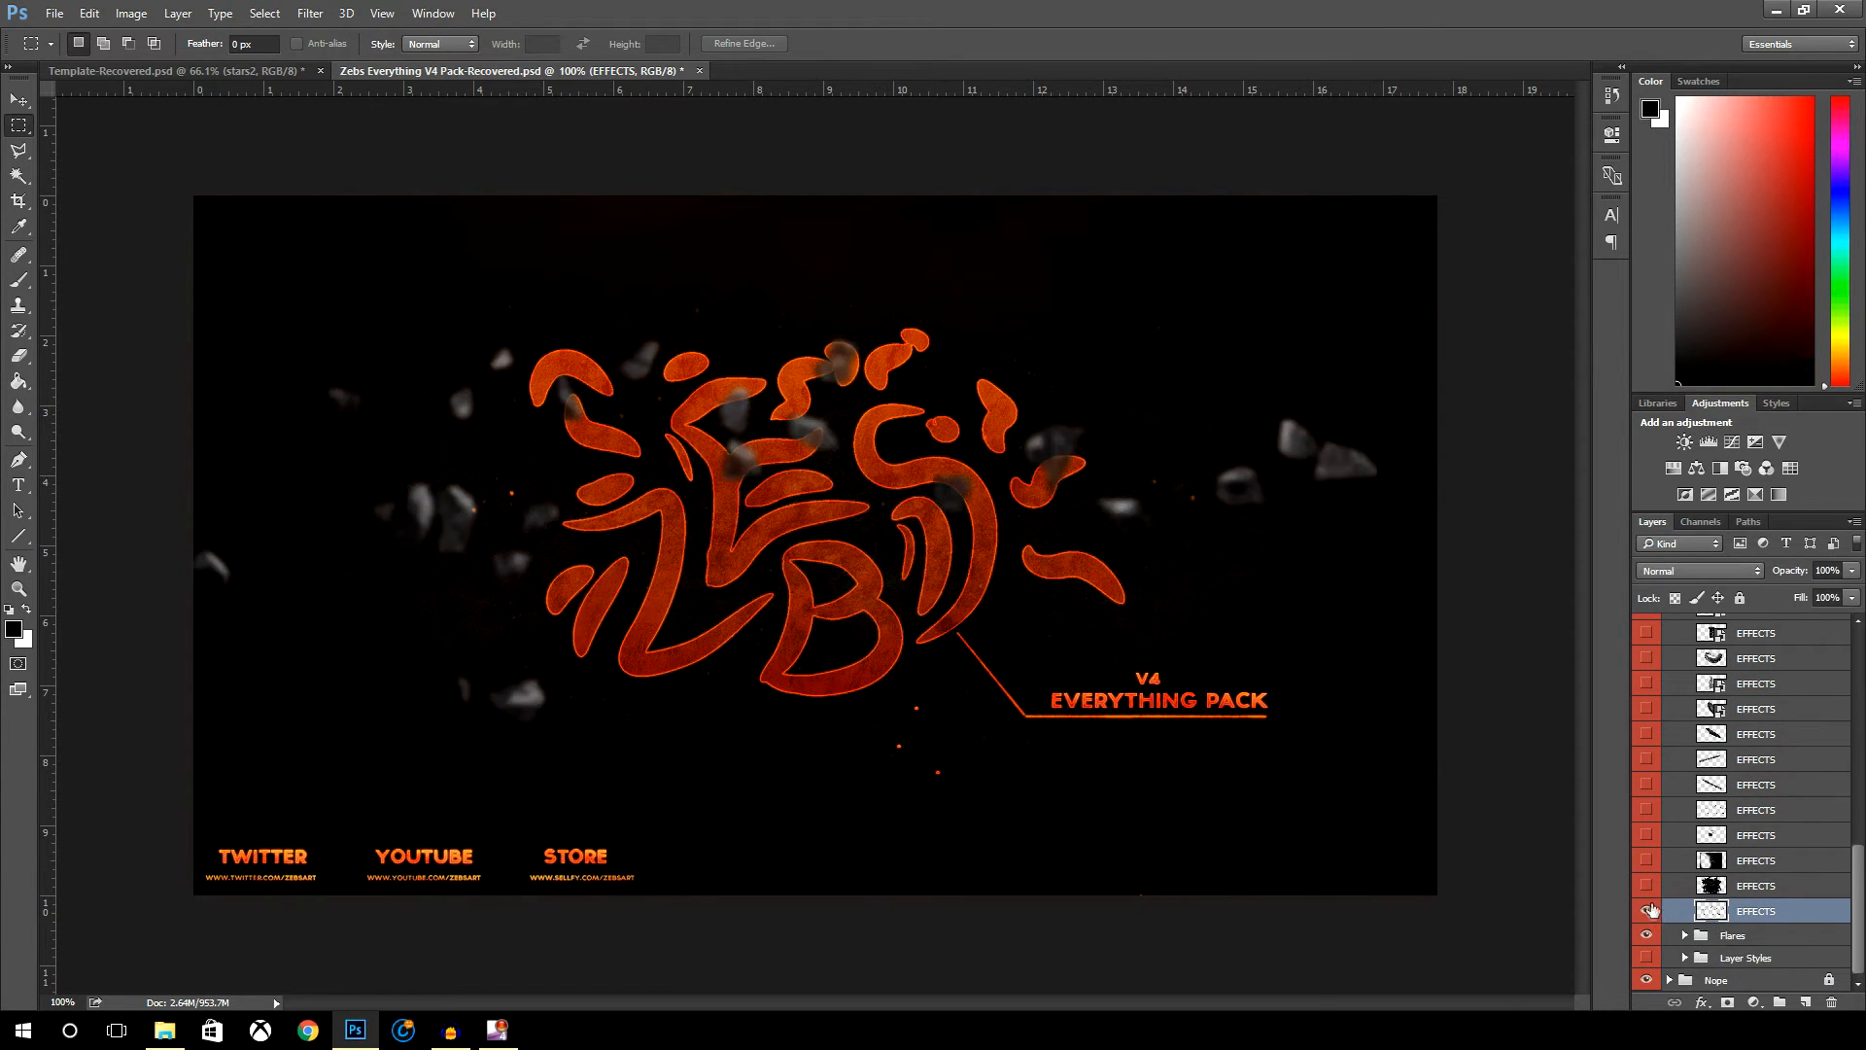
click(1649, 910)
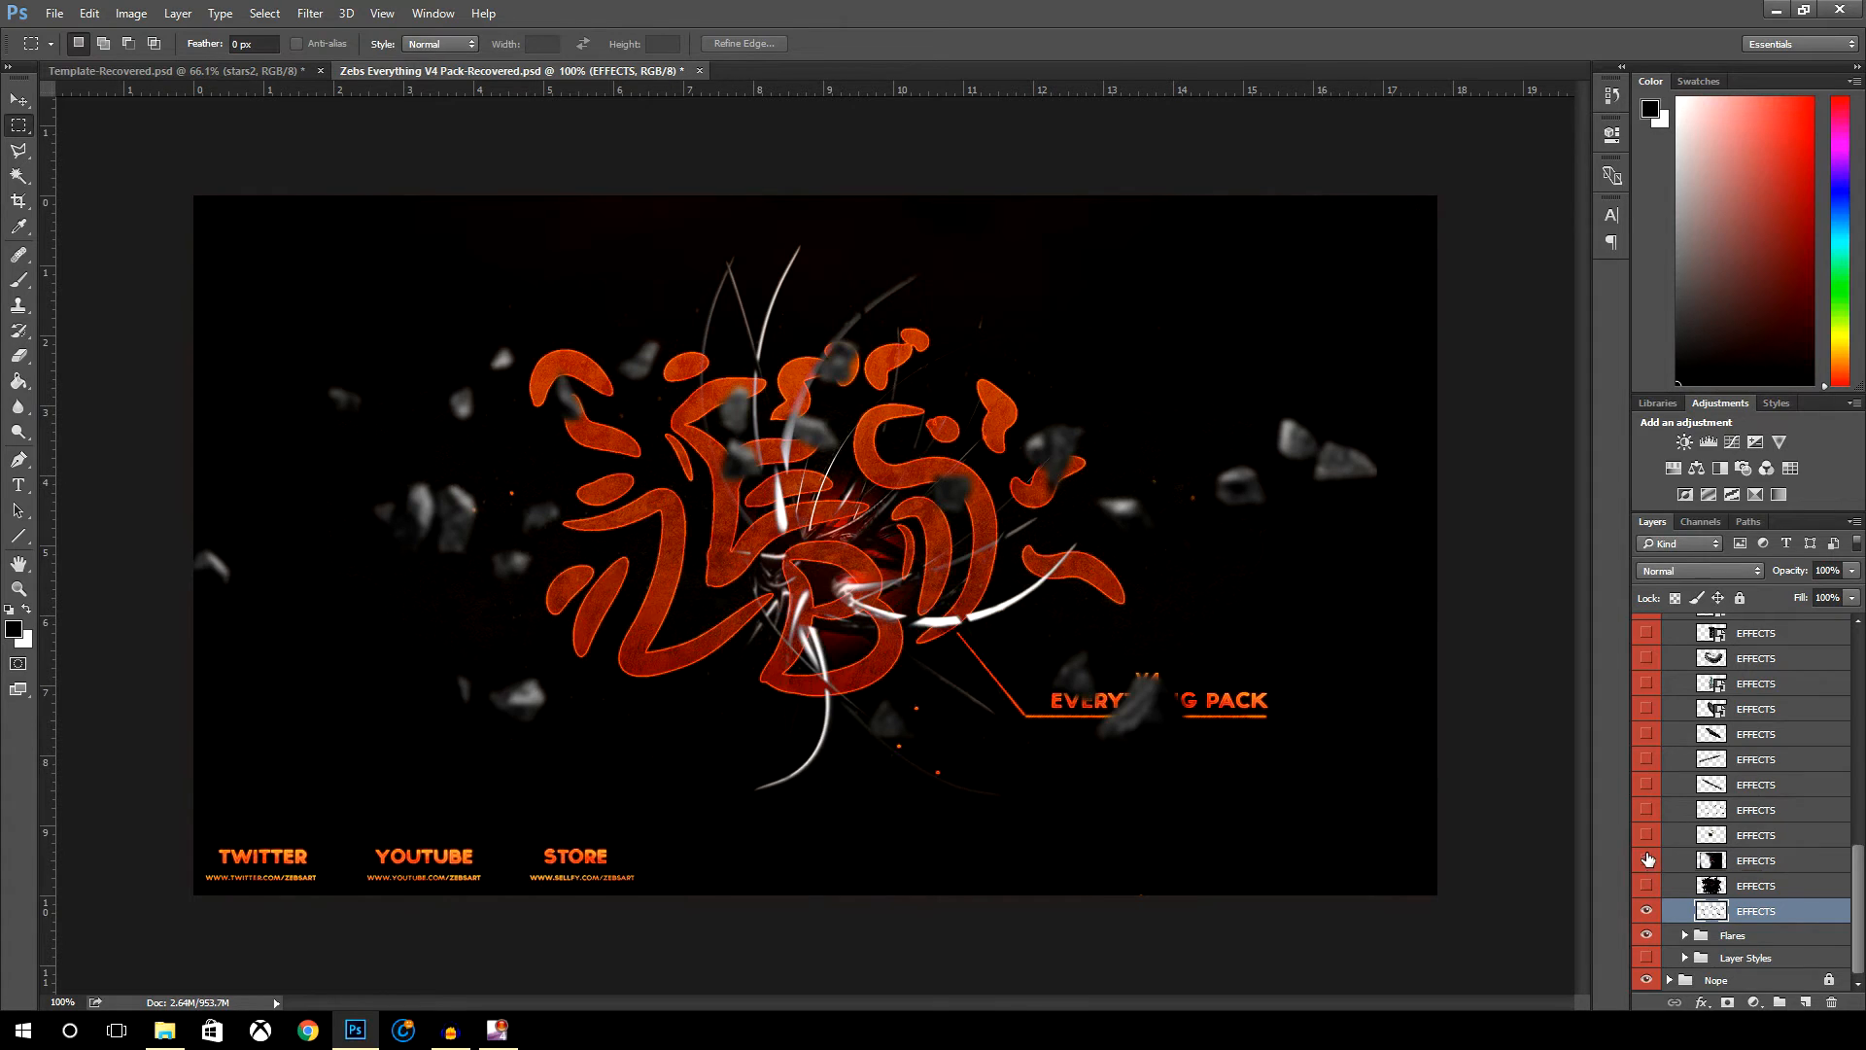
- Duplicate the rocks EFFECTS layer into Template-Recovered.psd via Duplicate Layer
right_click(1755, 909)
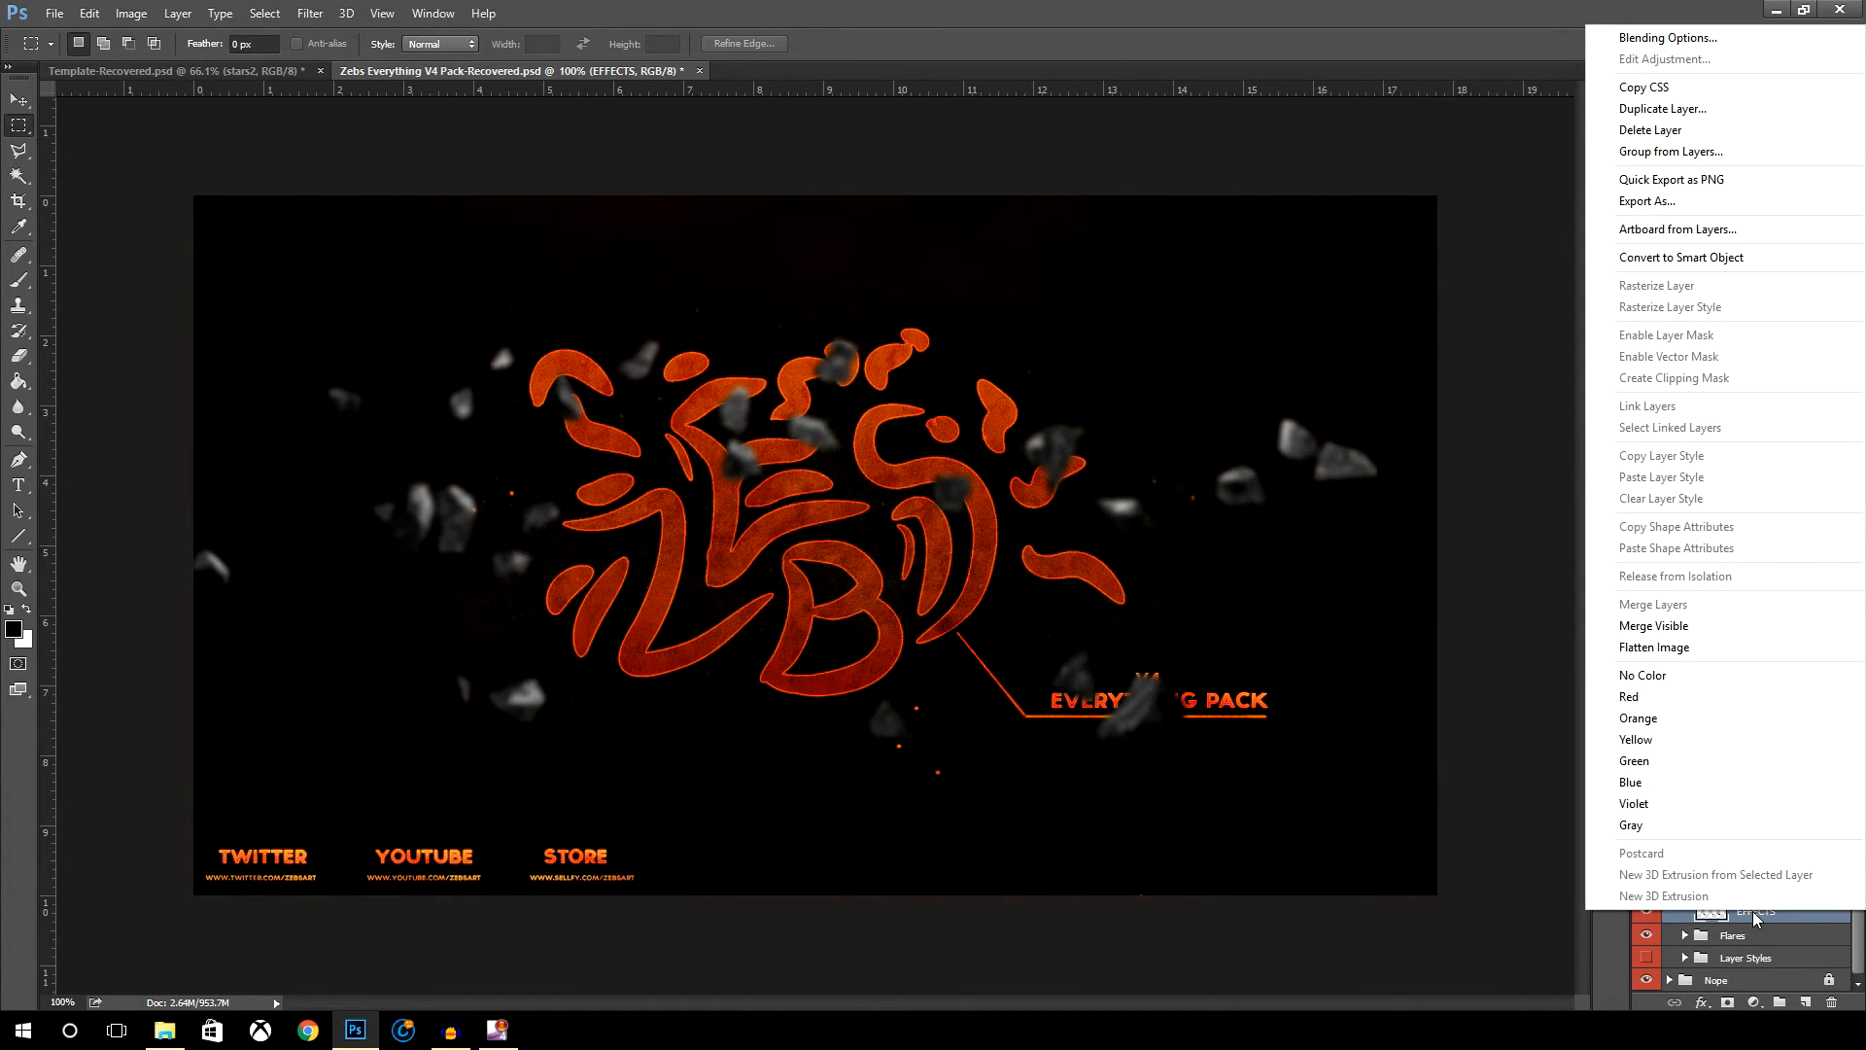
mouse_move(1662, 455)
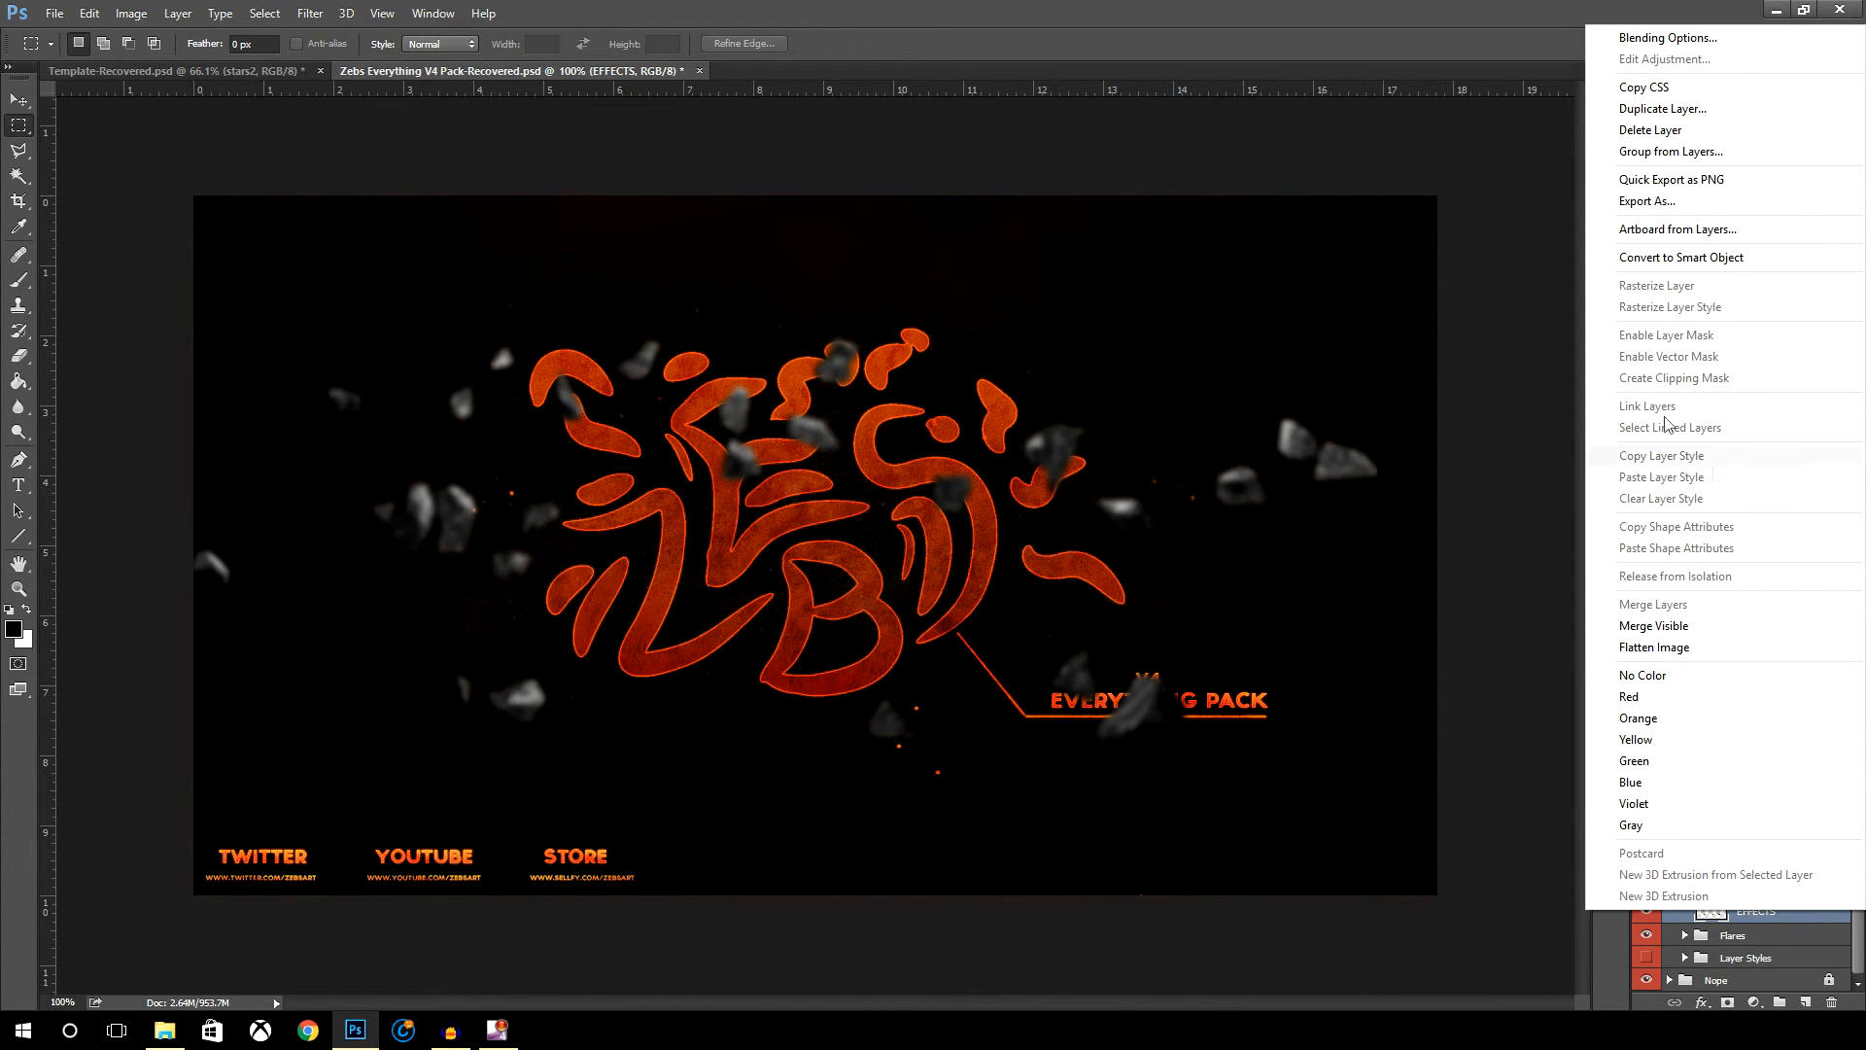
click(1662, 109)
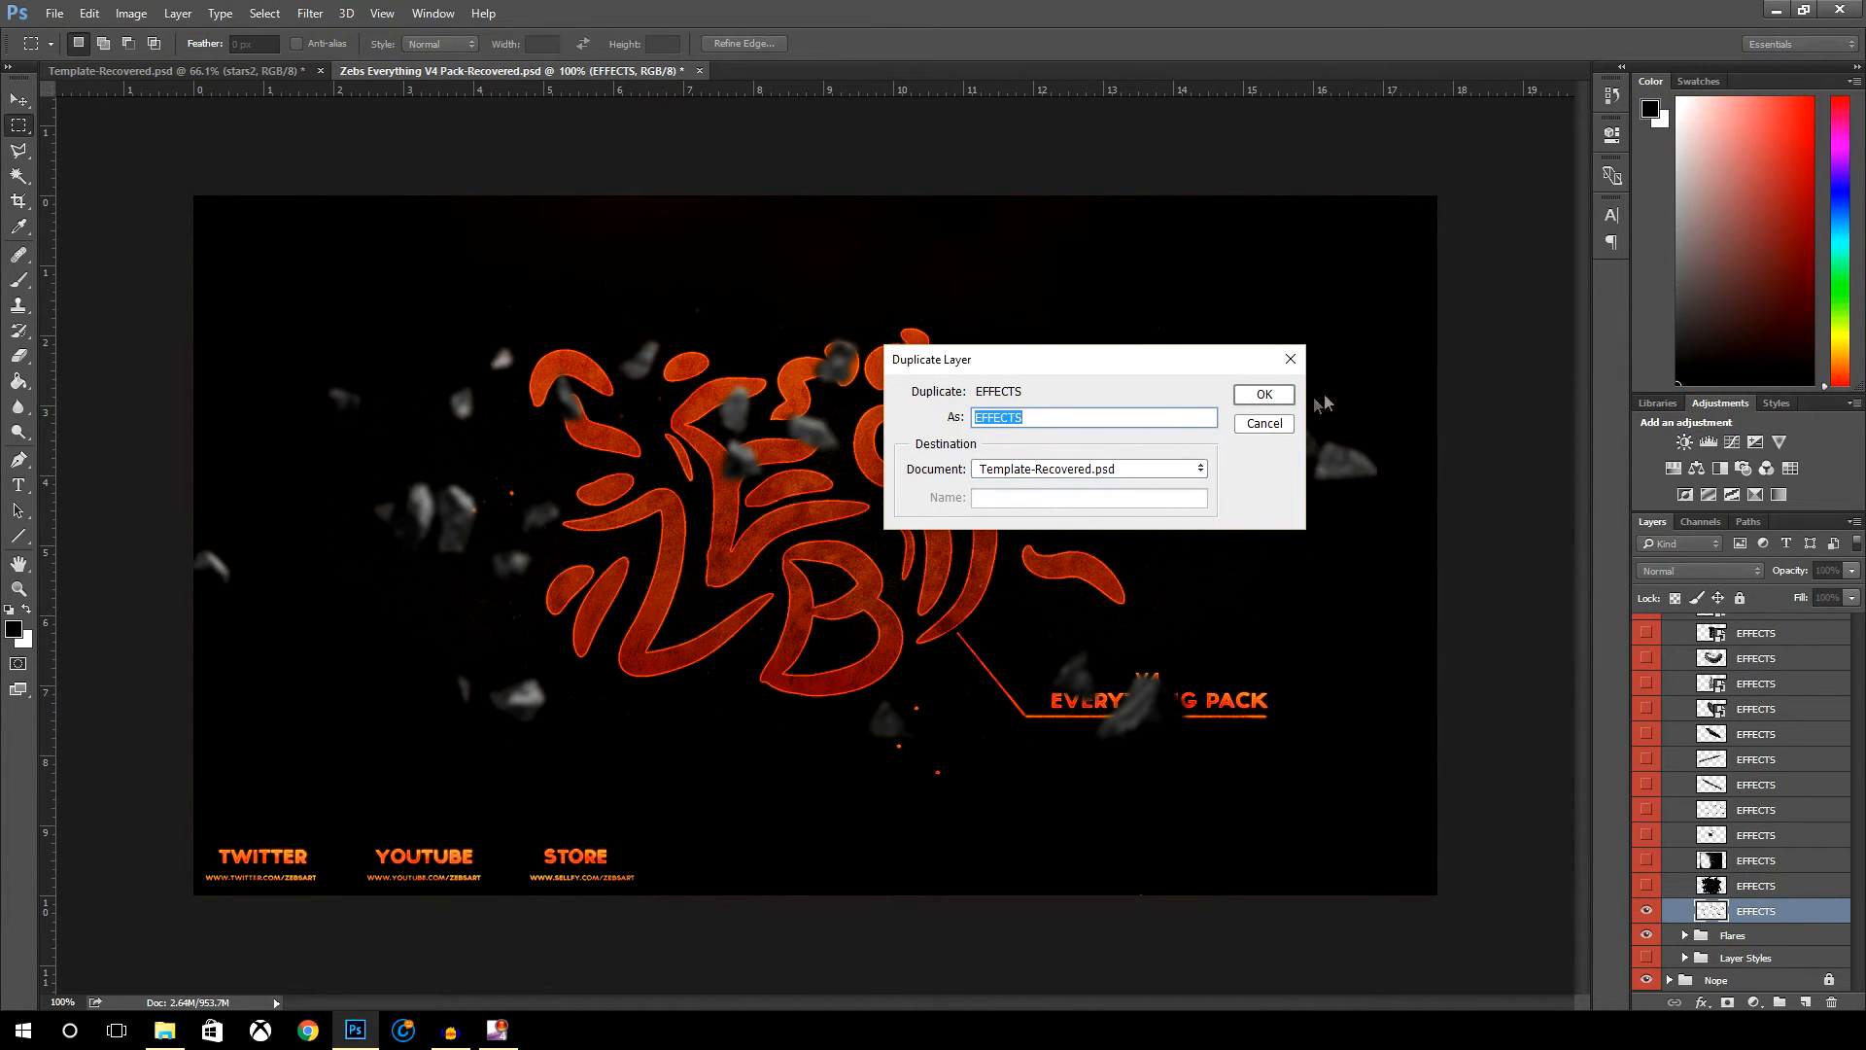
click(1263, 394)
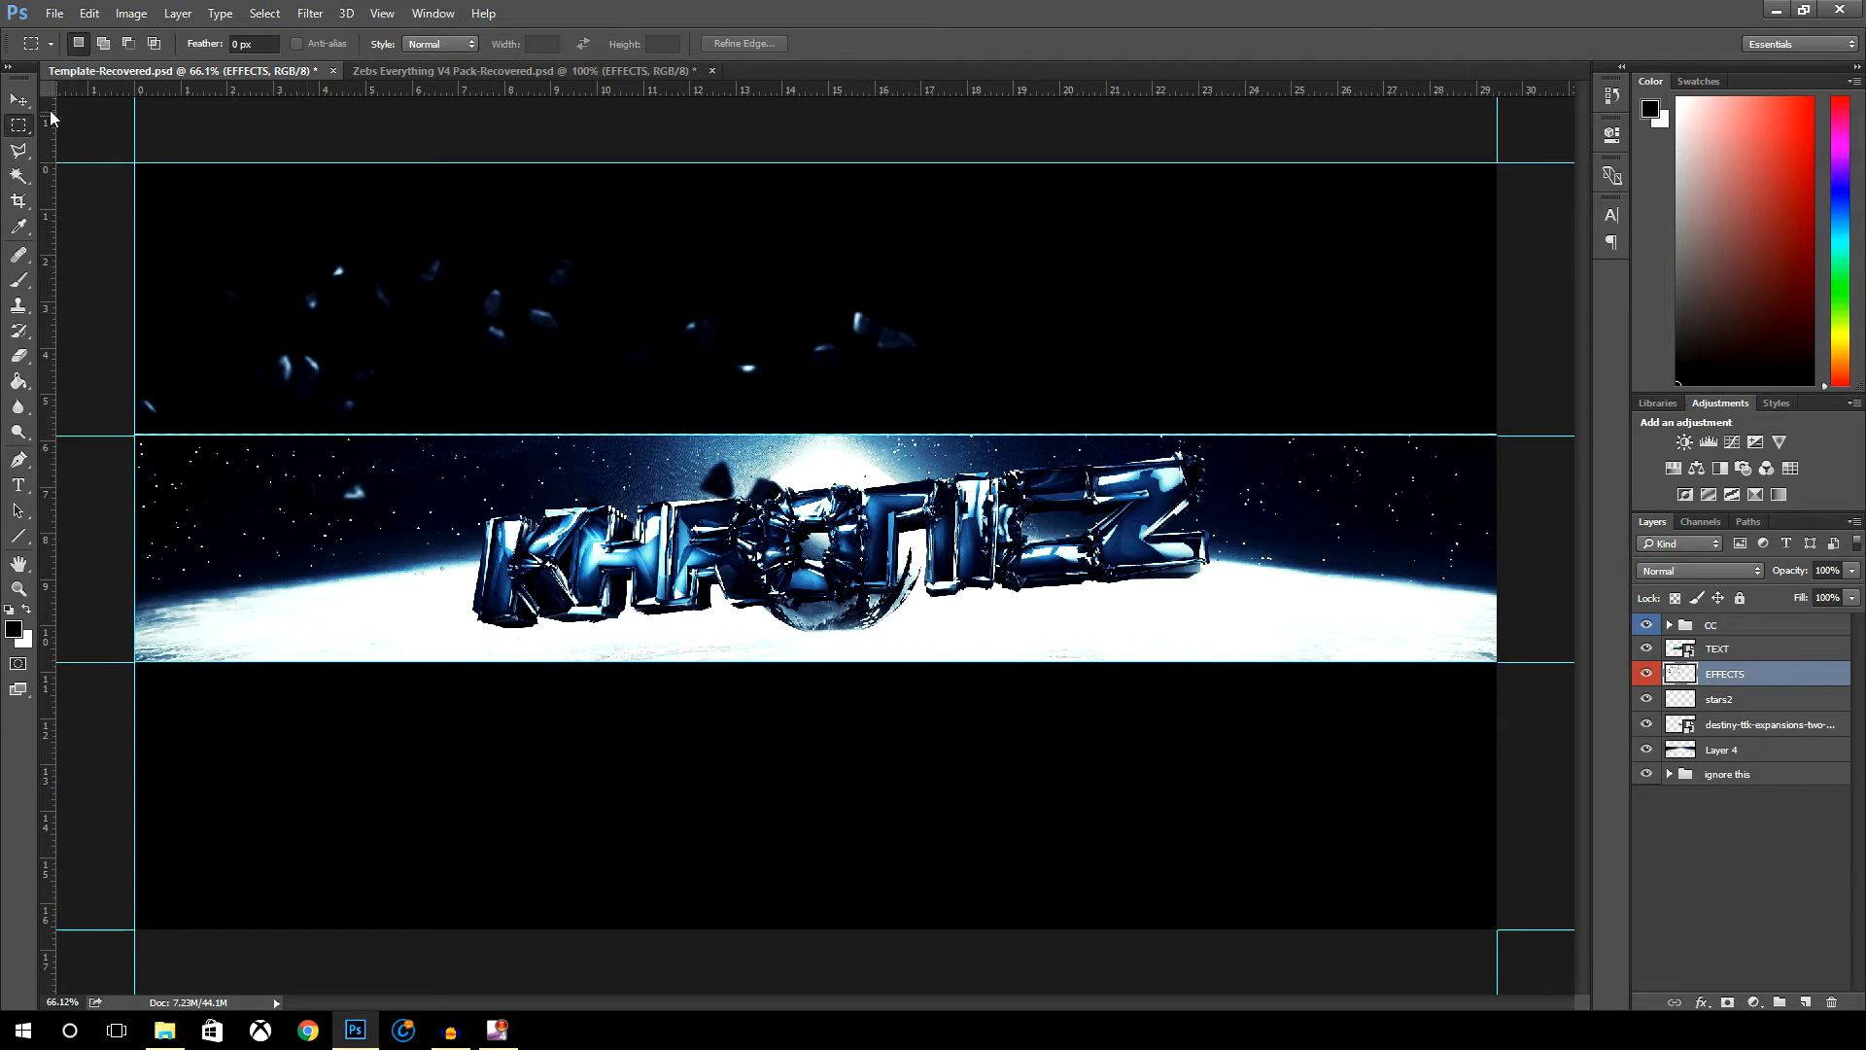
- Move the rocks onto the banner strip, then show the chain EFFECTS layer in the Zebs pack
click(18, 99)
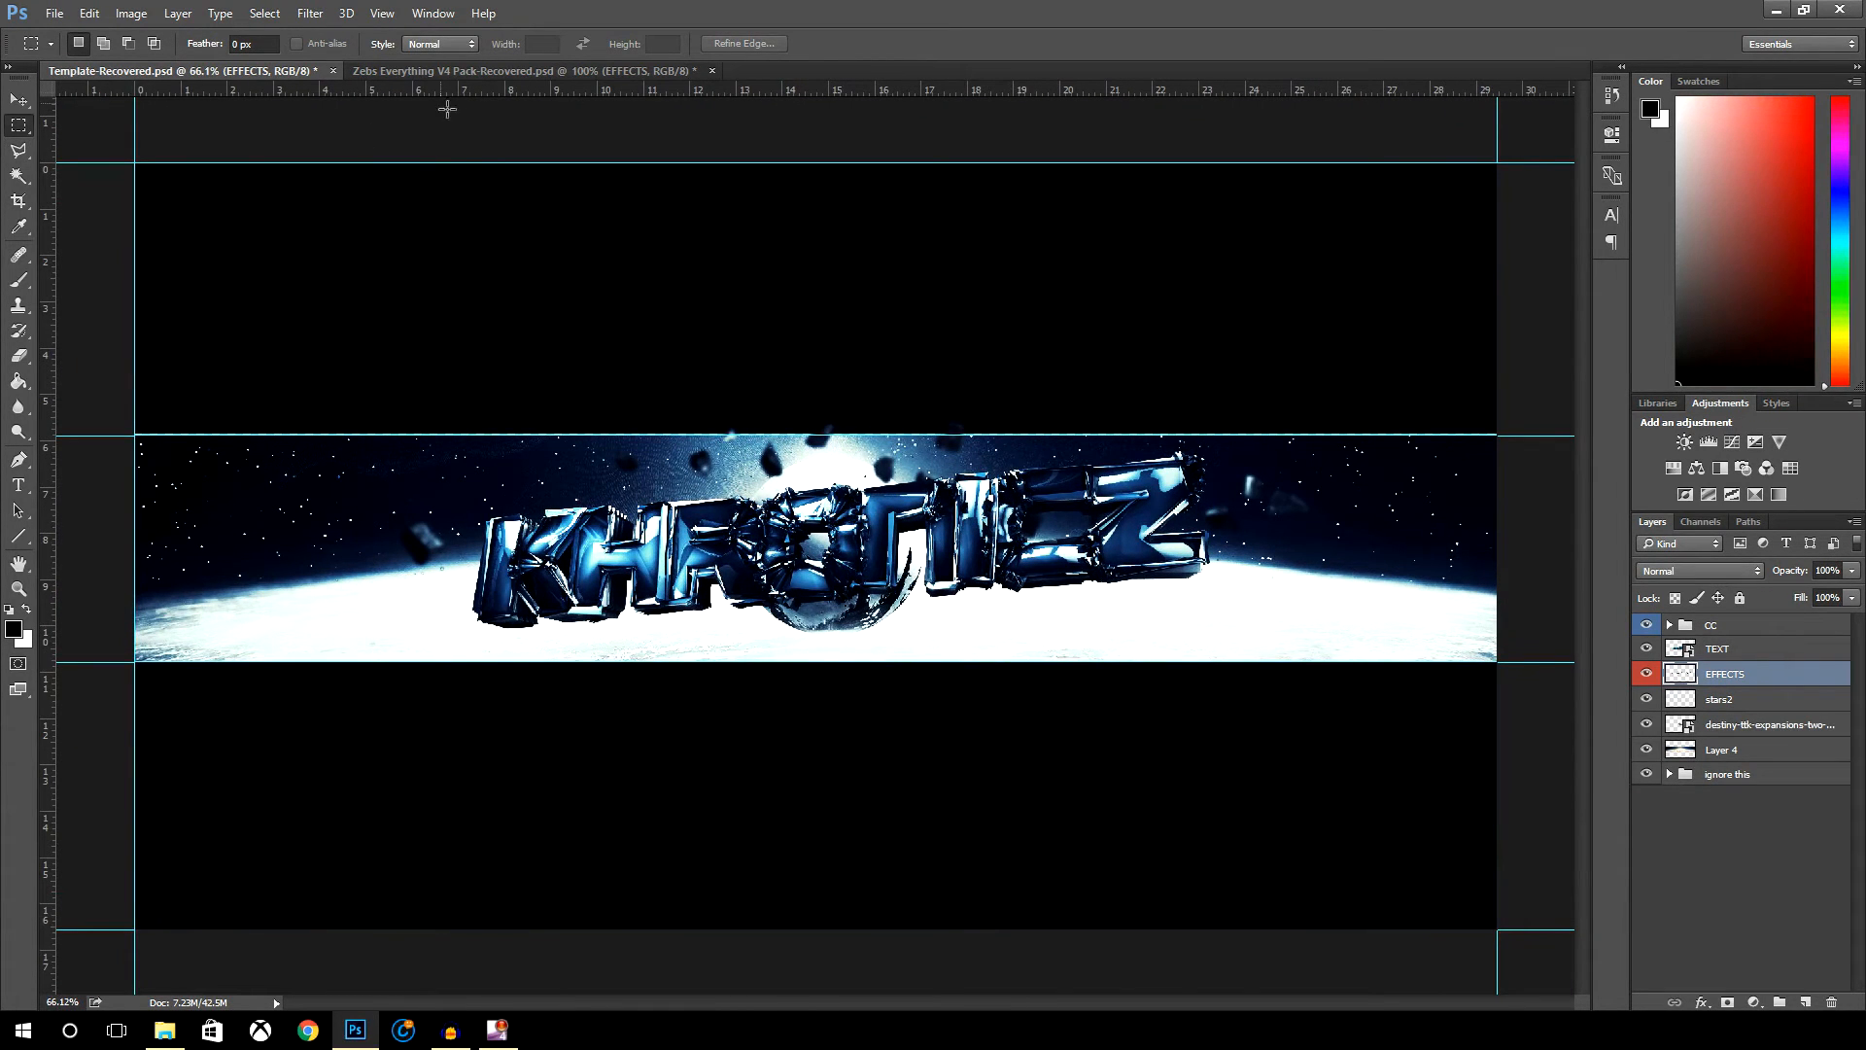
click(523, 70)
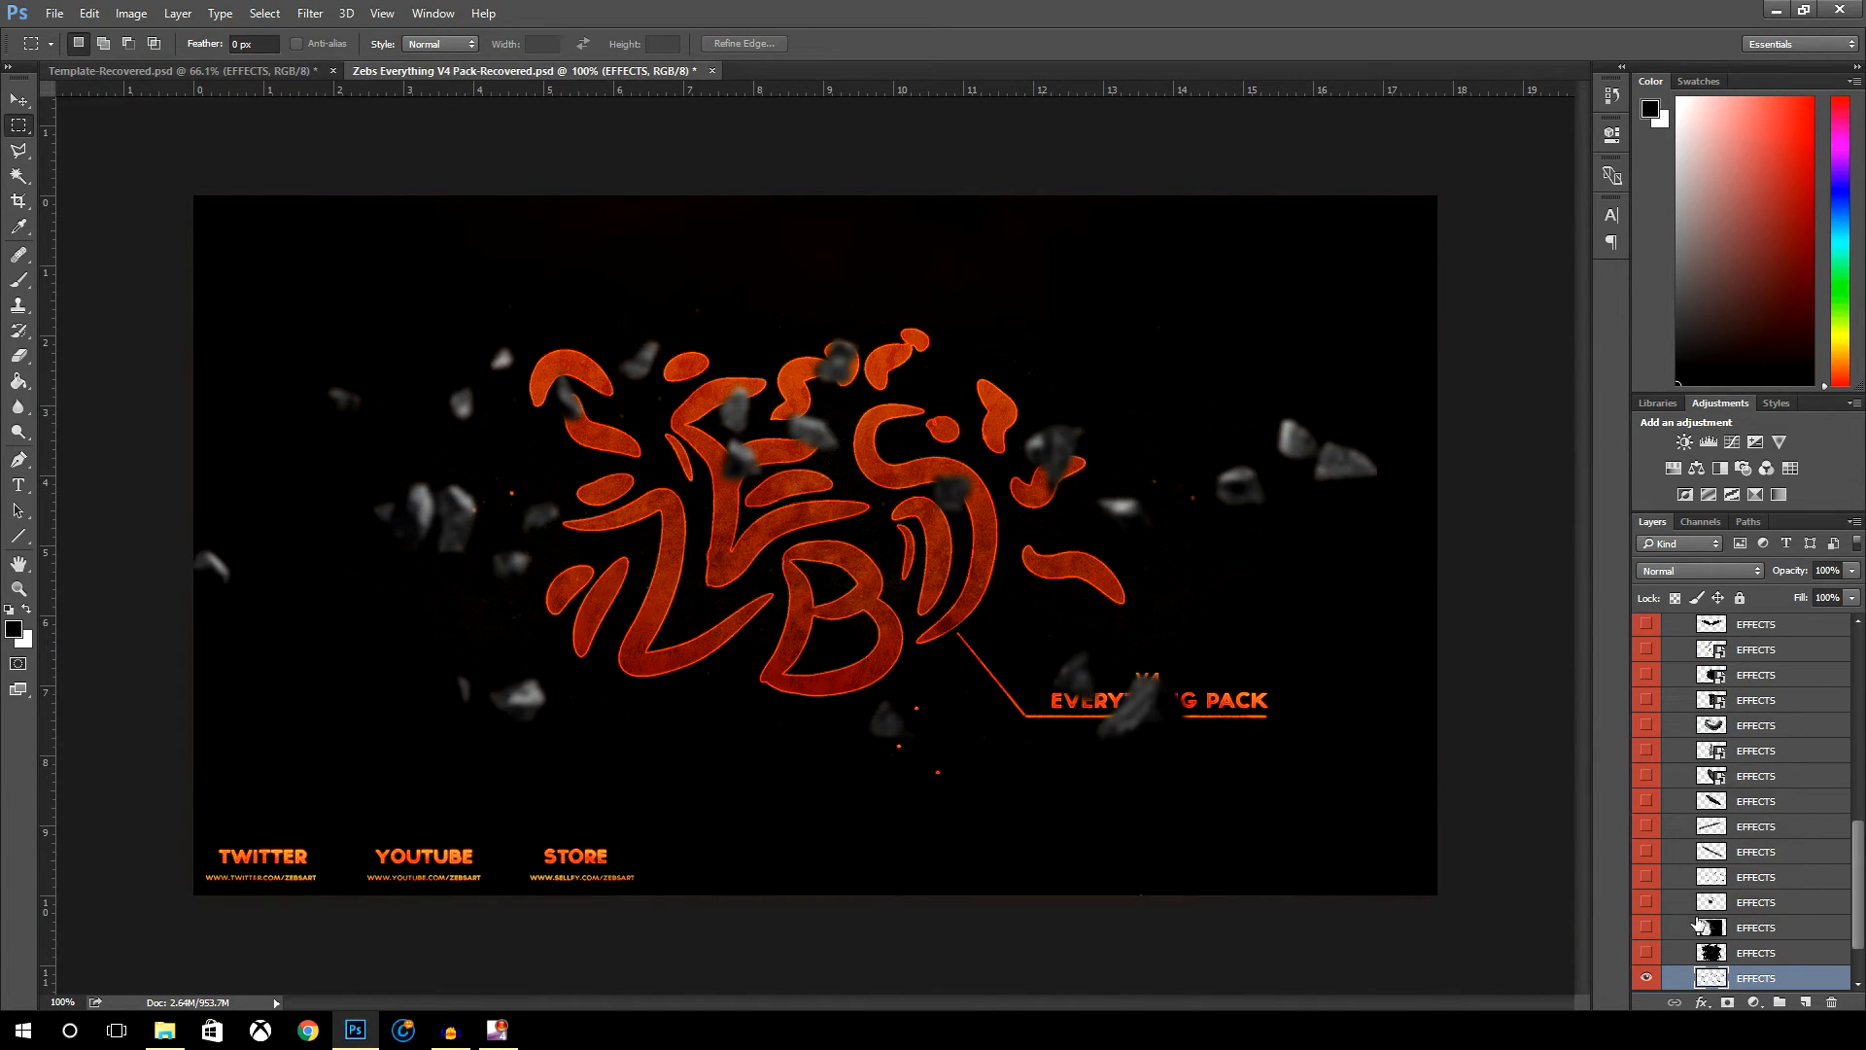
click(1646, 826)
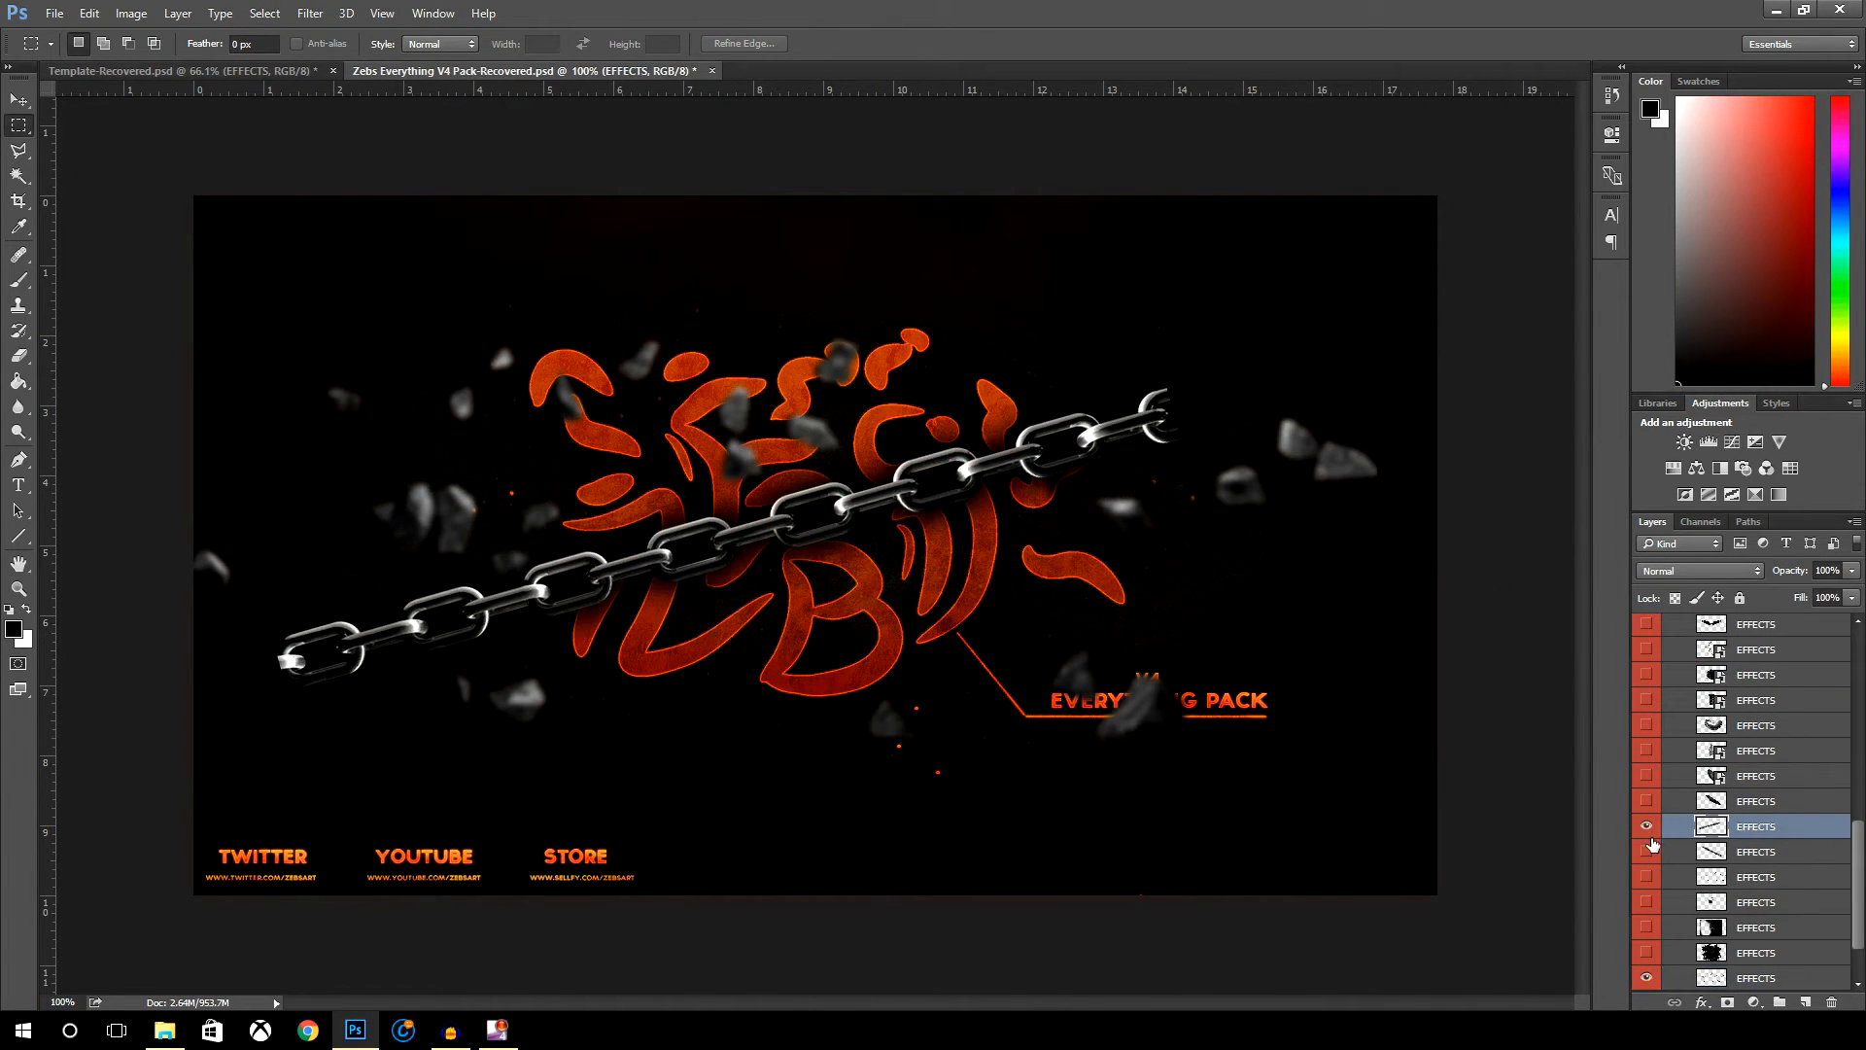
- Start duplicating the chain layer, then switch back to the Everything Pack document
right_click(1757, 826)
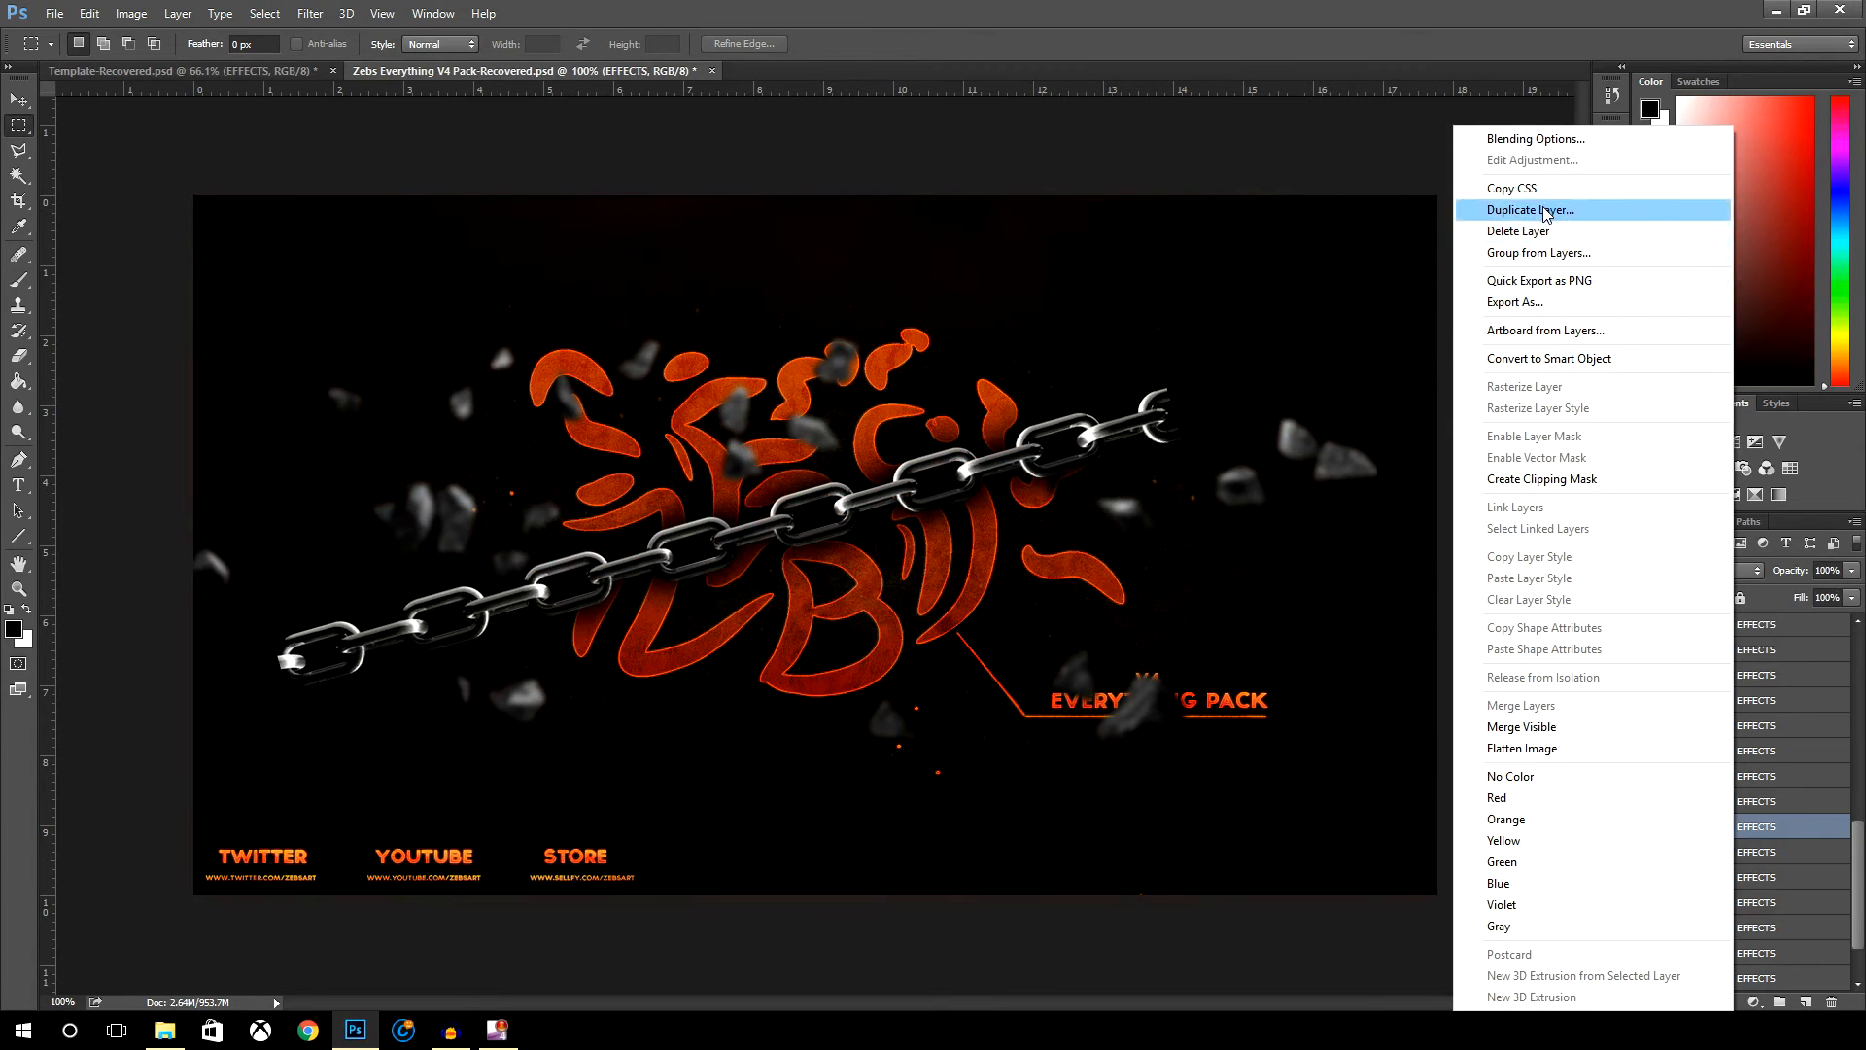
click(1530, 210)
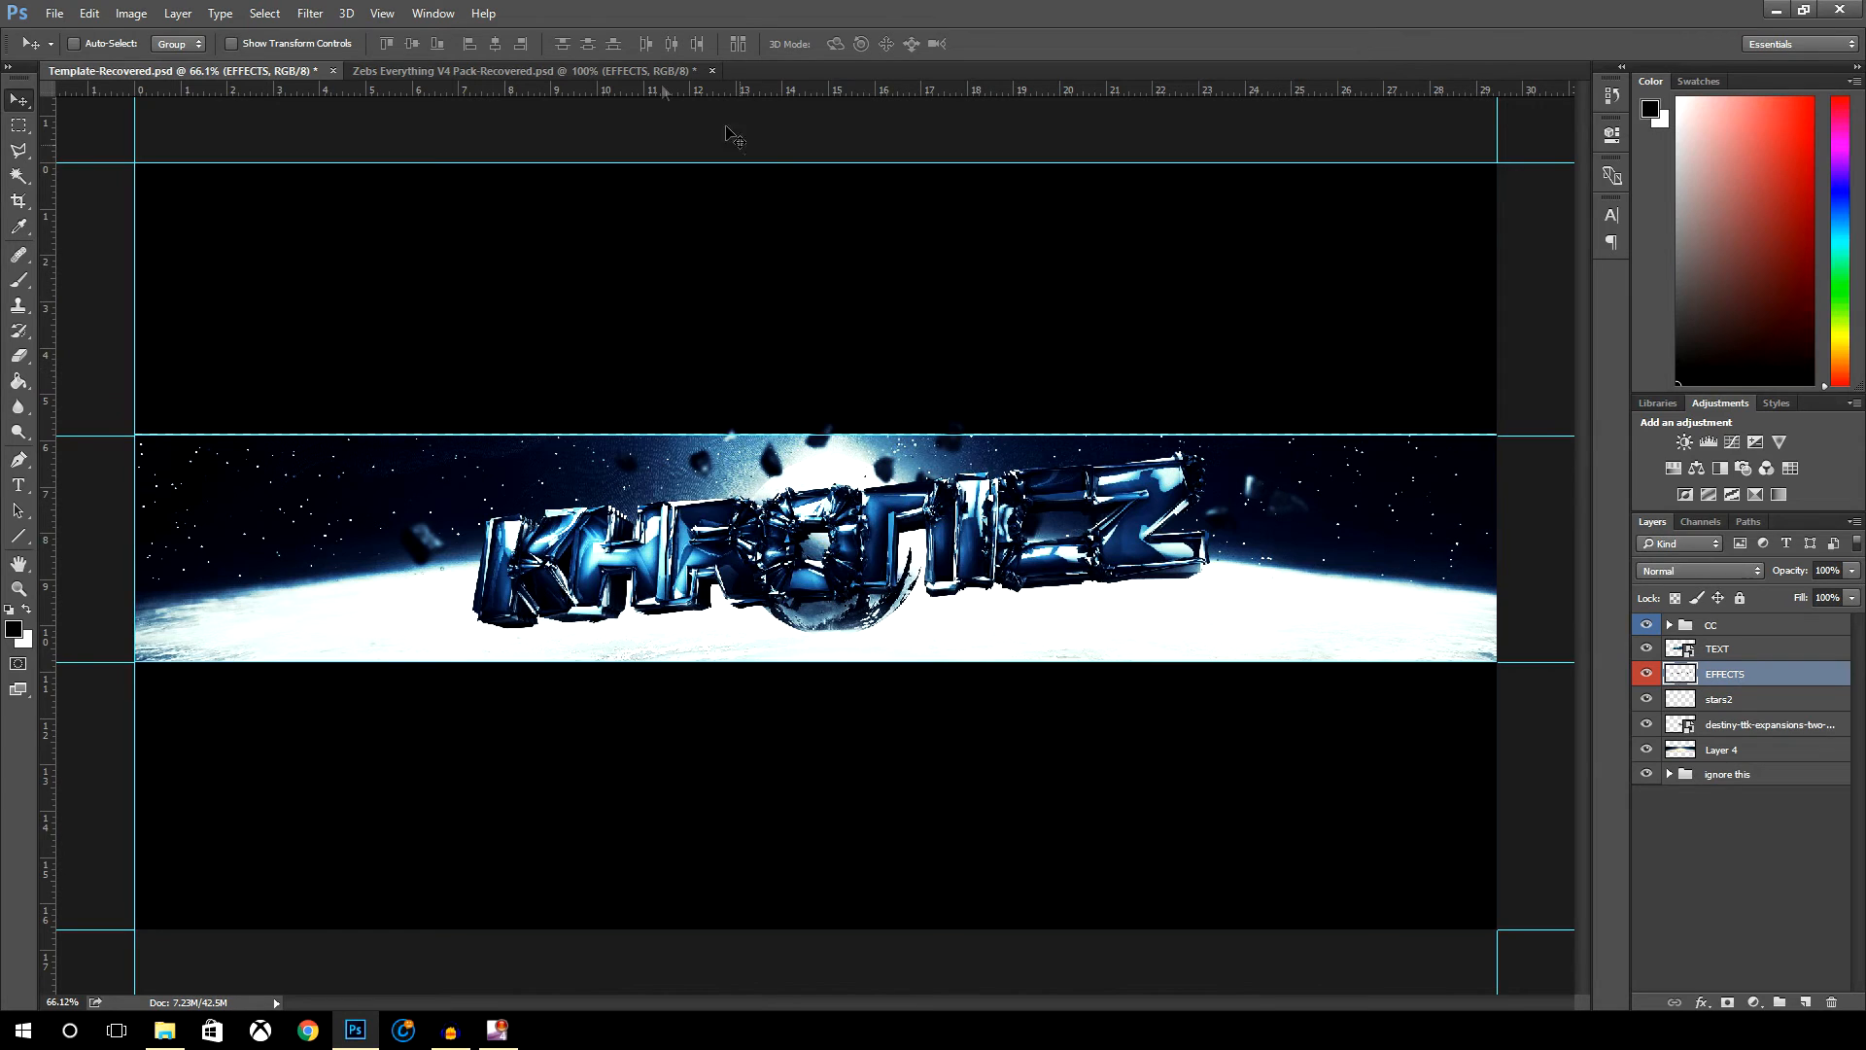
click(523, 70)
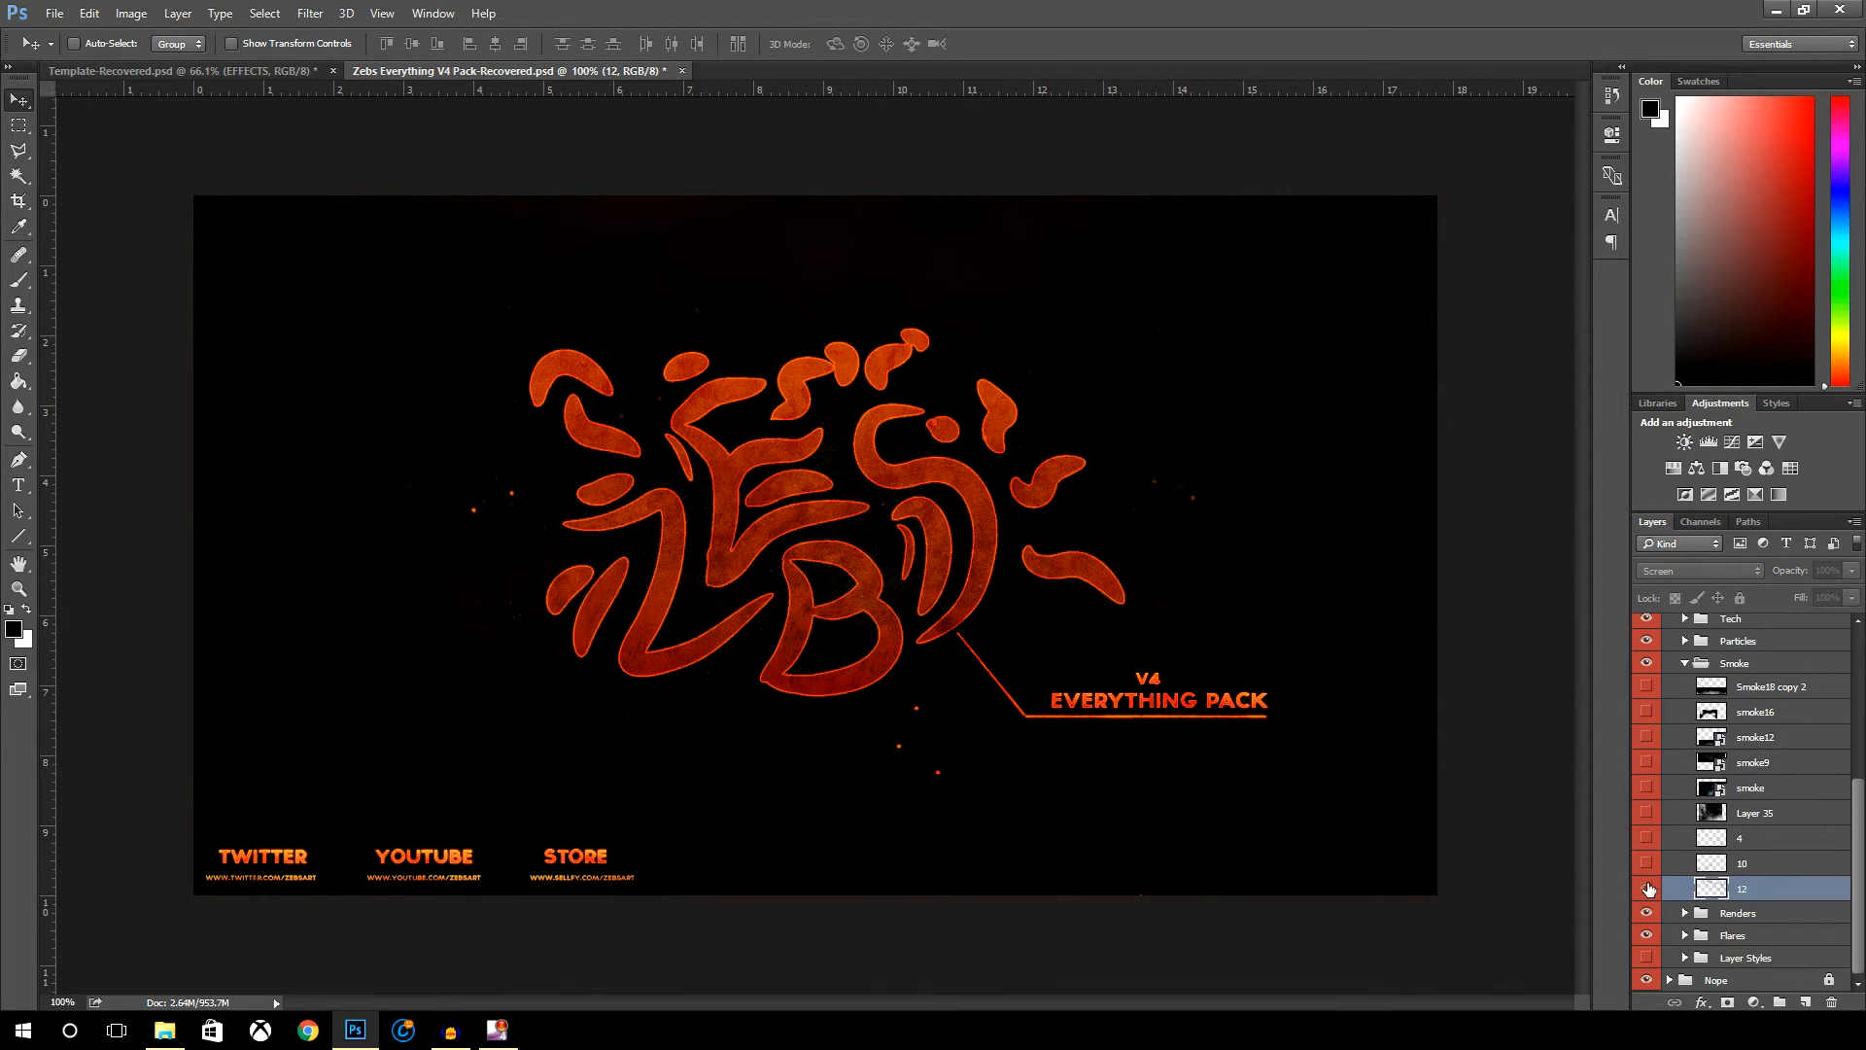
- Toggle a smoke layer's visibility on and off to preview the smoke wisps
click(1647, 869)
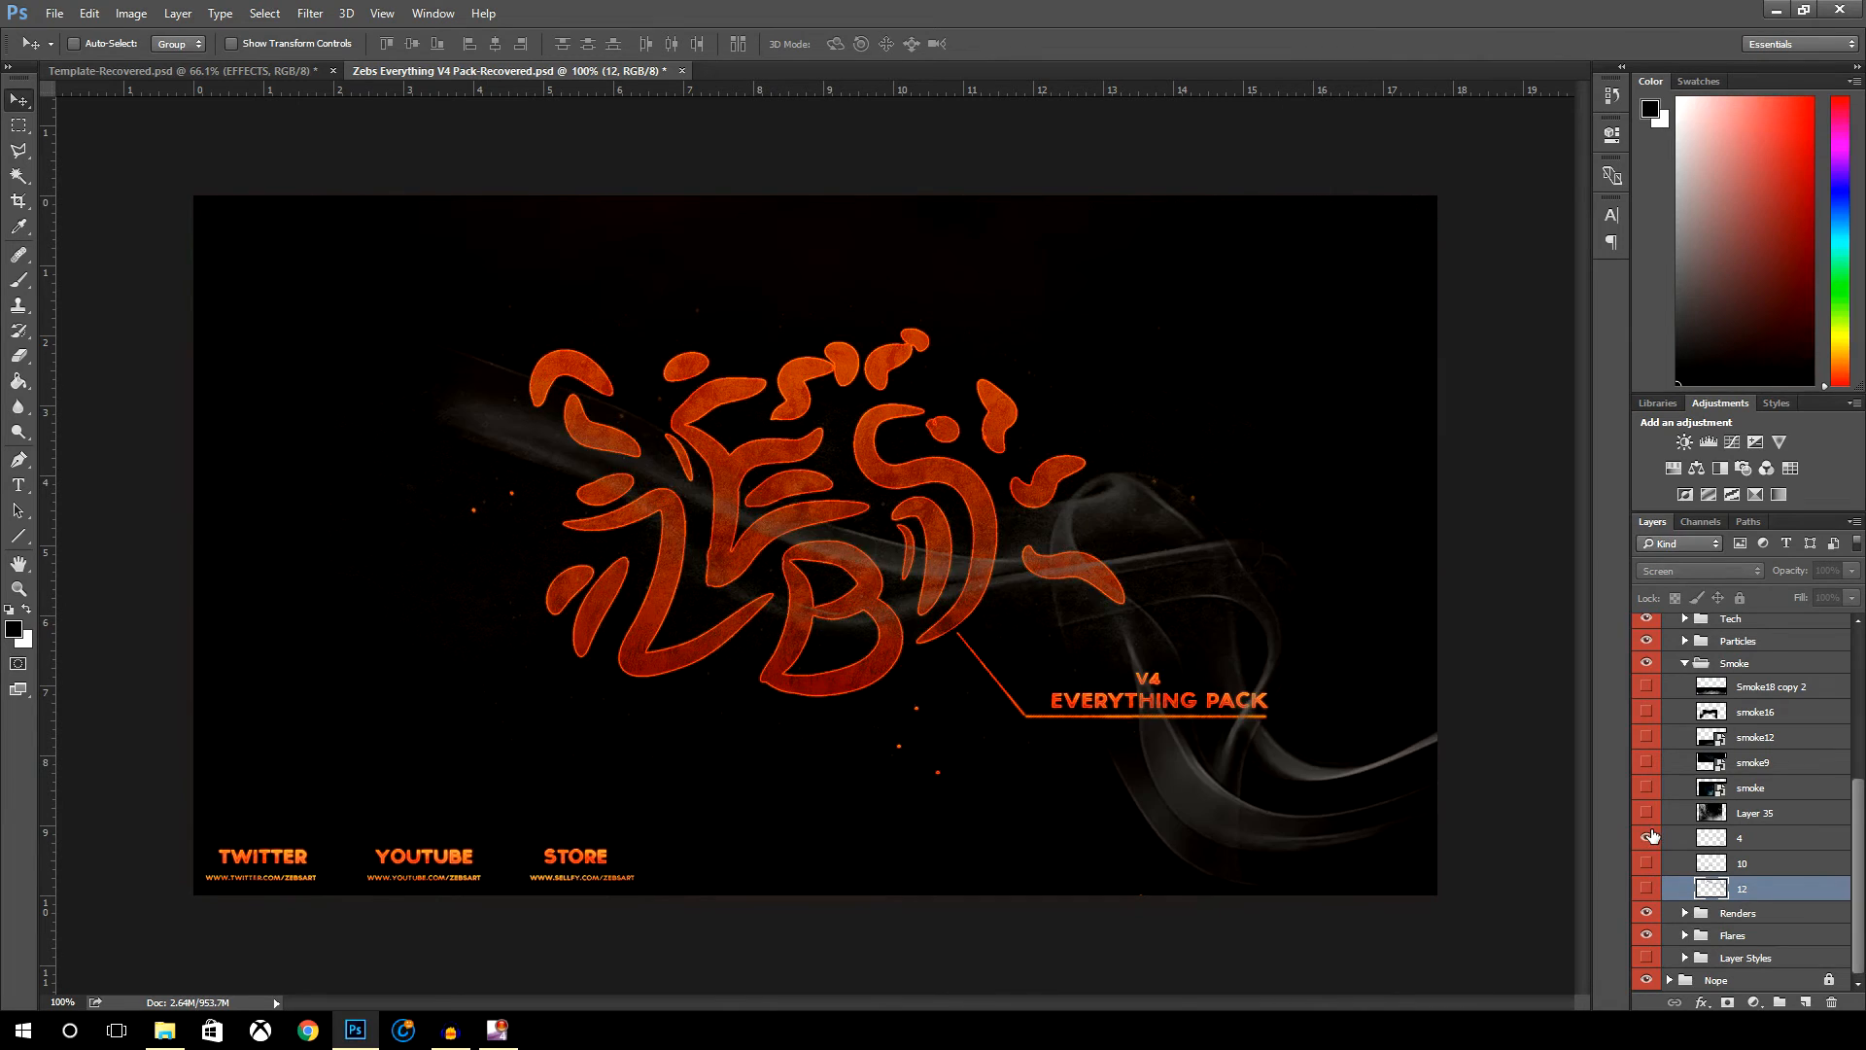
click(1647, 813)
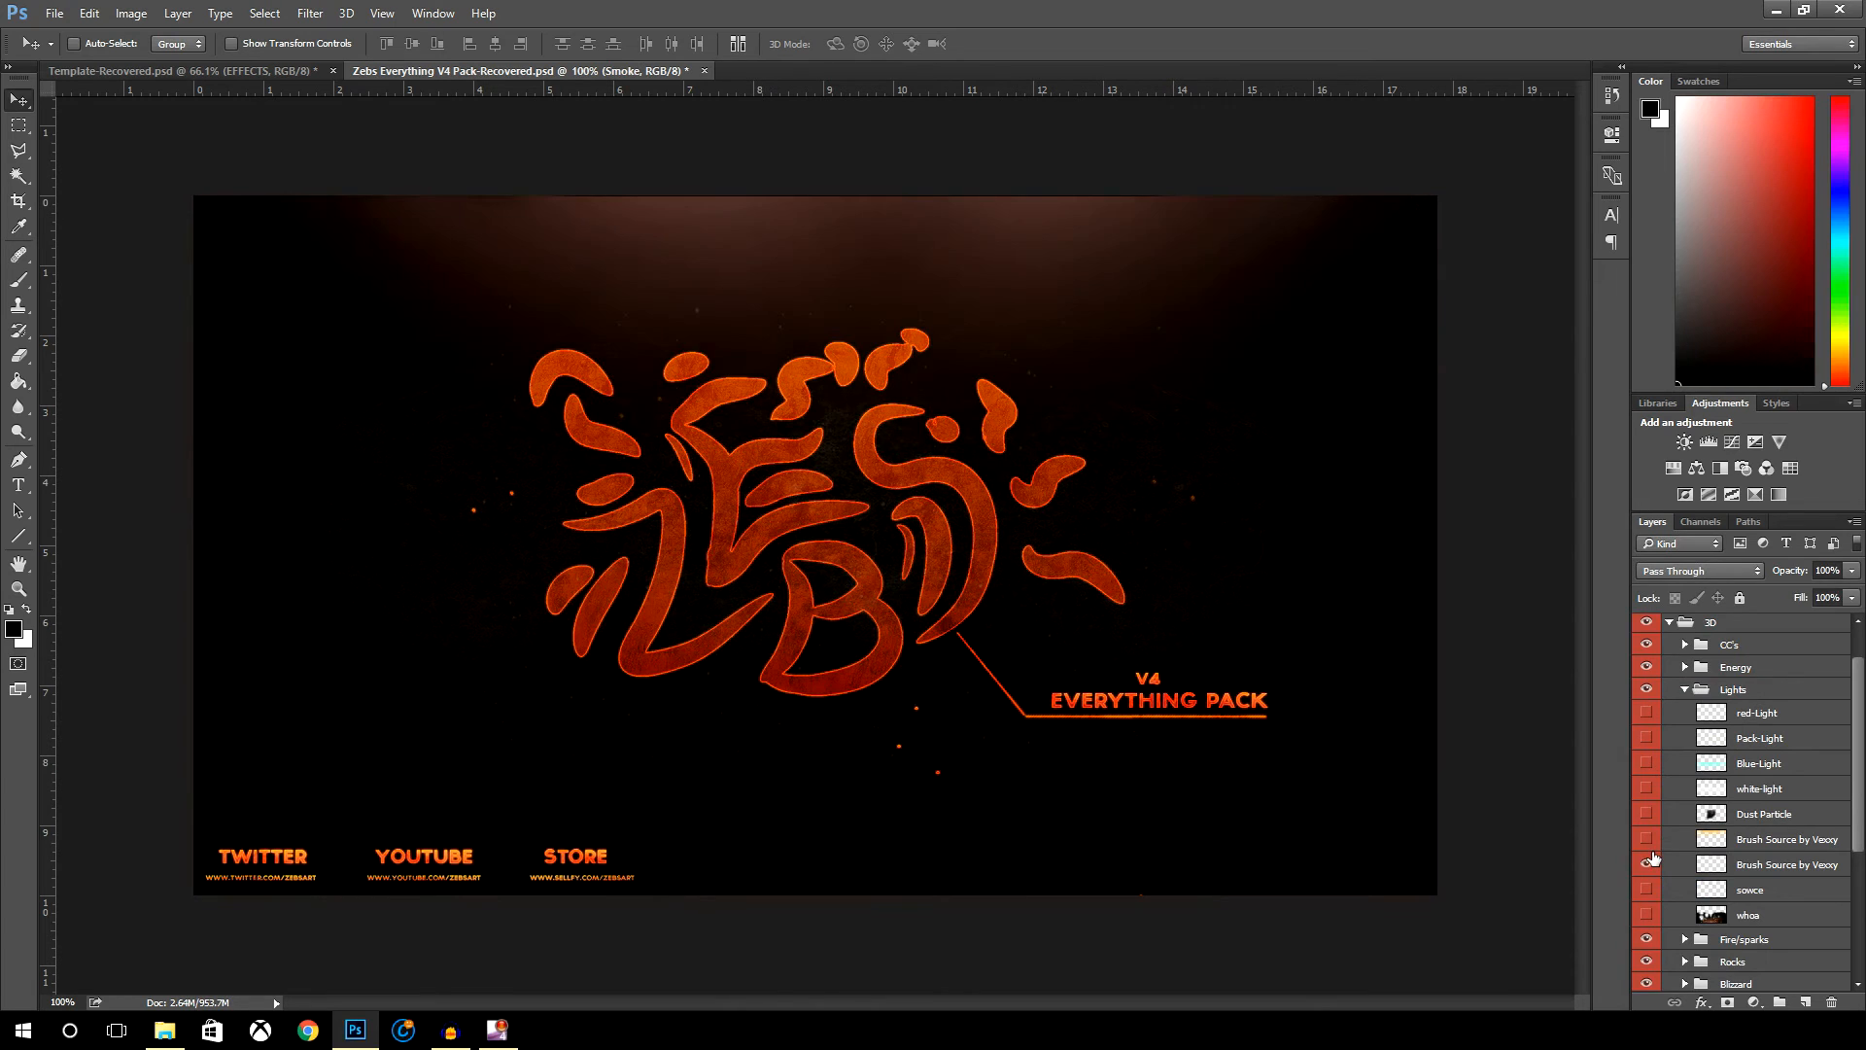
- Collapse Lights, expand the Flares folder and show the green Circular flare layer
click(1683, 688)
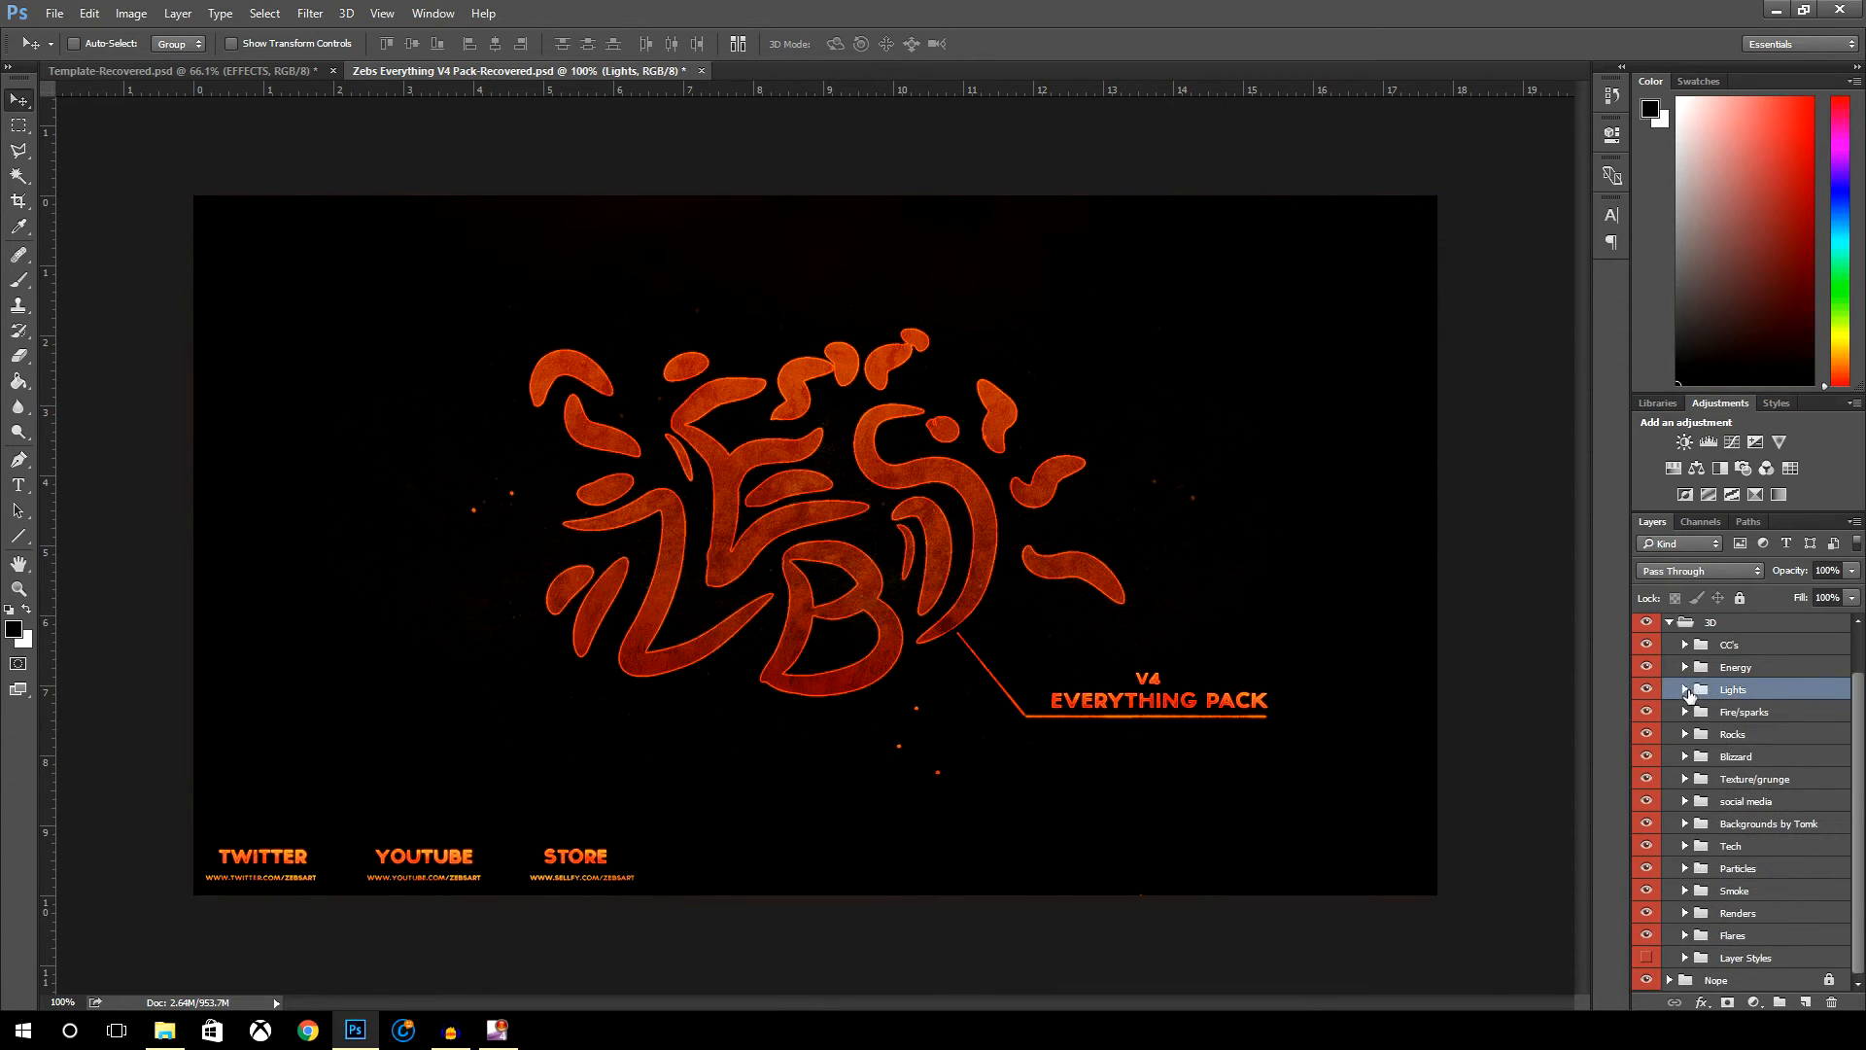
click(1685, 934)
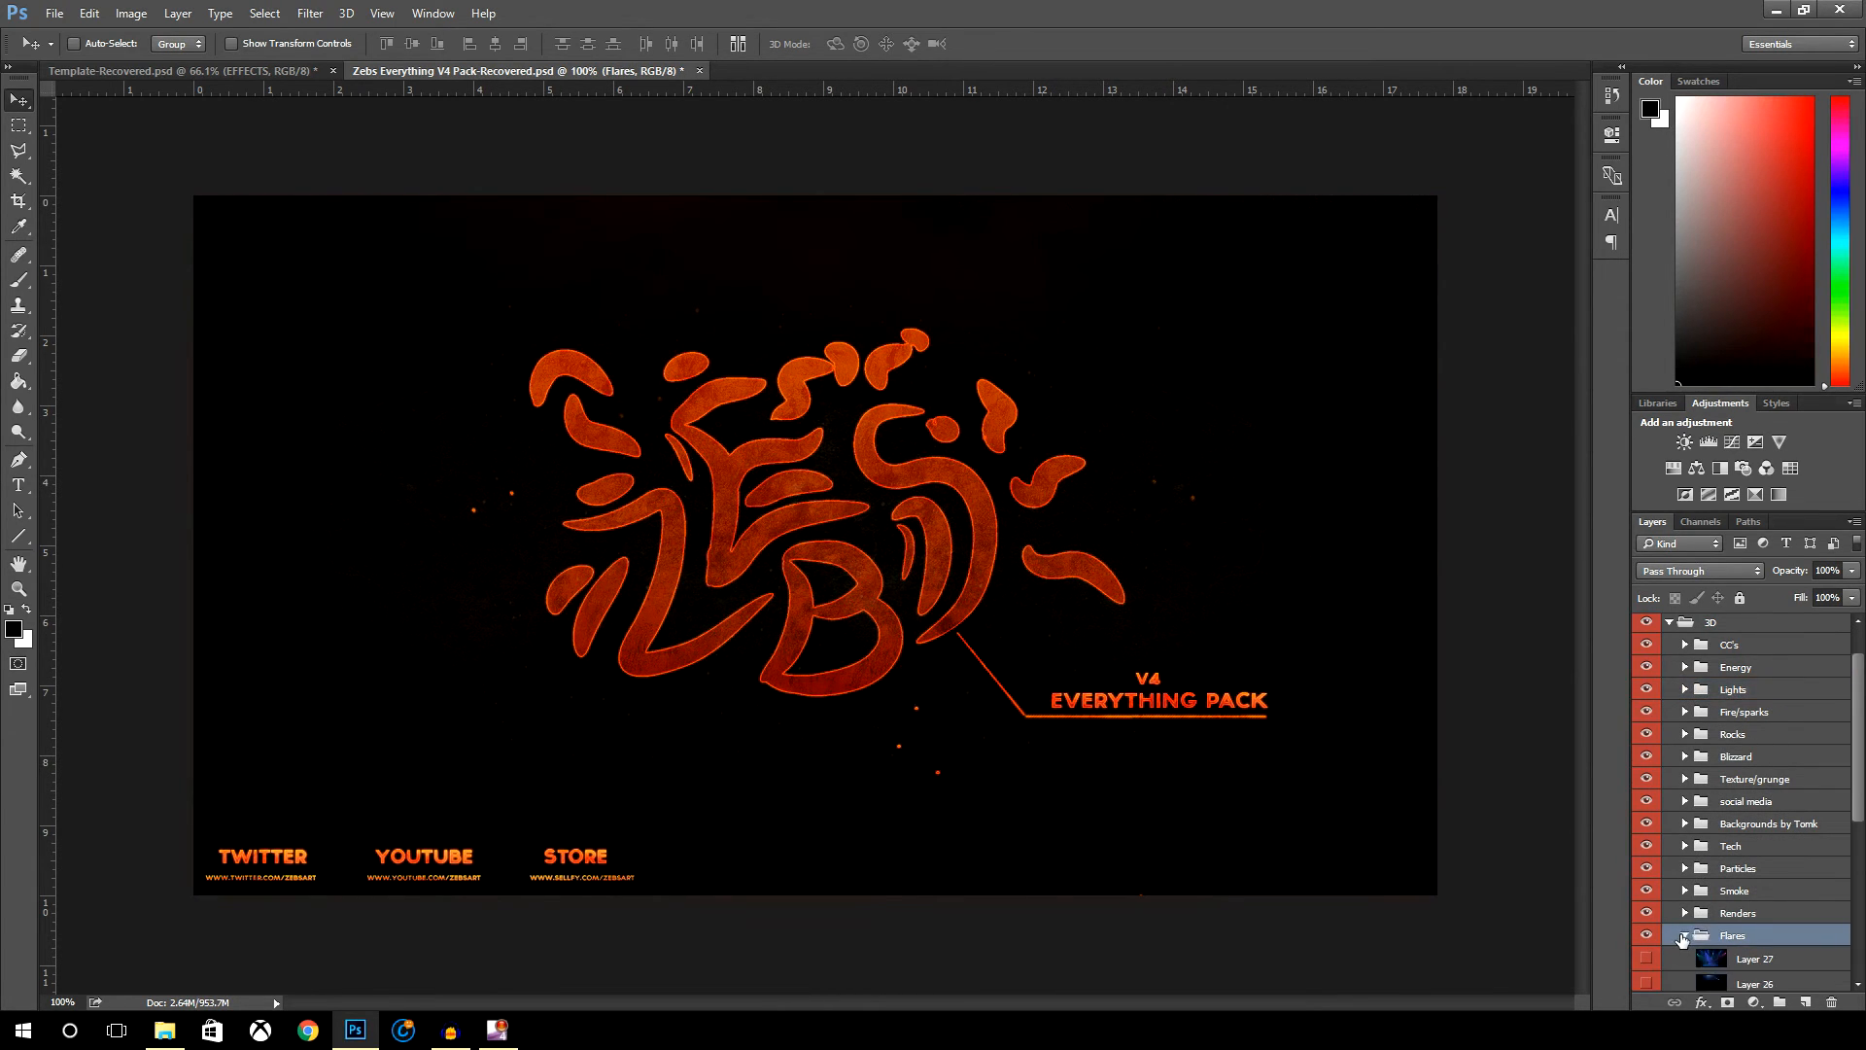
click(1685, 935)
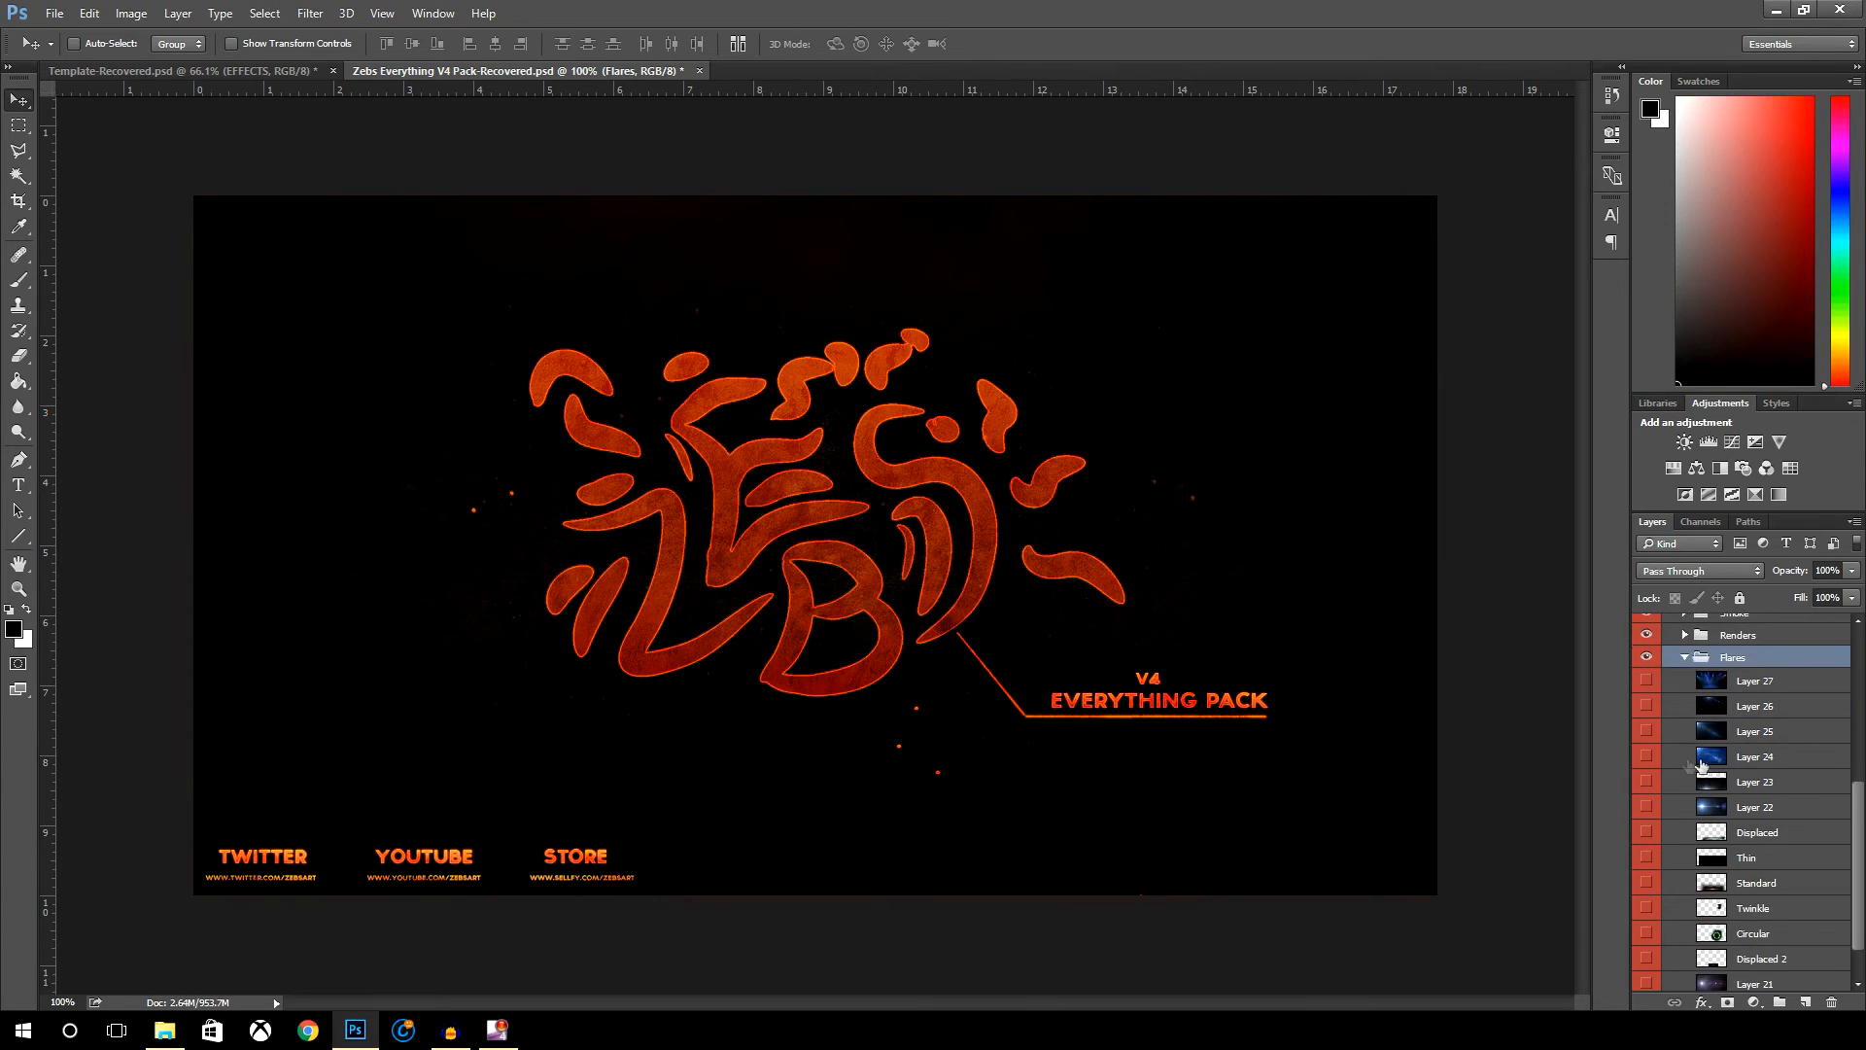
click(1759, 907)
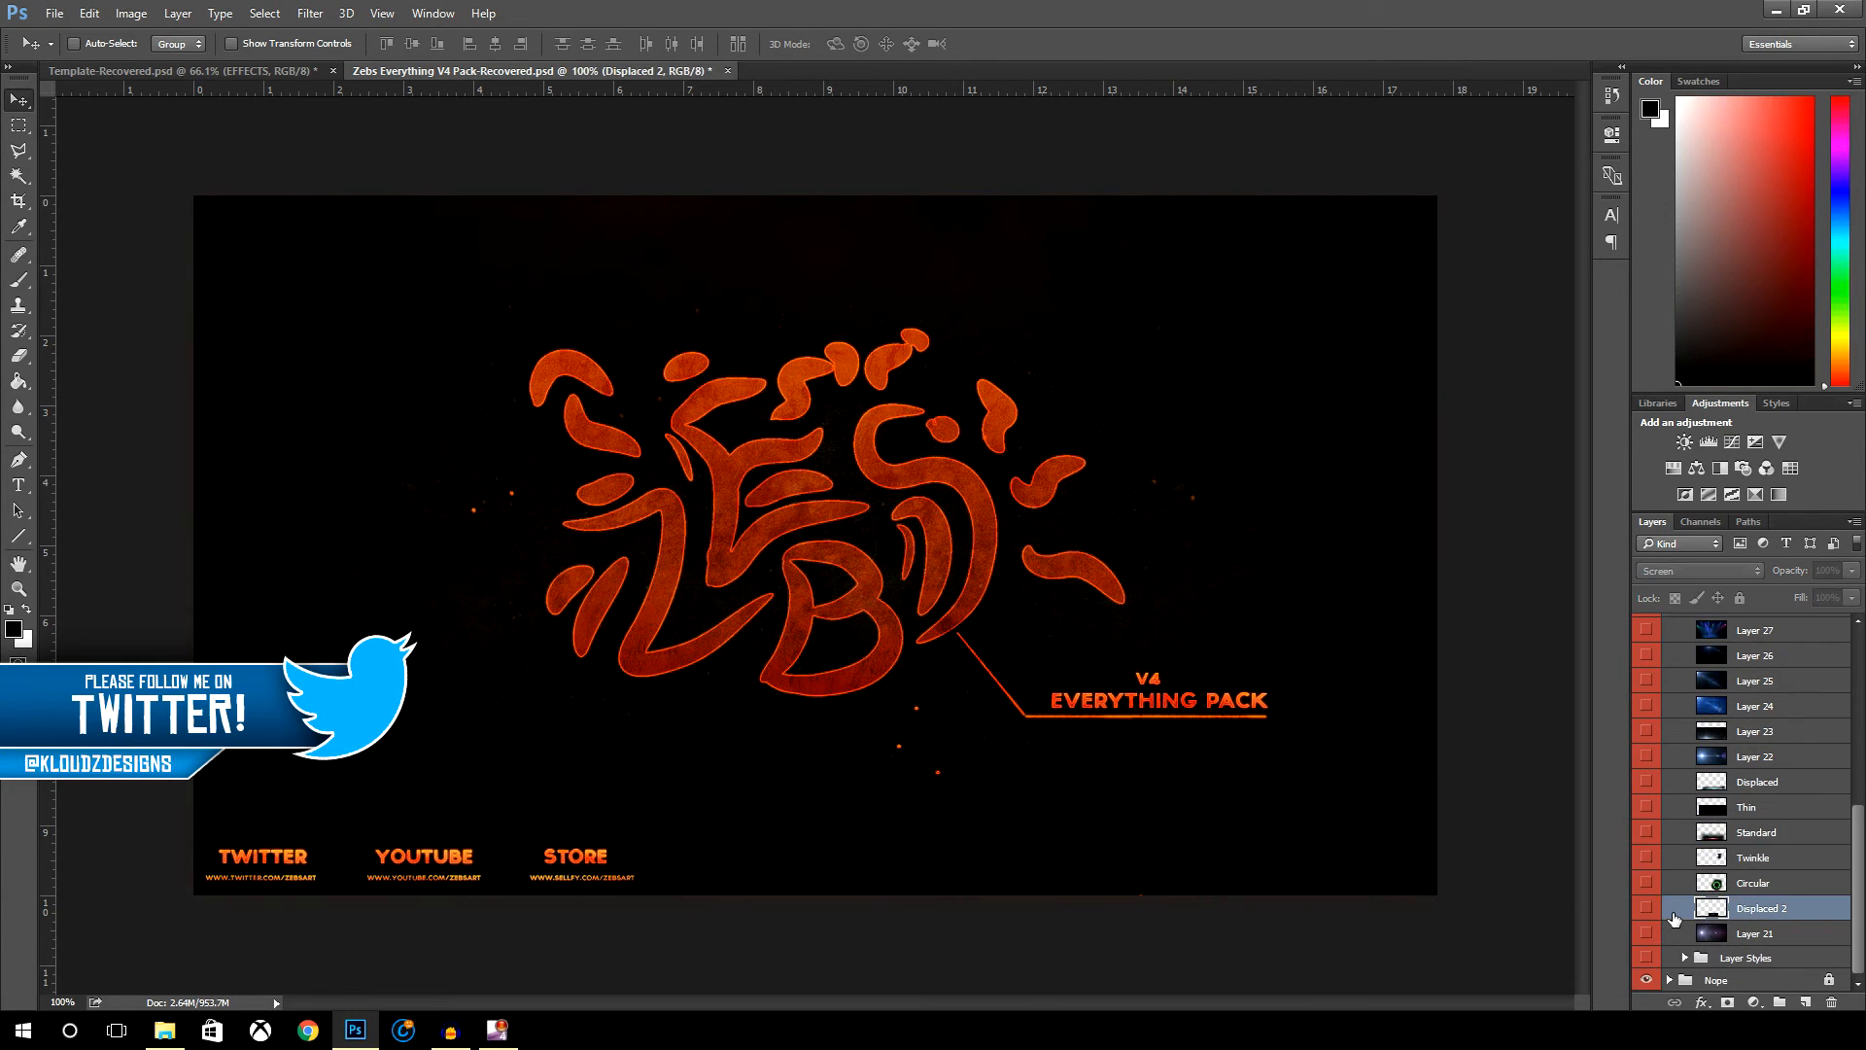
click(1647, 908)
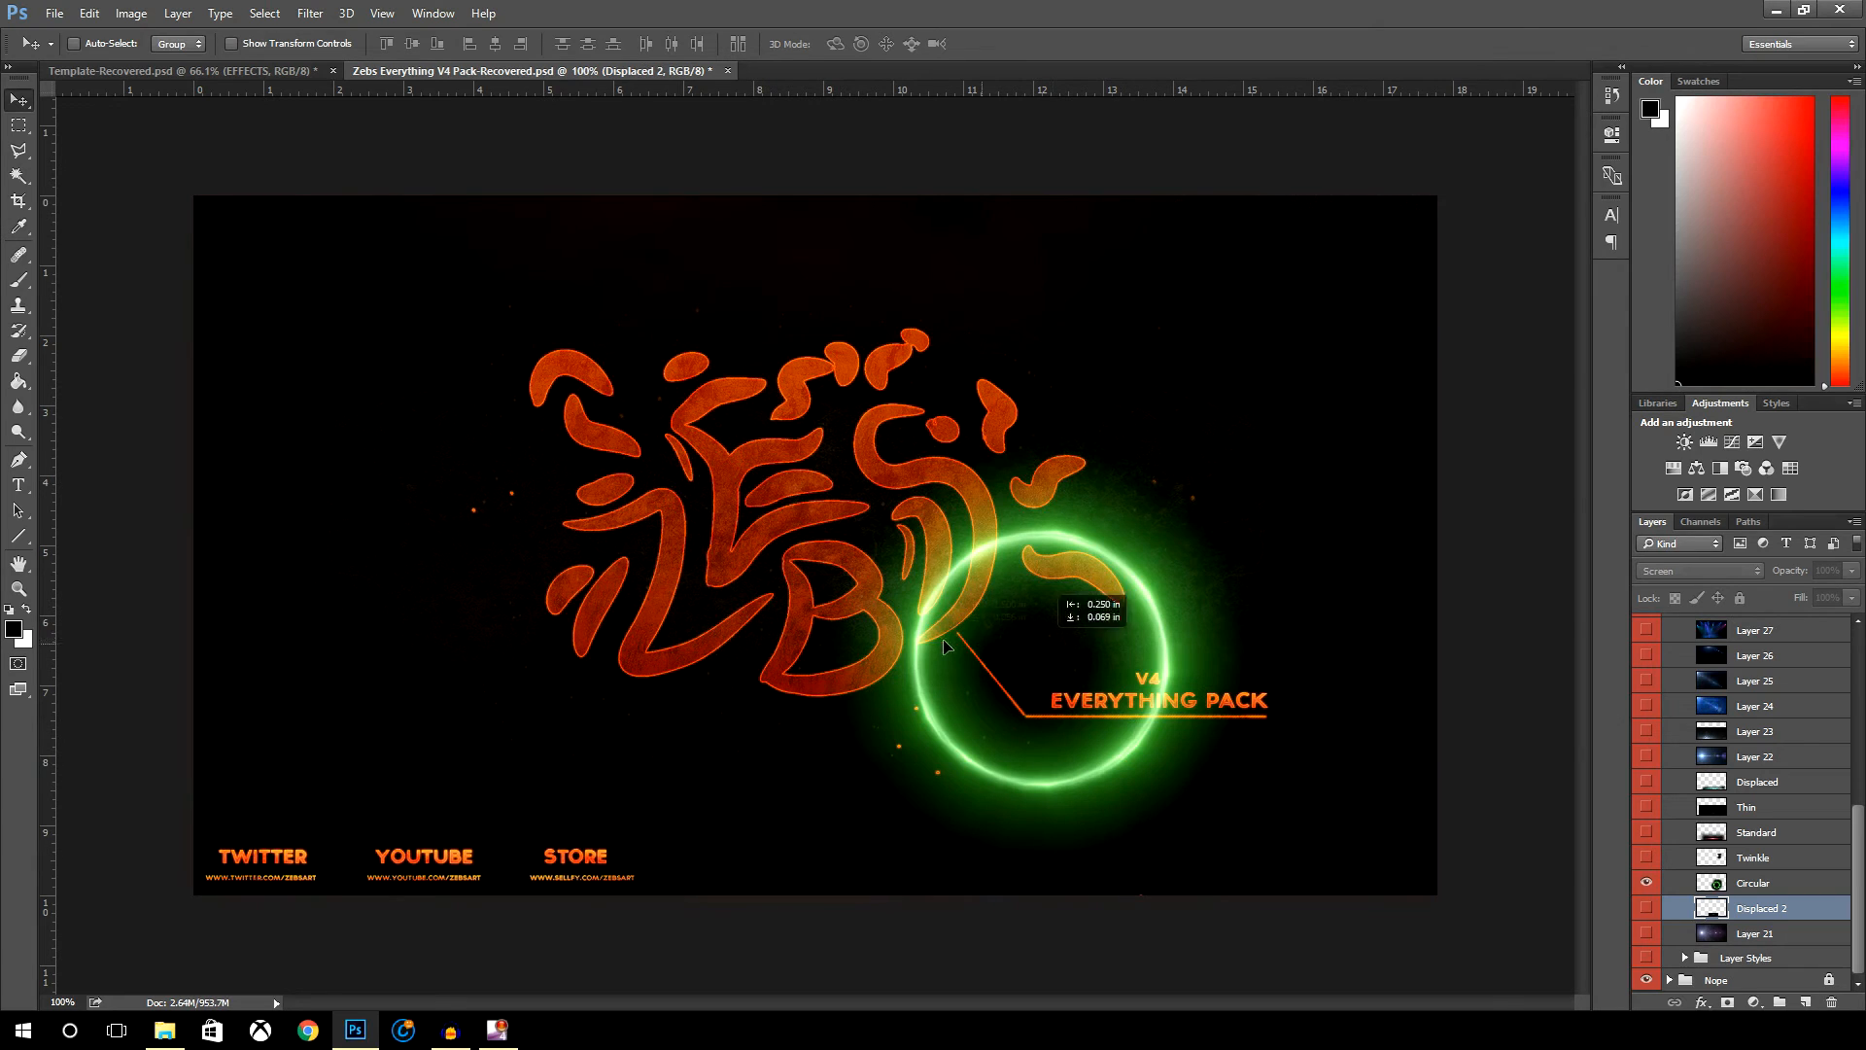
click(1753, 882)
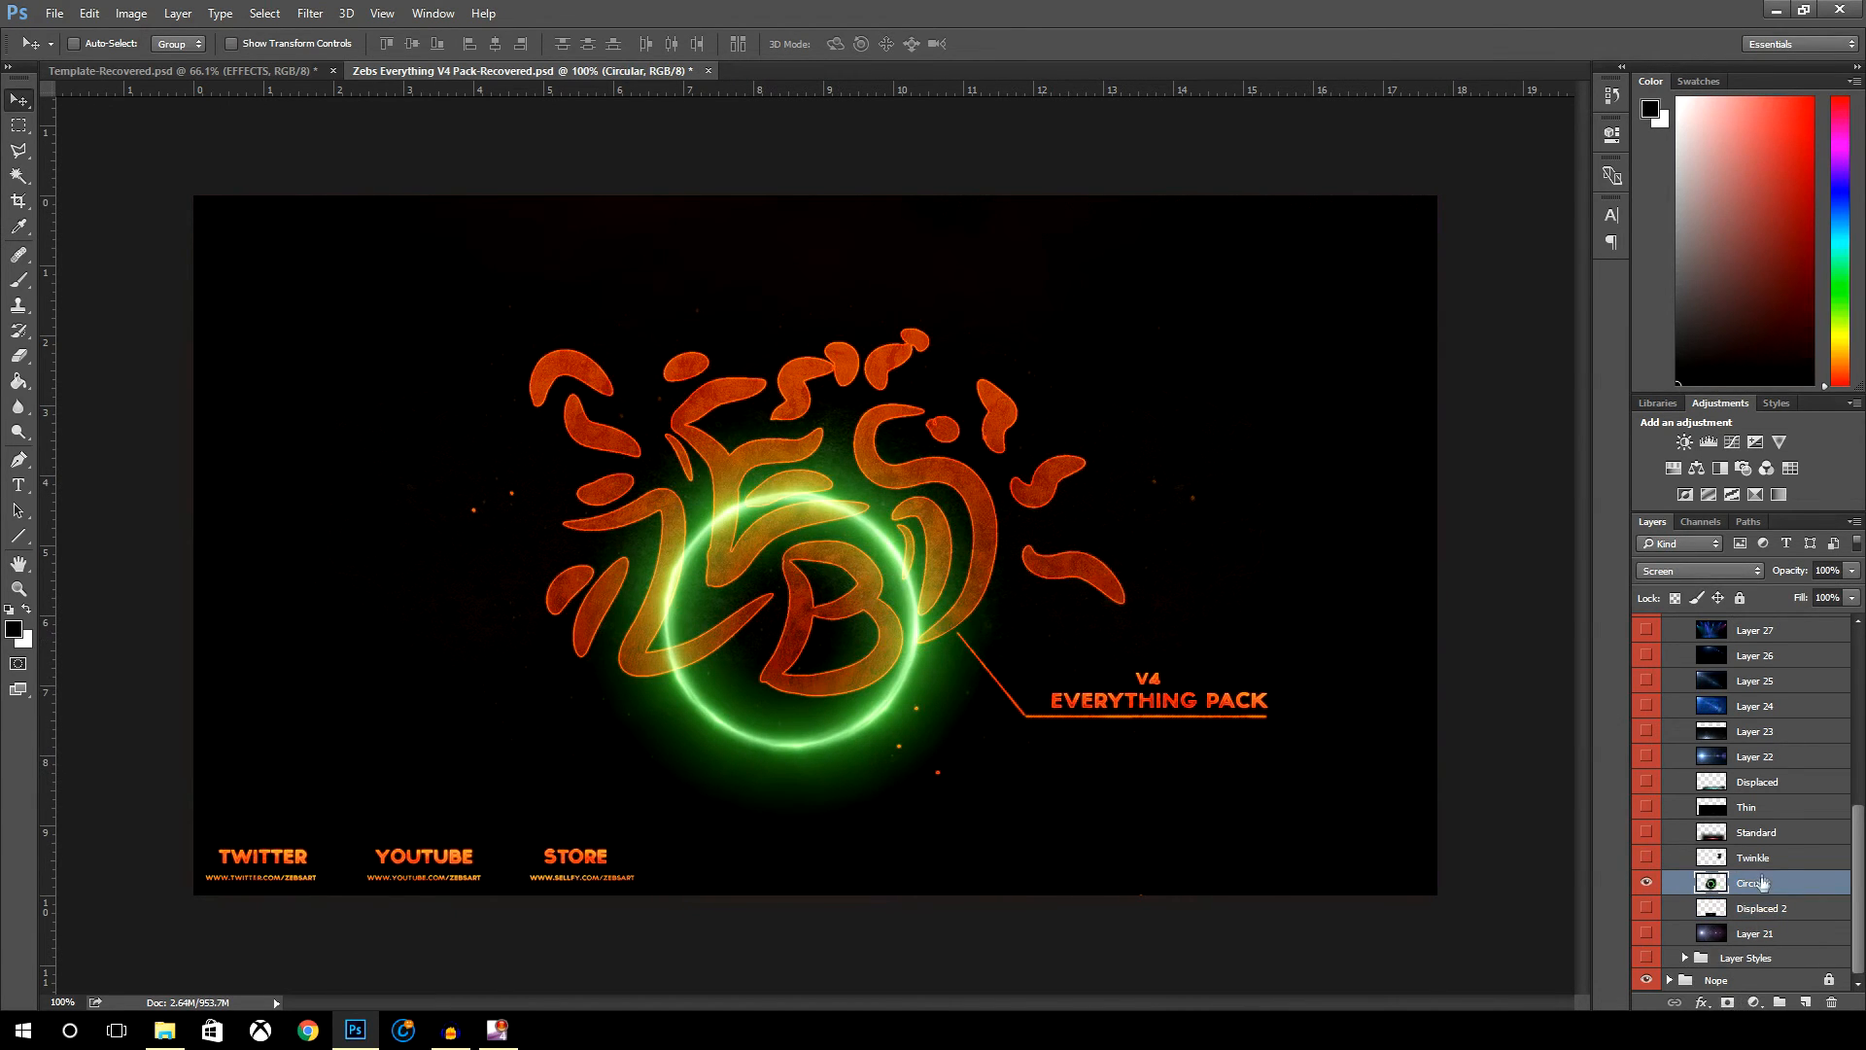
- Duplicate the Circular flare layer into Template-Recovered.psd and switch to that document
right_click(1753, 882)
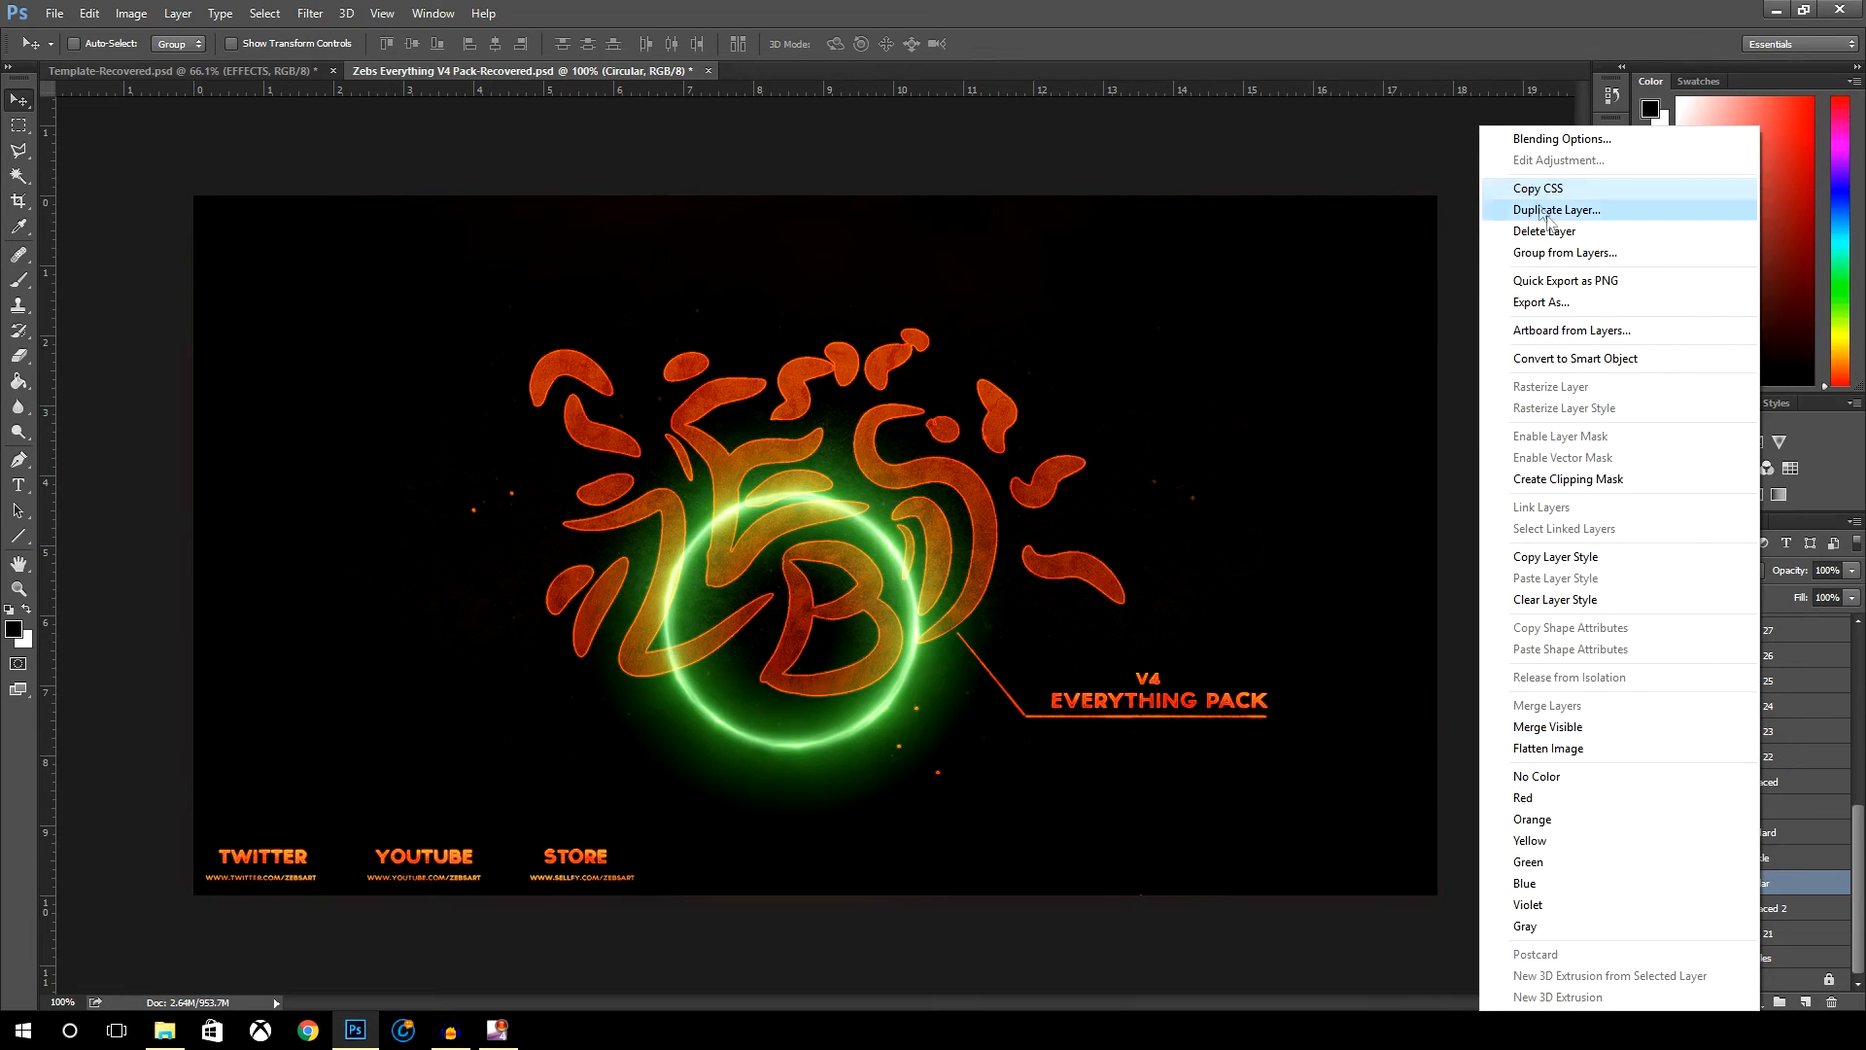
click(1557, 210)
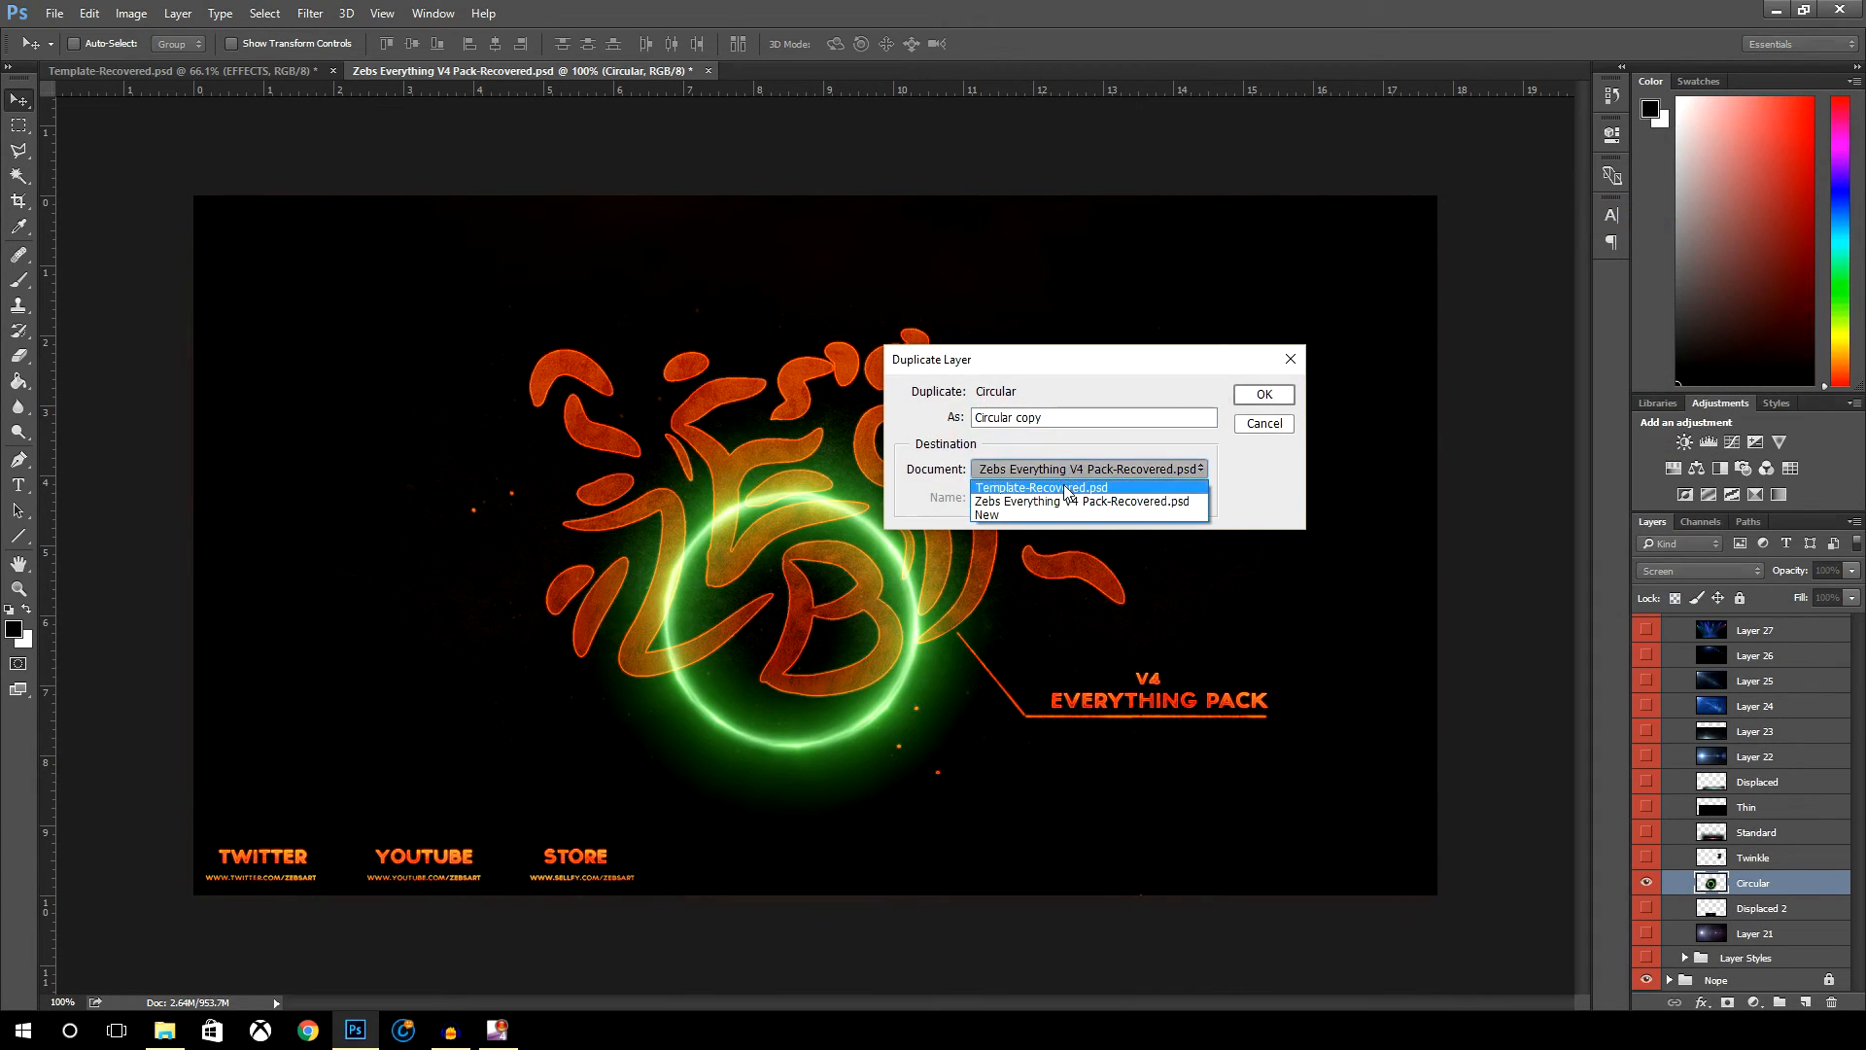
click(1262, 395)
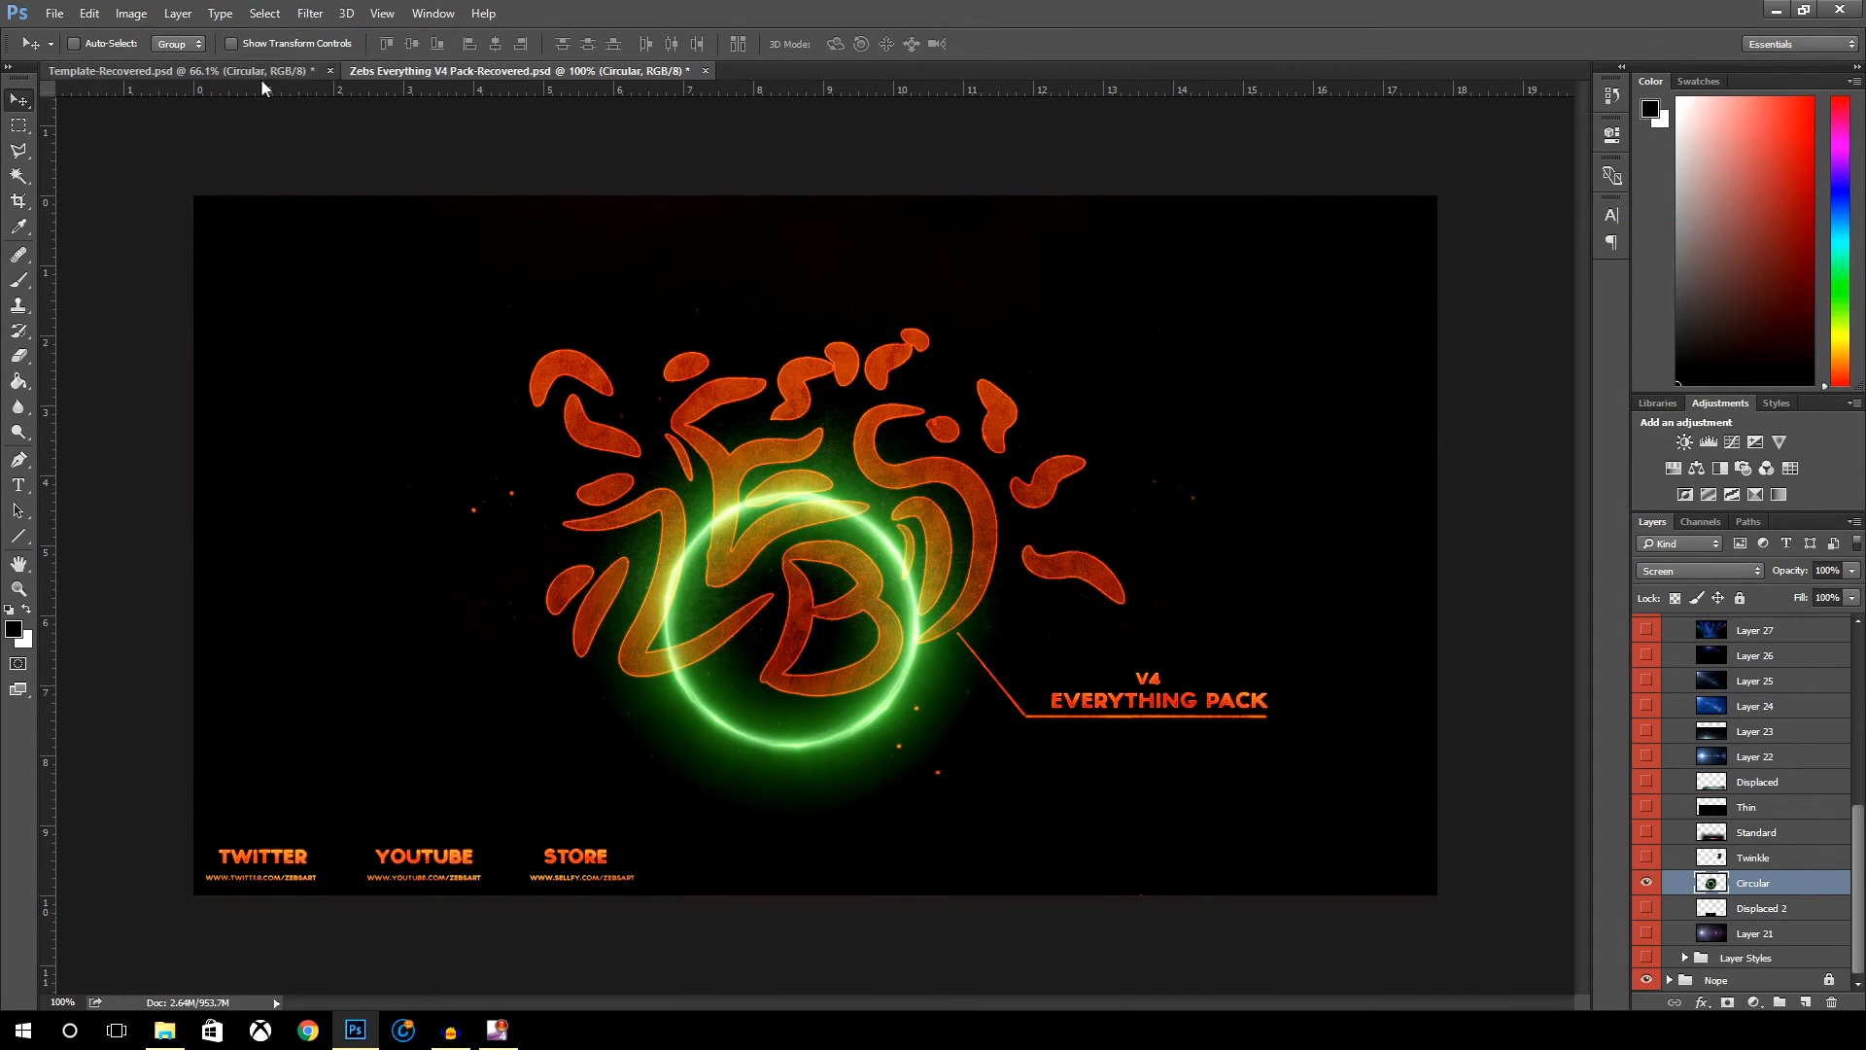
click(179, 70)
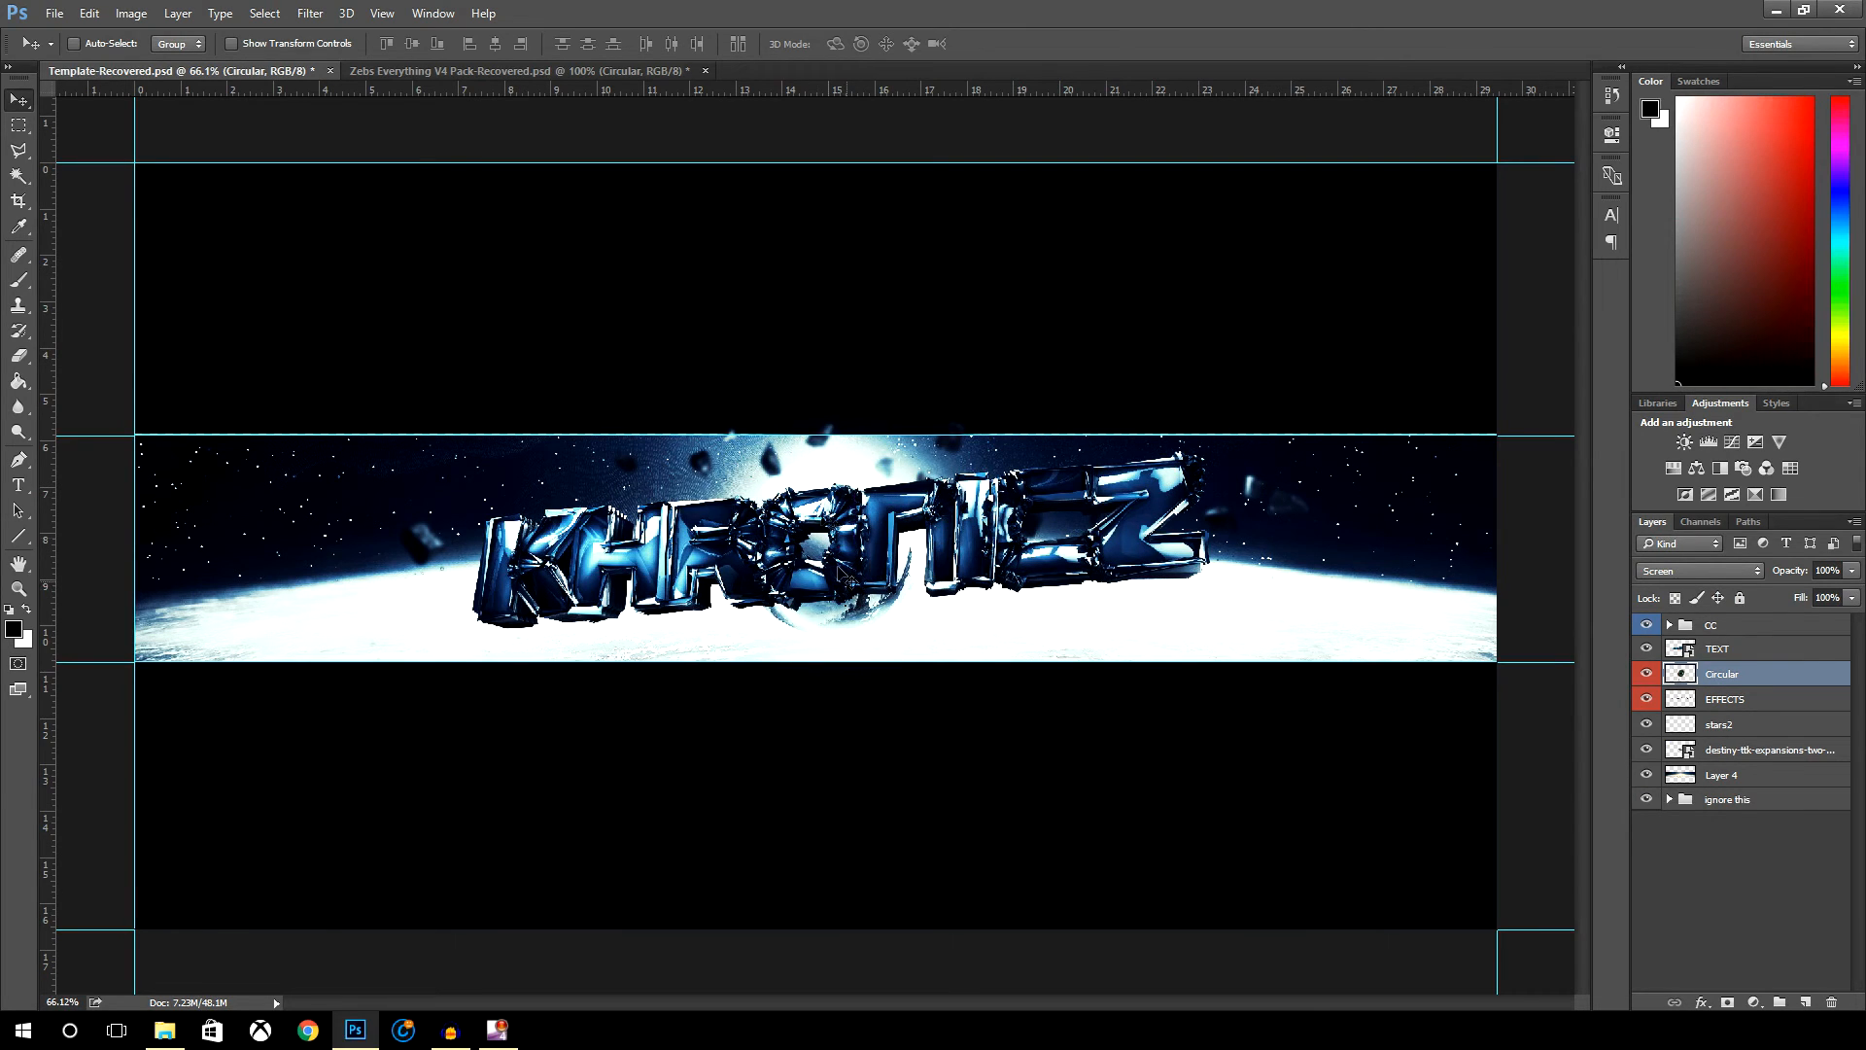
- Hide the KHRONICZ TEXT layer to reveal the flare over the planet and rocks
click(1646, 675)
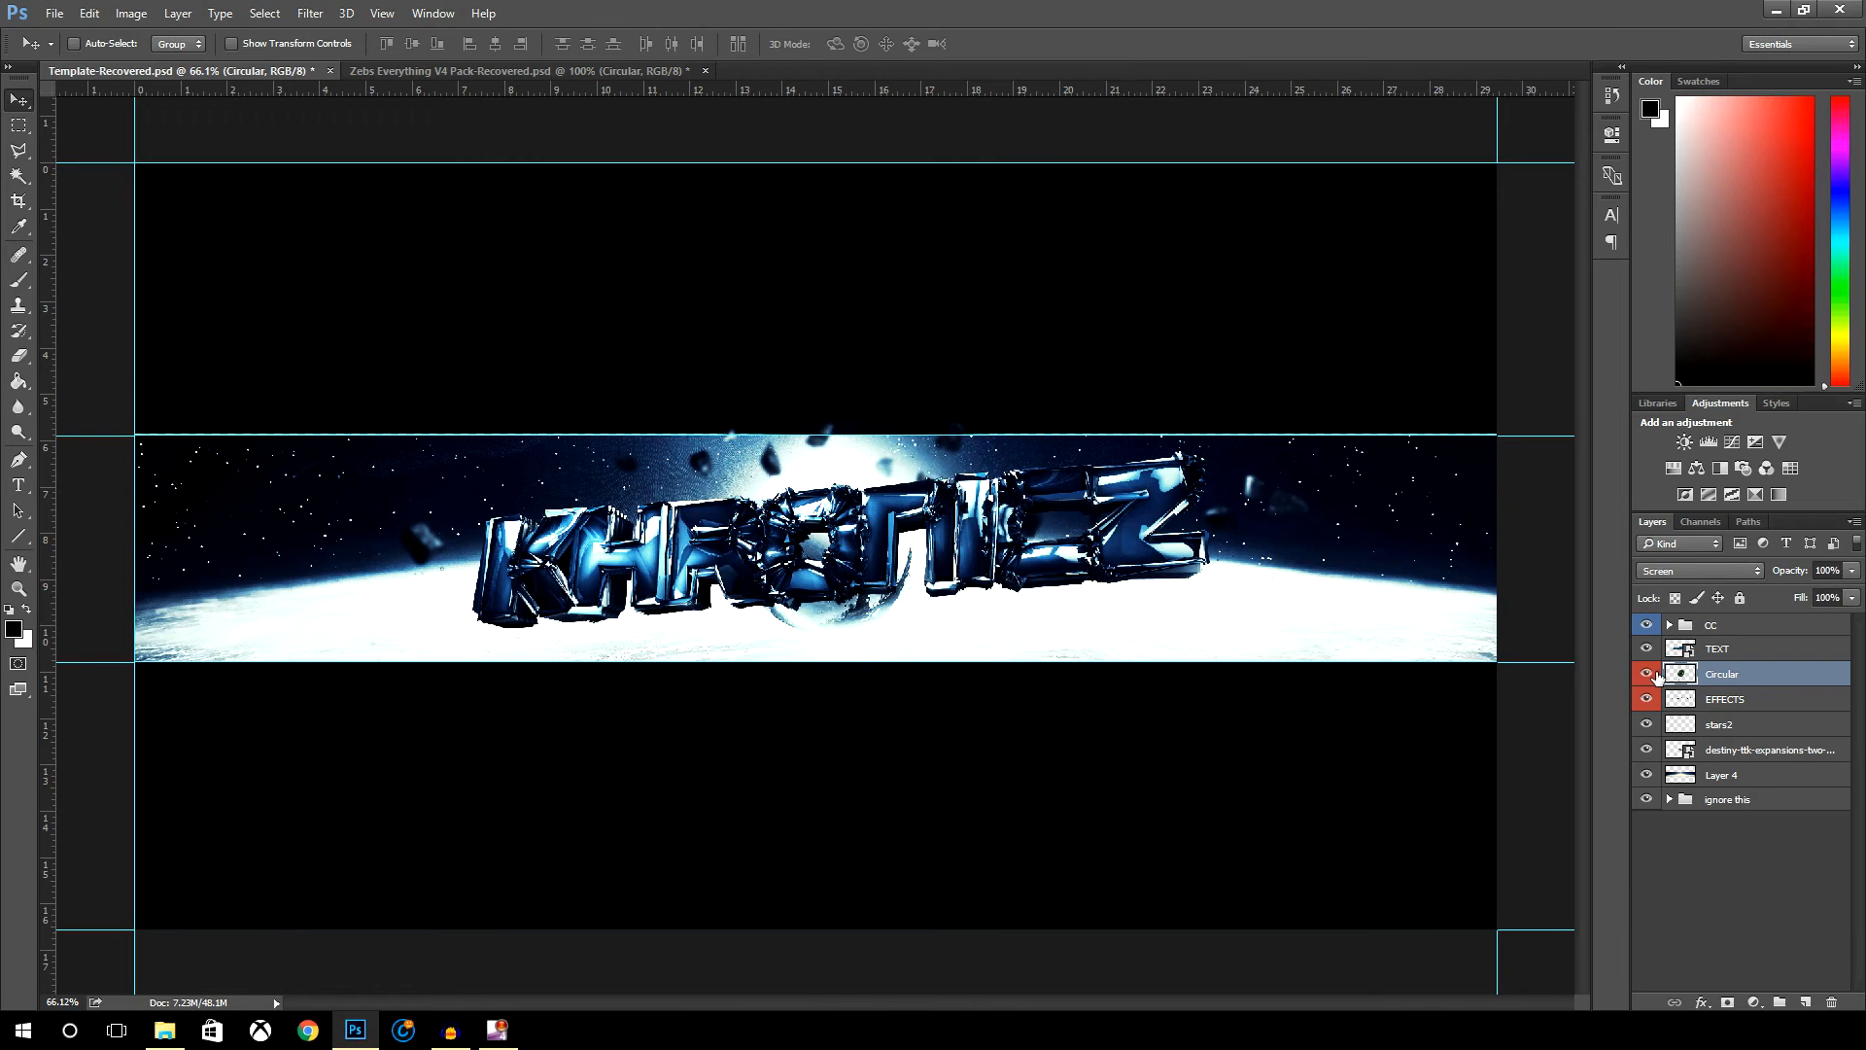
click(1647, 675)
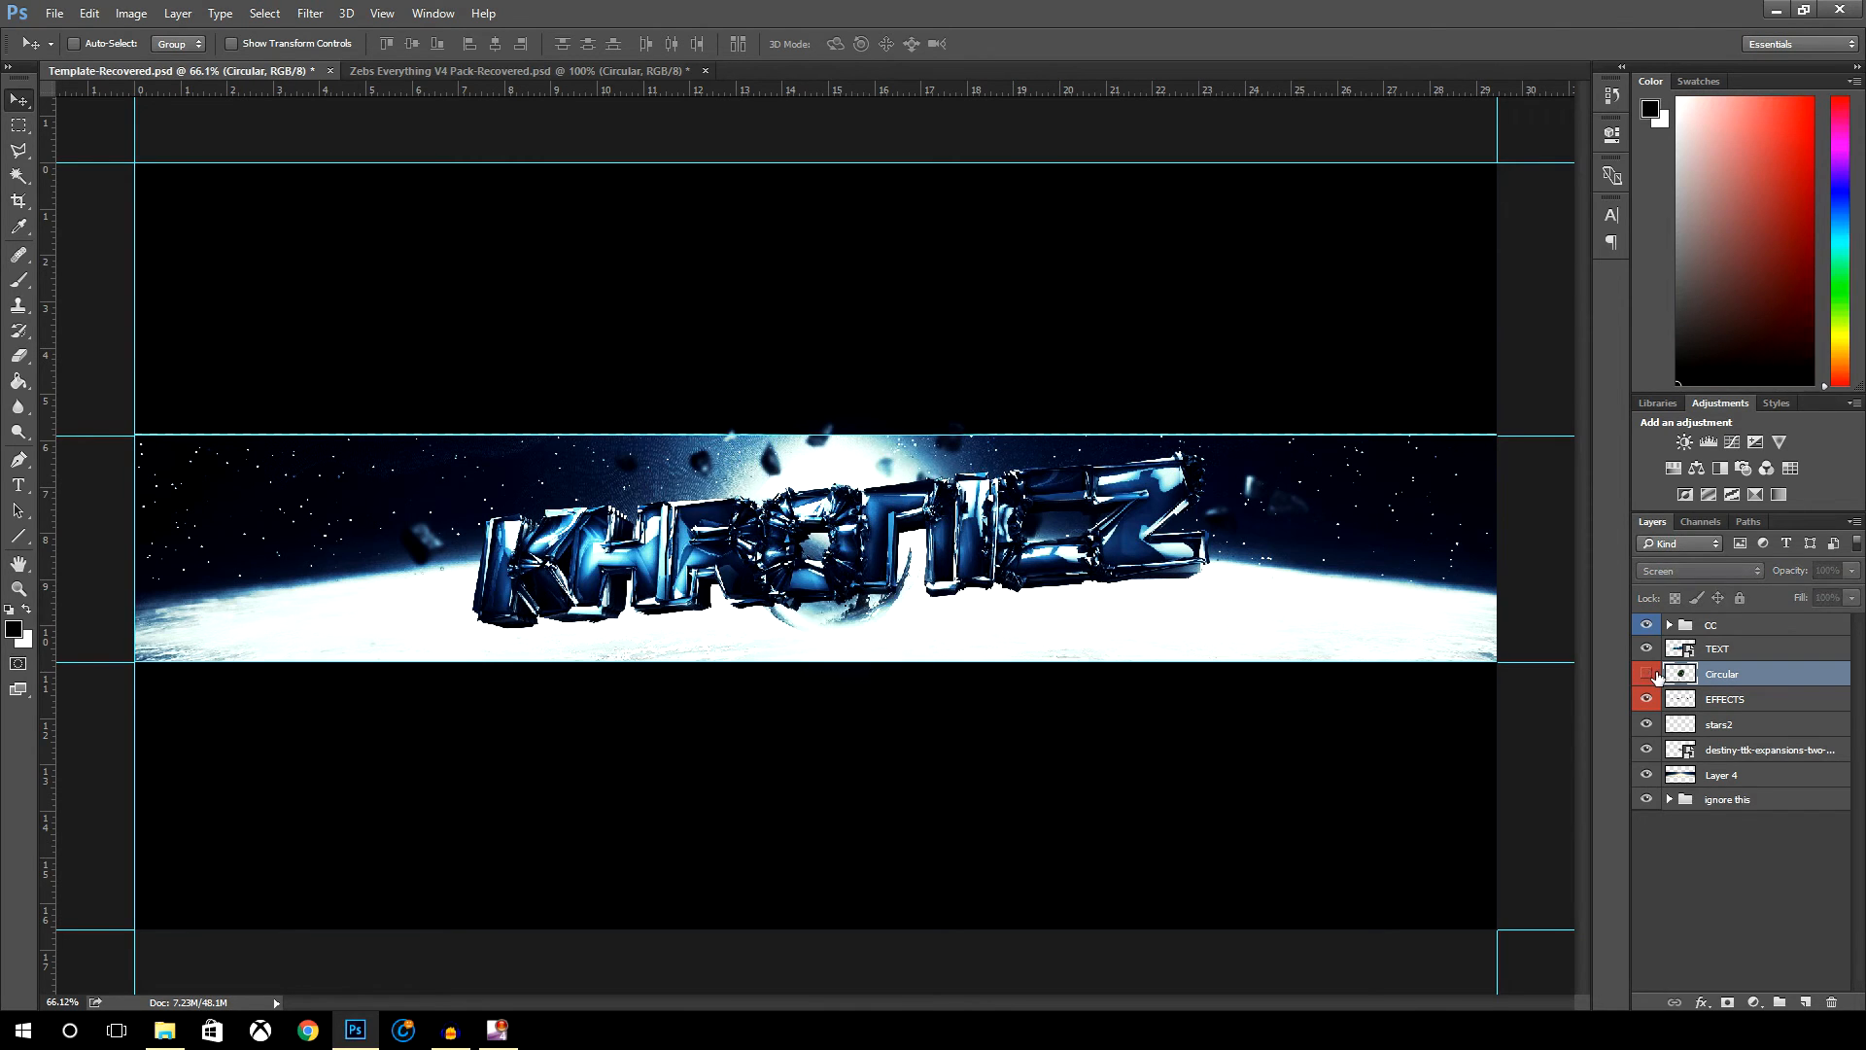
click(1646, 648)
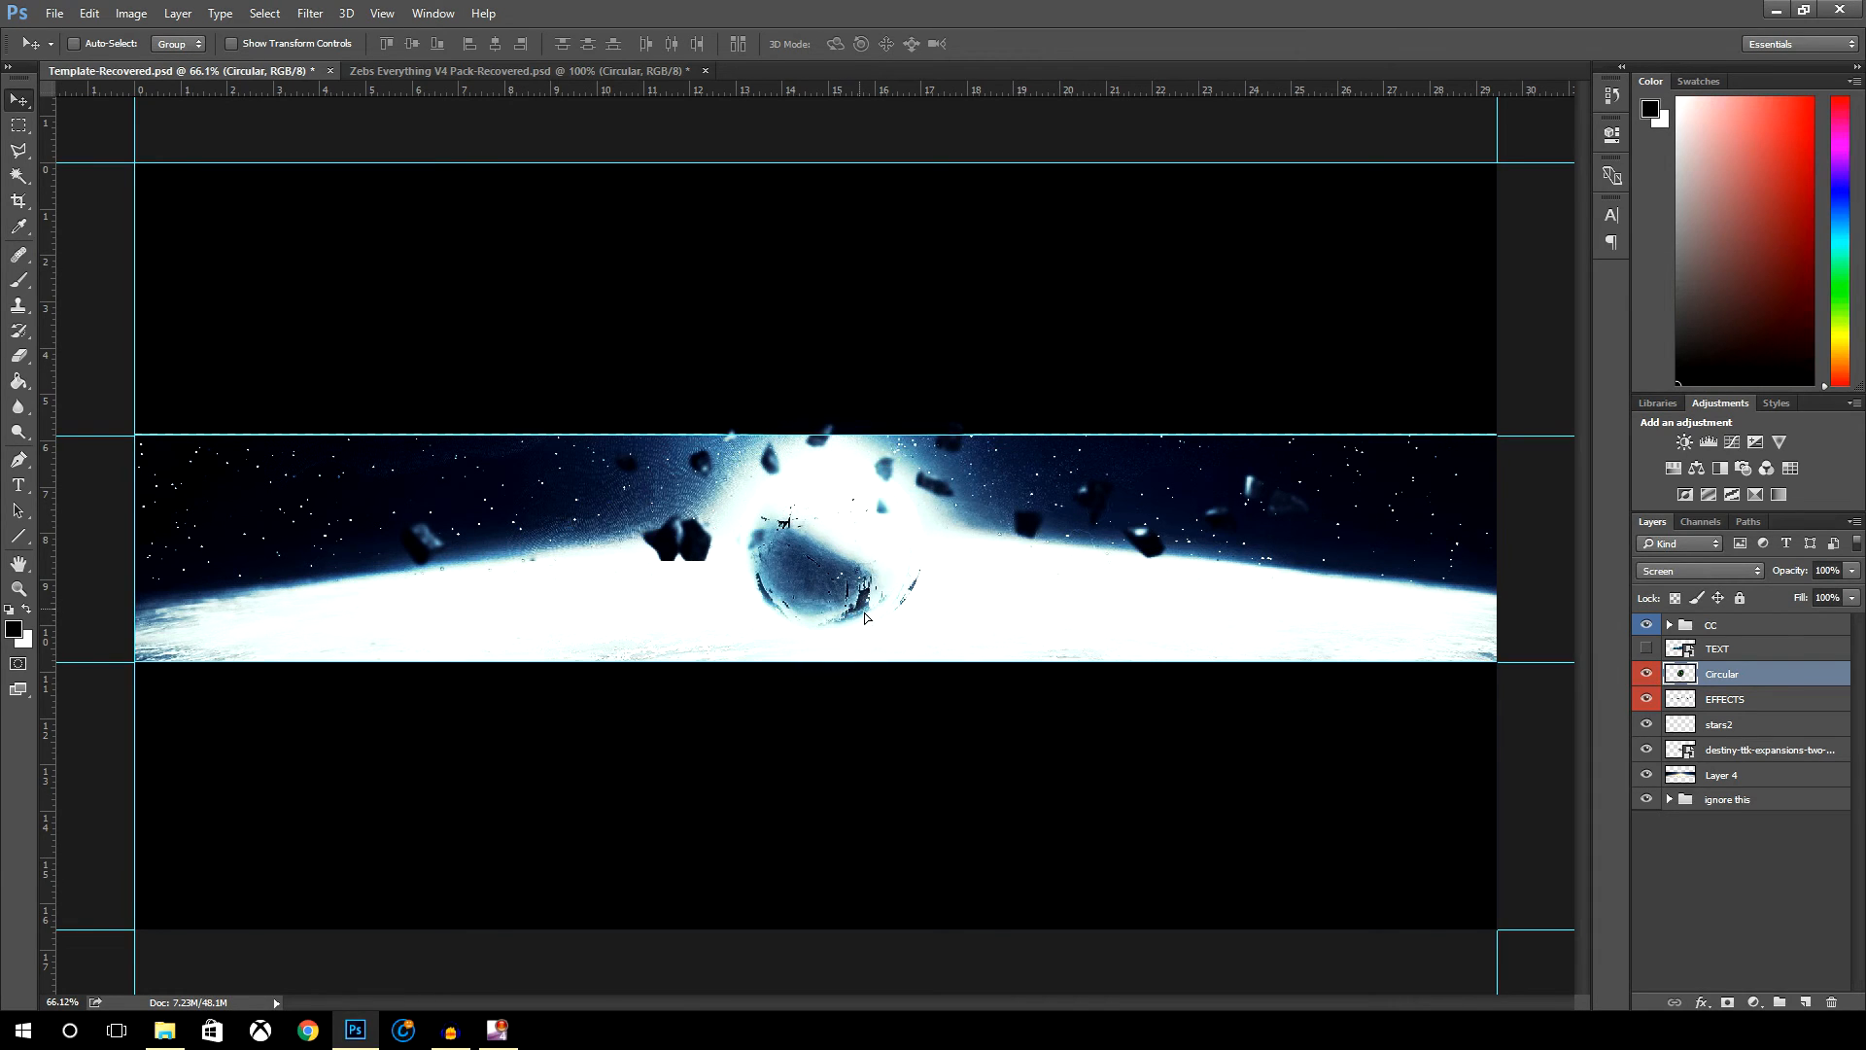
- Free-transform the Circular flare, scaling it up and wider across the banner
key(ctrl+t)
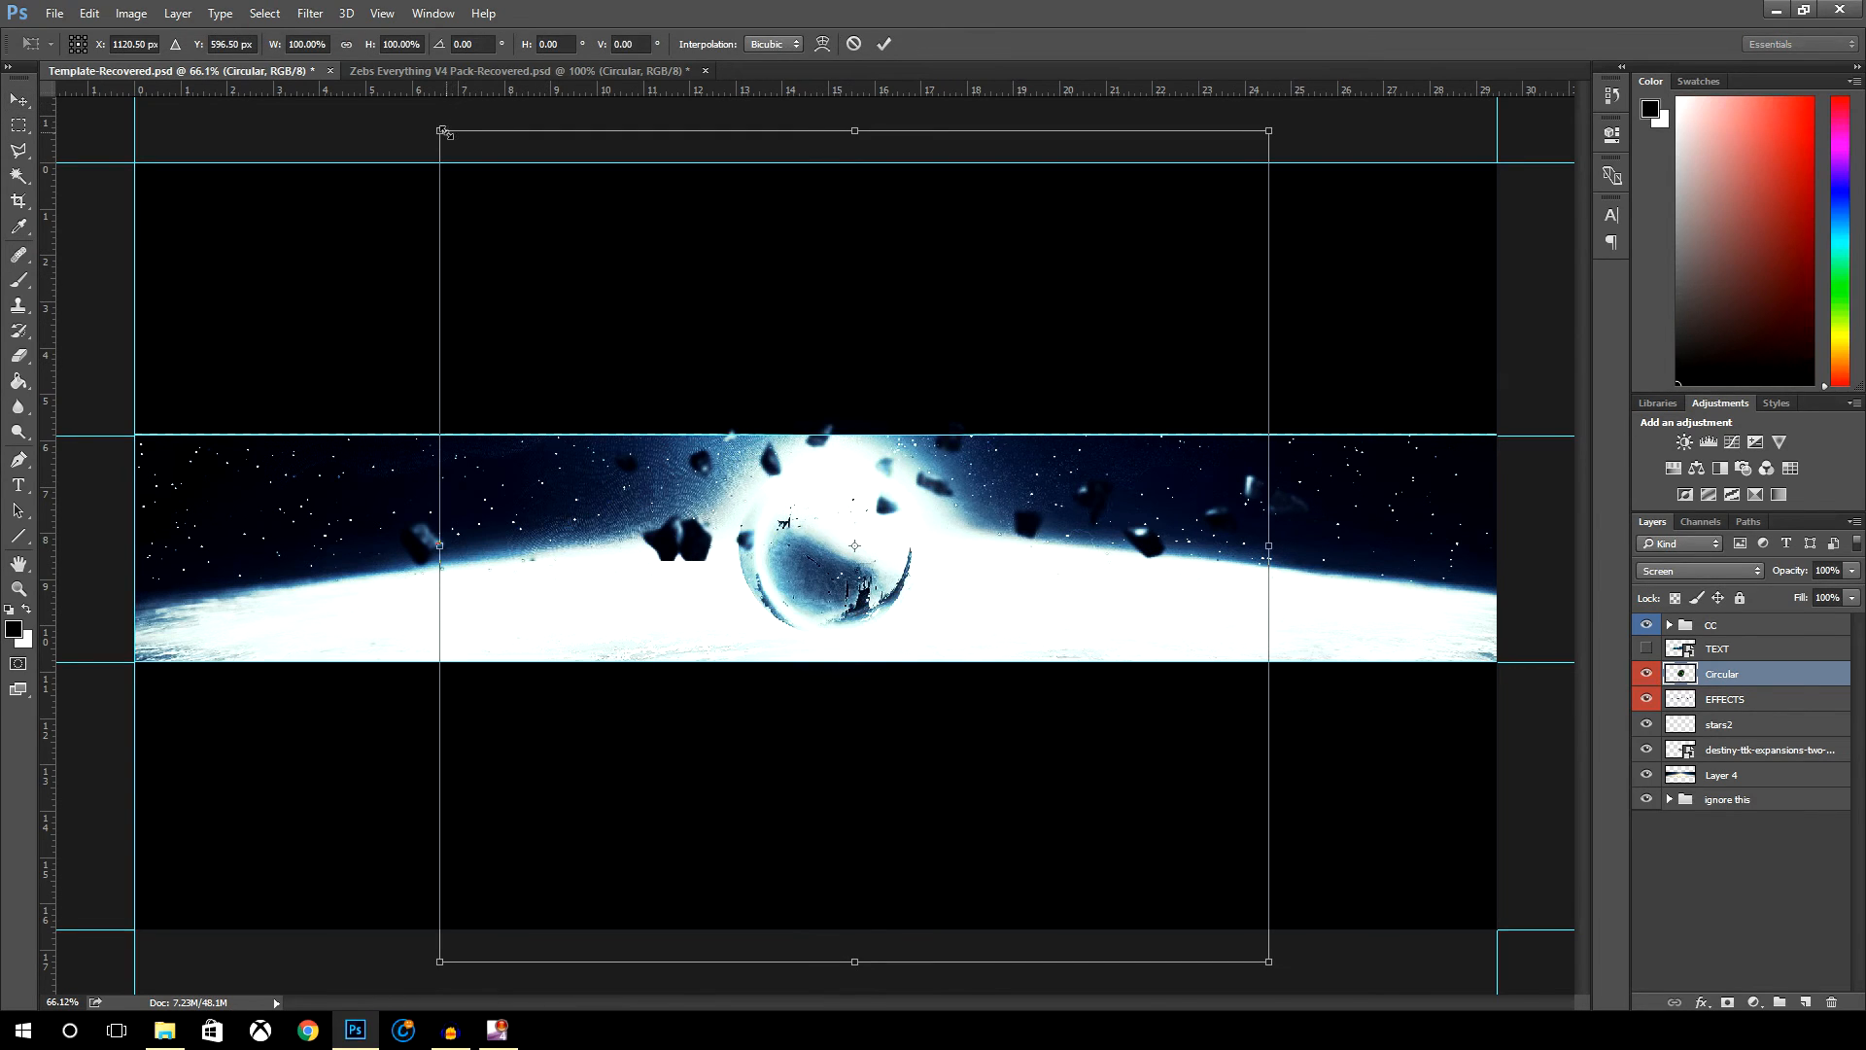
drag(441, 130, 431, 122)
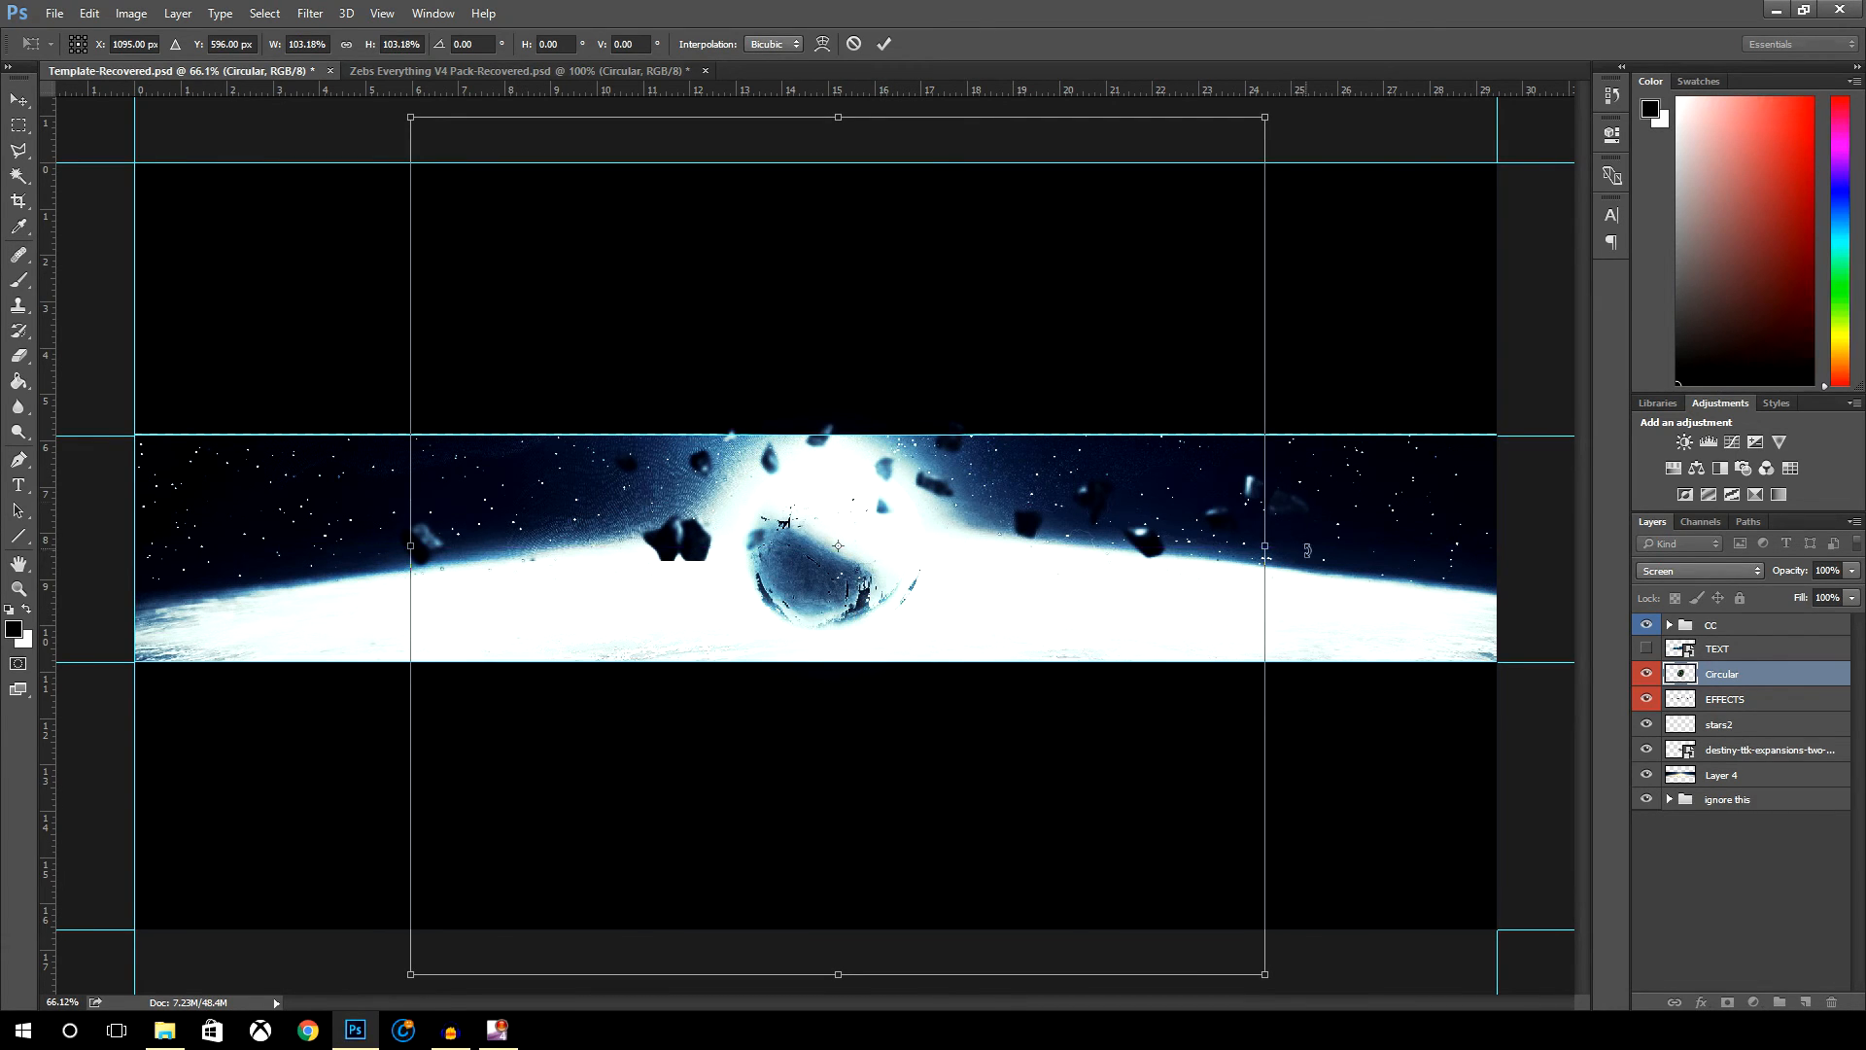
drag(1263, 546, 1273, 546)
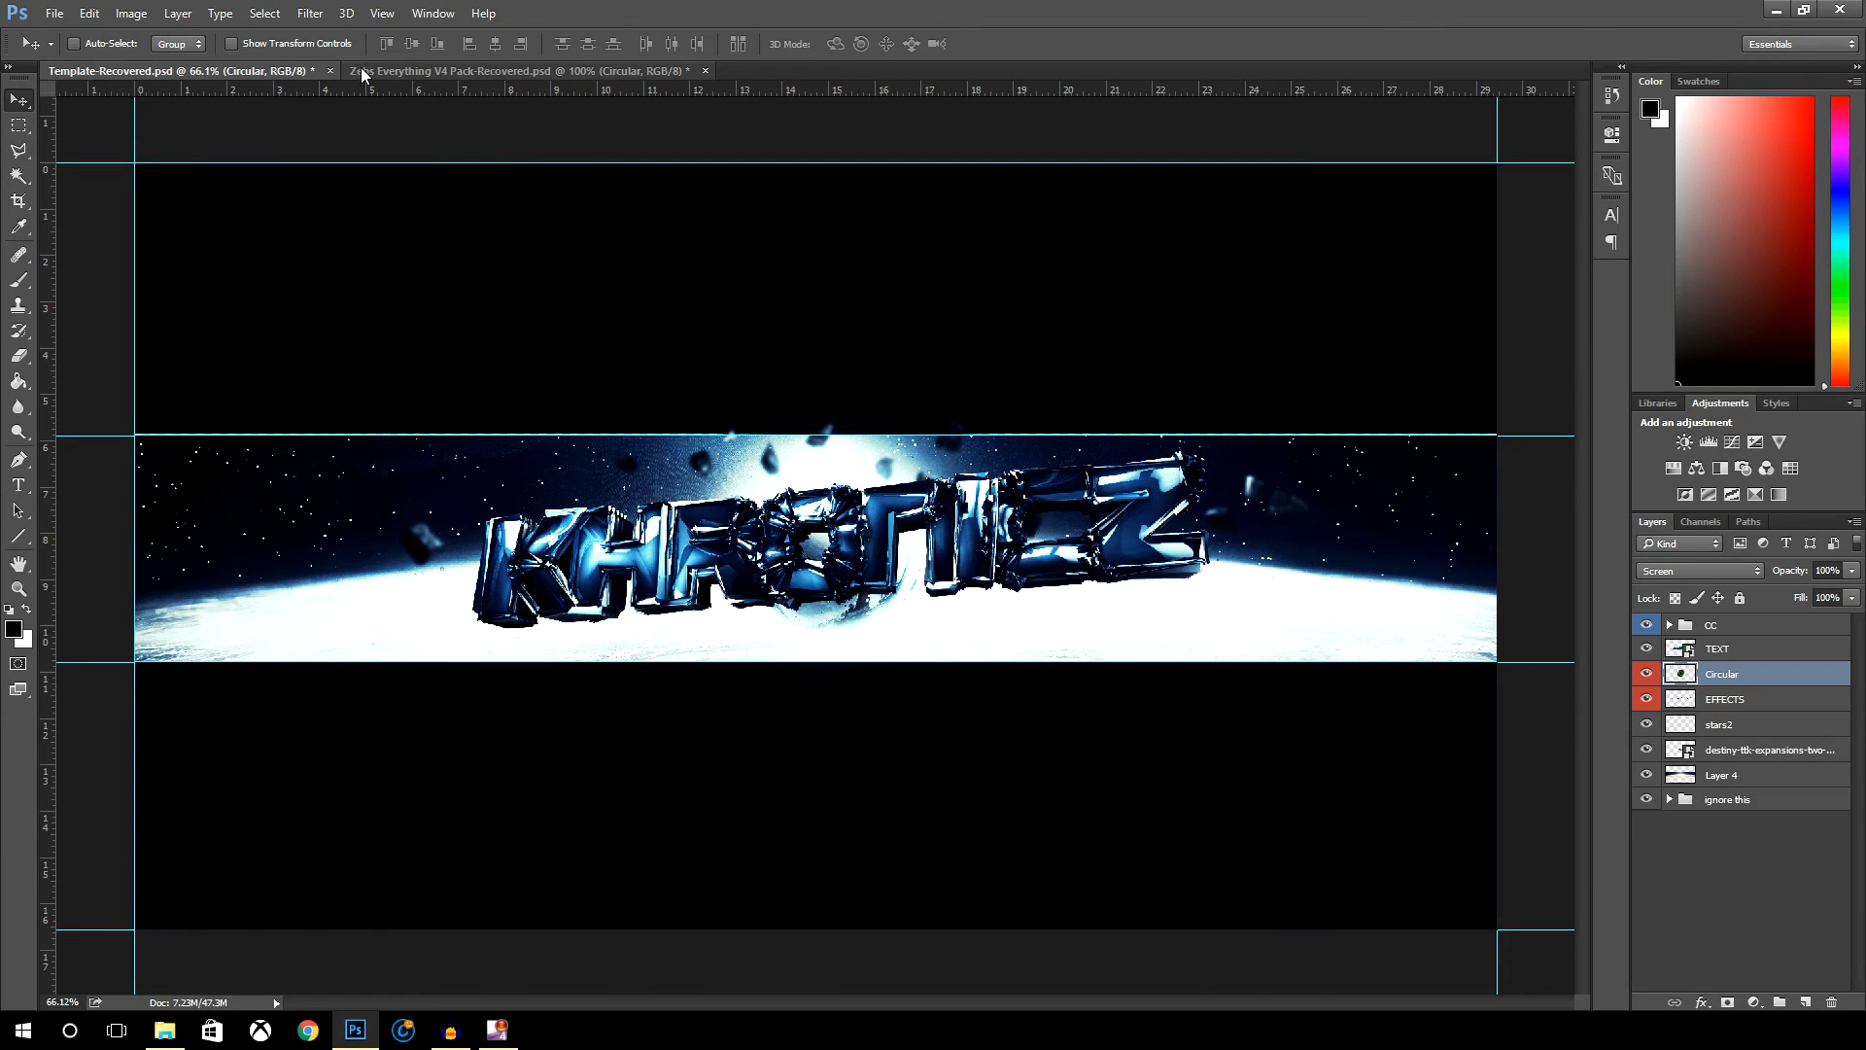
- Duplicate the Twinkle flare layer into Template-Recovered.psd and return to the banner document
click(523, 70)
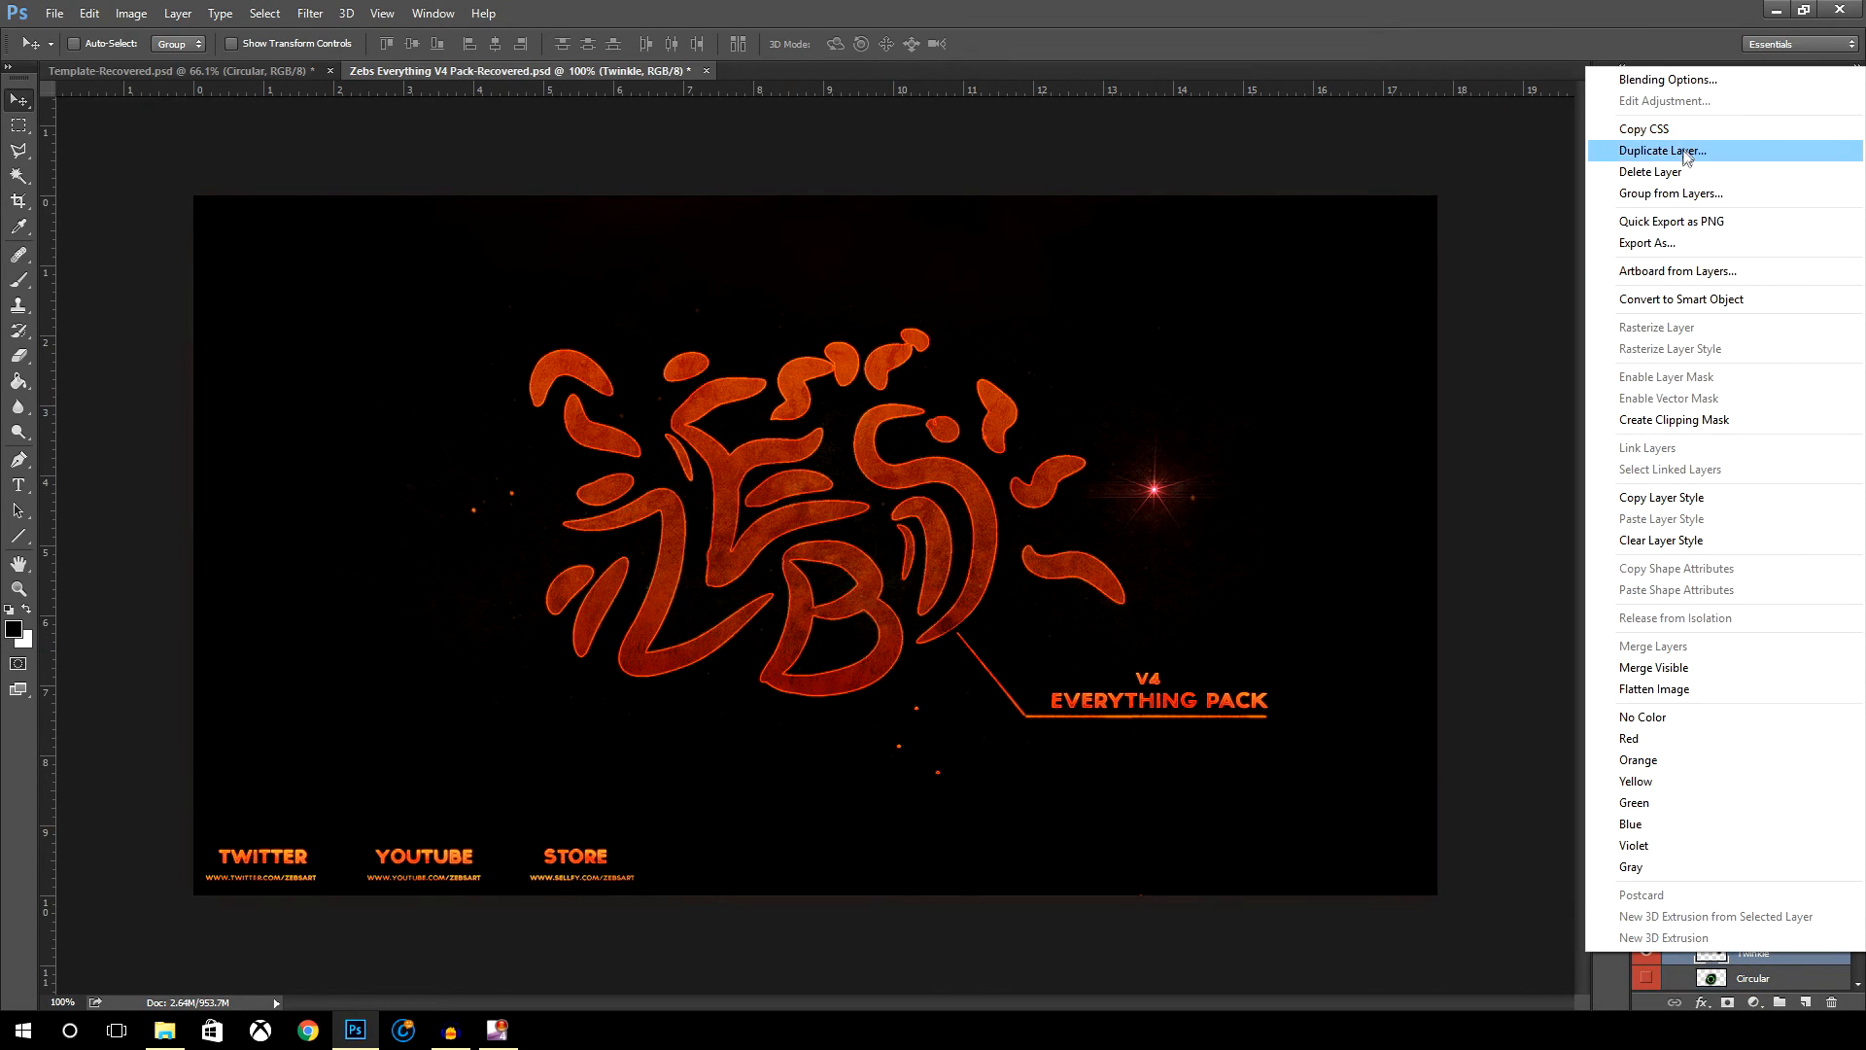
click(1662, 150)
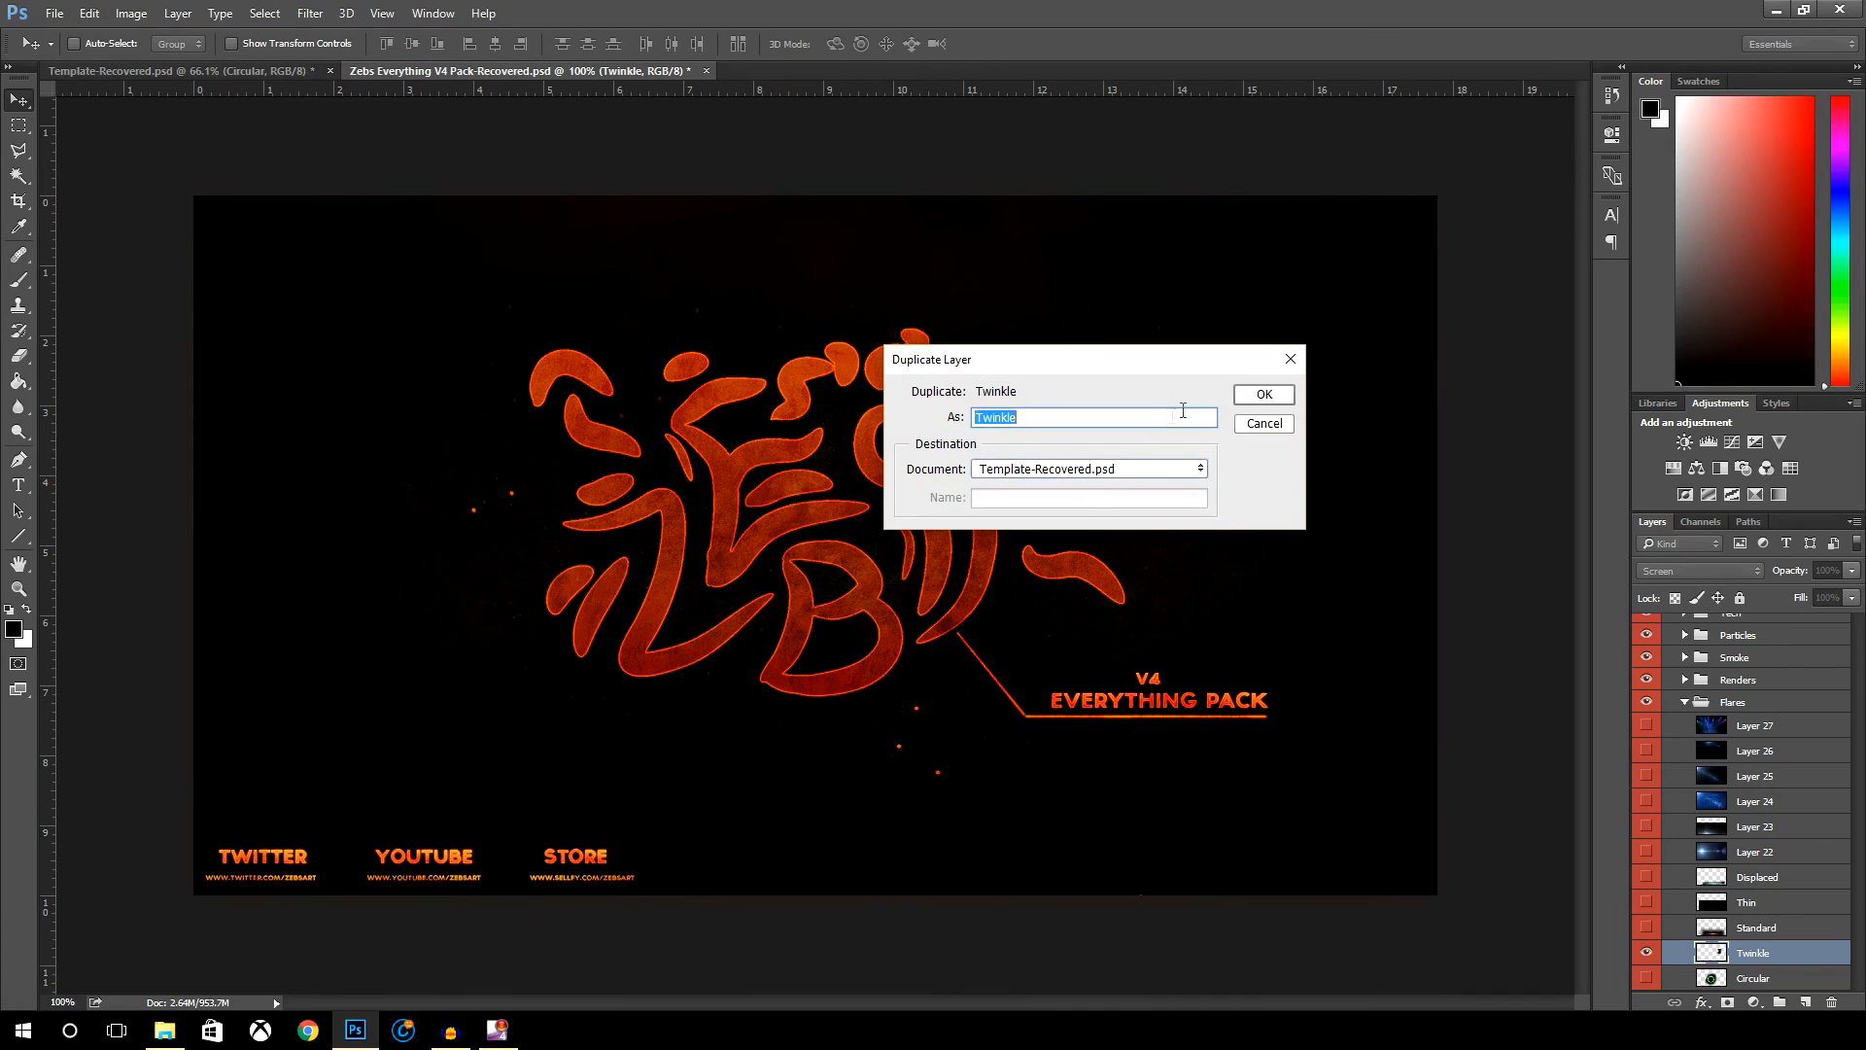
click(1263, 394)
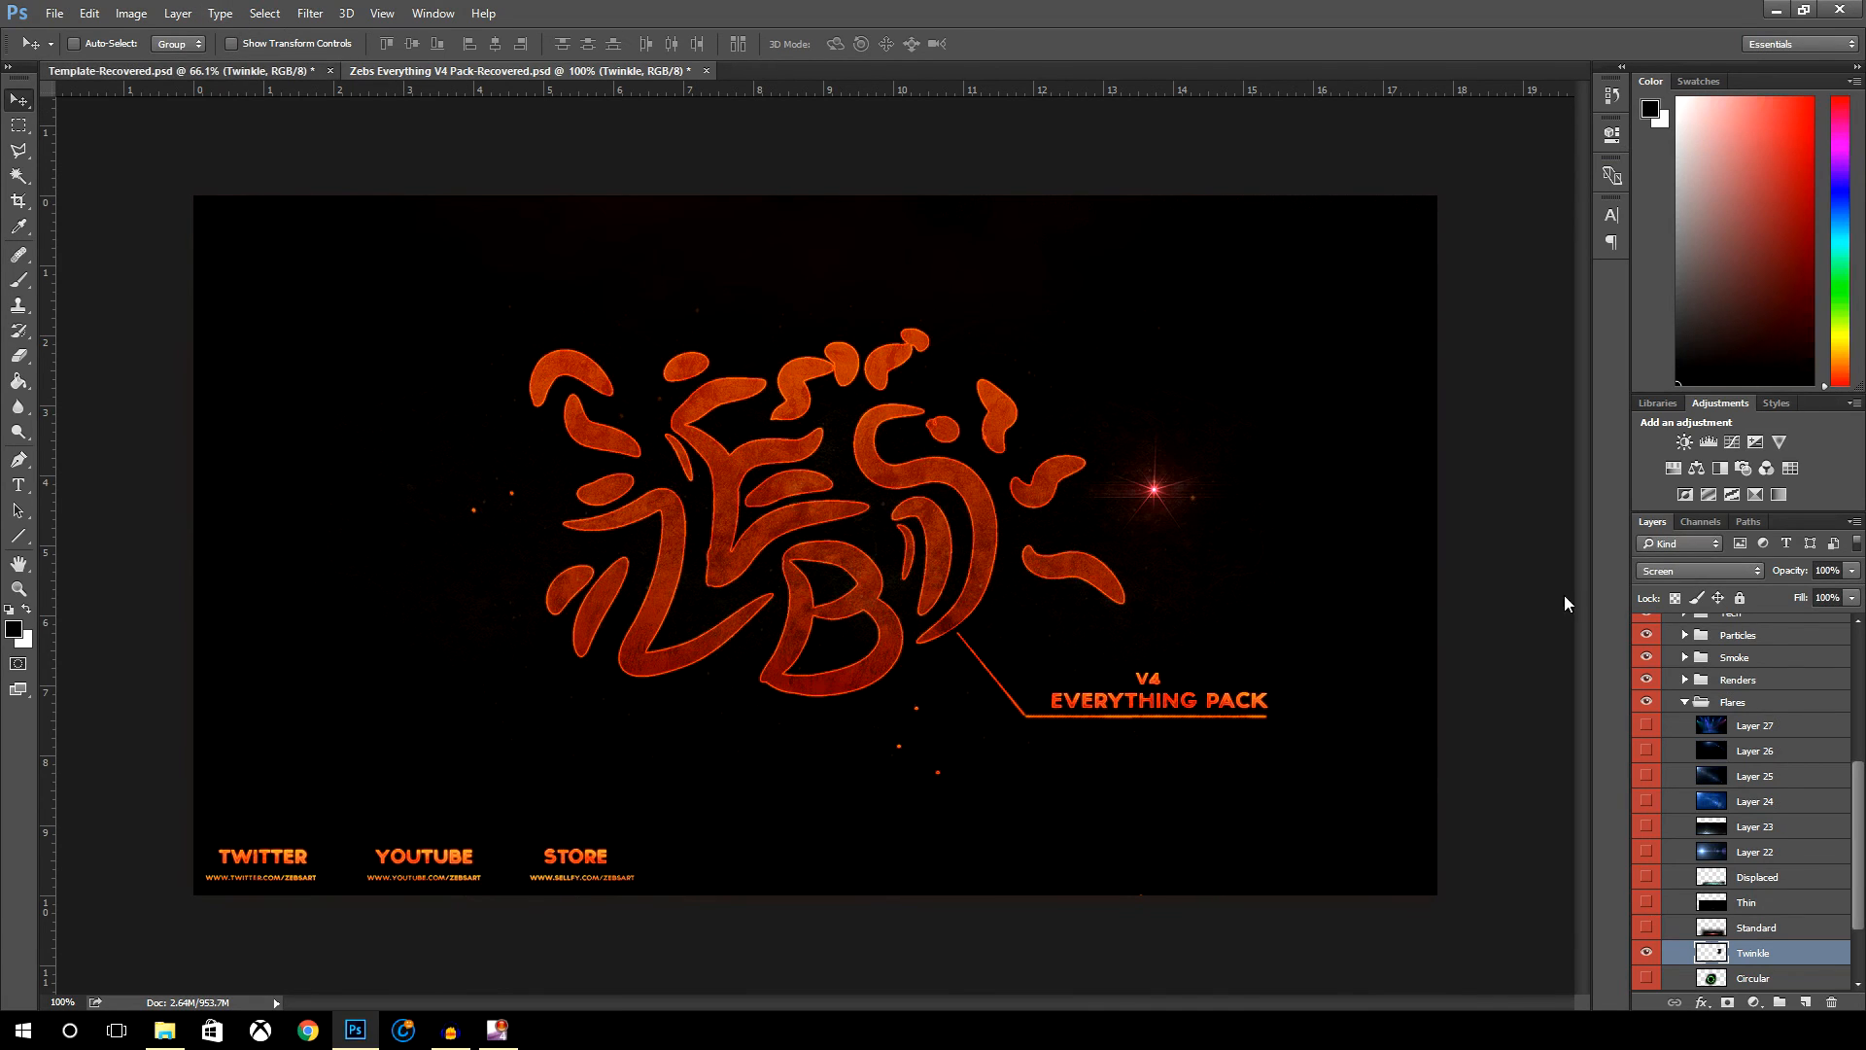
click(179, 70)
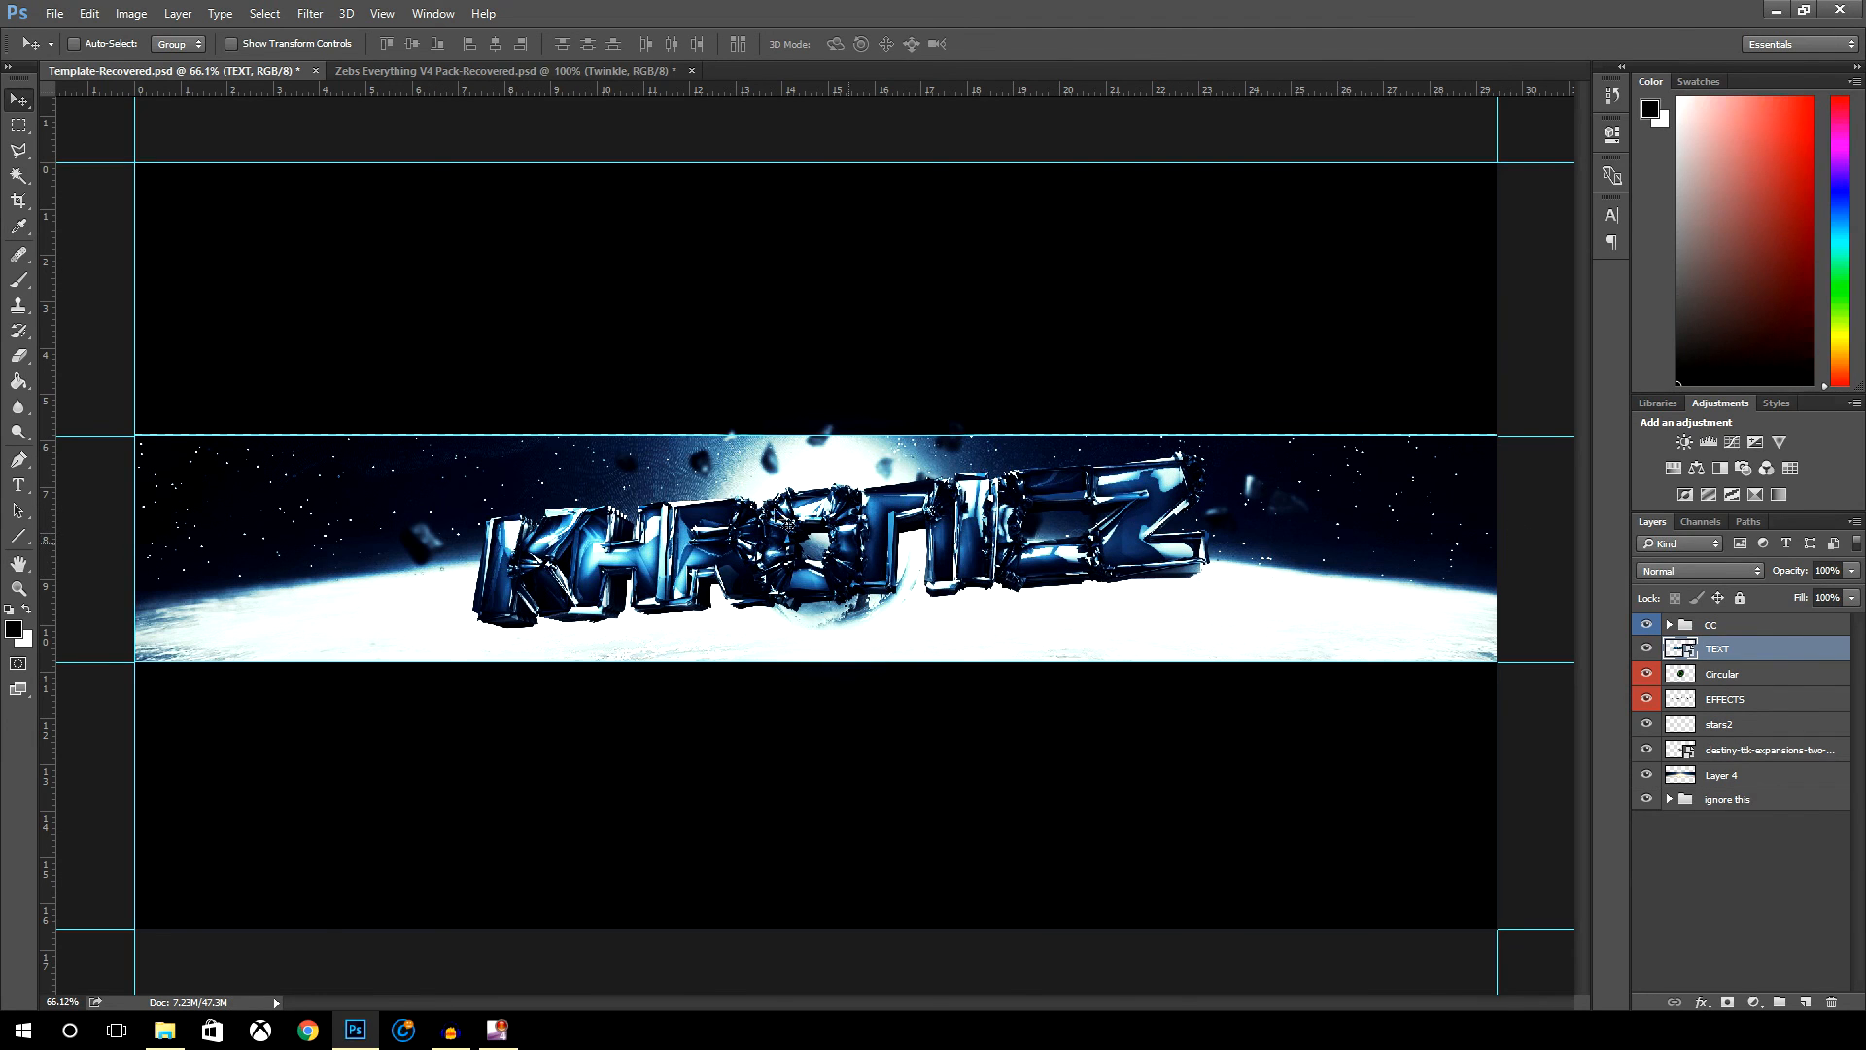
click(512, 70)
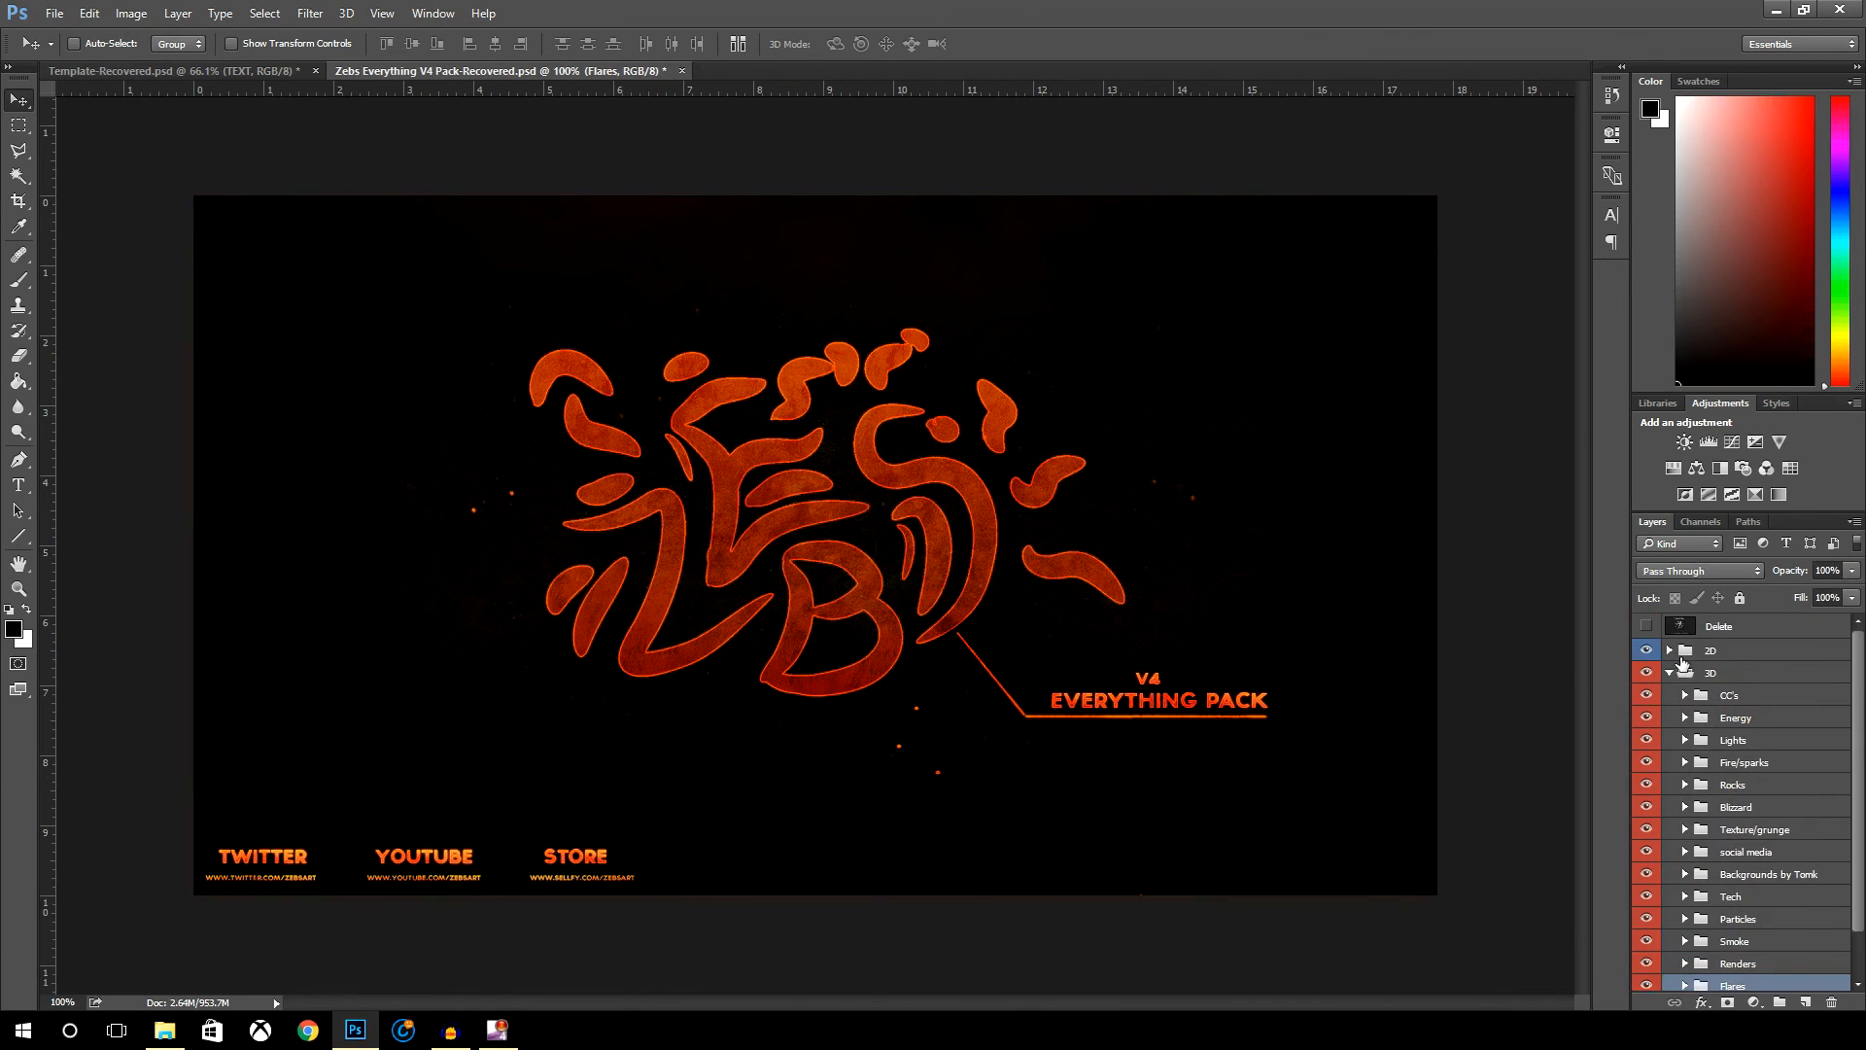
click(1668, 673)
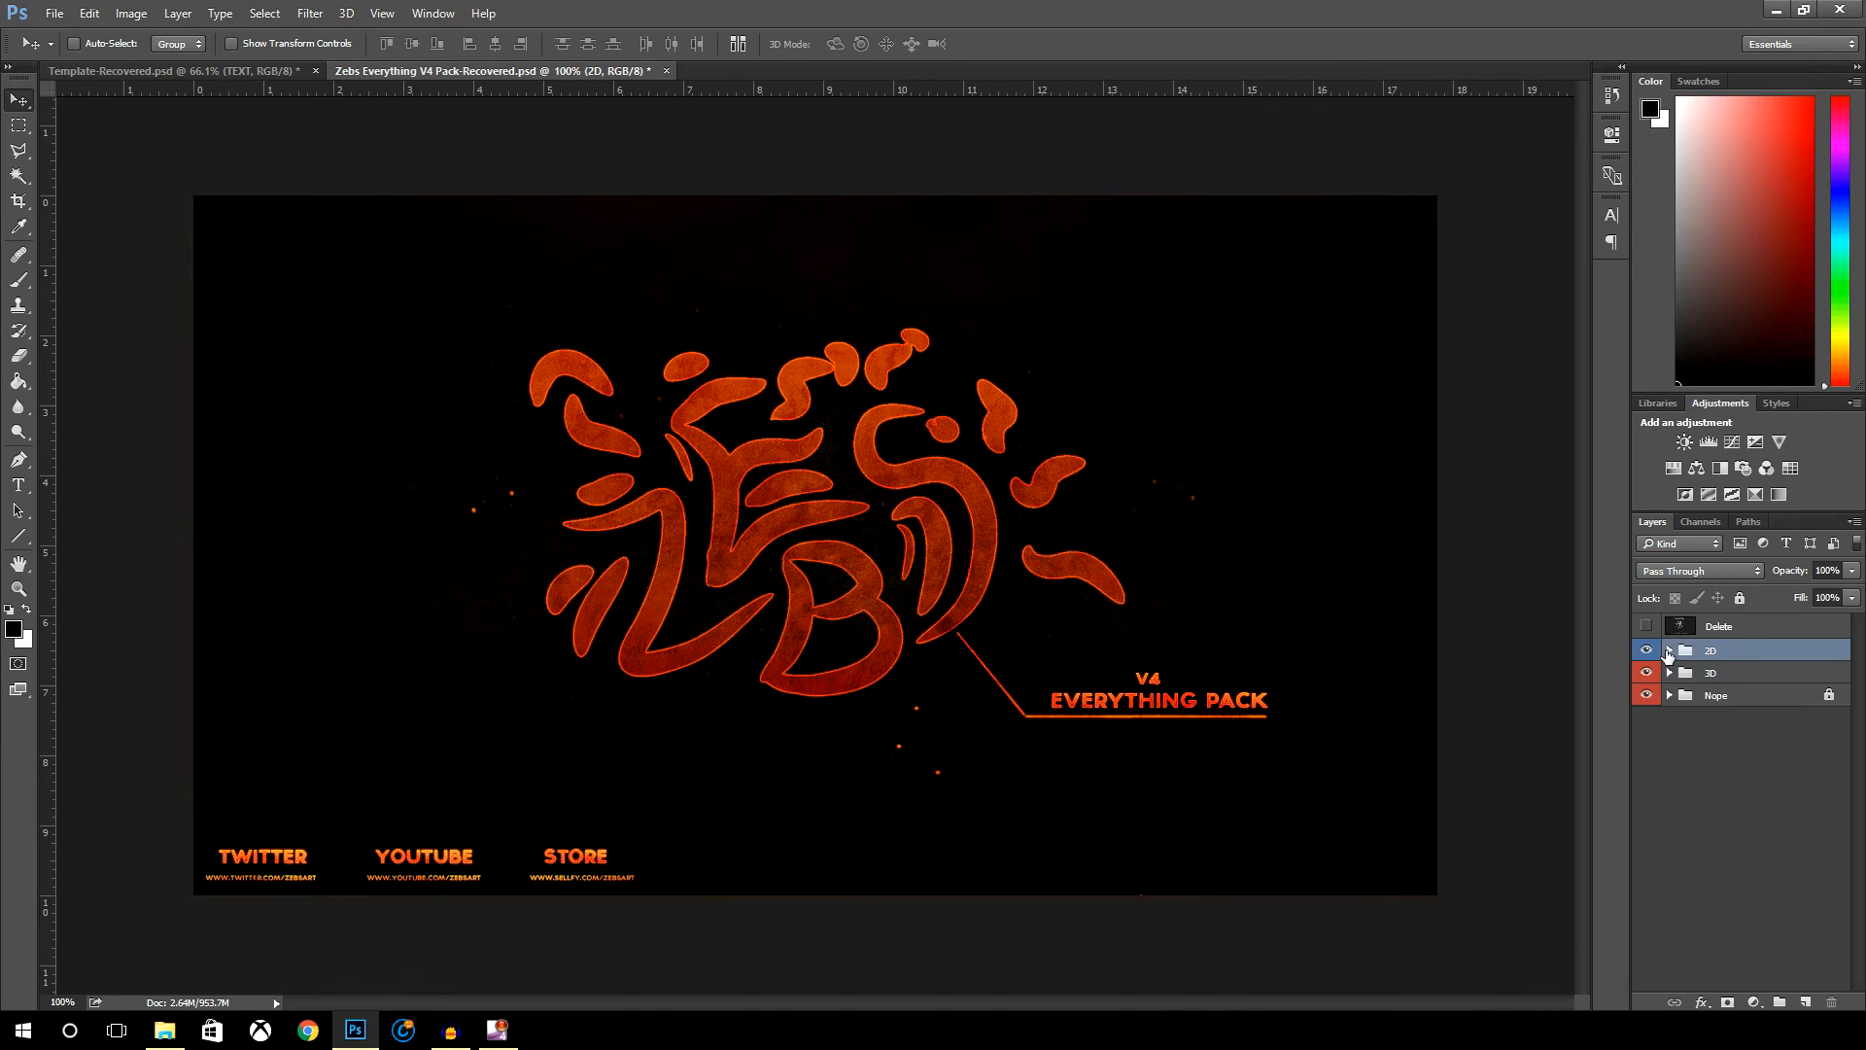
click(1667, 649)
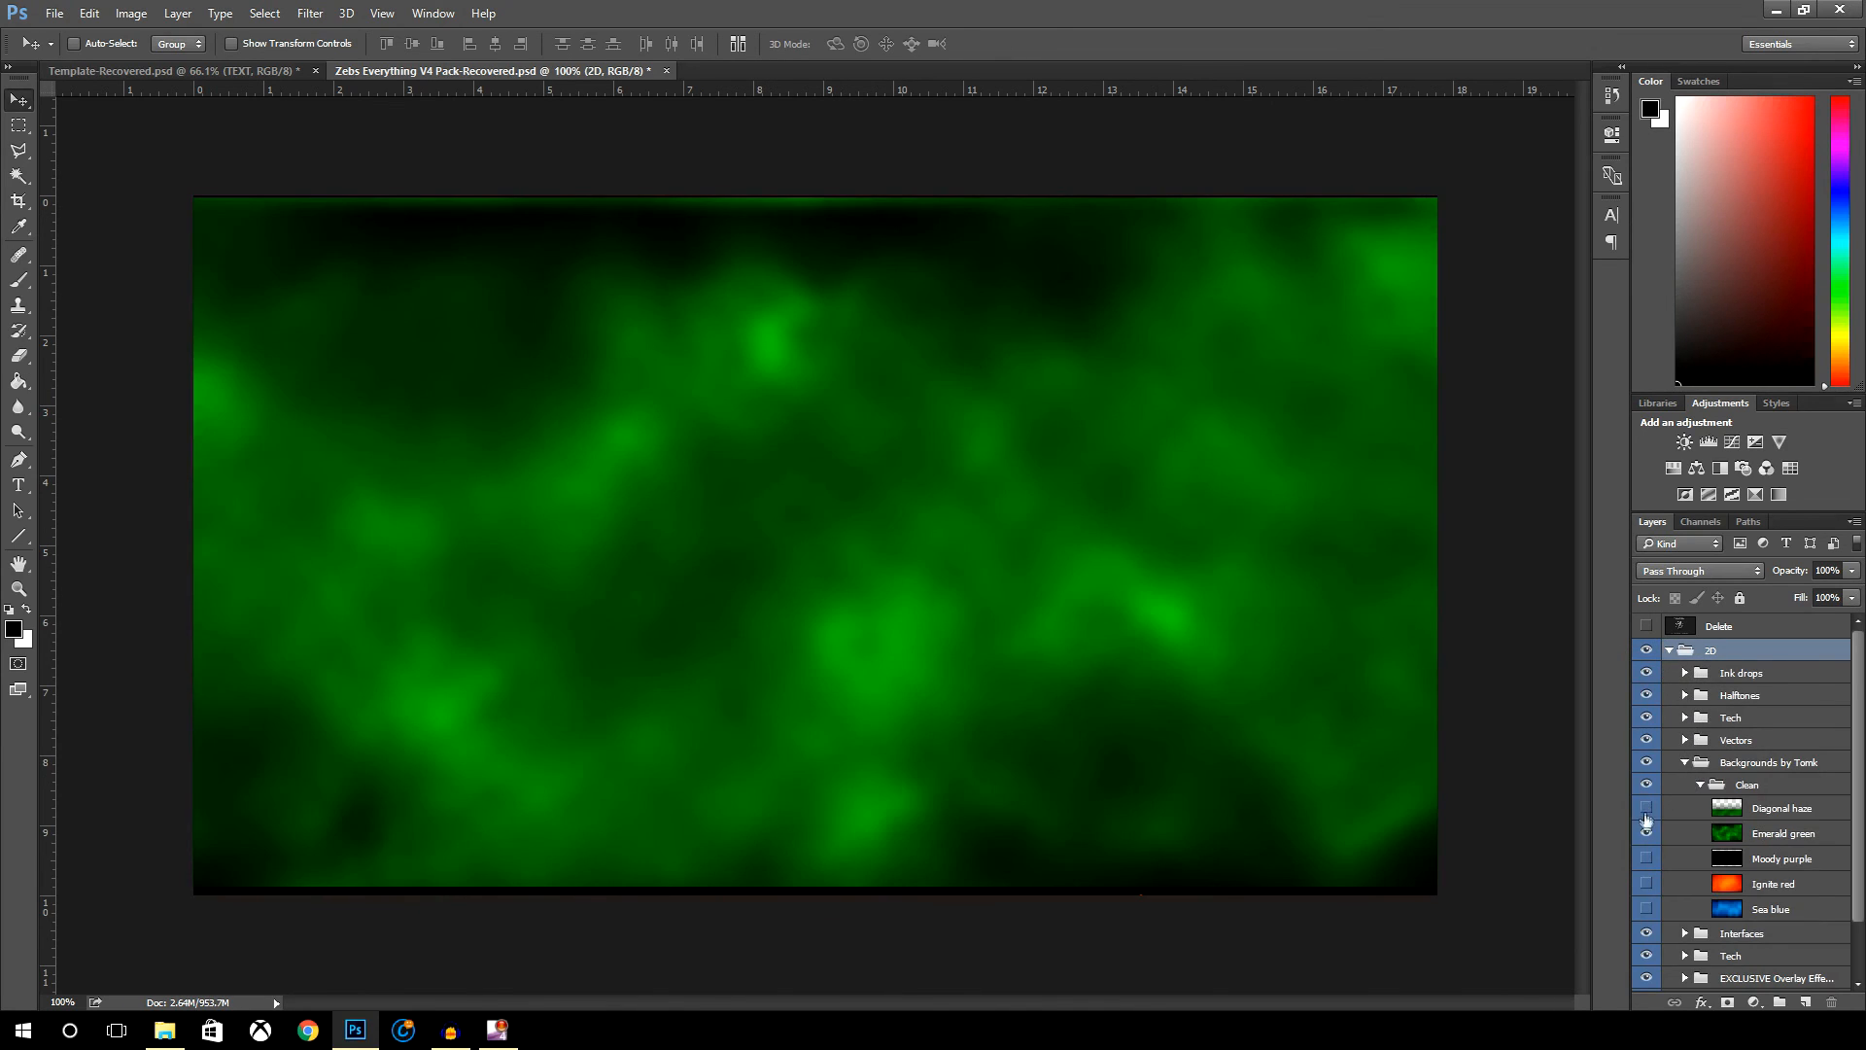
click(1646, 809)
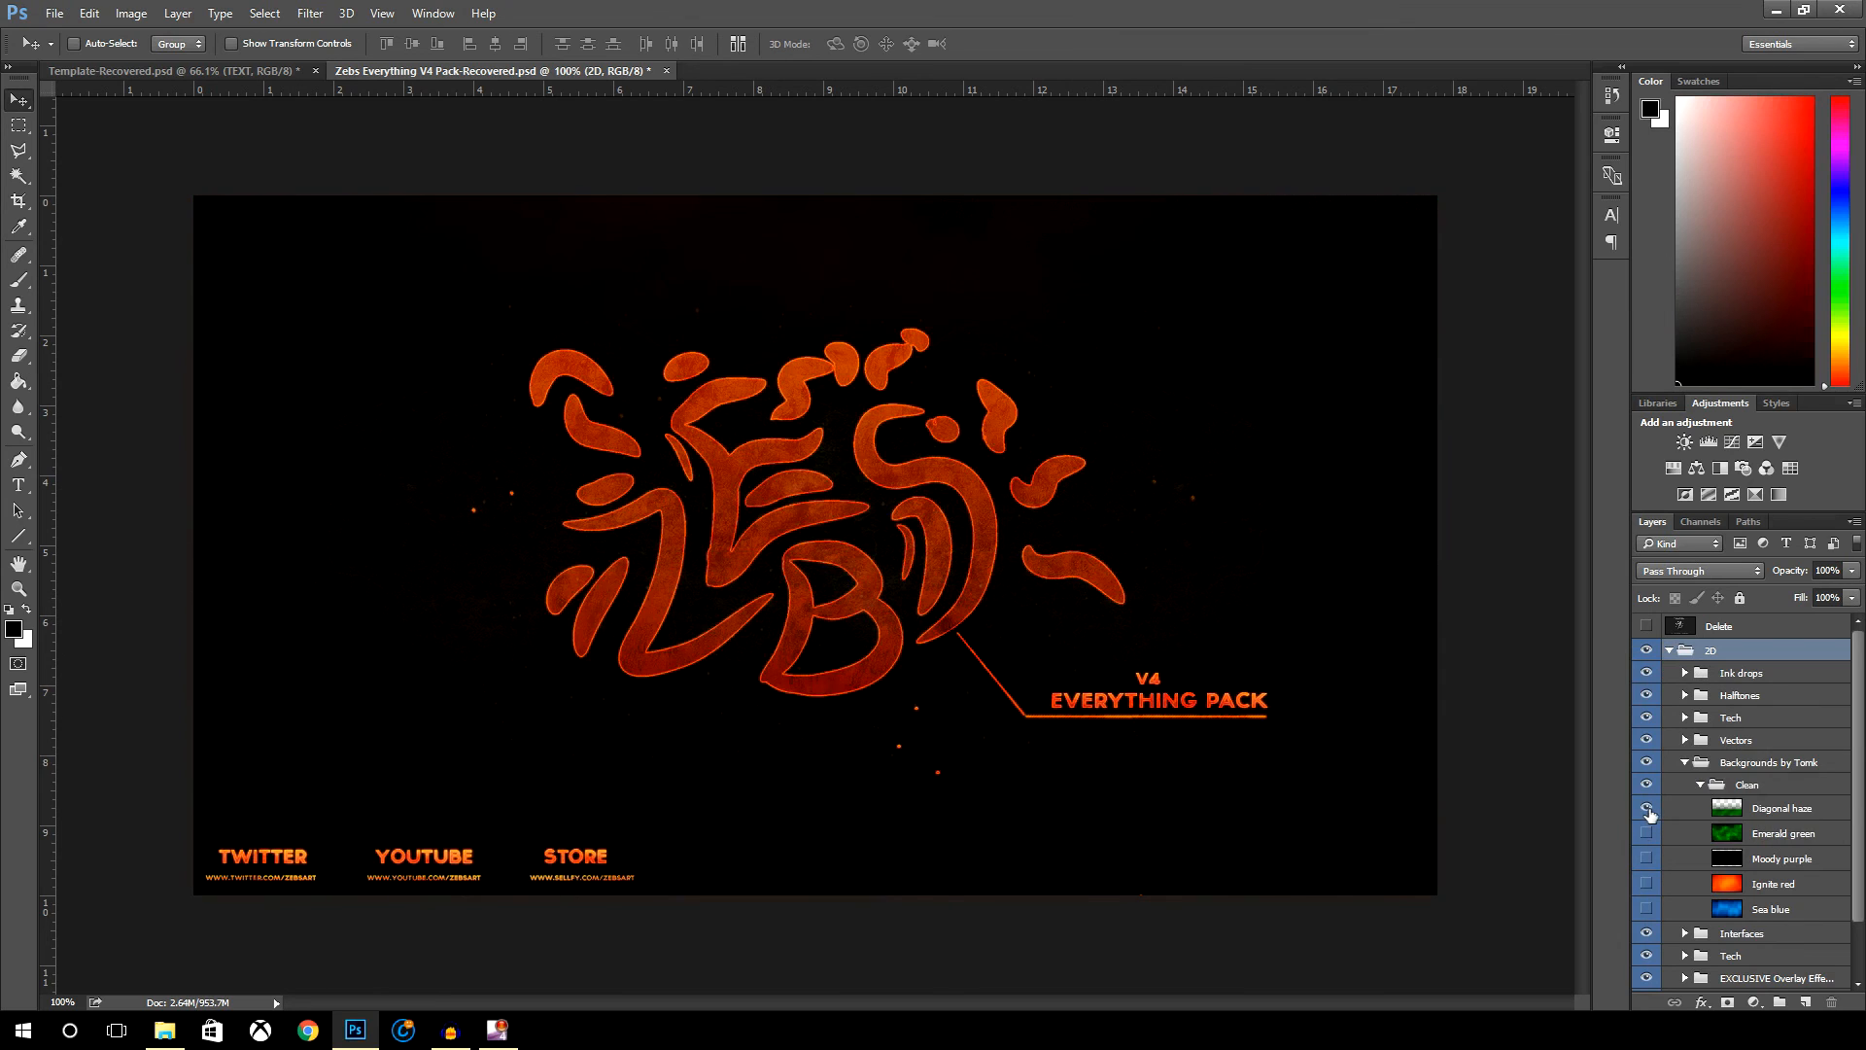
click(1647, 810)
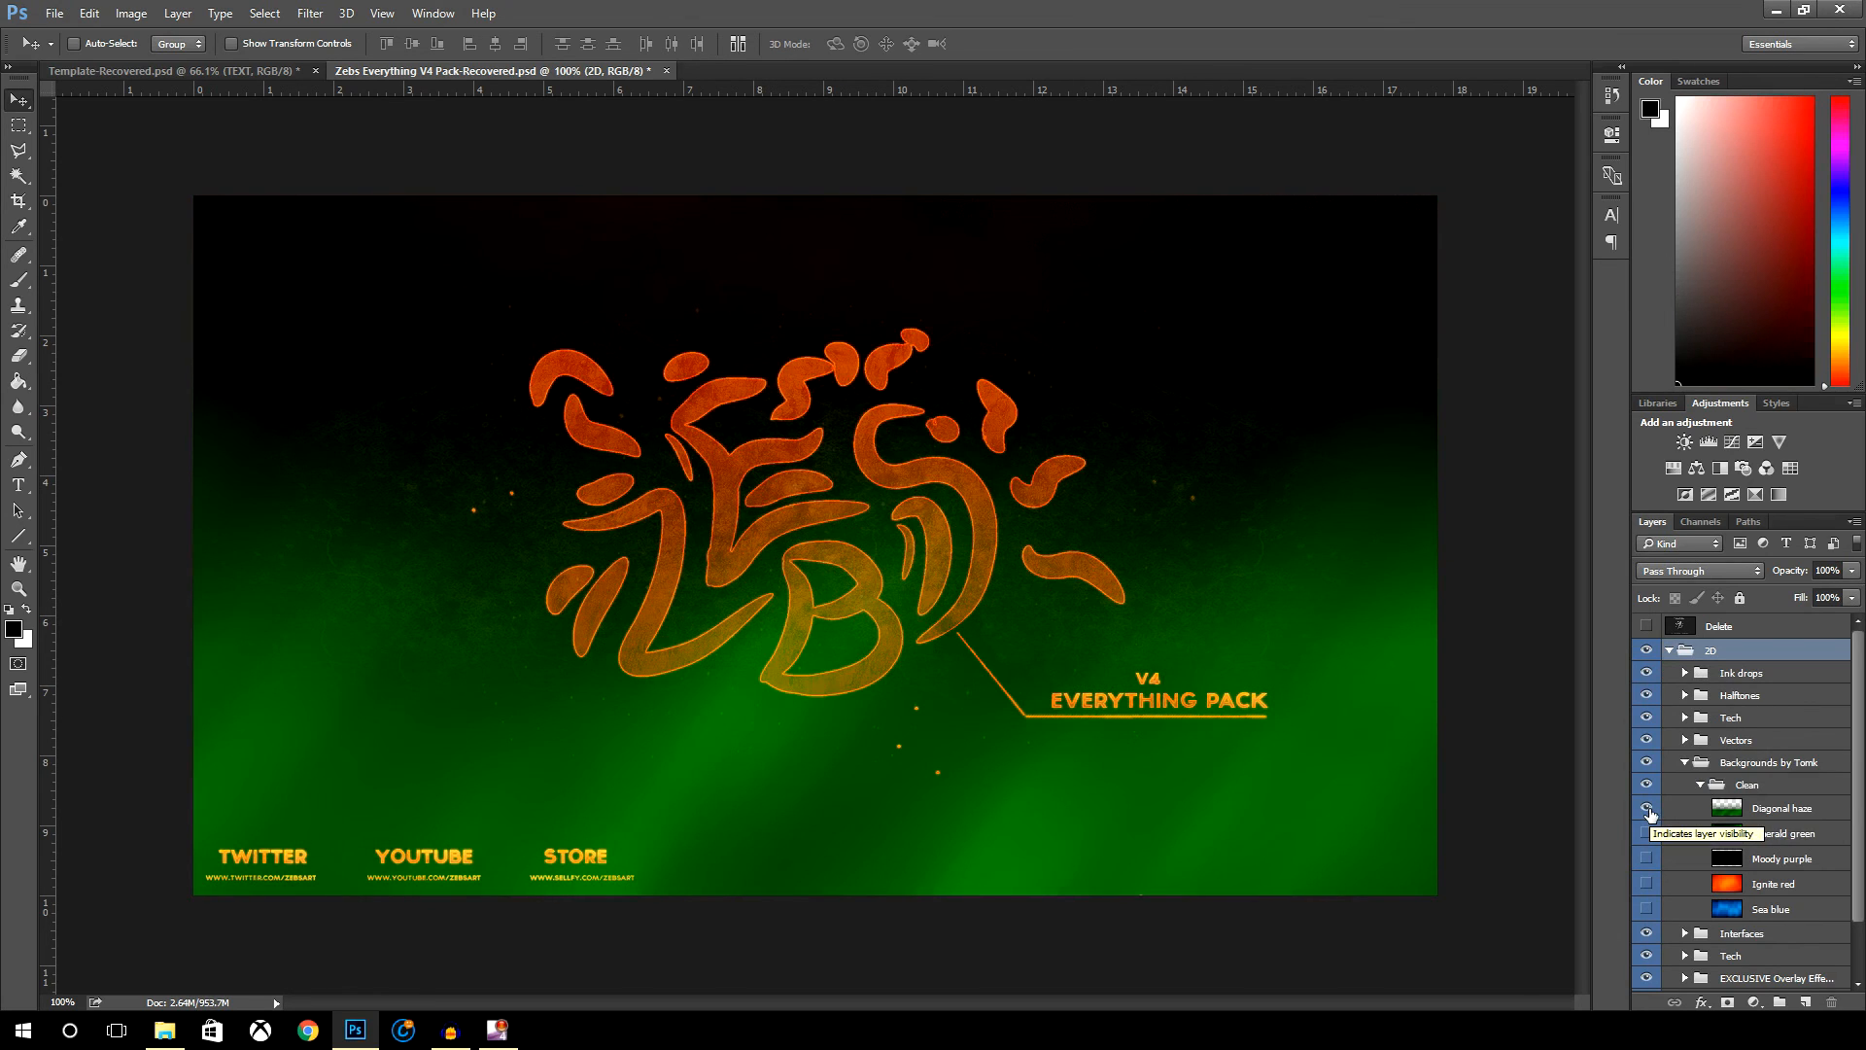
click(1646, 806)
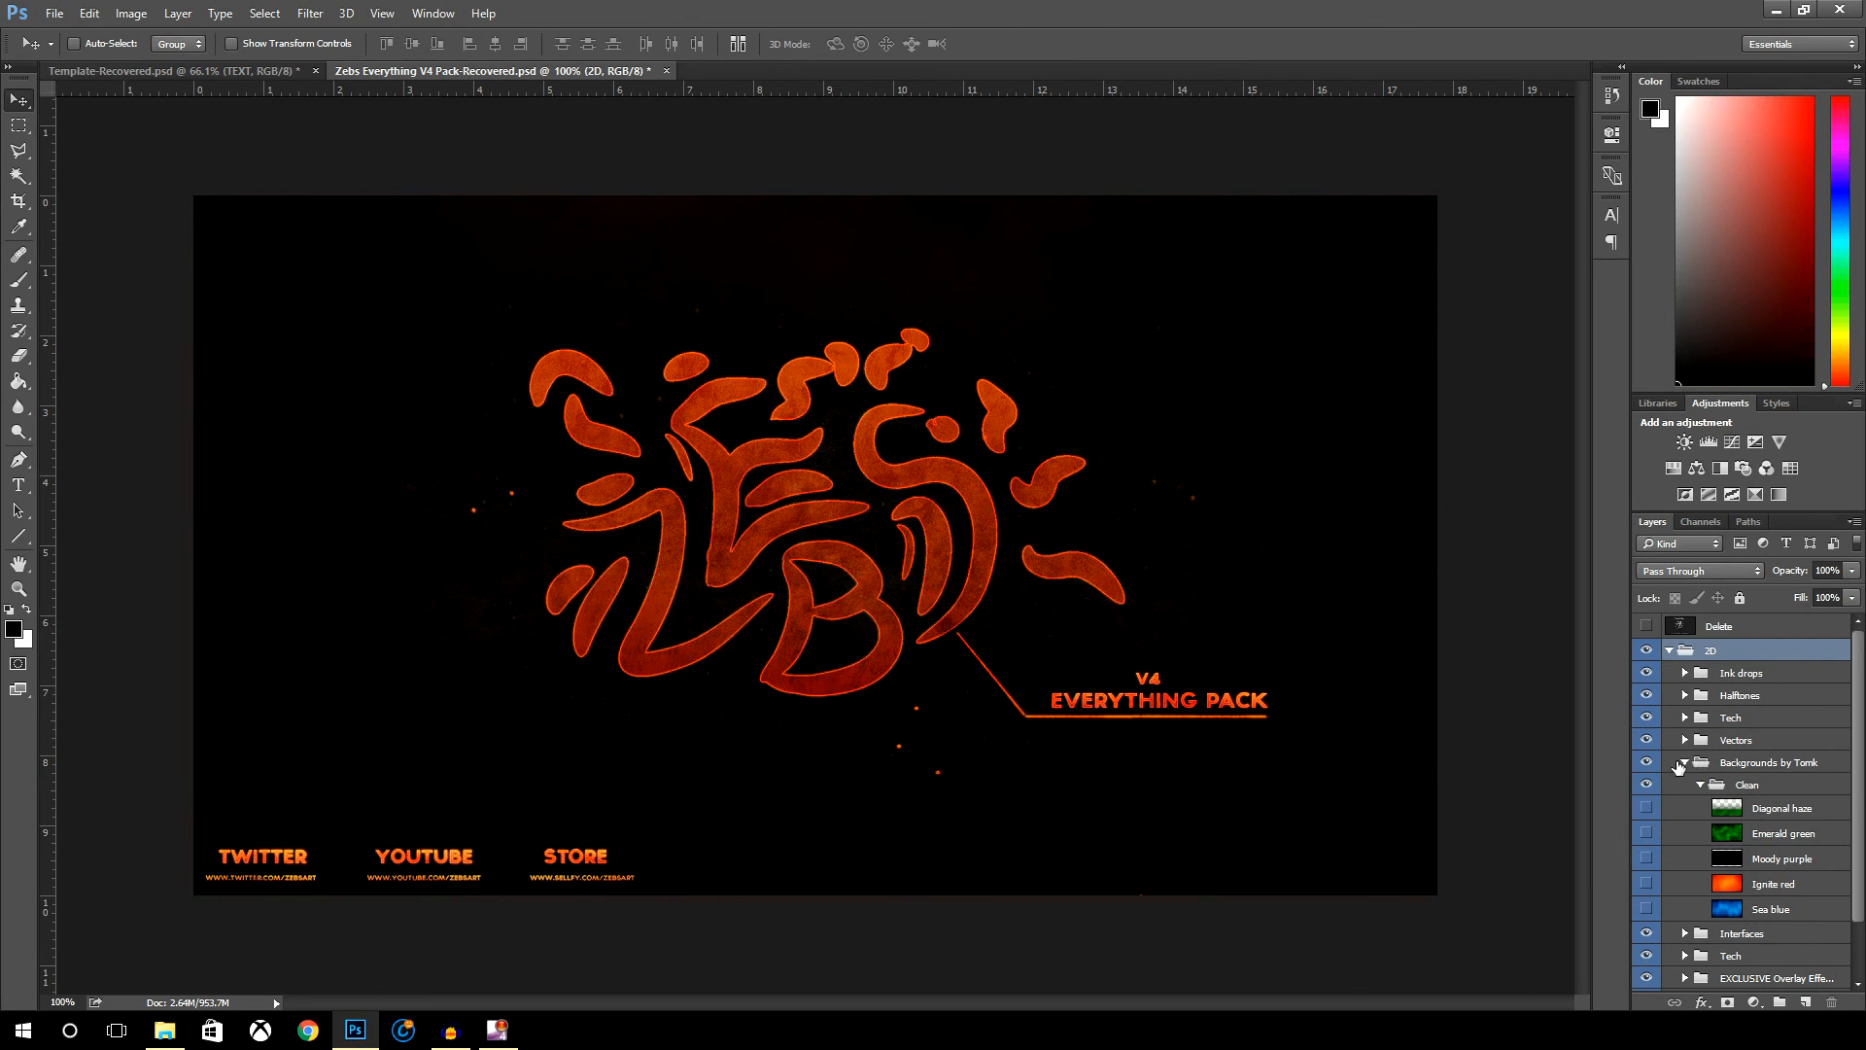
click(1683, 783)
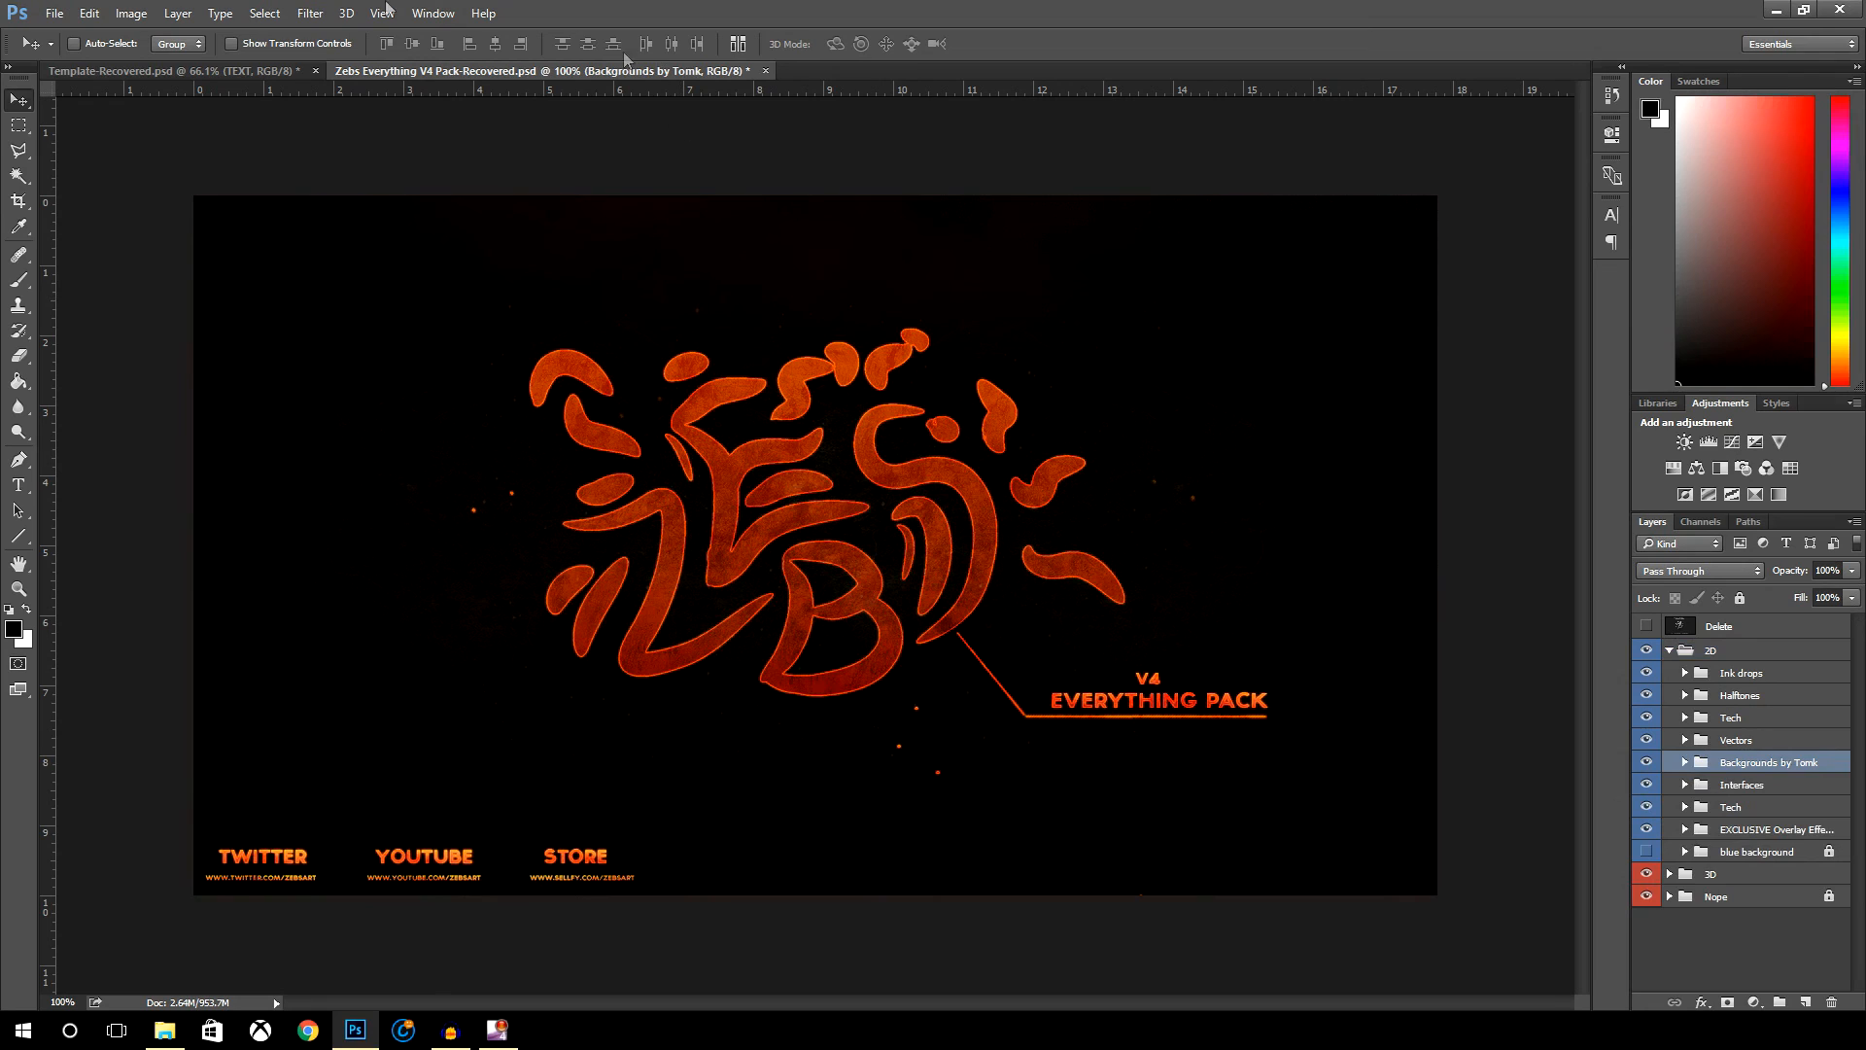
click(178, 70)
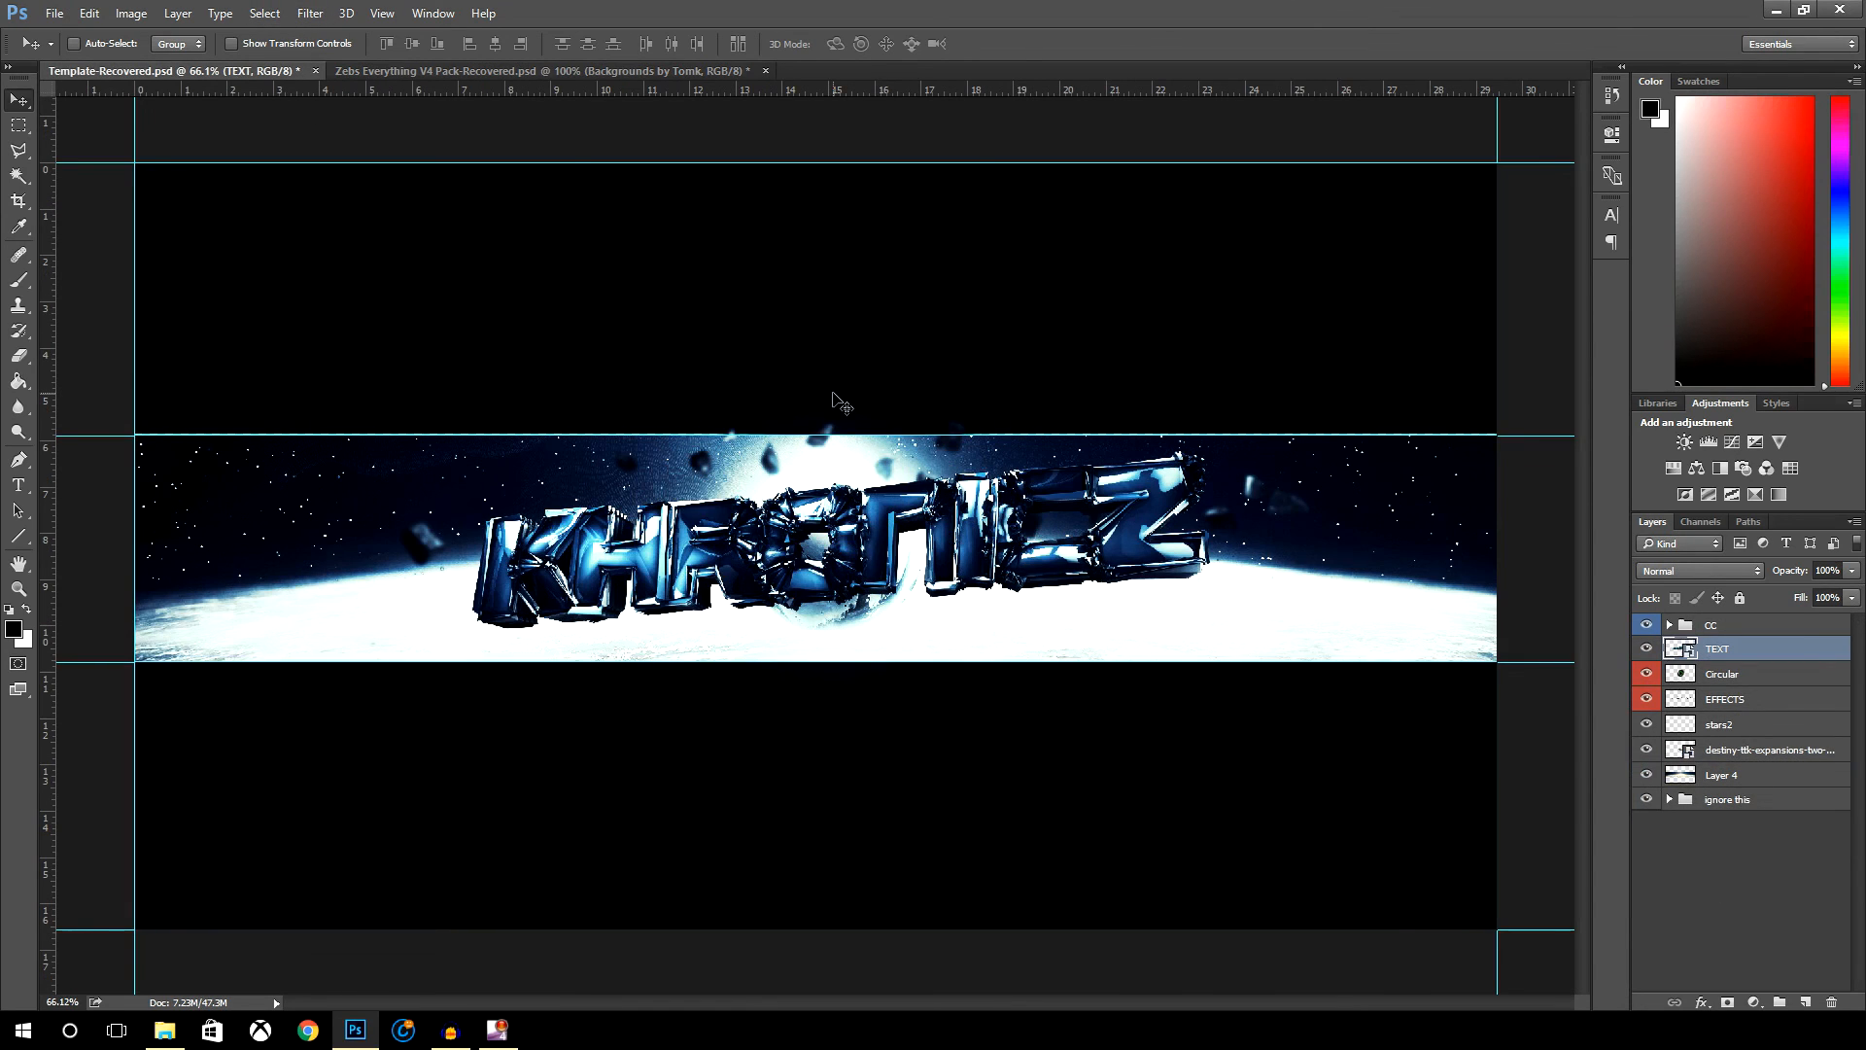